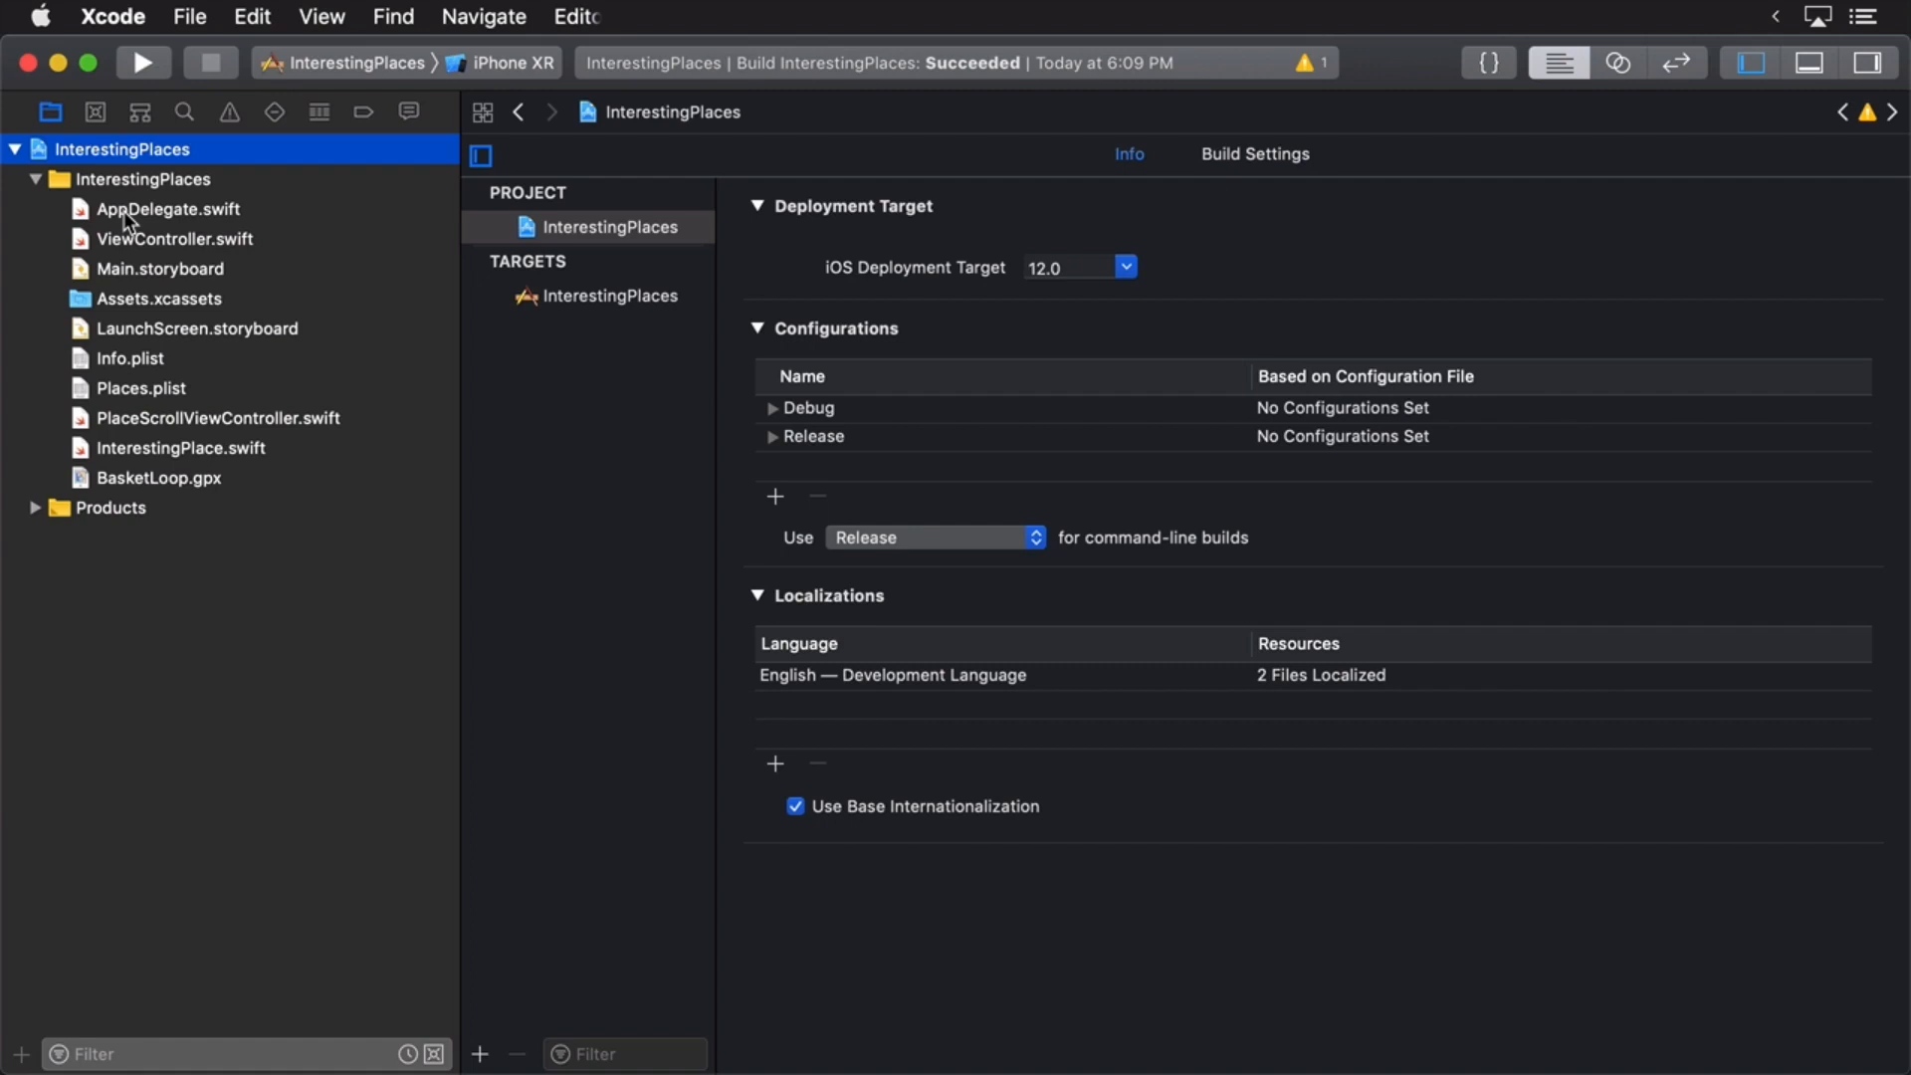
pyautogui.moveTo(247, 394)
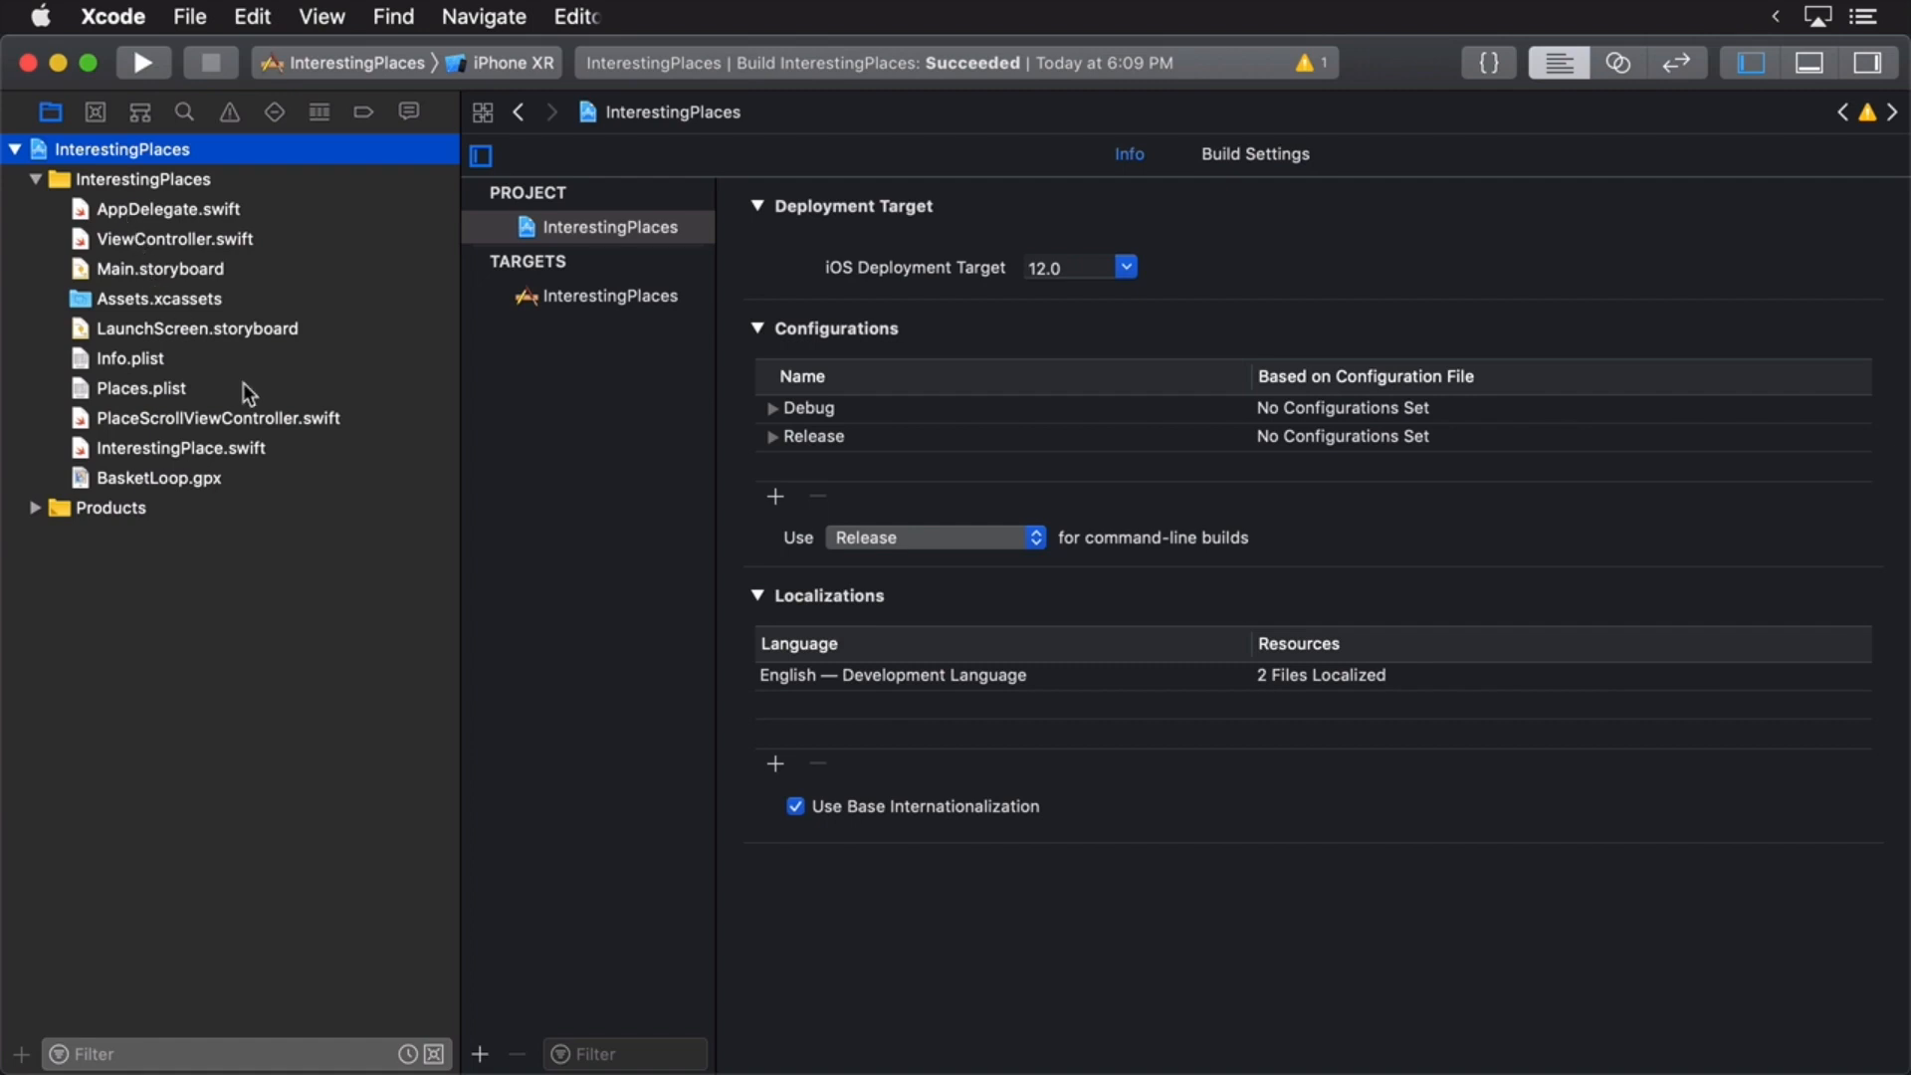
pyautogui.moveTo(431, 612)
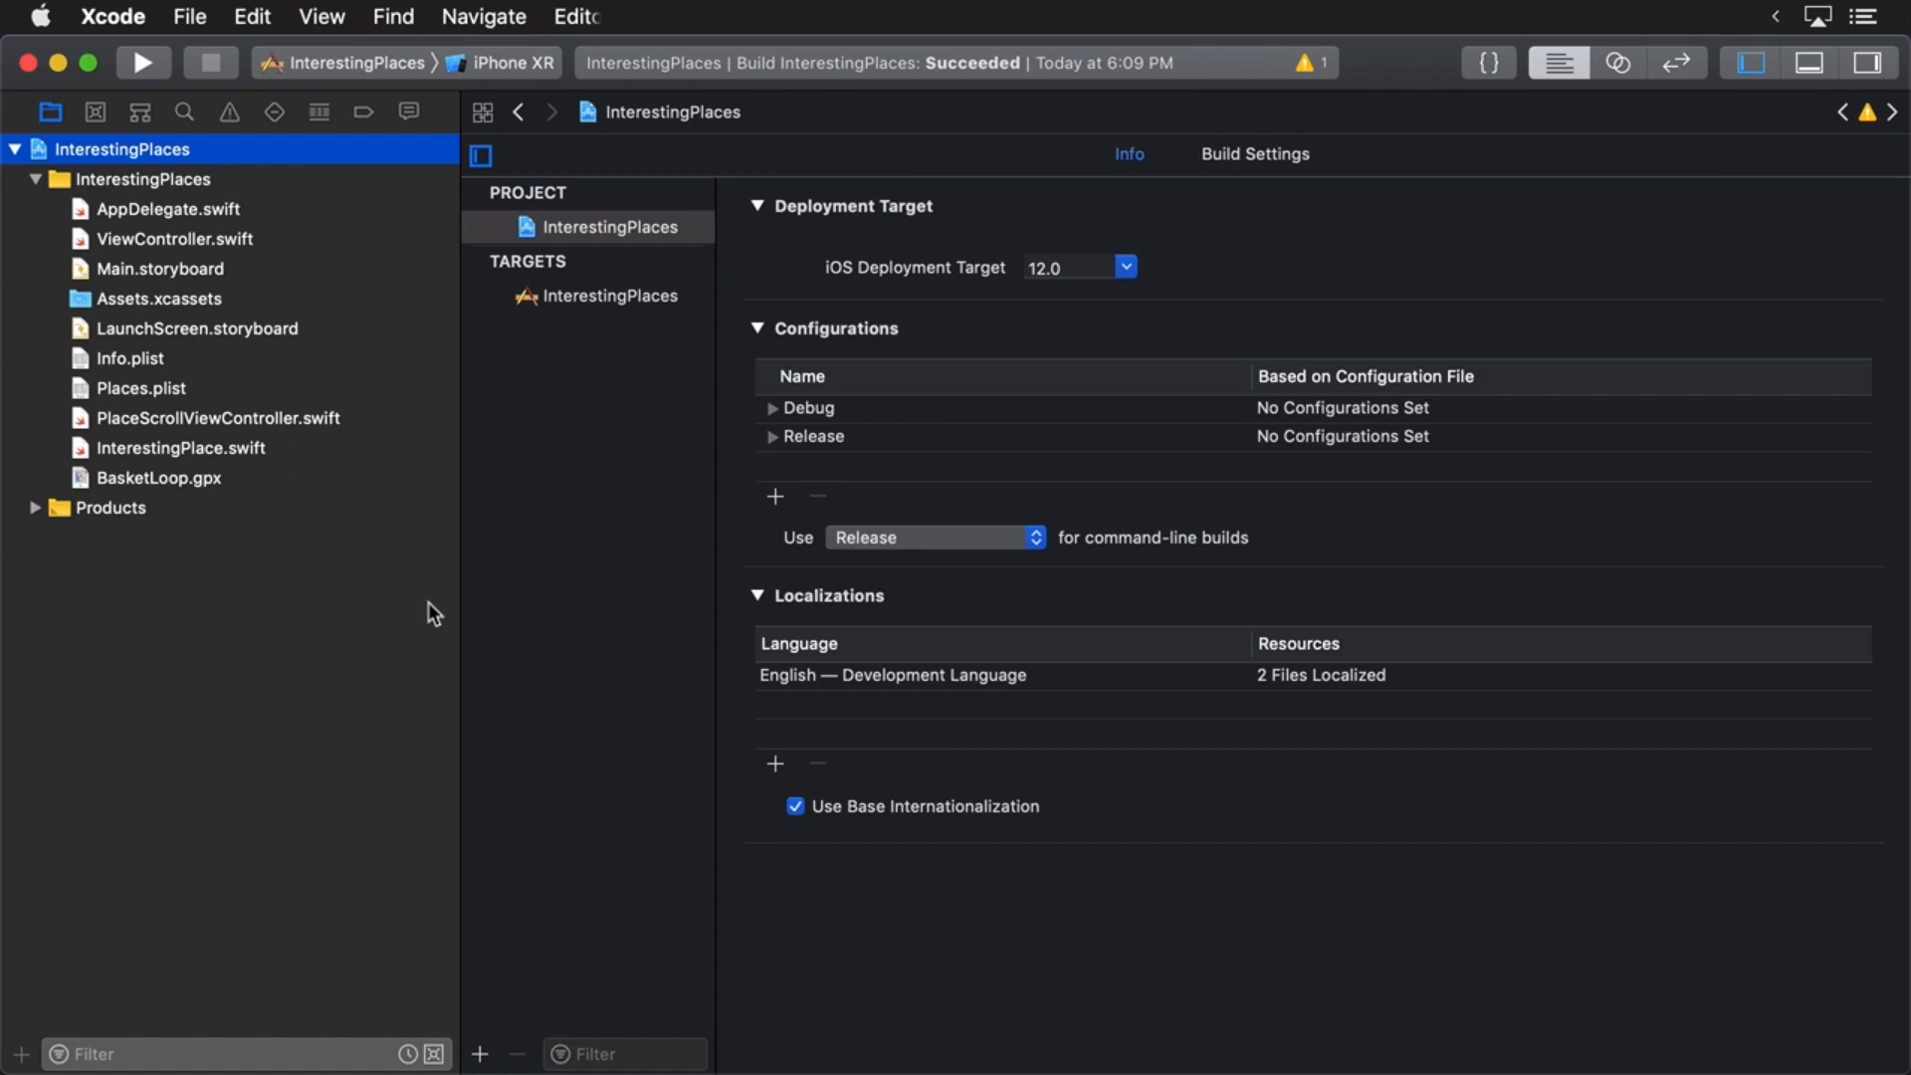
pyautogui.moveTo(202, 276)
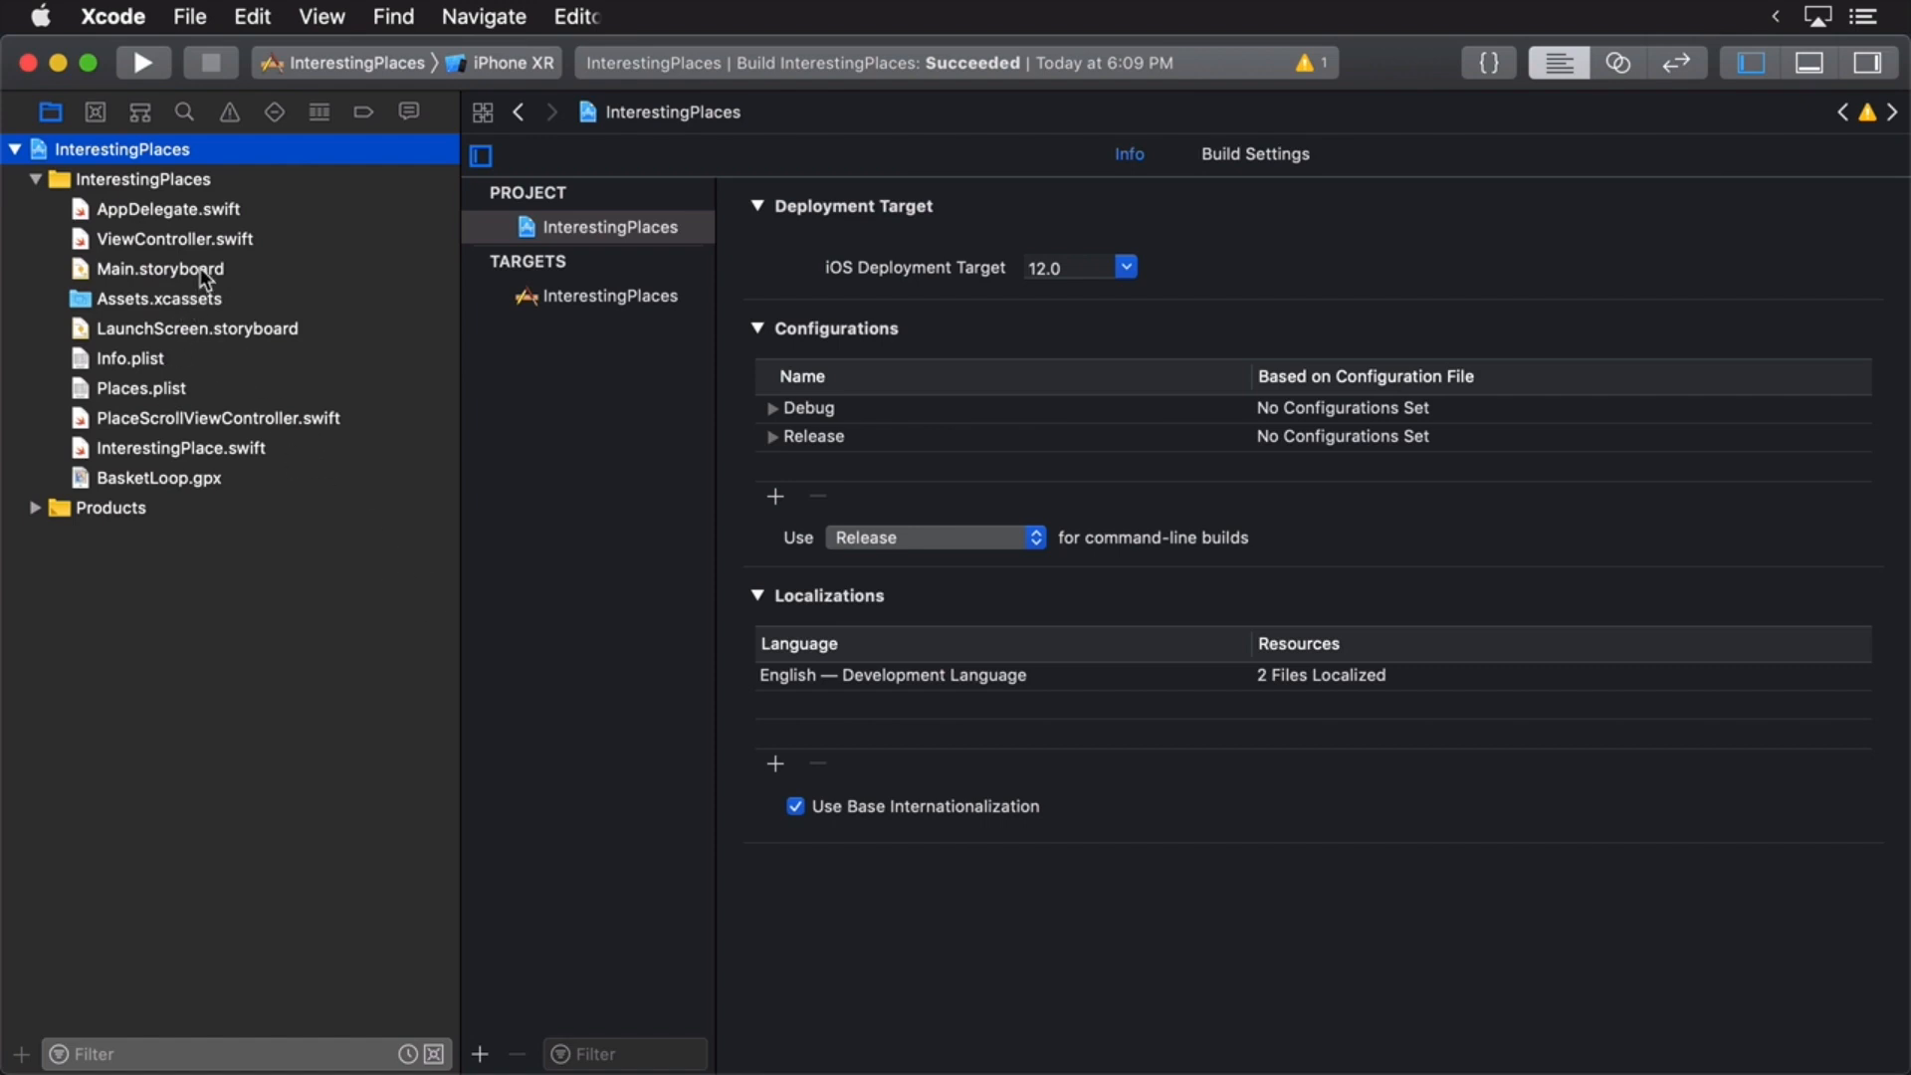
# - Open Main.storyboard and search the Object Library for 'view' to add a View Controller
pyautogui.click(159, 269)
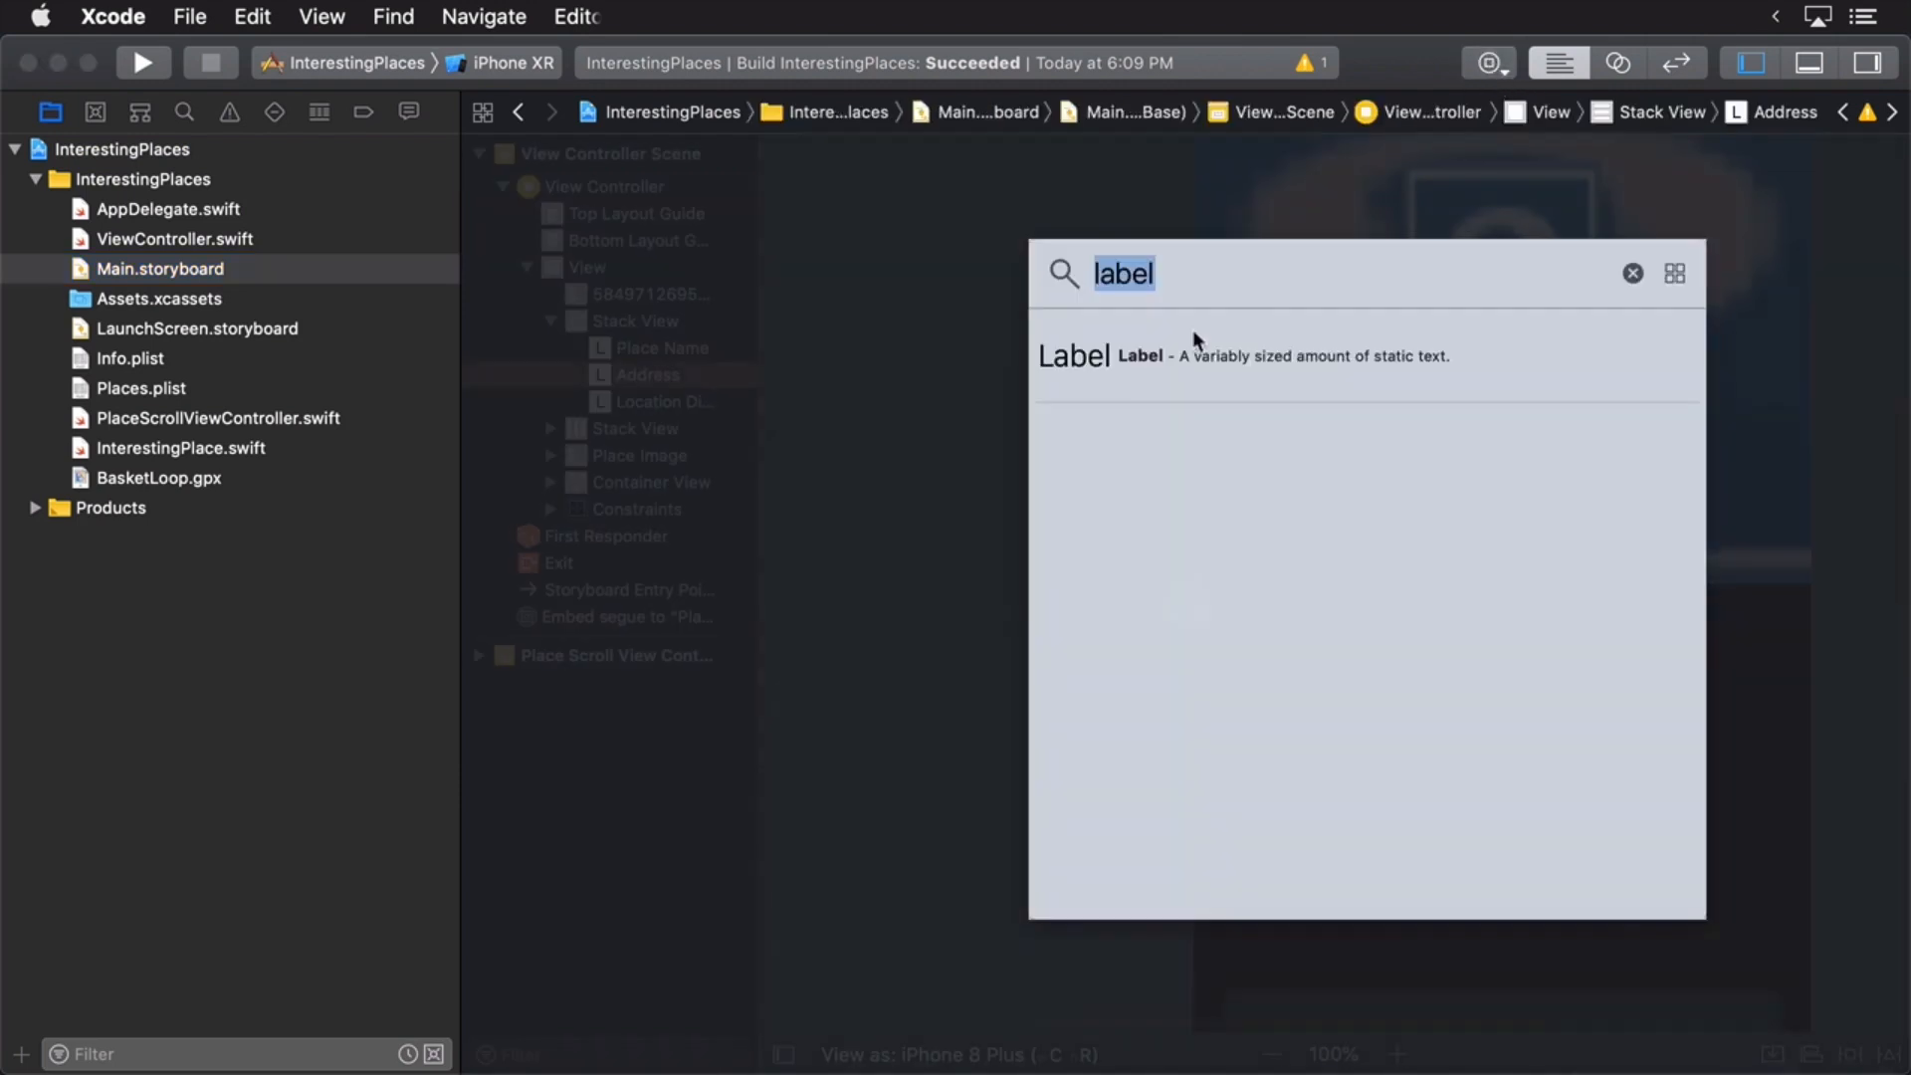
pyautogui.write('view')
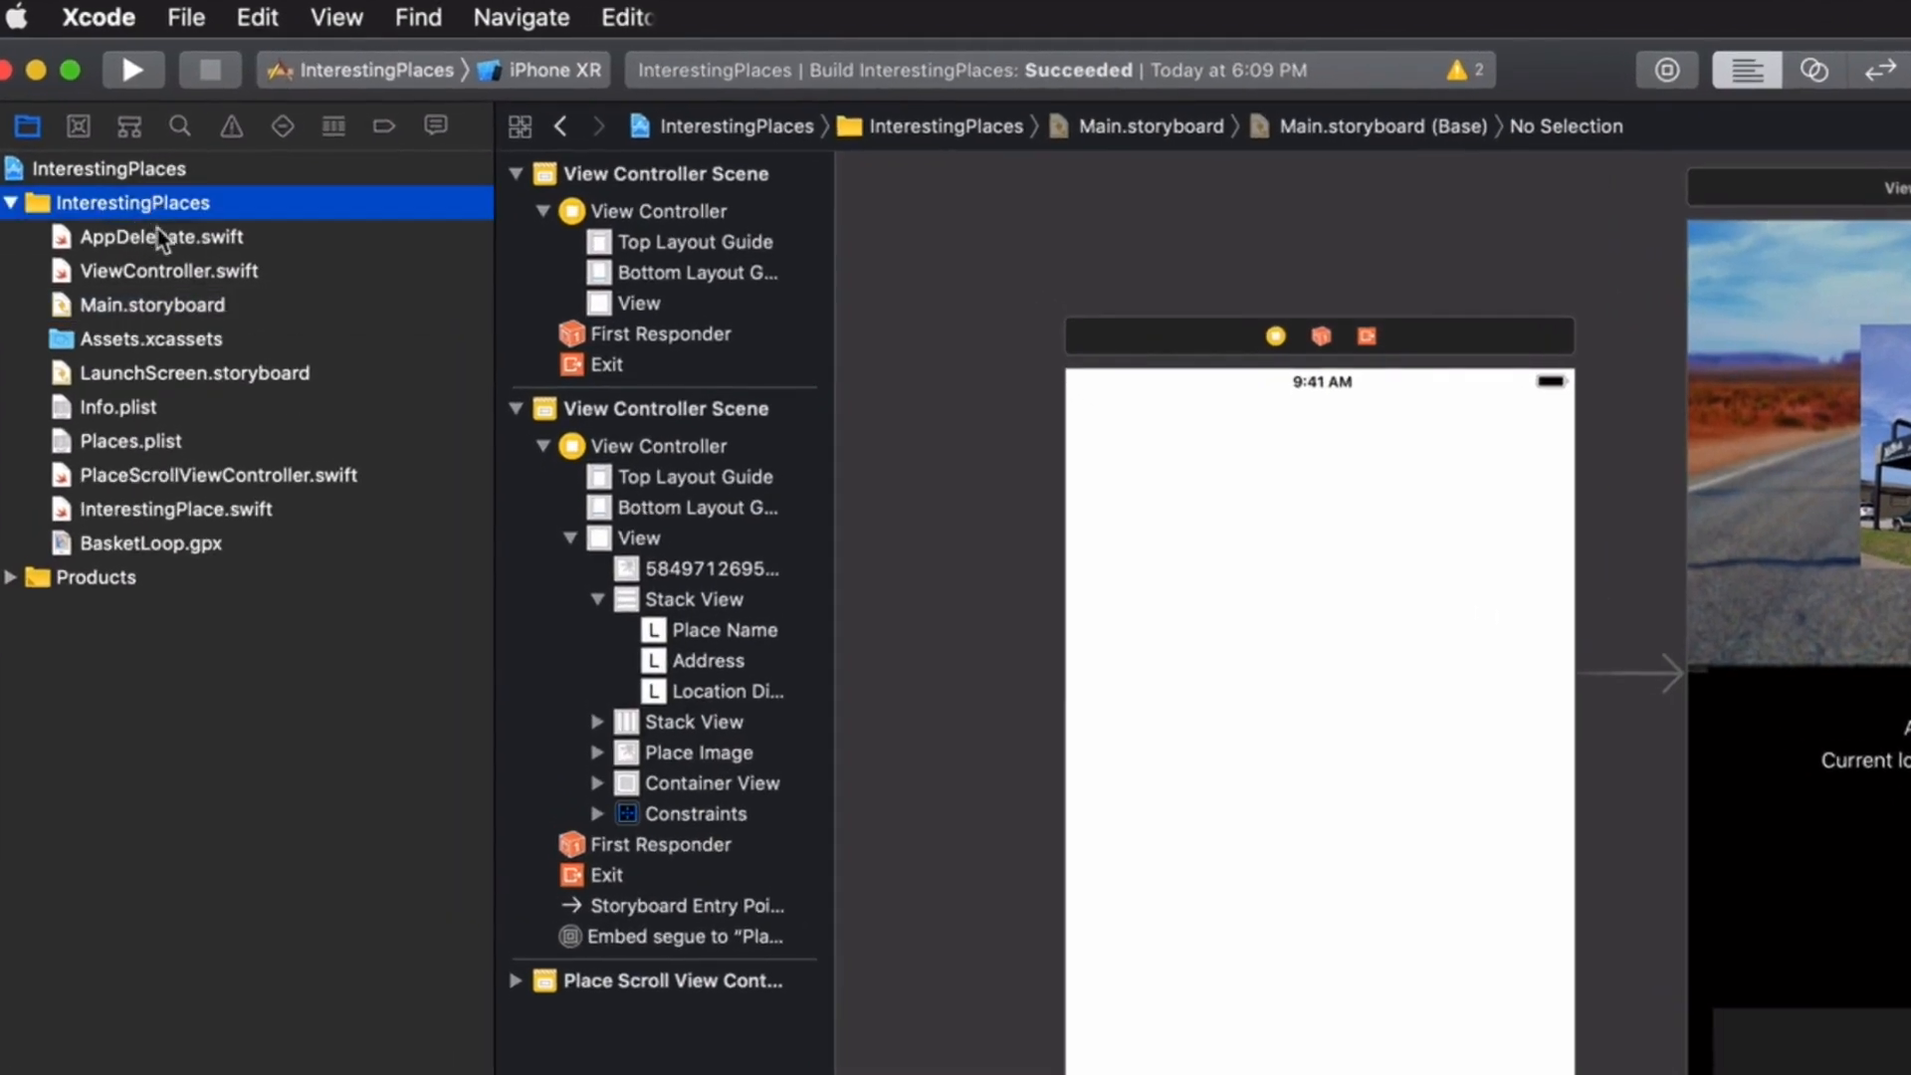
# - Create a Cocoa Touch Class named MapViewController subclassing UIViewController
pyautogui.click(186, 17)
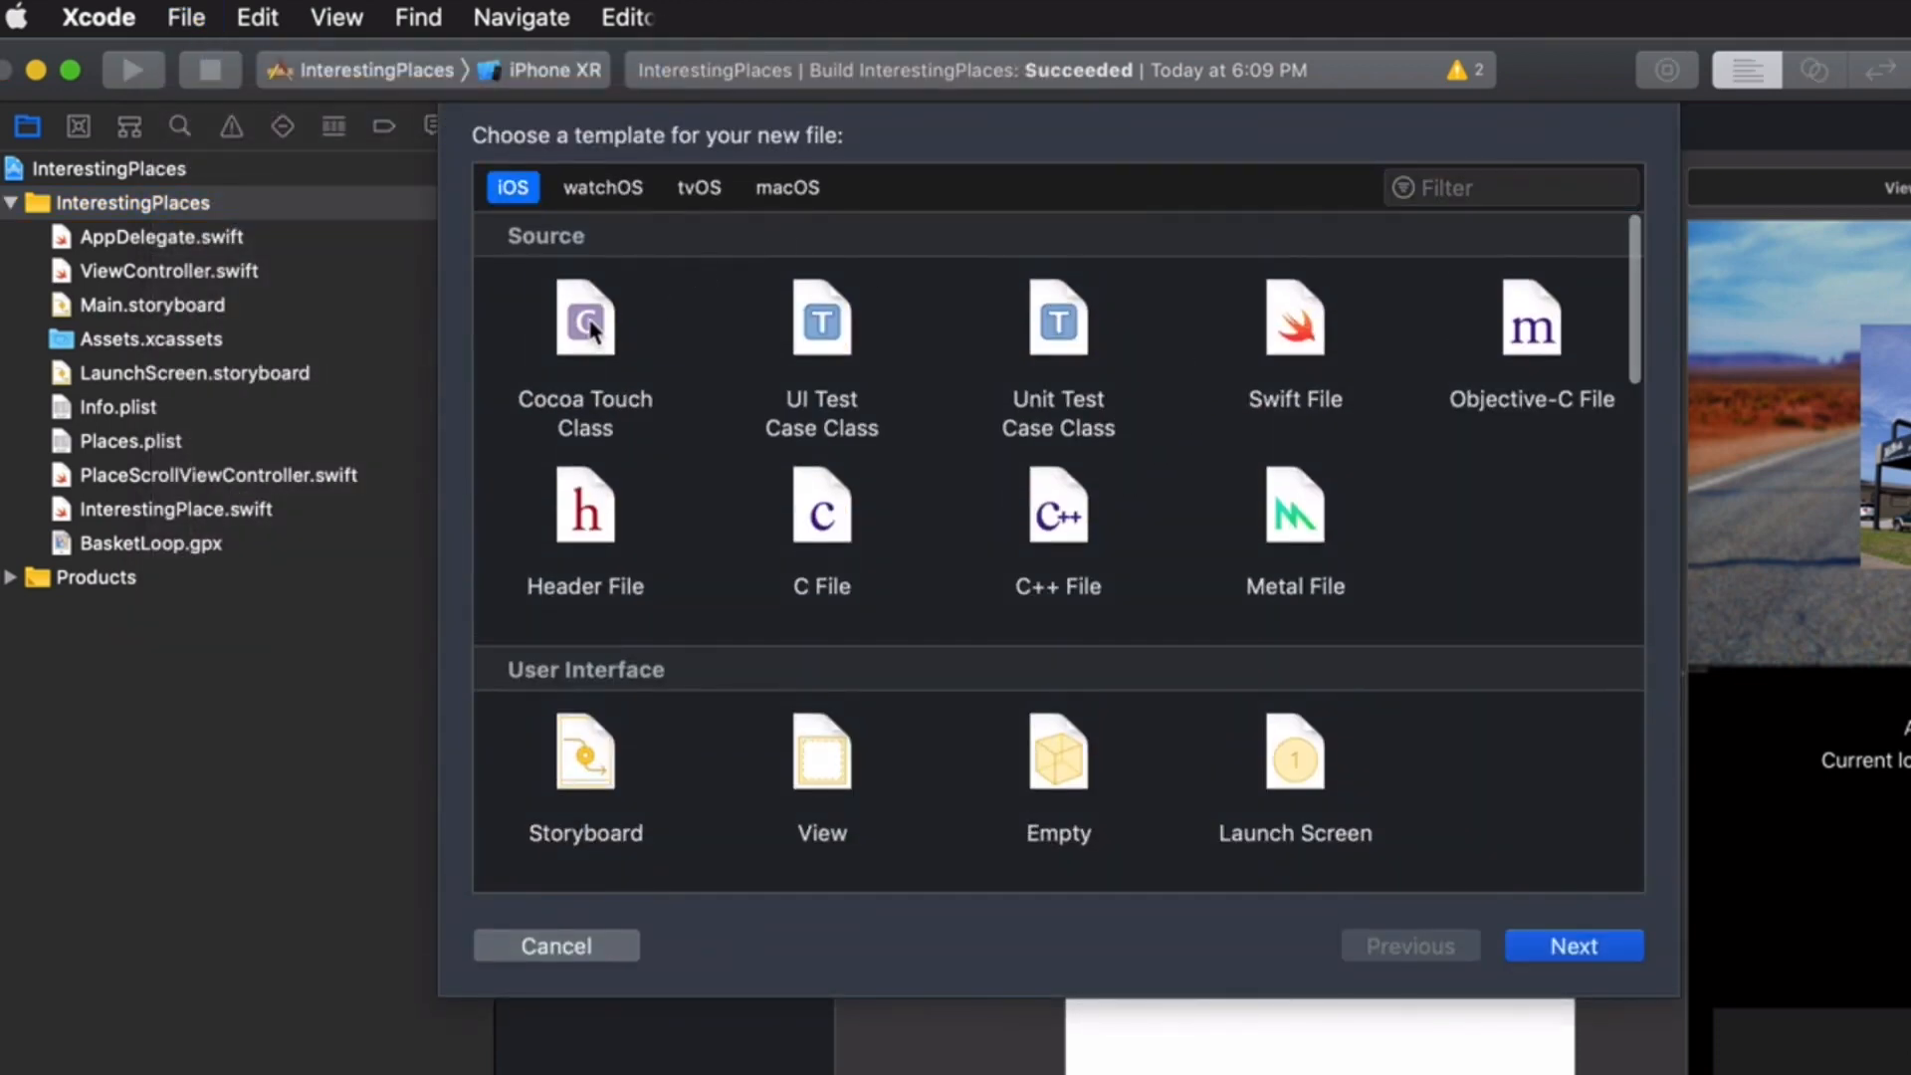
pyautogui.click(1574, 945)
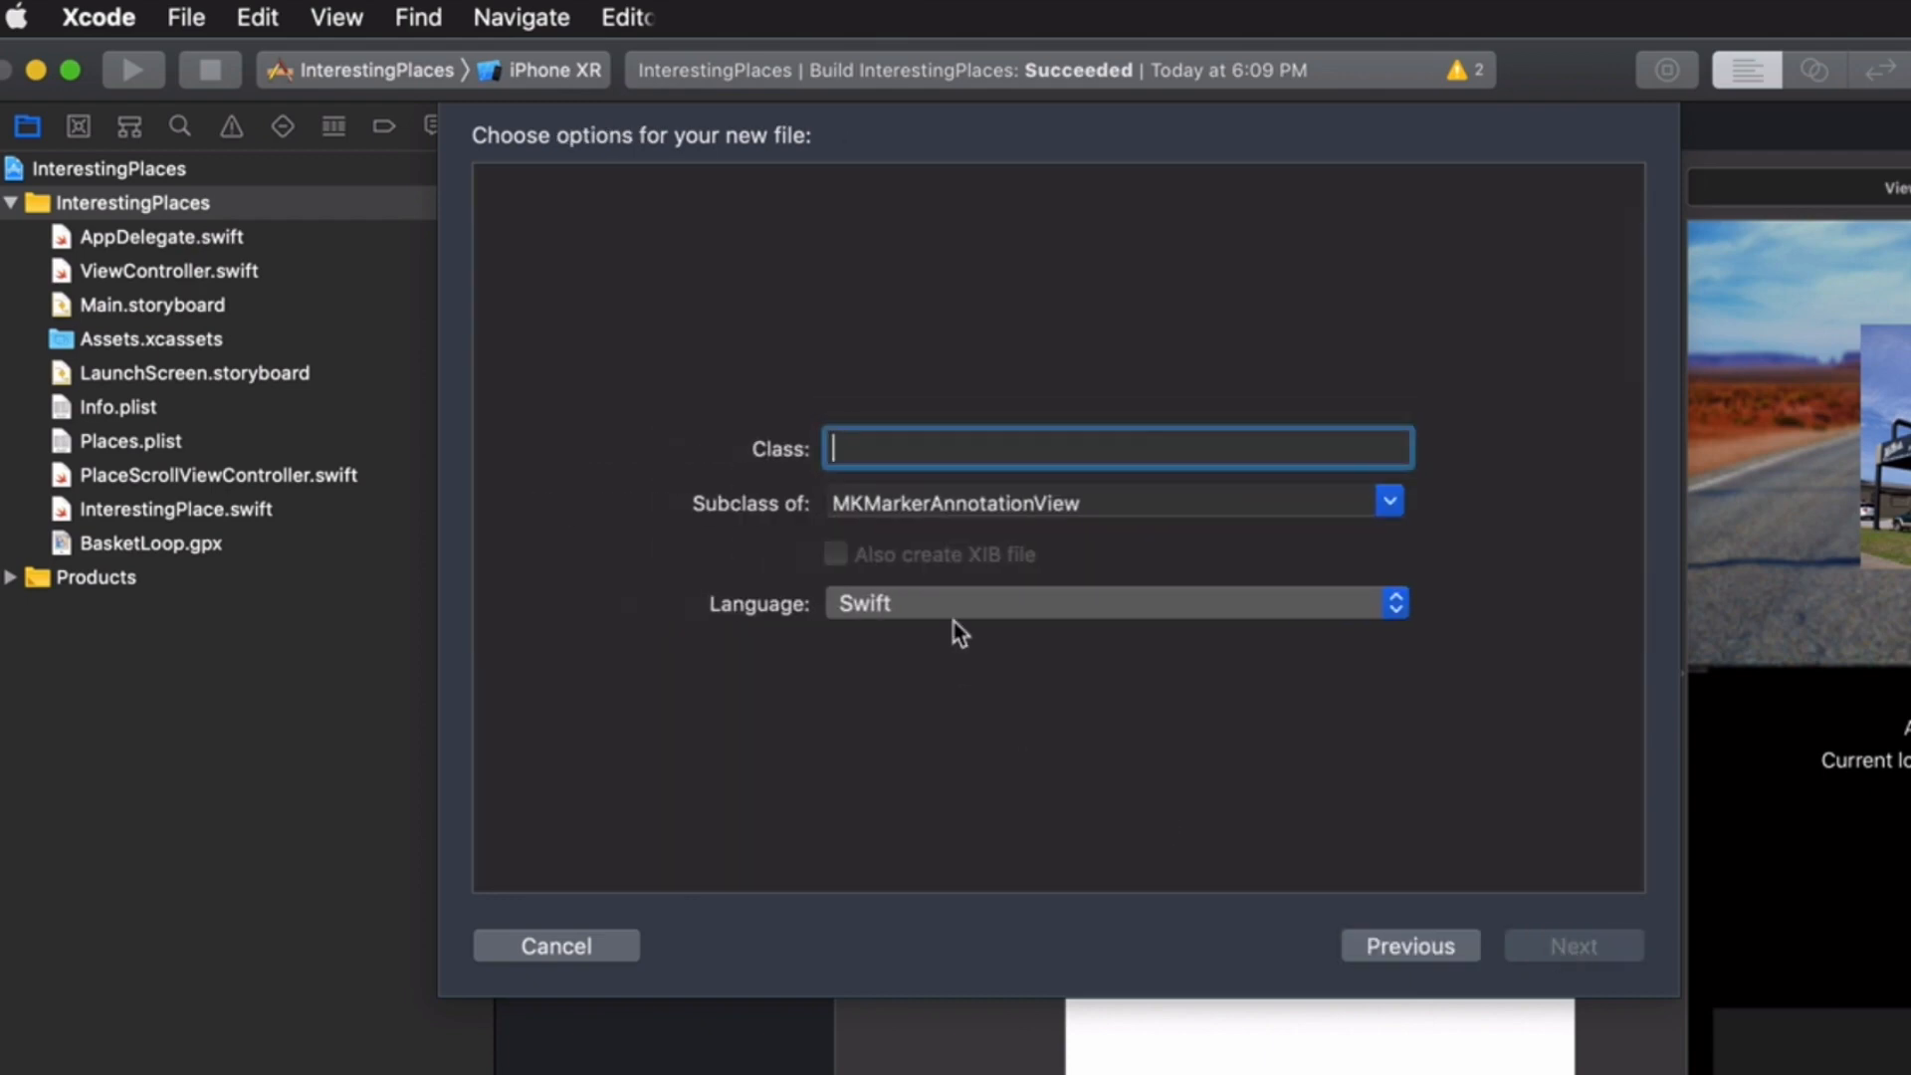
pyautogui.click(1387, 501)
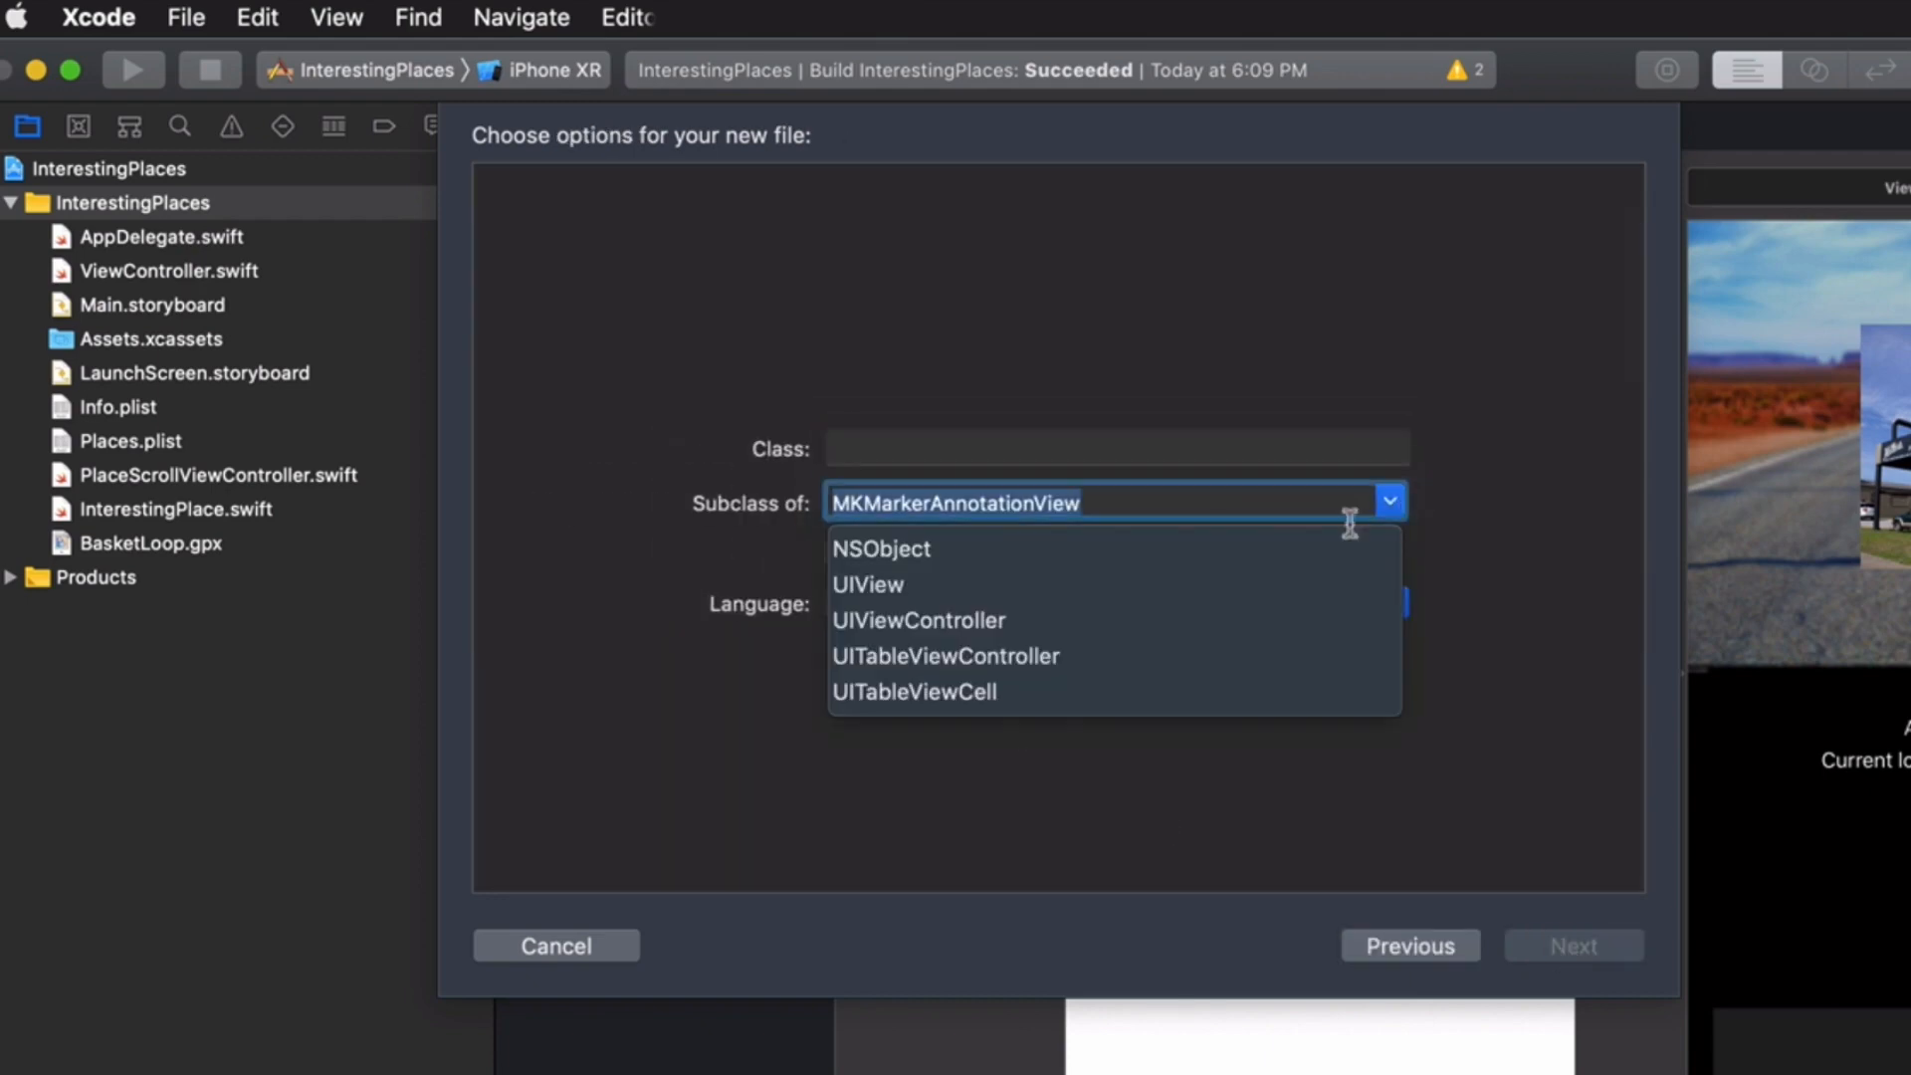
pyautogui.click(918, 620)
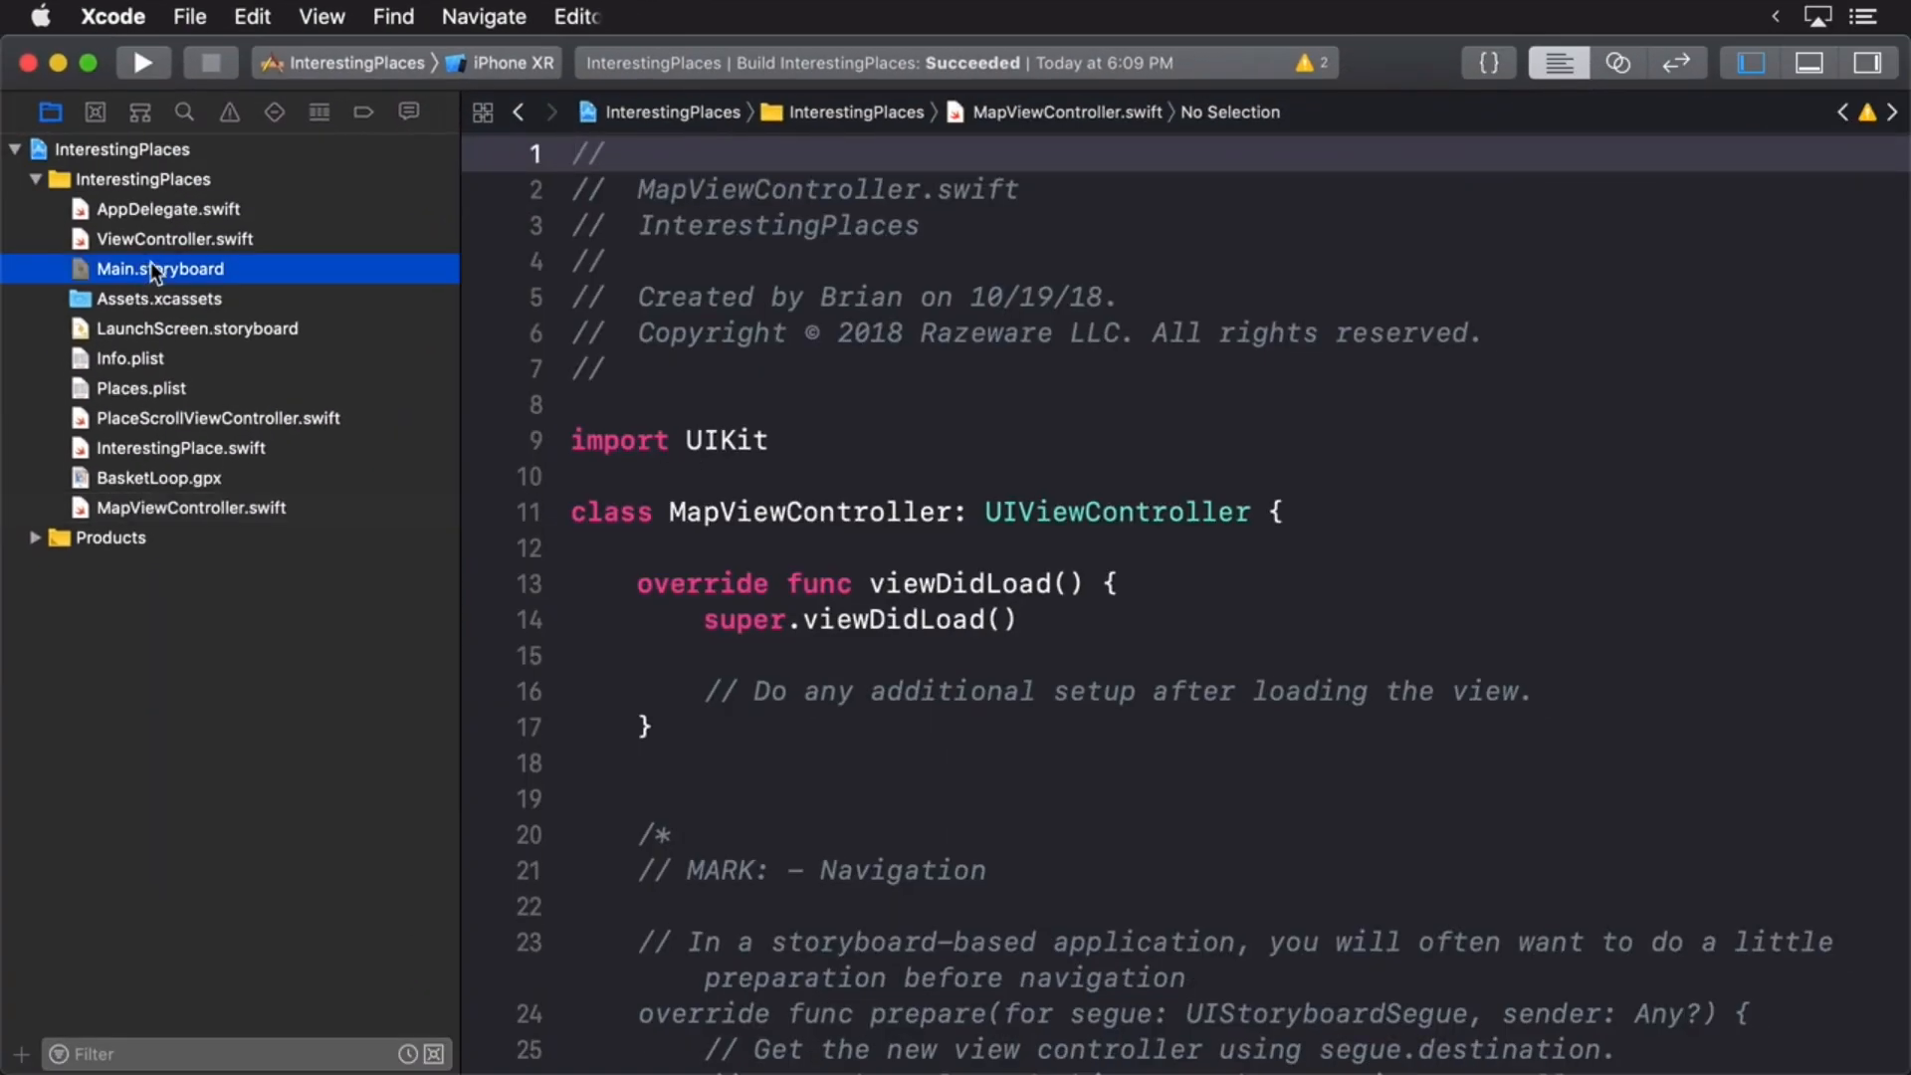
# - Set the new storyboard scene's custom class to MapViewController in the Identity inspector
pyautogui.click(157, 269)
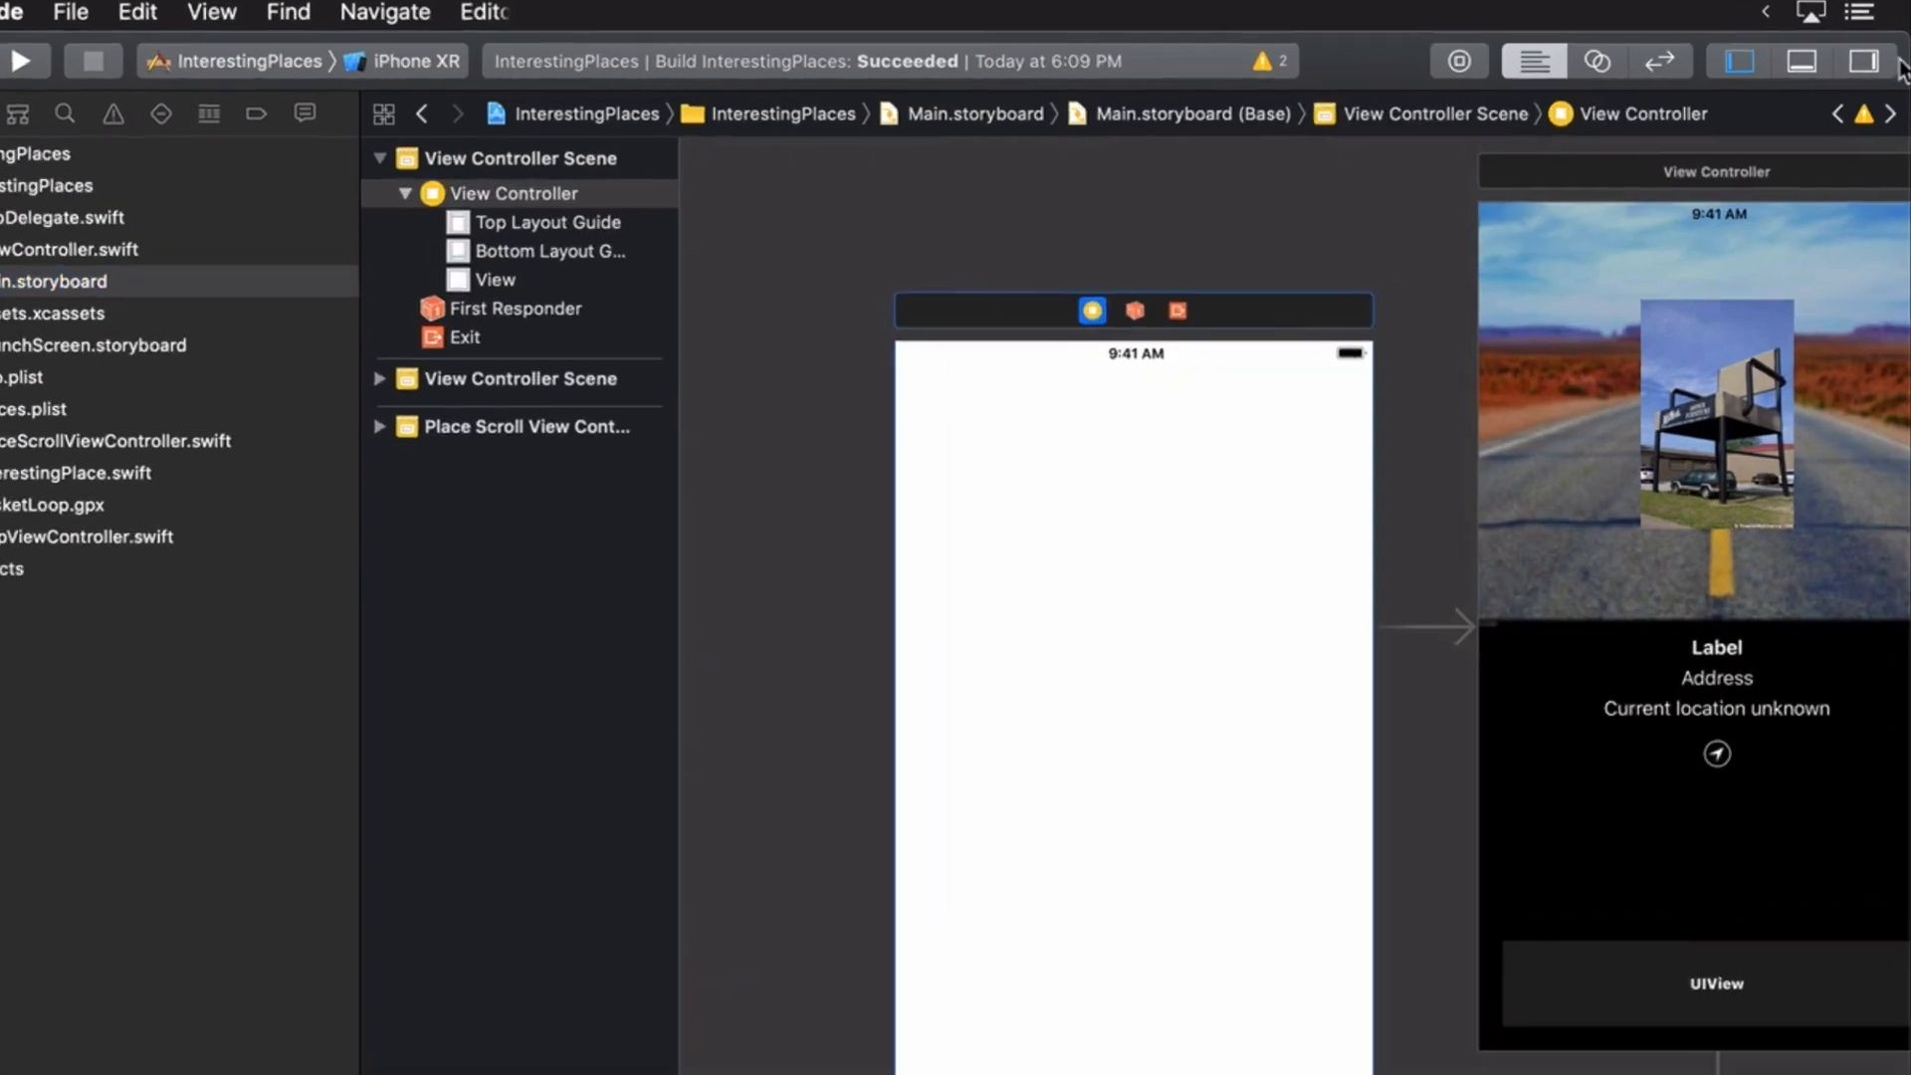
pyautogui.click(1856, 58)
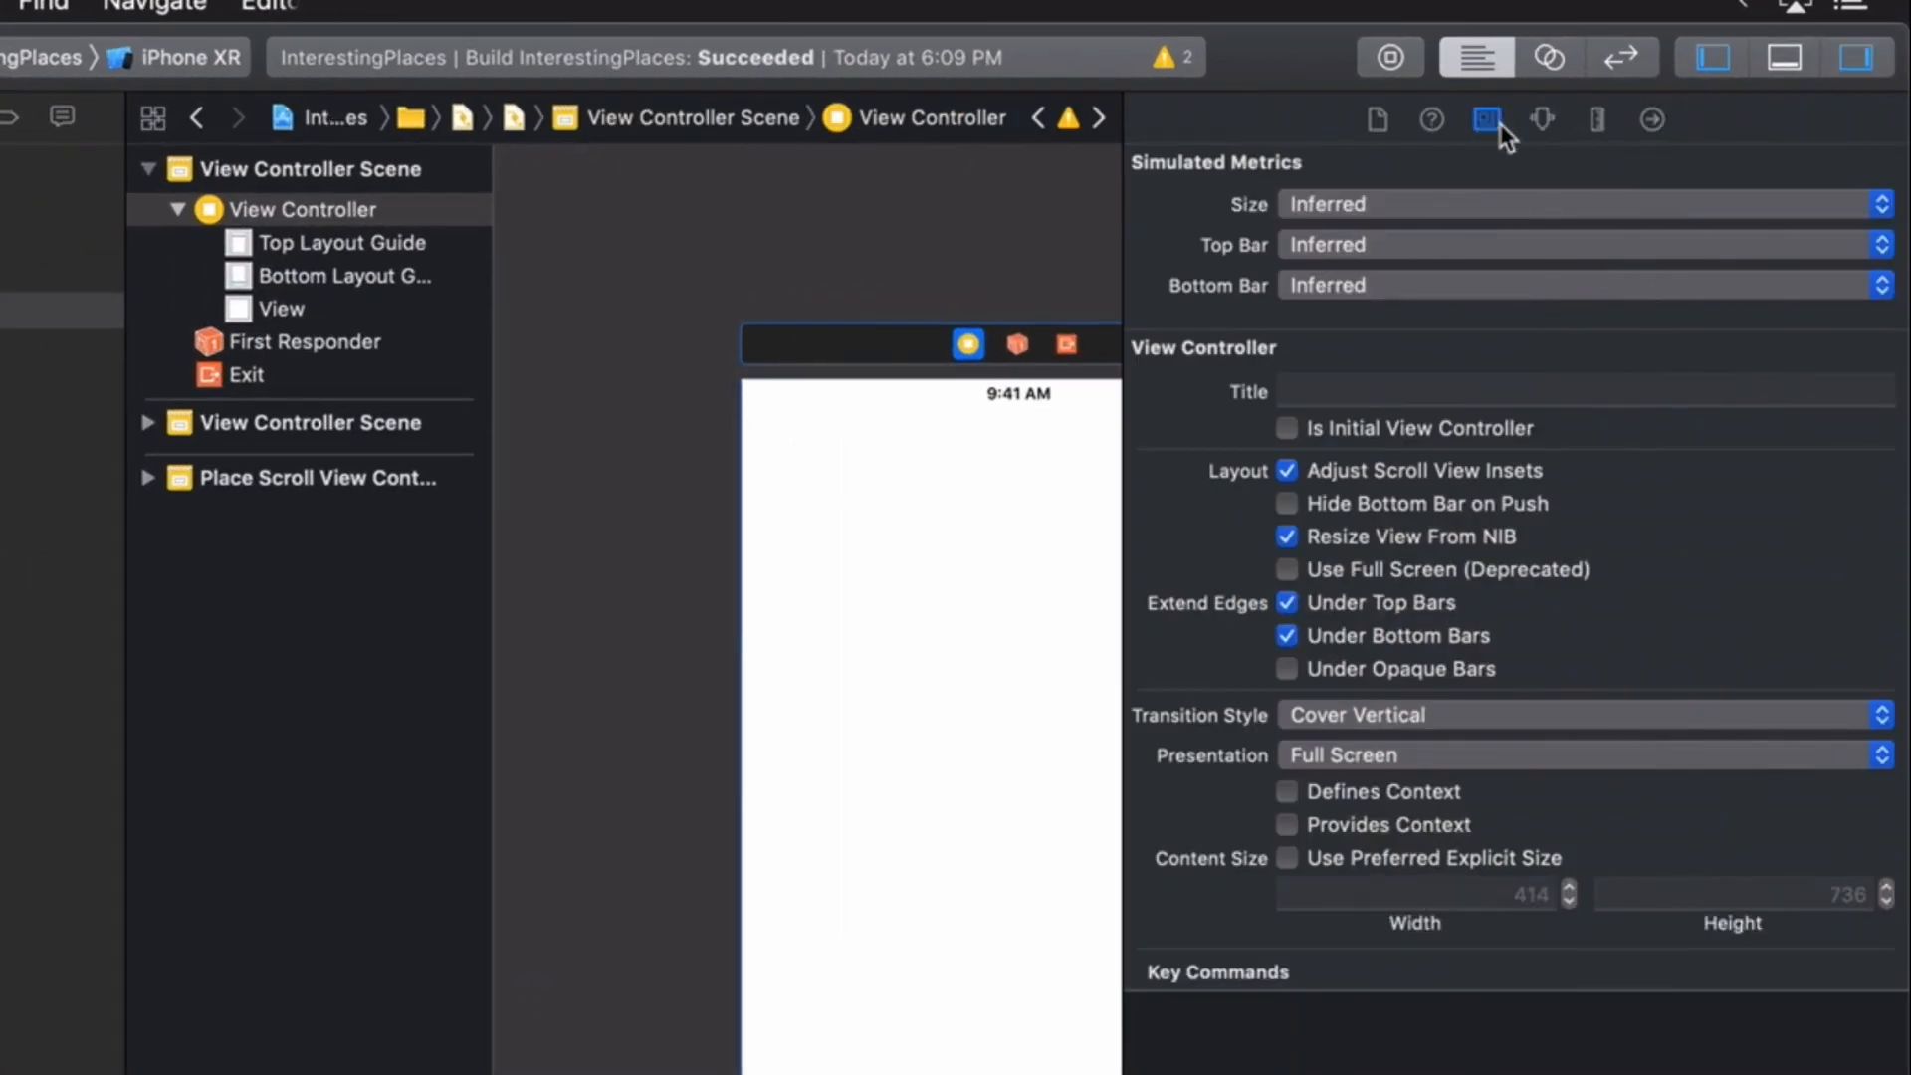
pyautogui.click(1486, 119)
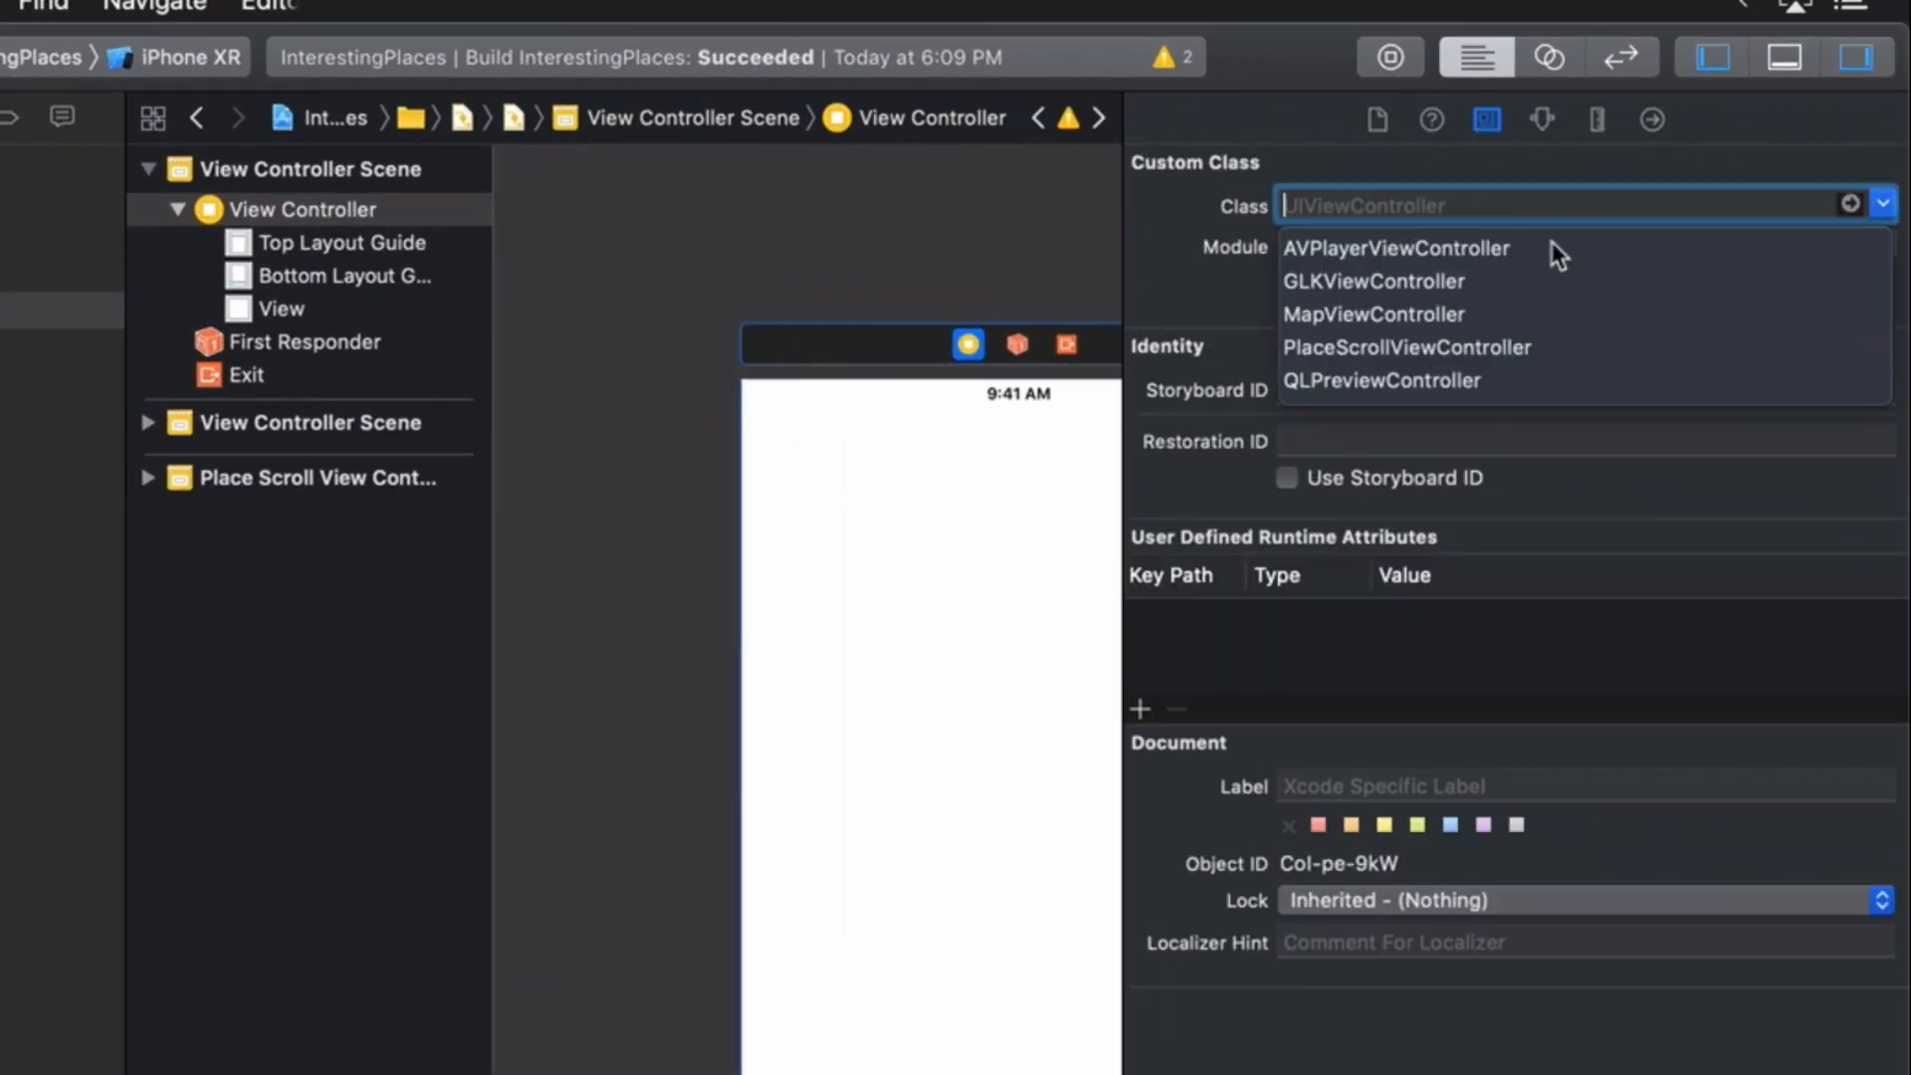
pyautogui.click(1373, 314)
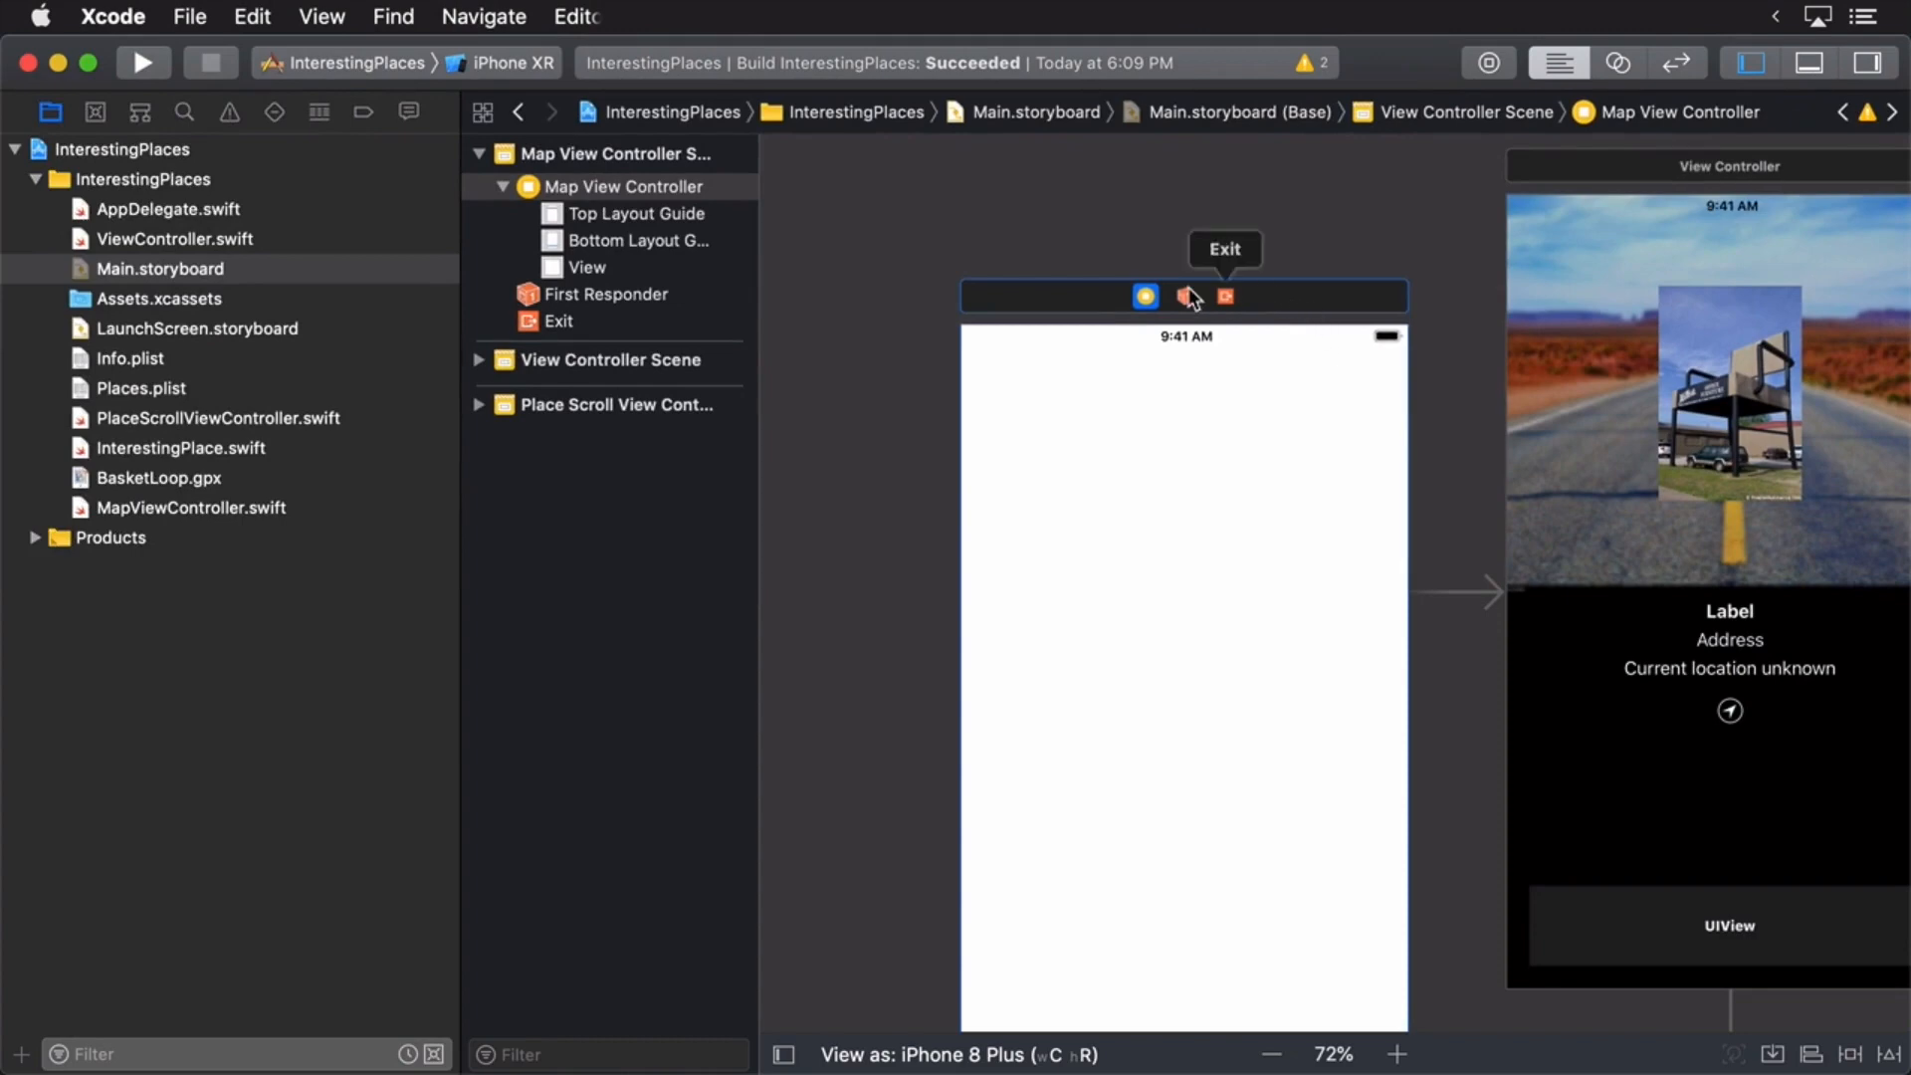
pyautogui.moveTo(1273, 1054)
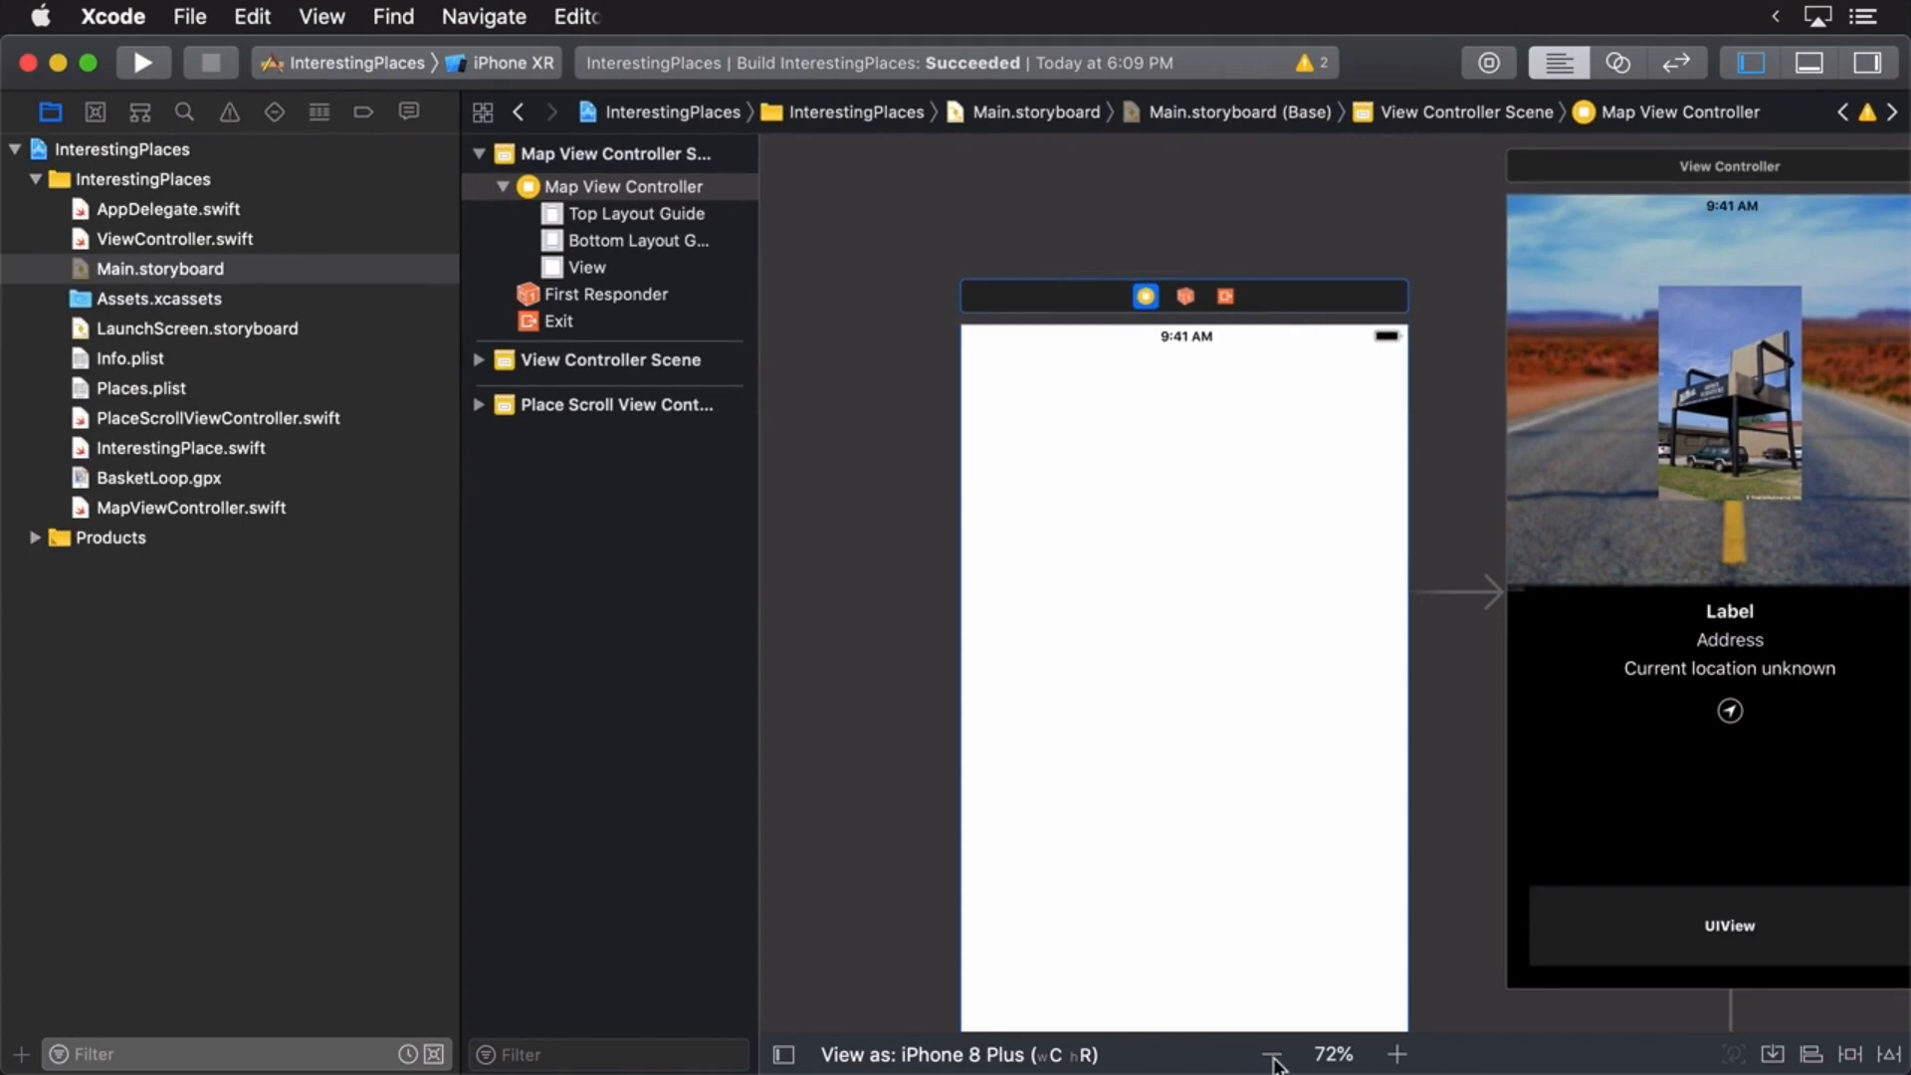
# - Zoom the storyboard canvas out to 25%, then back to 50%
pyautogui.click(1271, 1057)
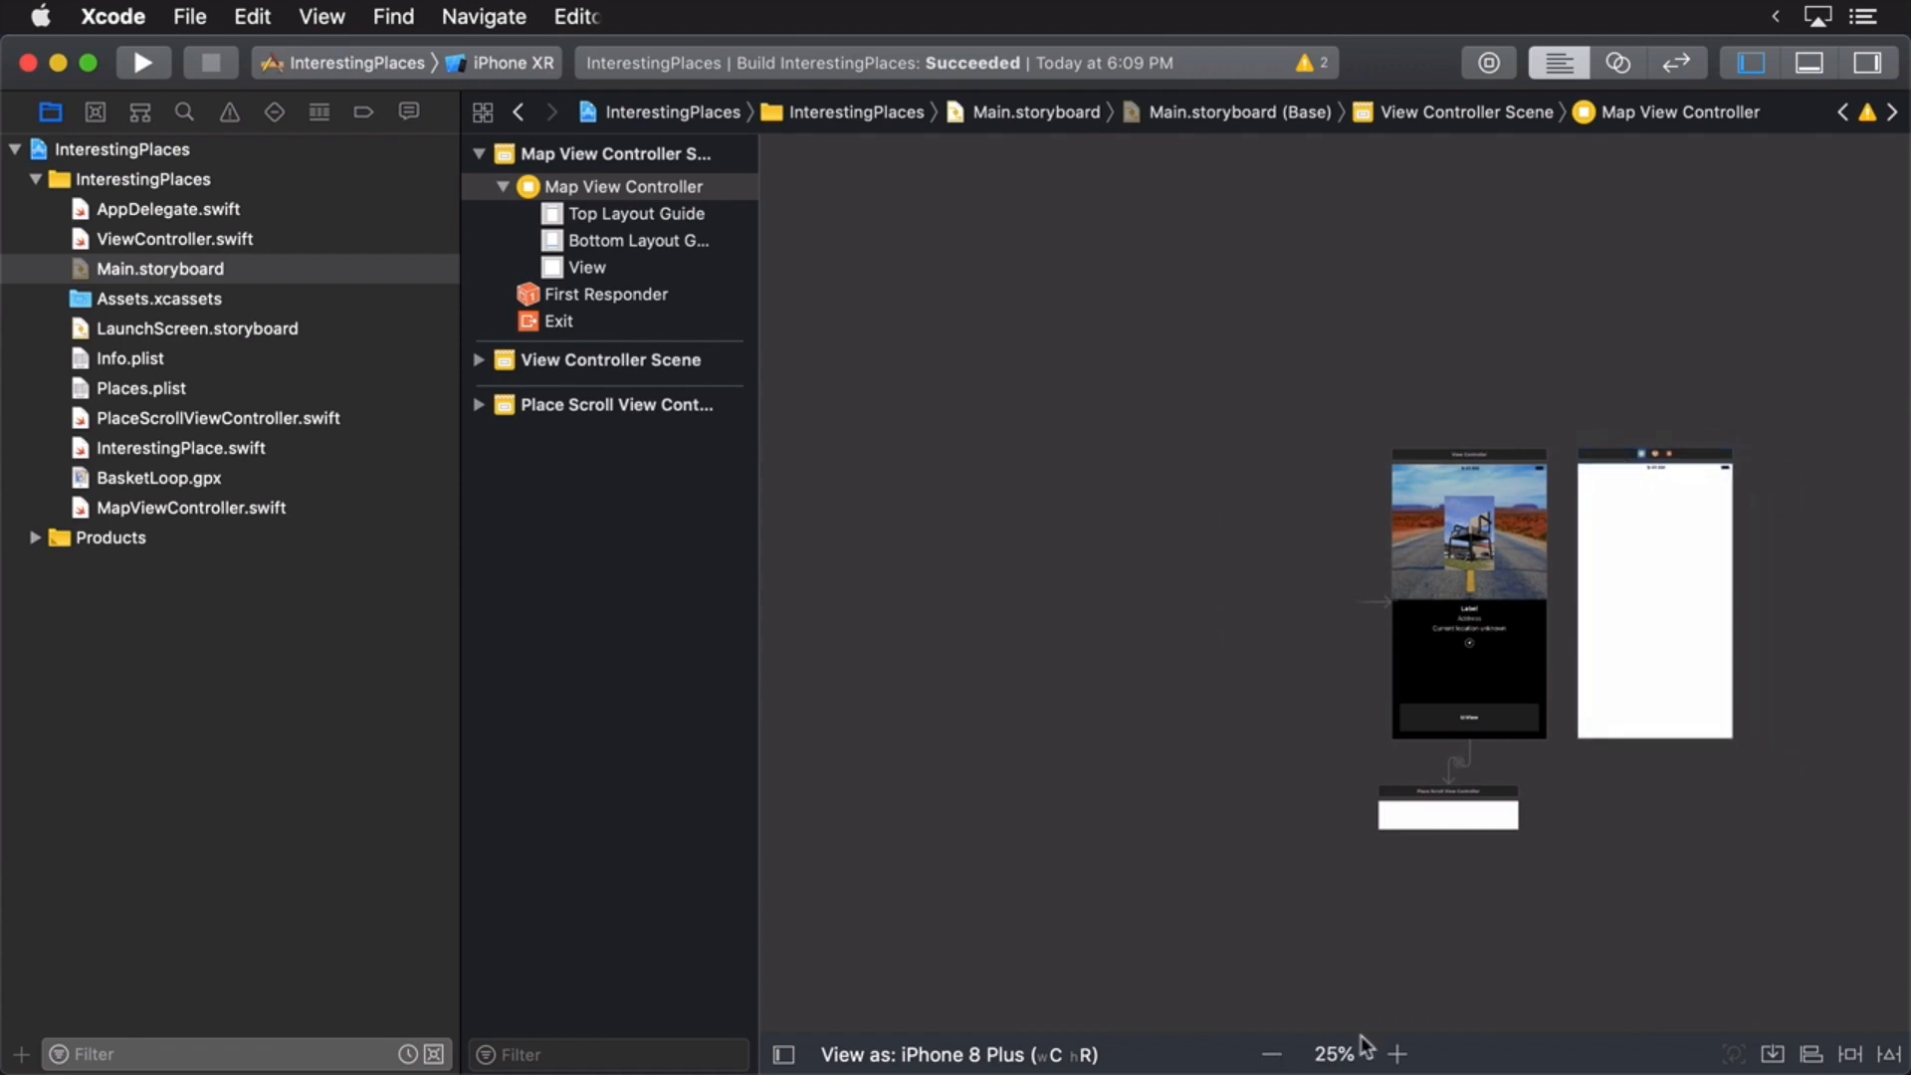
pyautogui.click(1396, 1052)
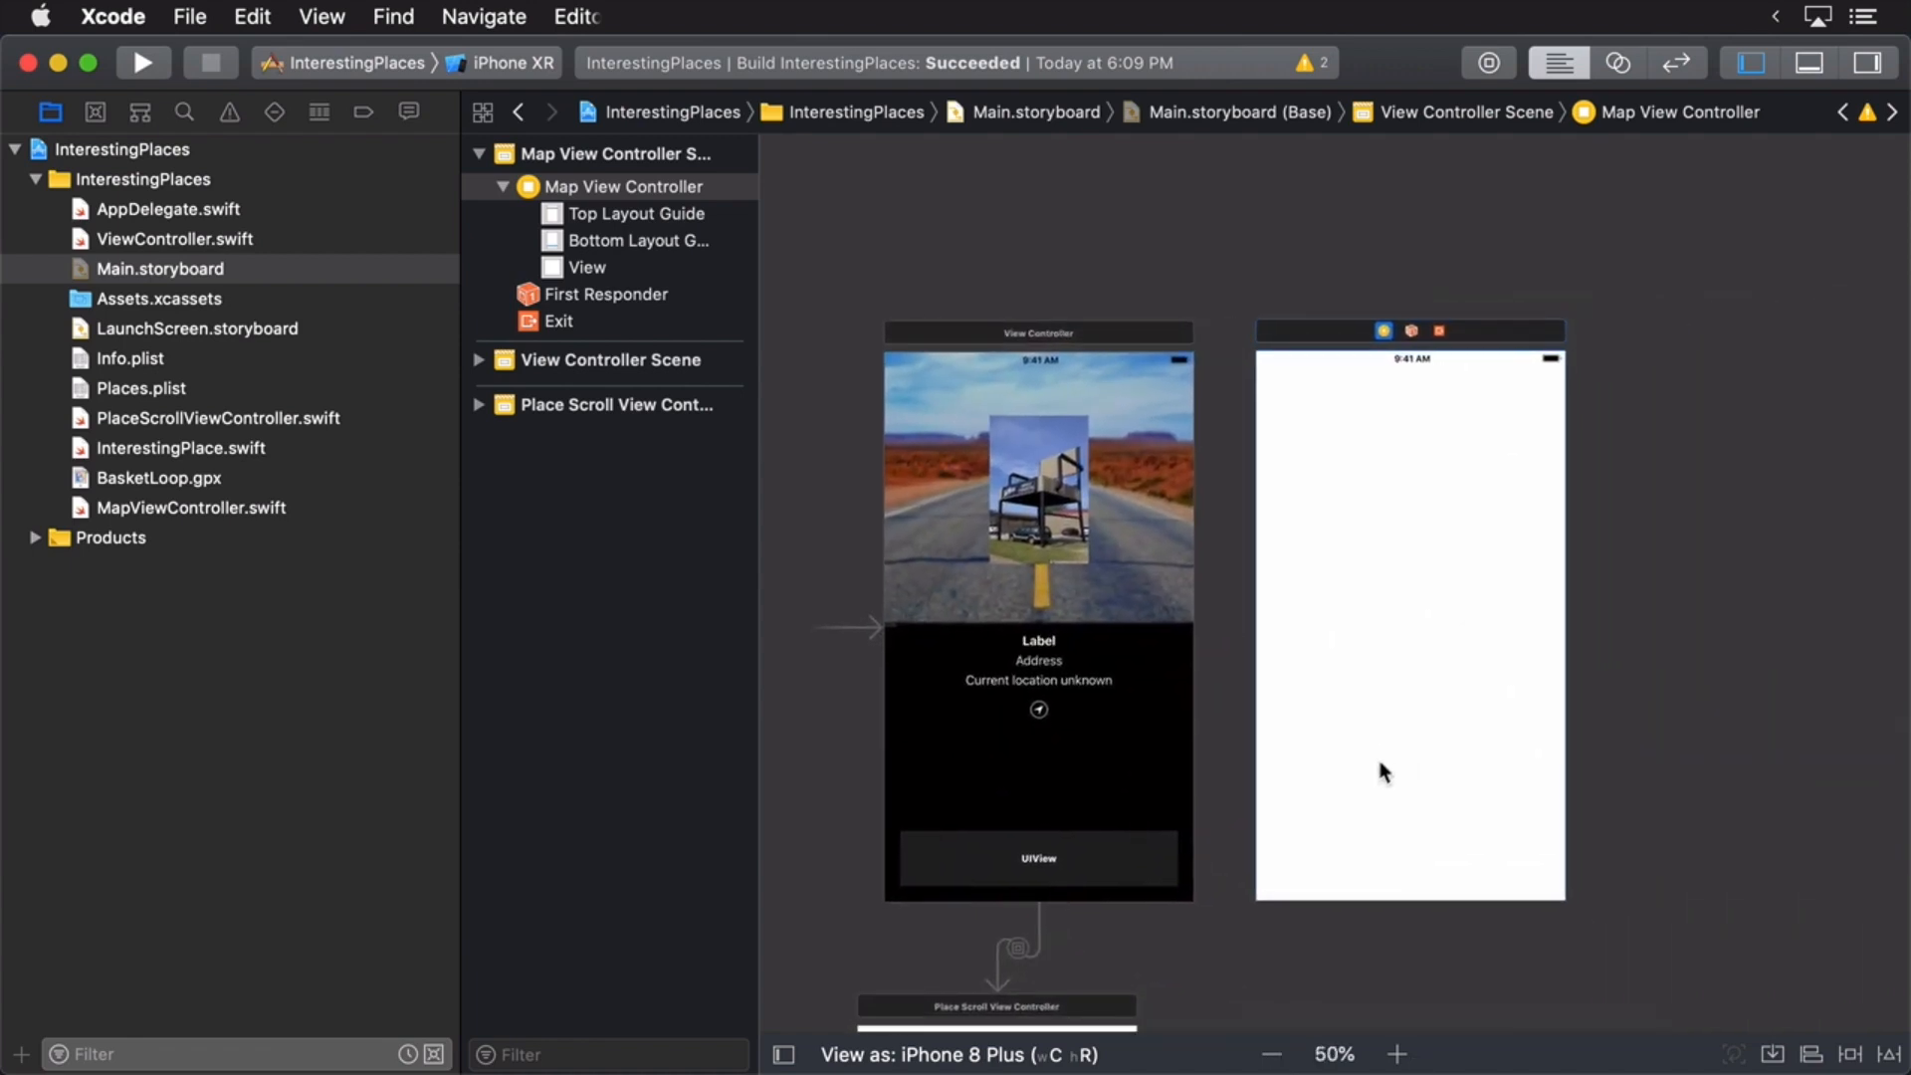
pyautogui.moveTo(1336, 317)
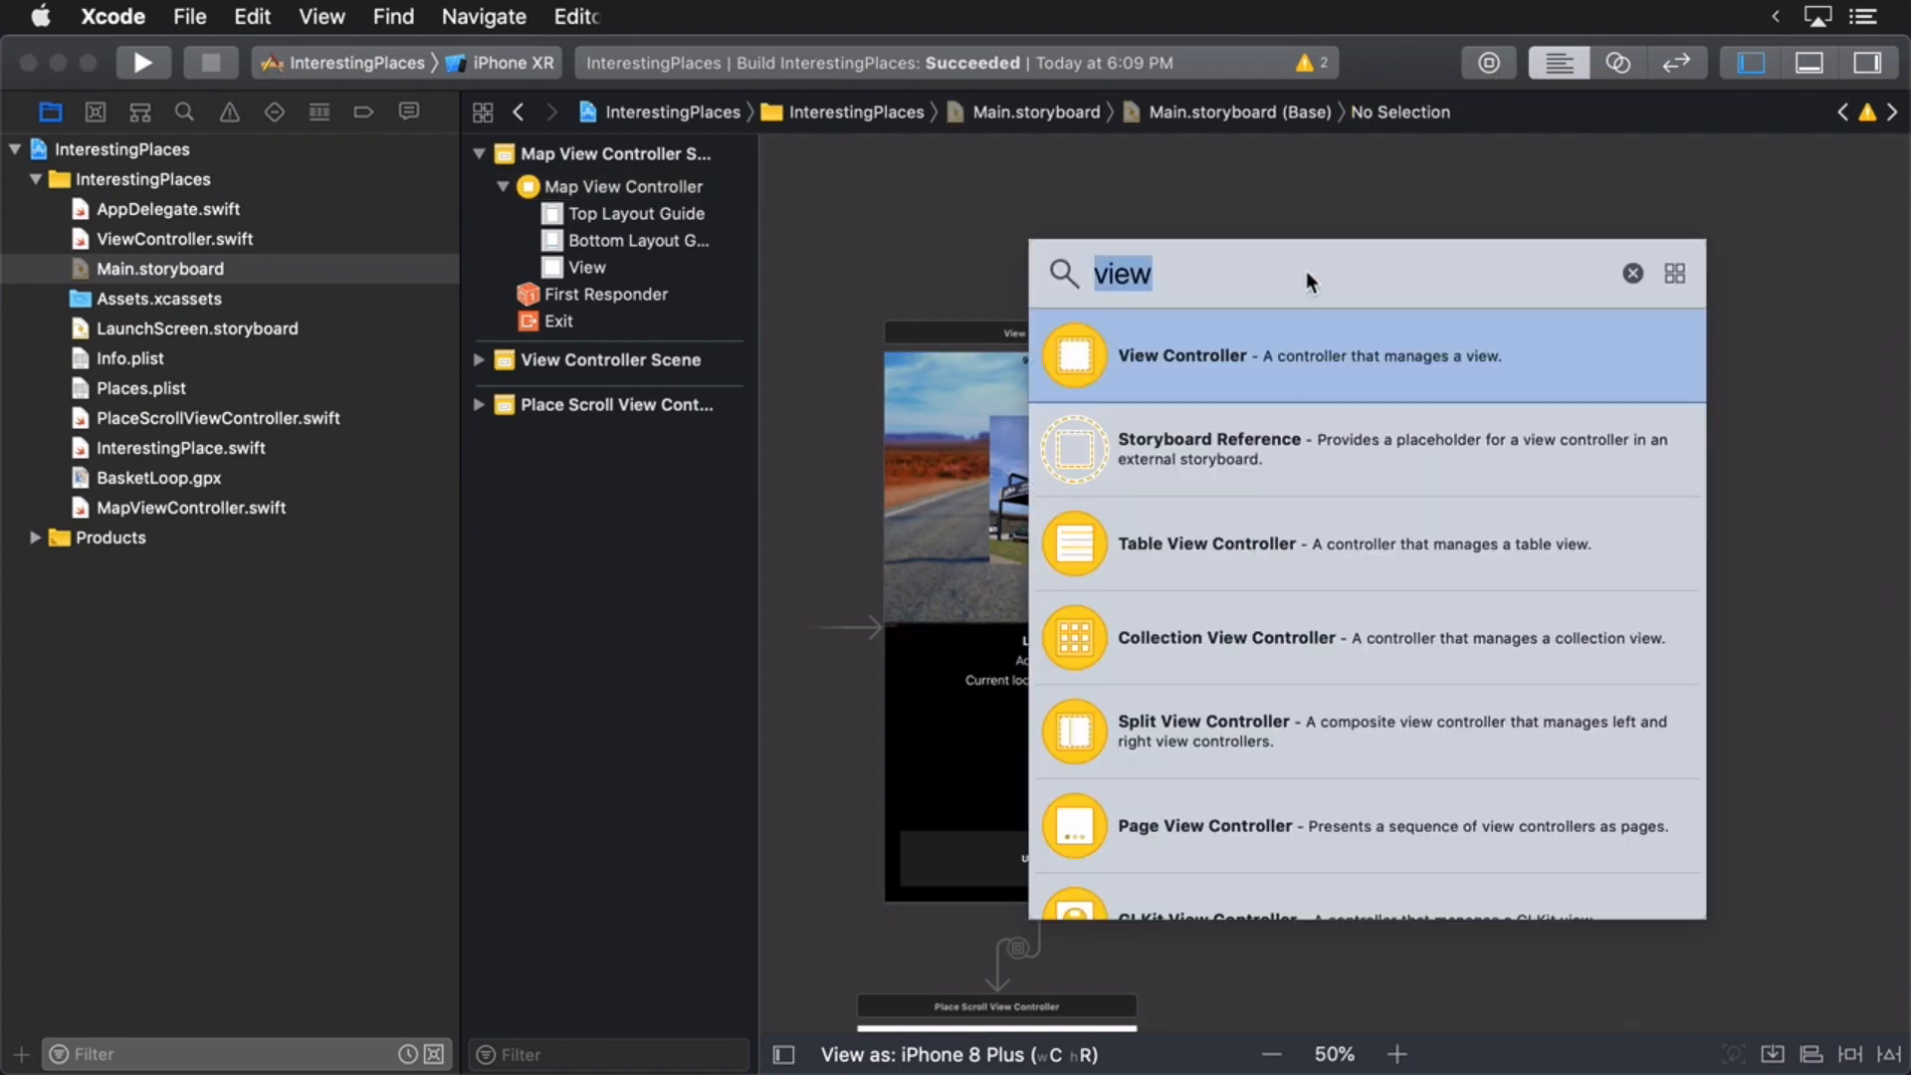
# - Search the library for 'map' and drop an MKMapView into the Map View Controller's view
pyautogui.write('m')
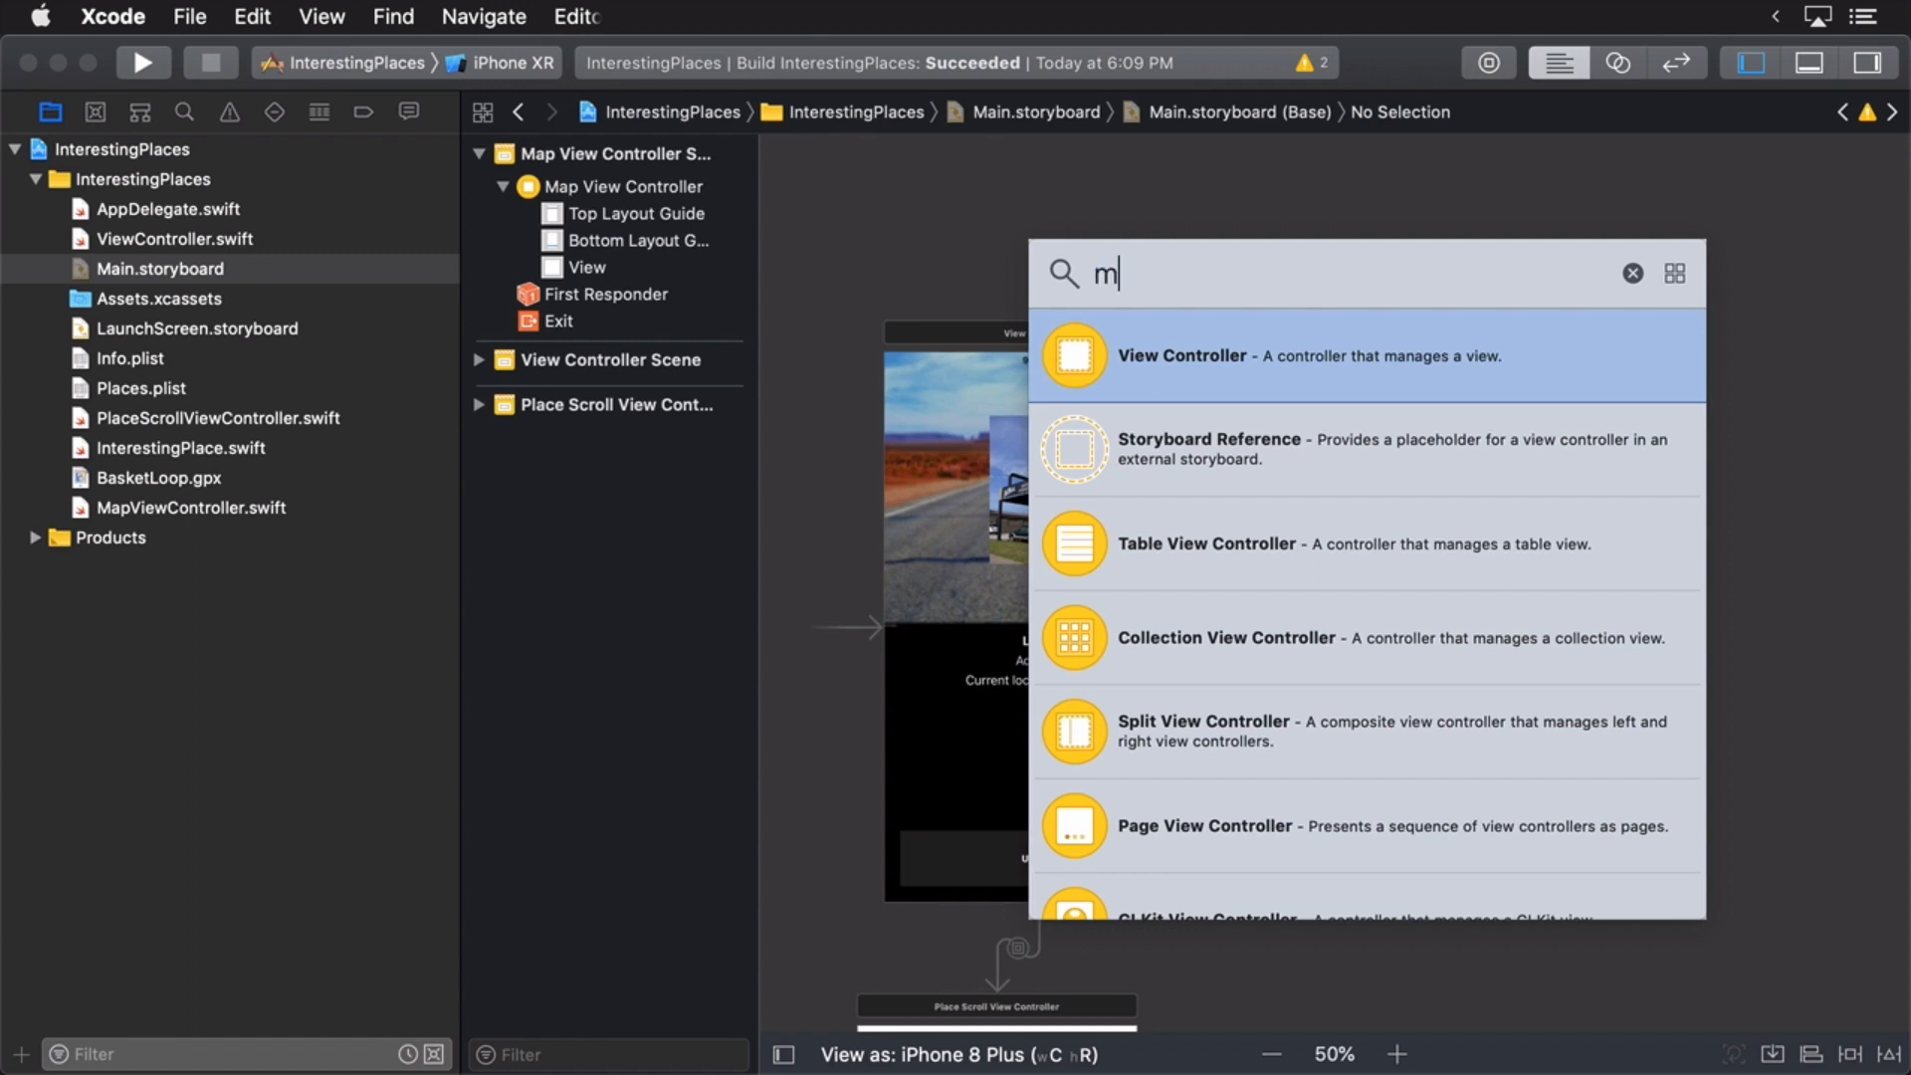
pyautogui.write('ap')
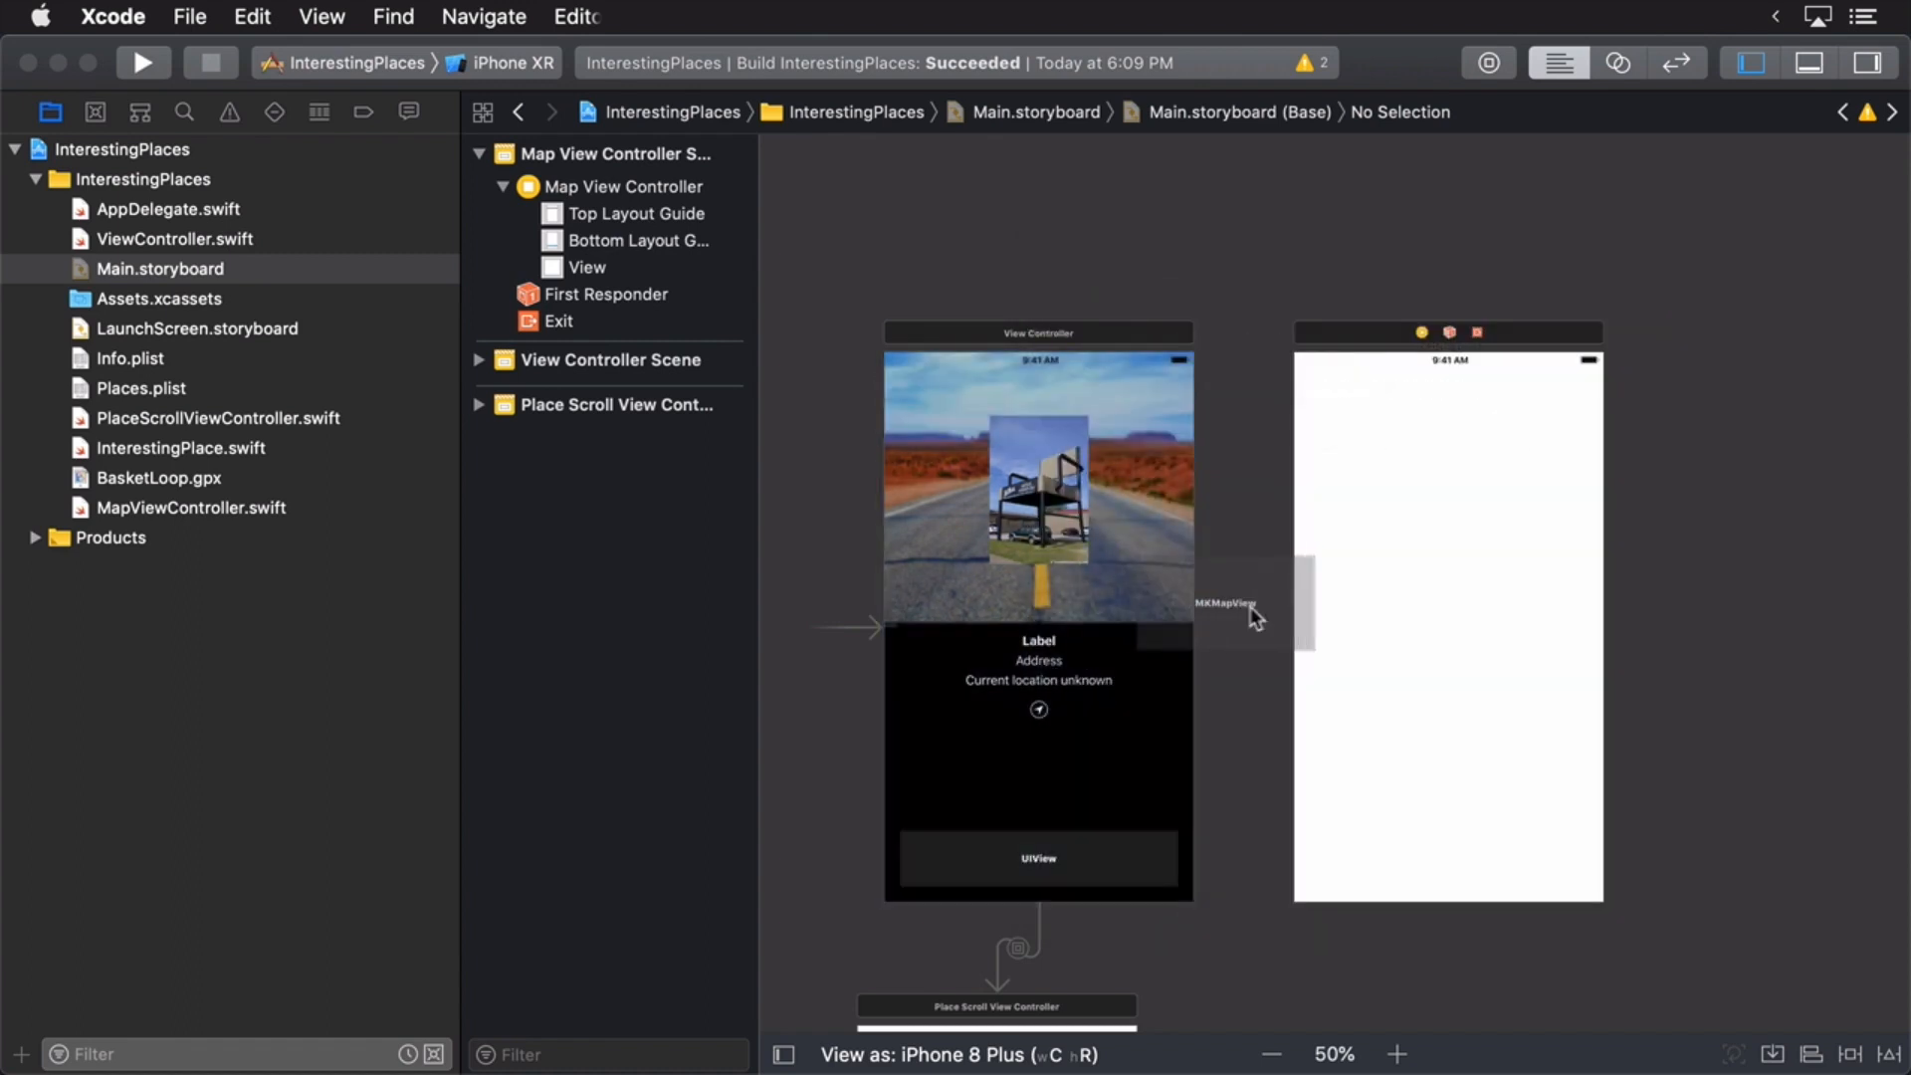
pyautogui.moveTo(1243, 606); pyautogui.dragTo(1448, 564)
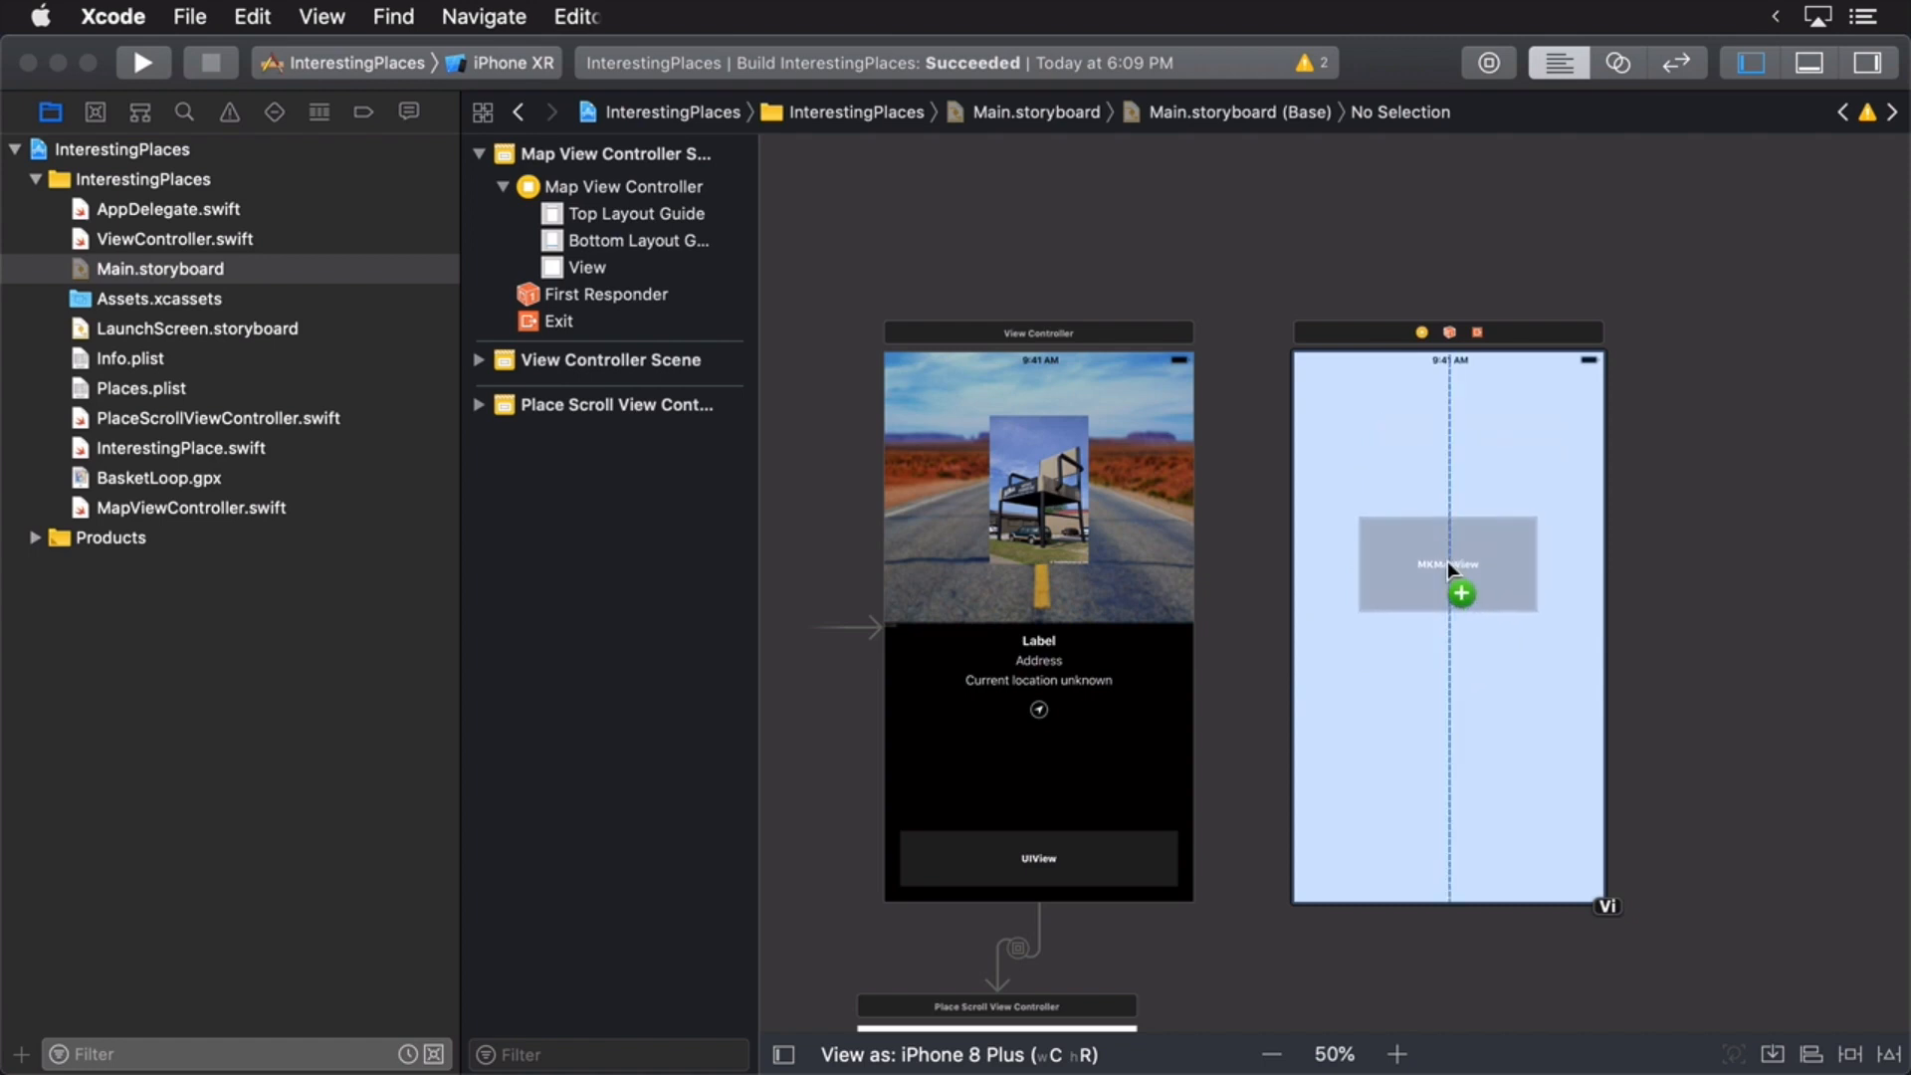
pyautogui.click(1448, 565)
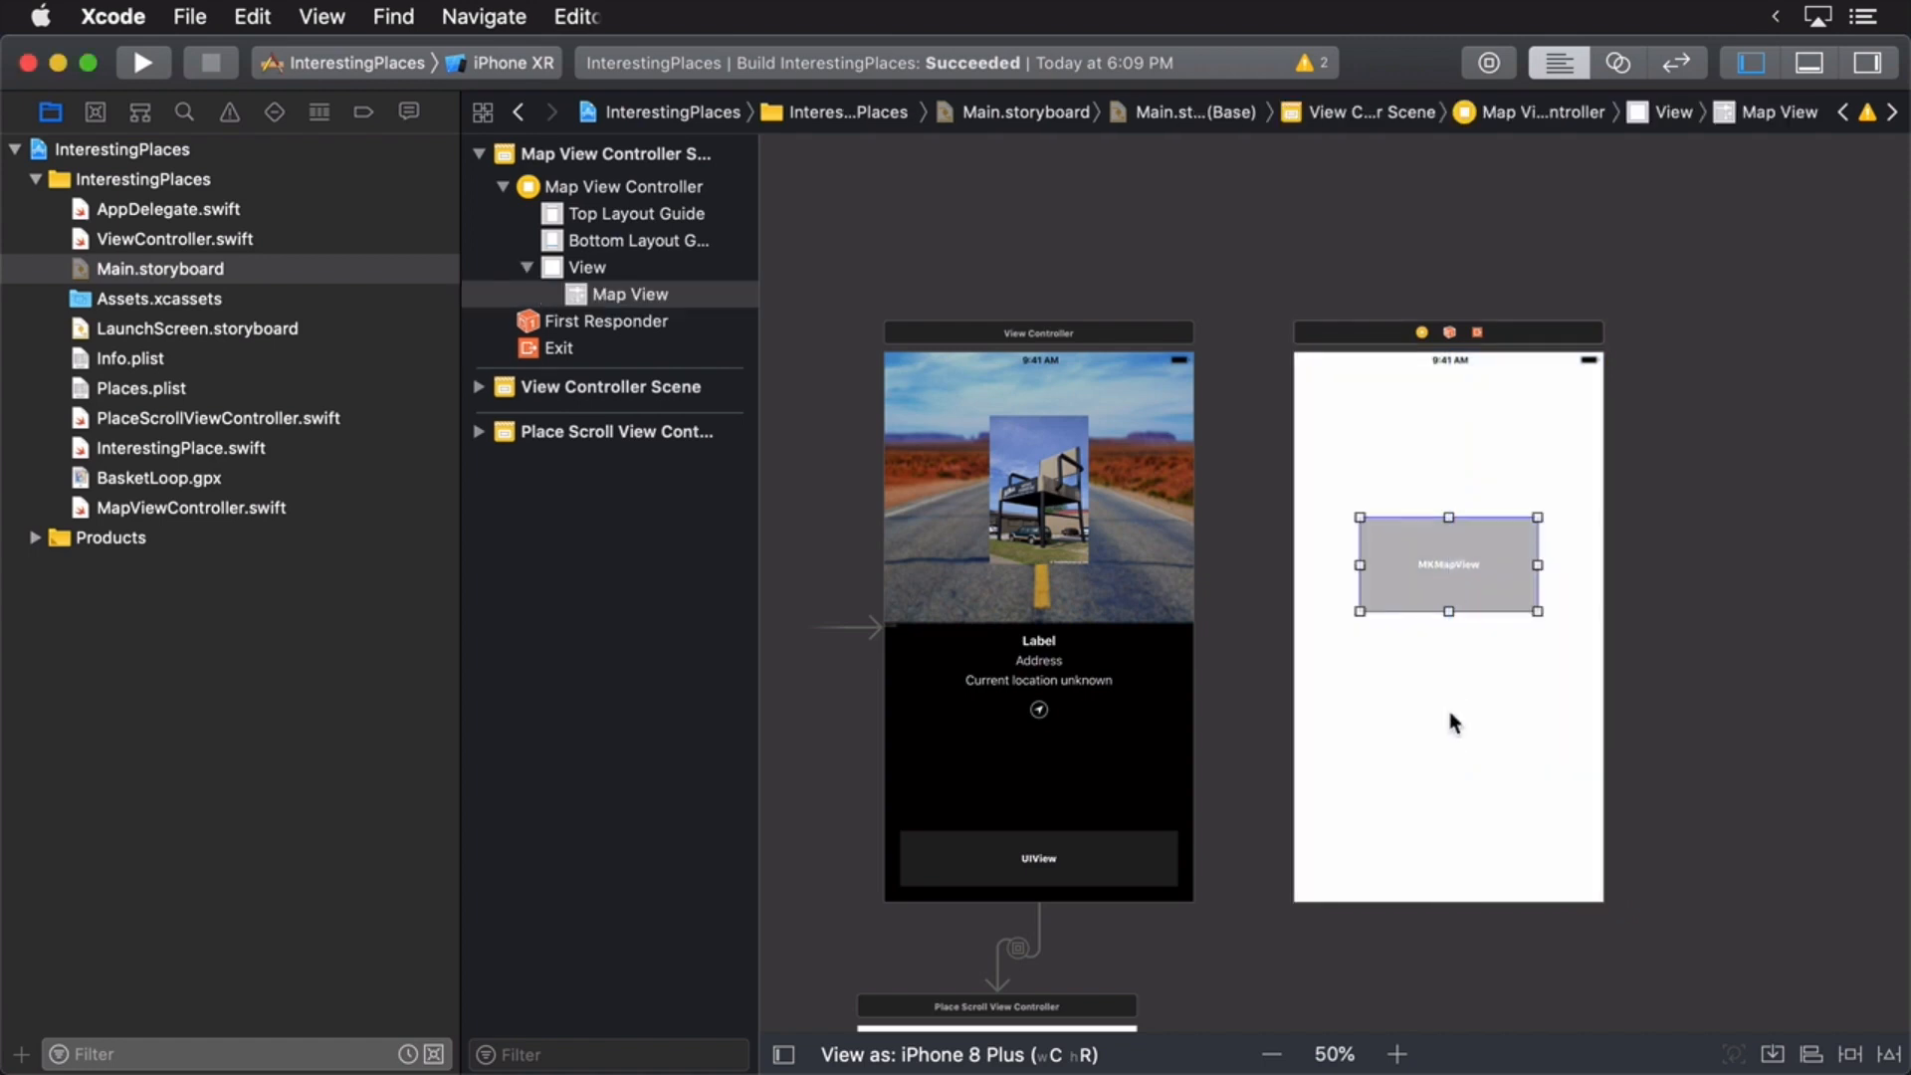
pyautogui.moveTo(1462, 789)
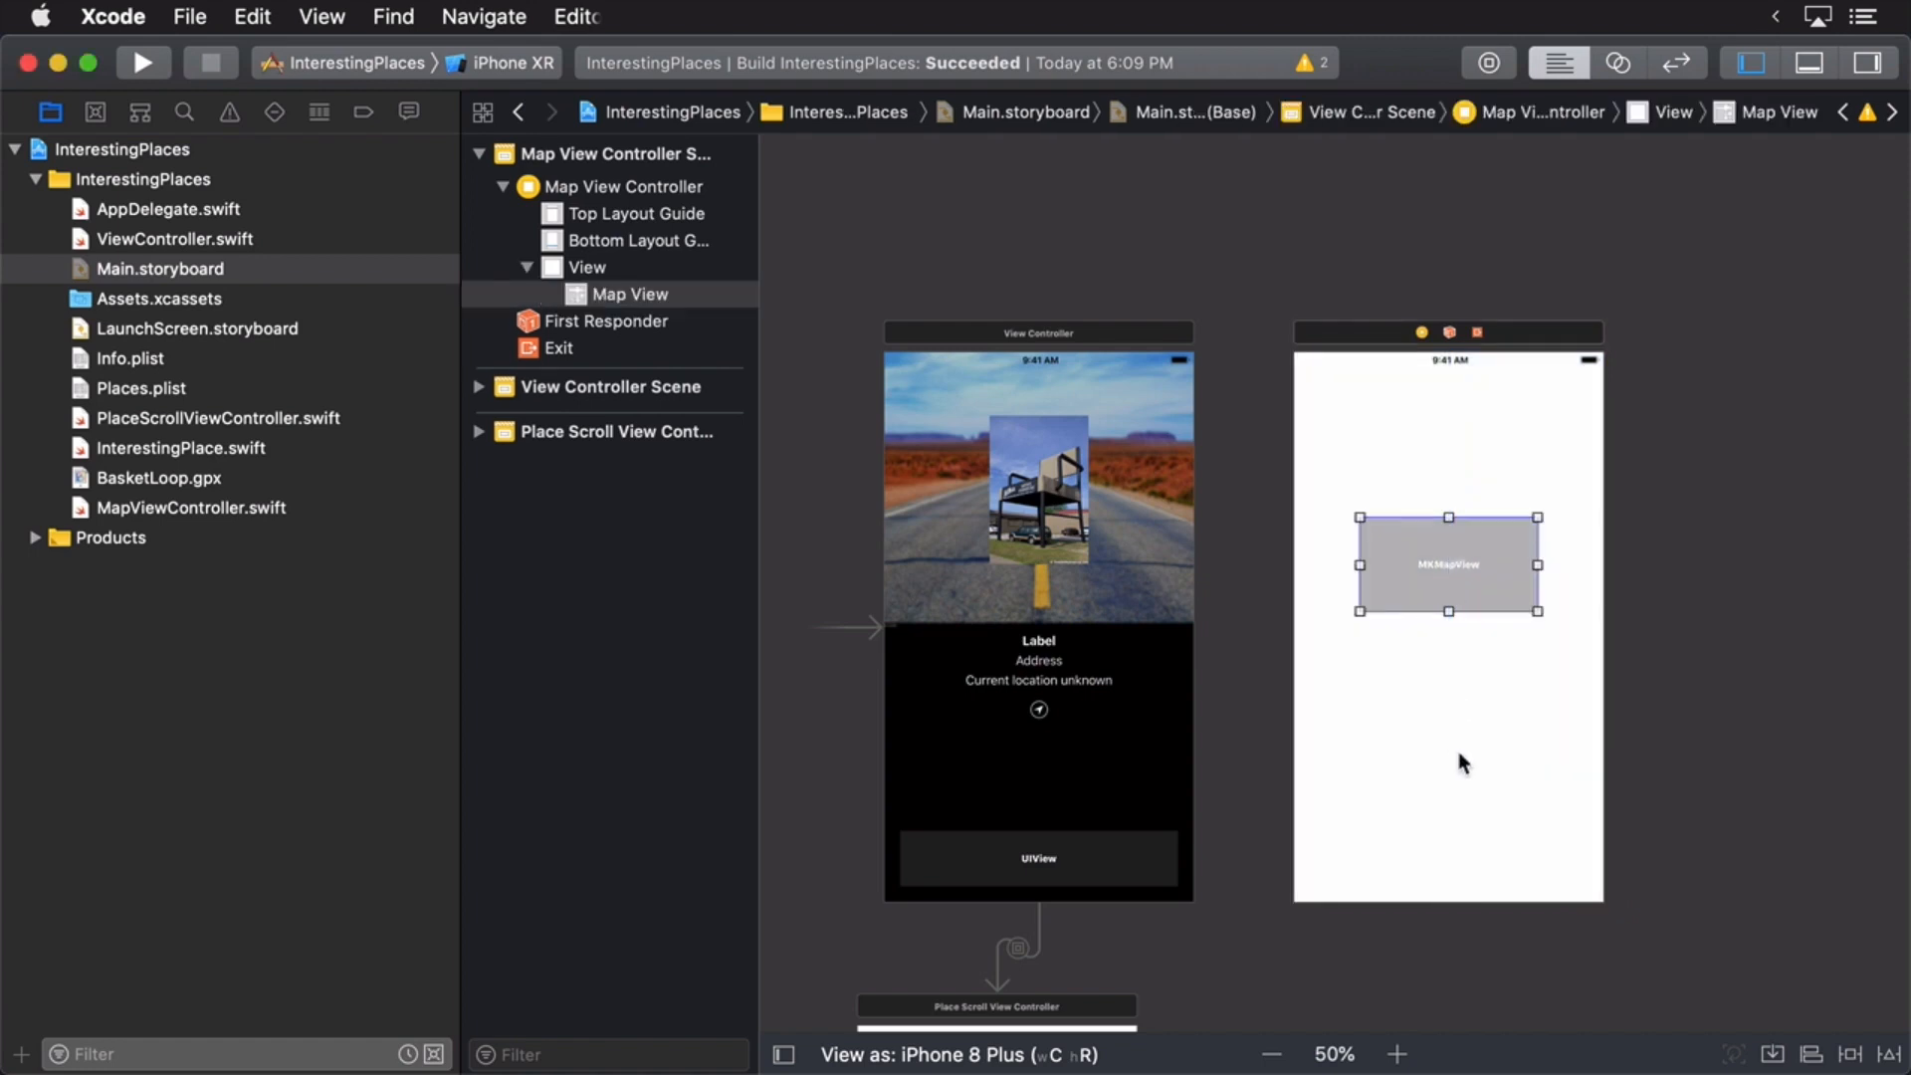
pyautogui.moveTo(1593, 882)
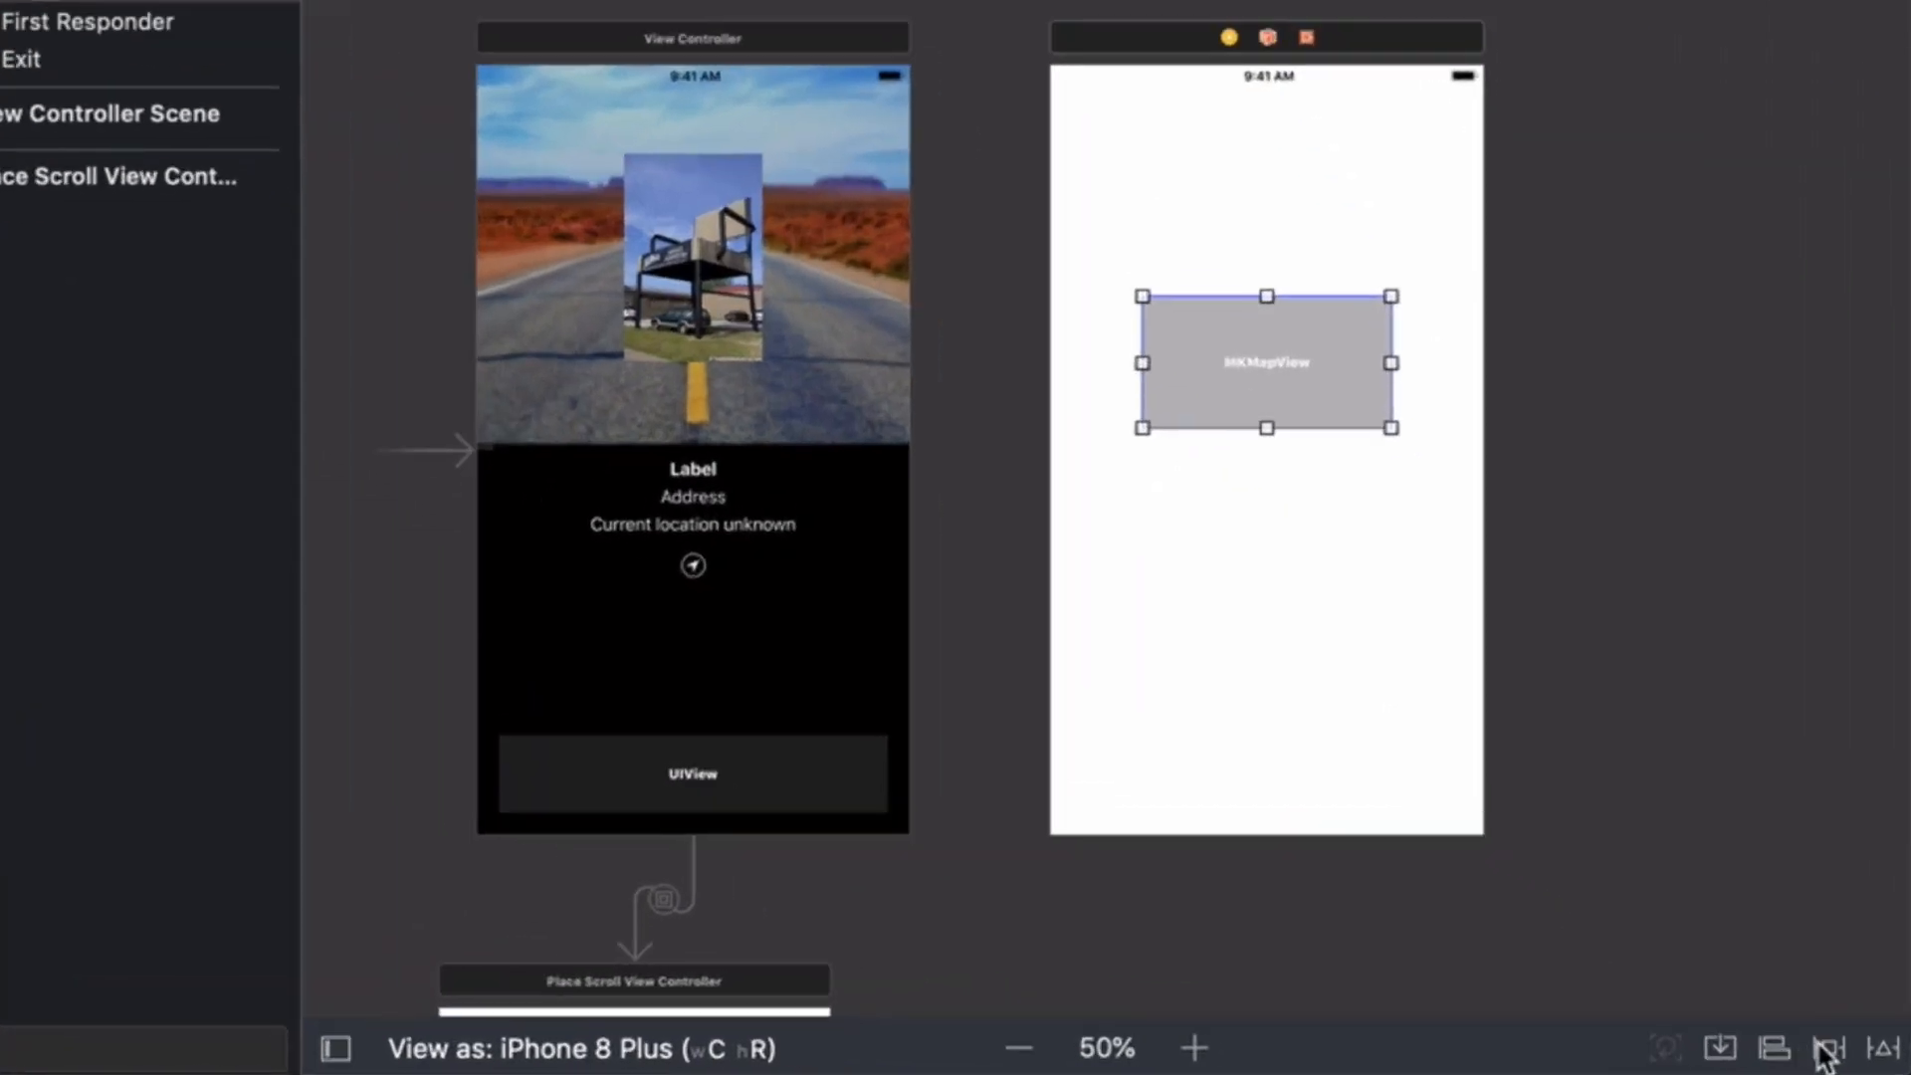
# - Pin the map view's four edges to the screen, without constraining to margins
pyautogui.click(1827, 1048)
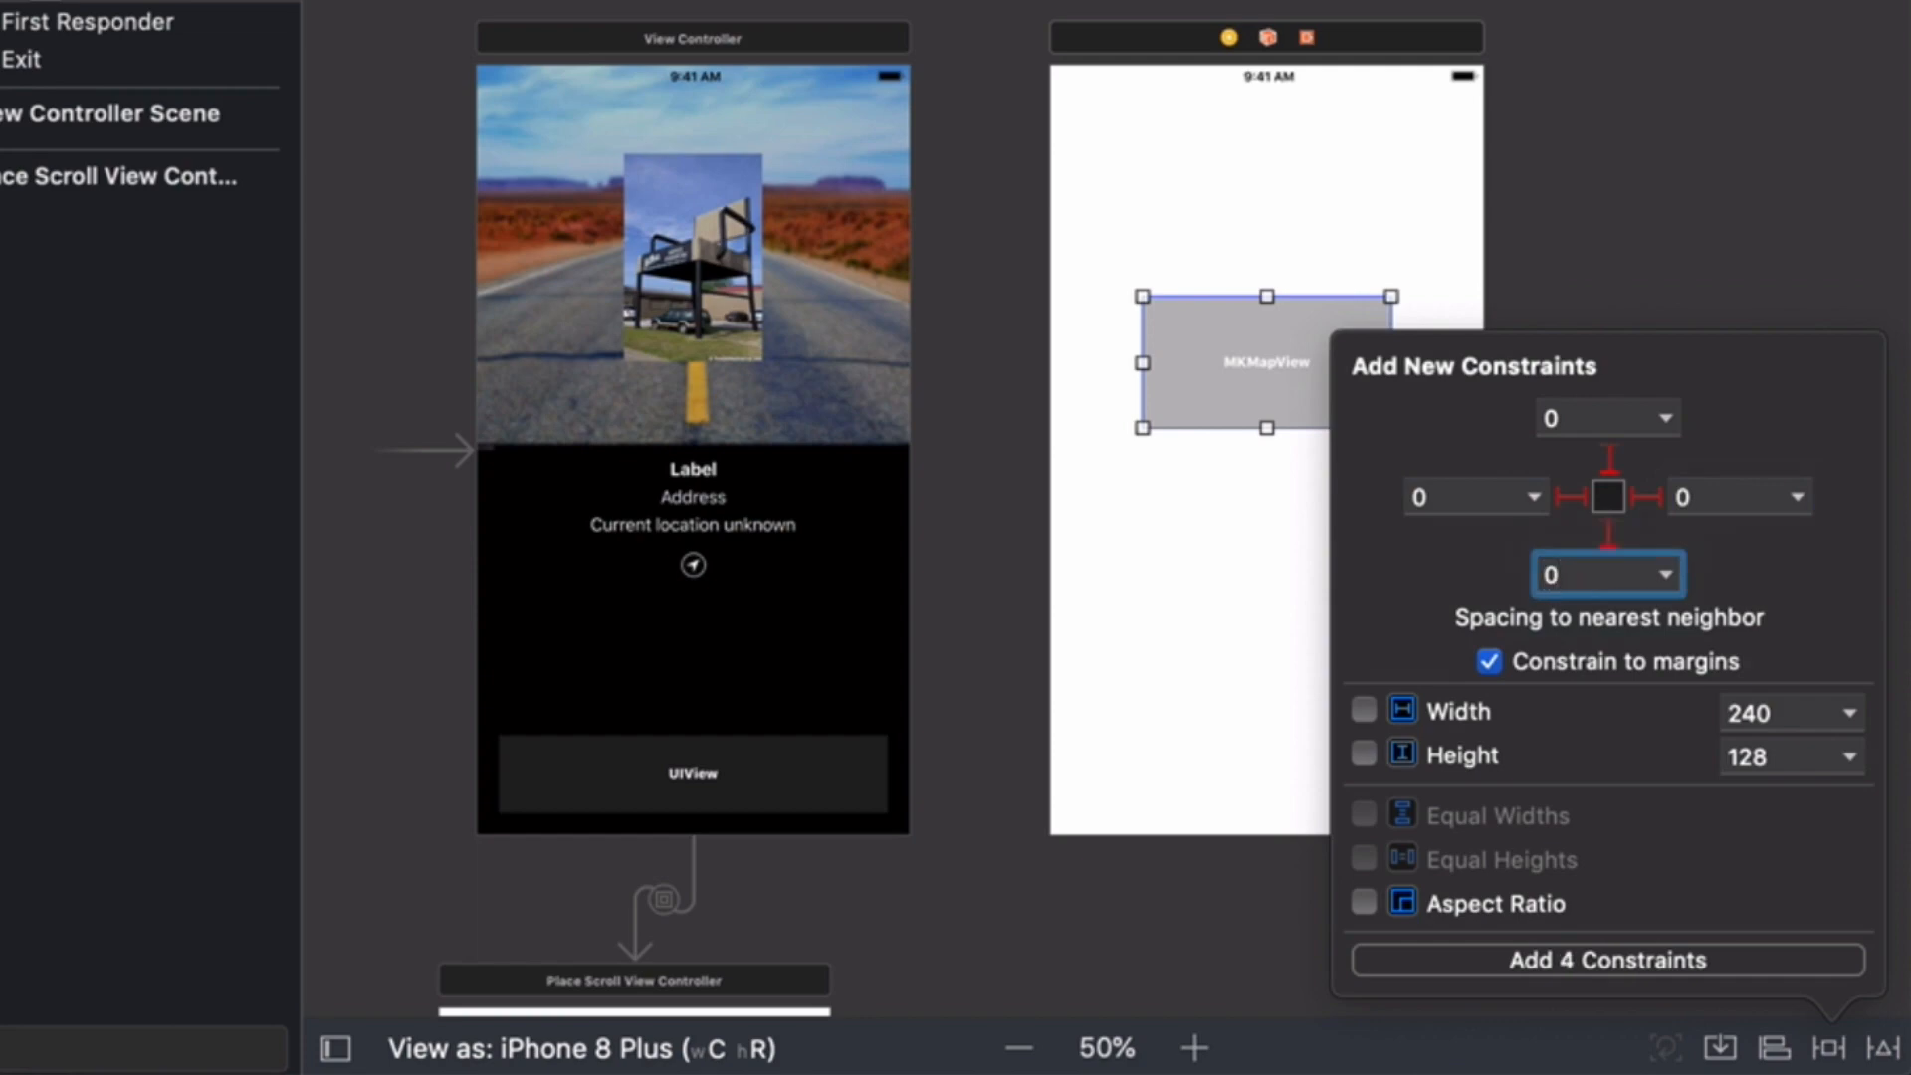
pyautogui.click(1488, 662)
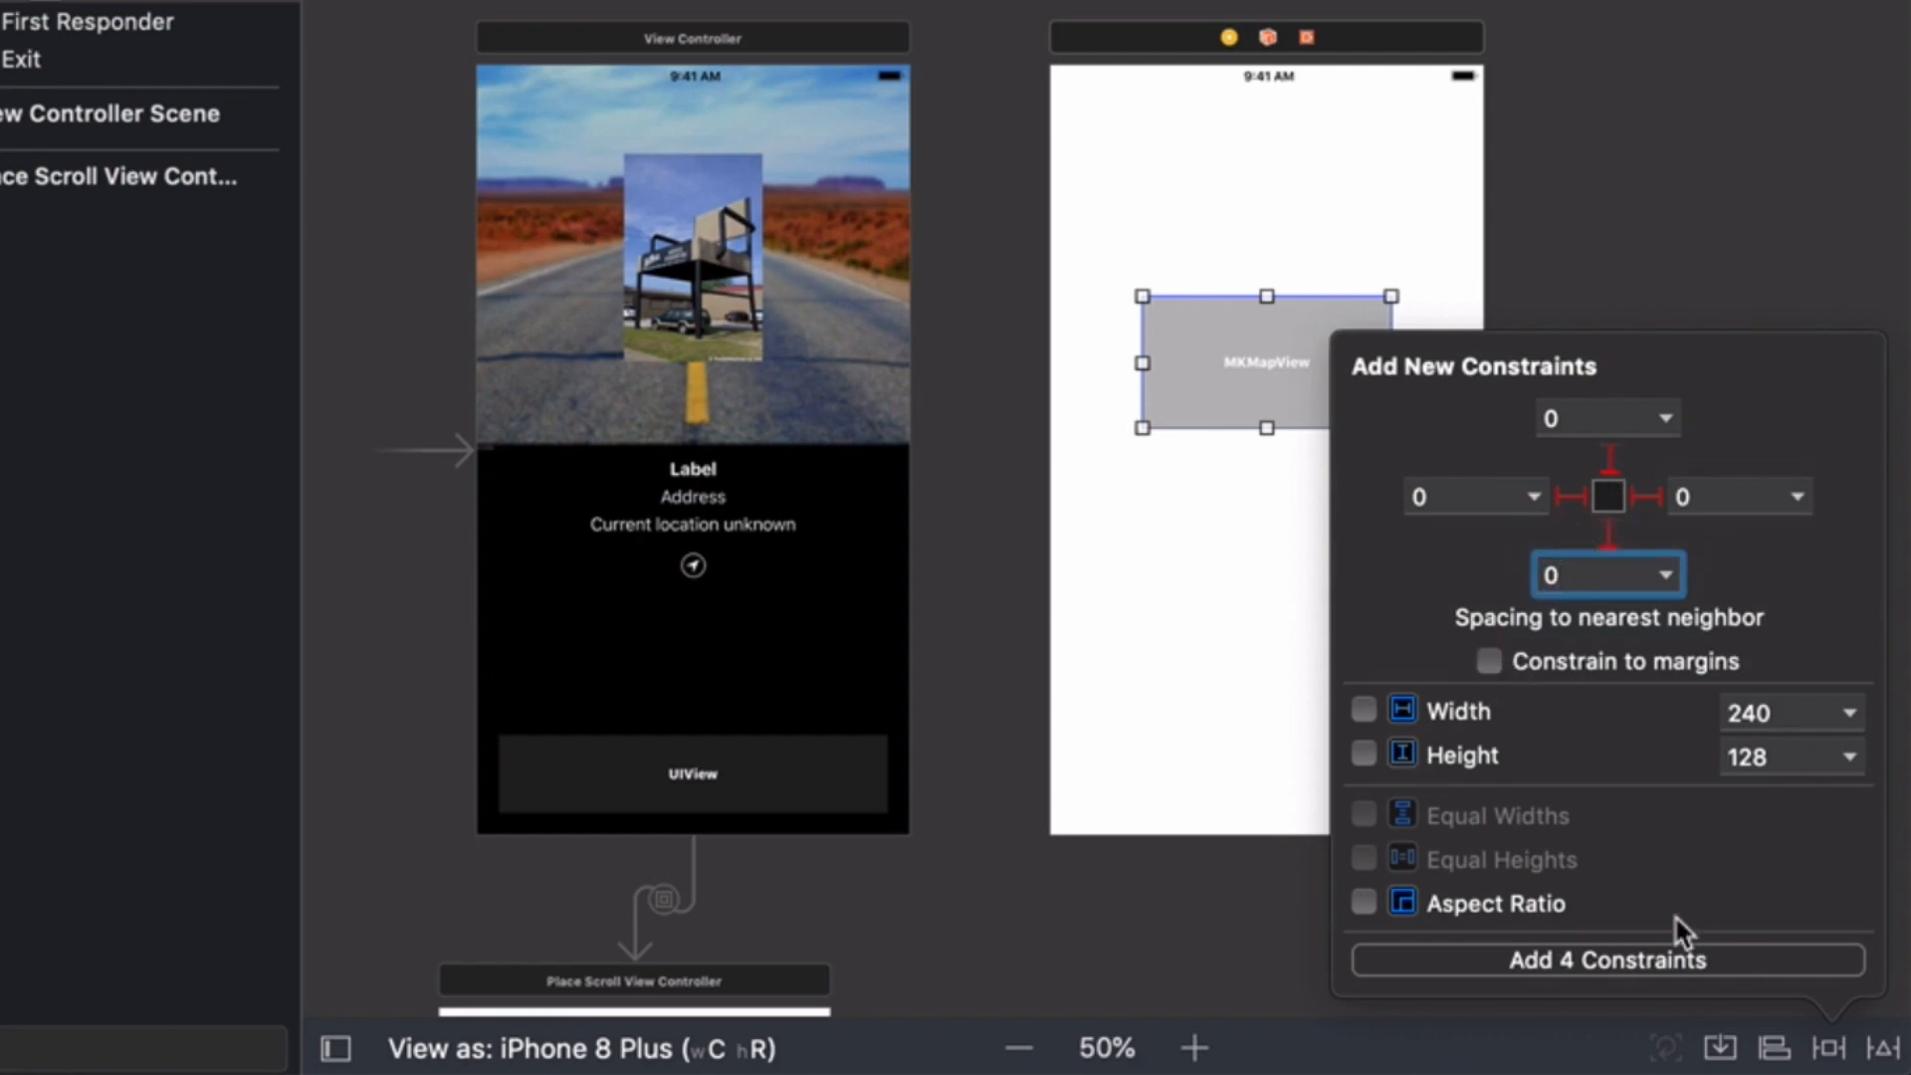
pyautogui.click(1608, 959)
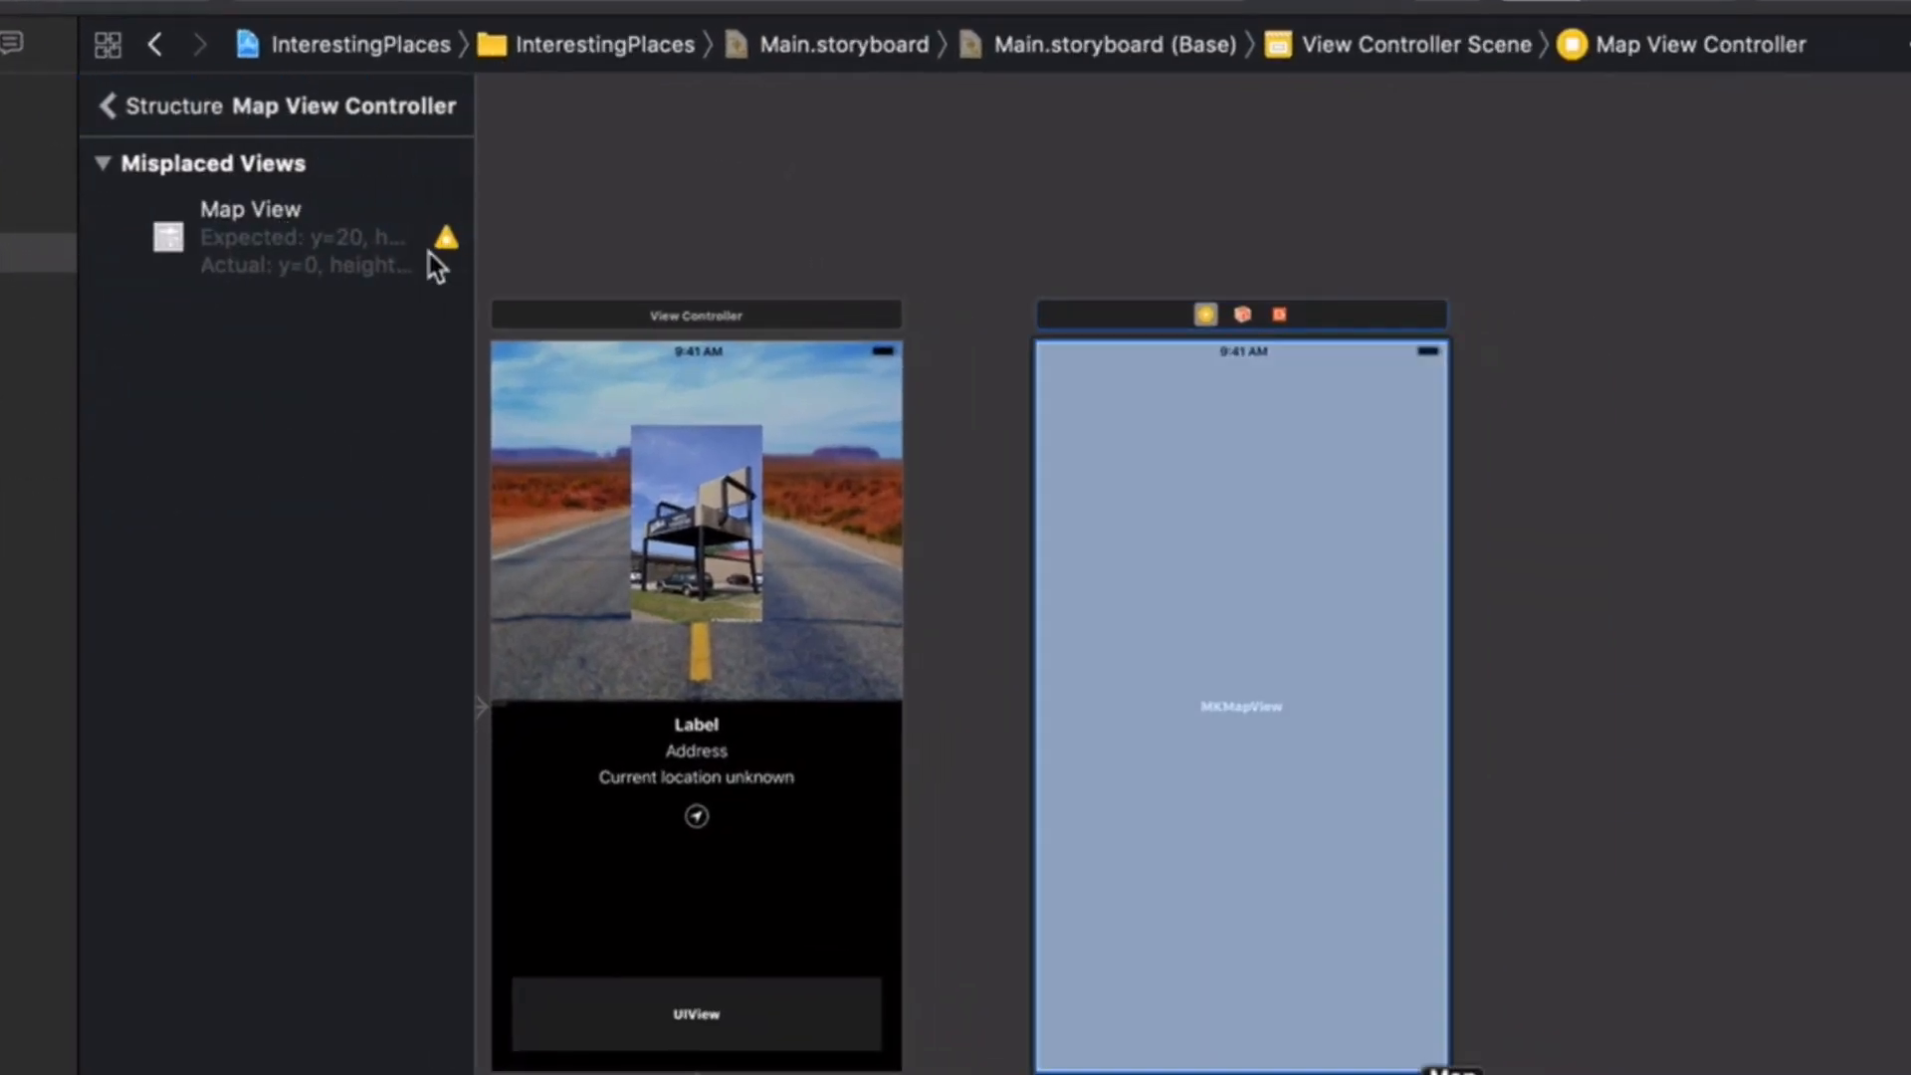
# - Update the map view's constraints to match the canvas and fix its misplacement
pyautogui.click(445, 237)
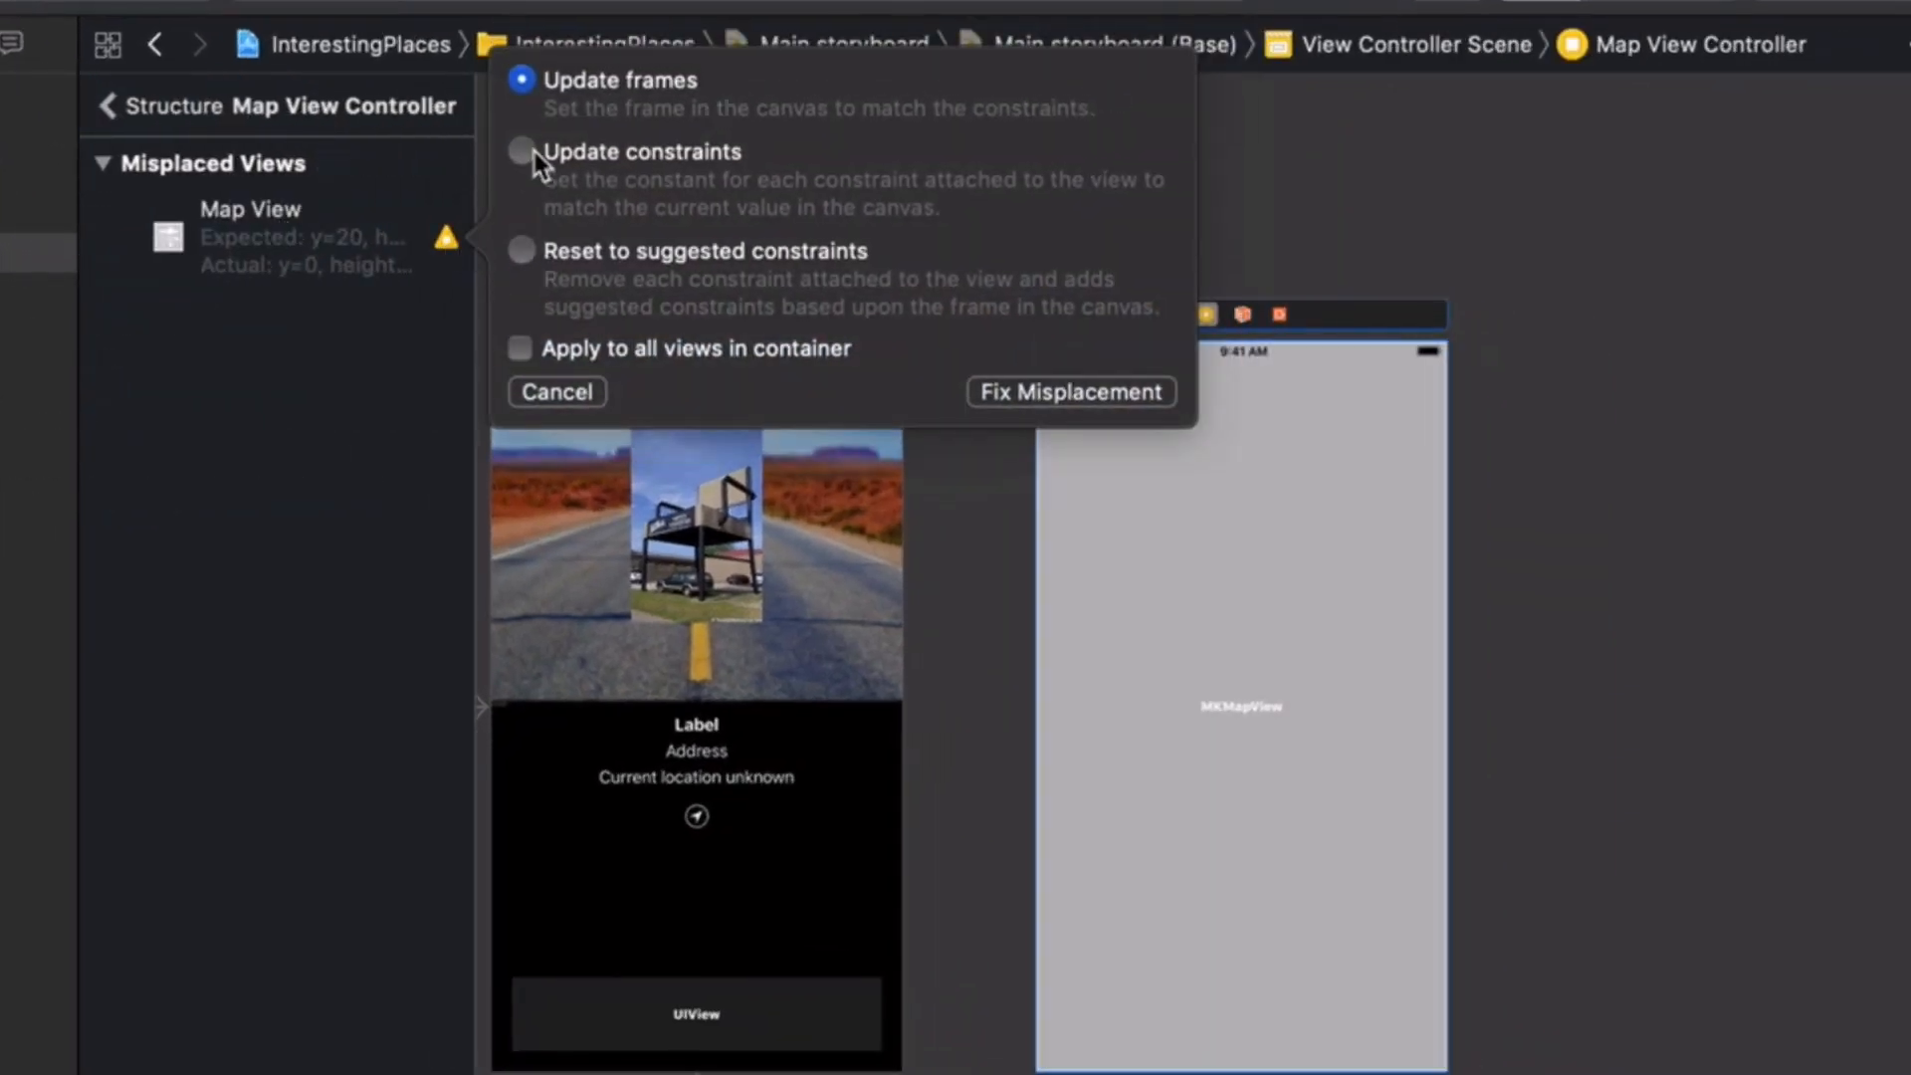
pyautogui.click(521, 152)
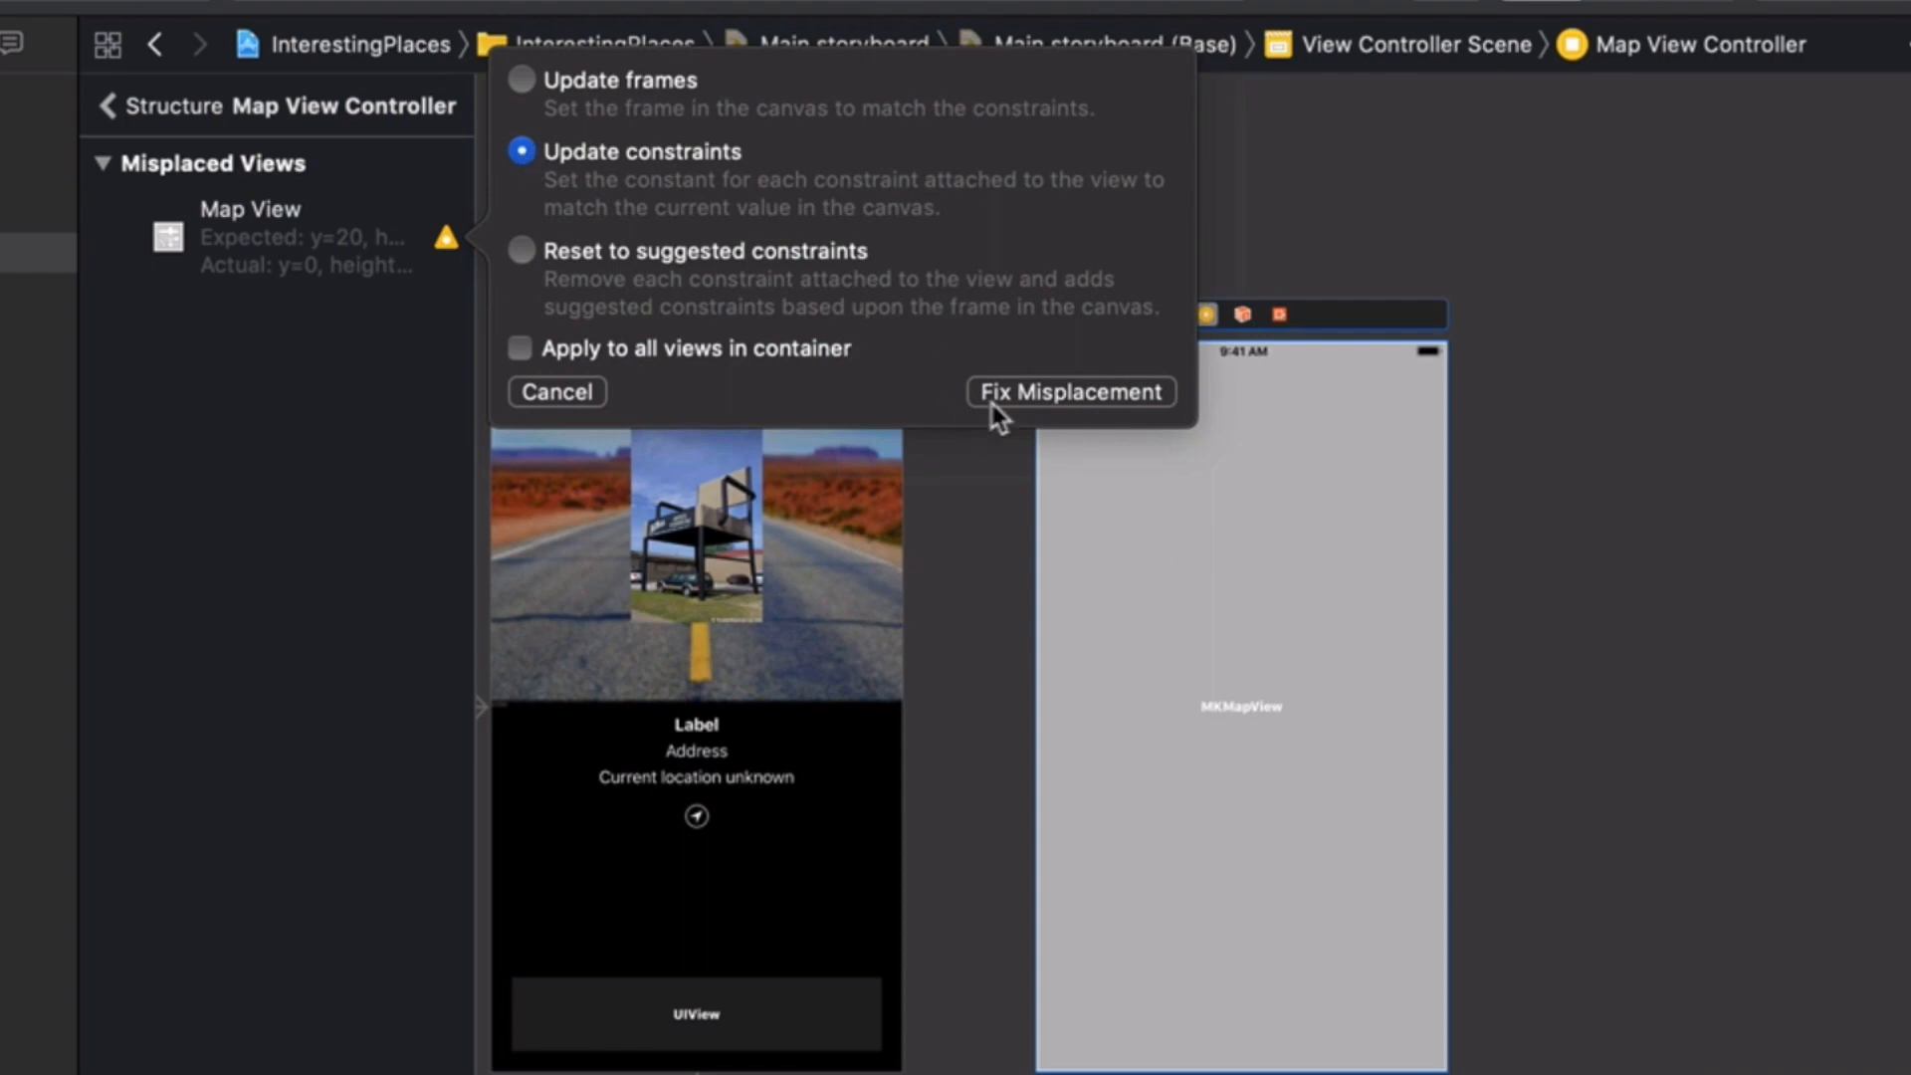
pyautogui.click(1070, 392)
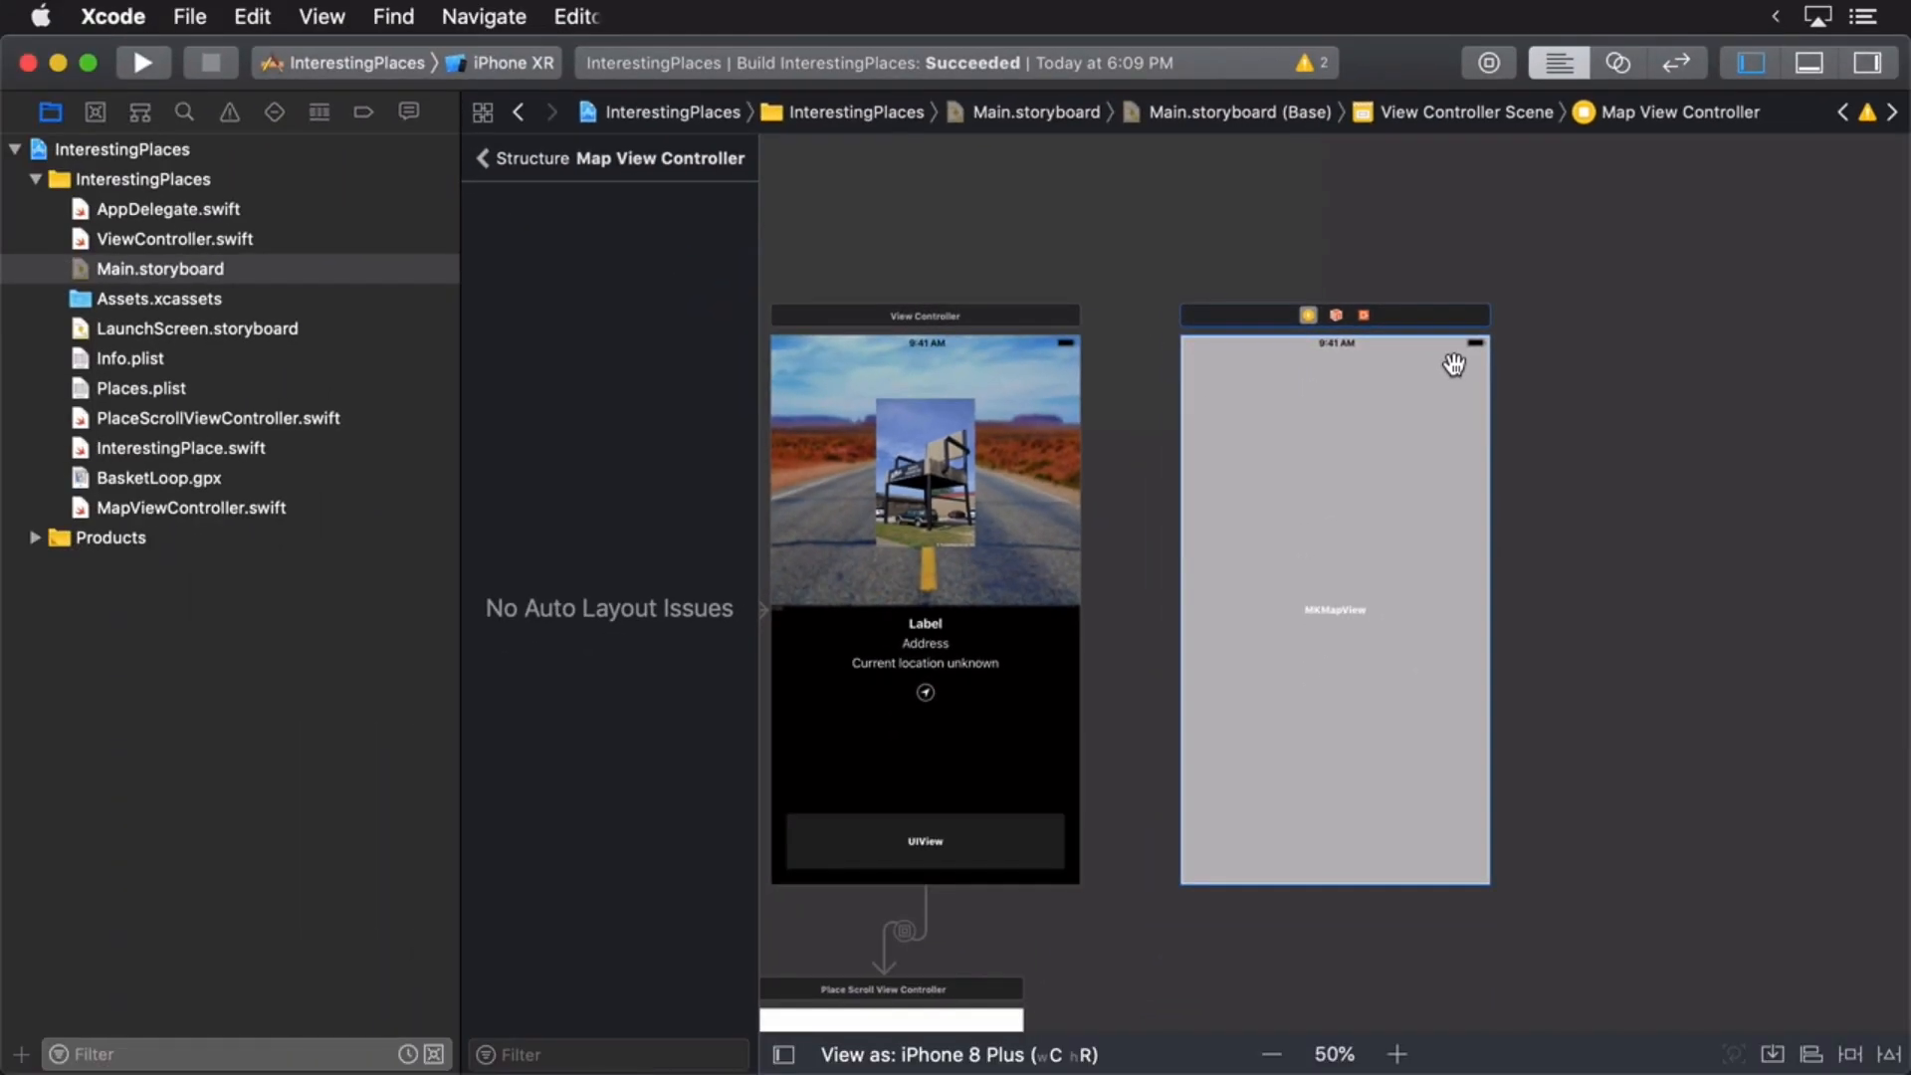
pyautogui.moveTo(1186, 445)
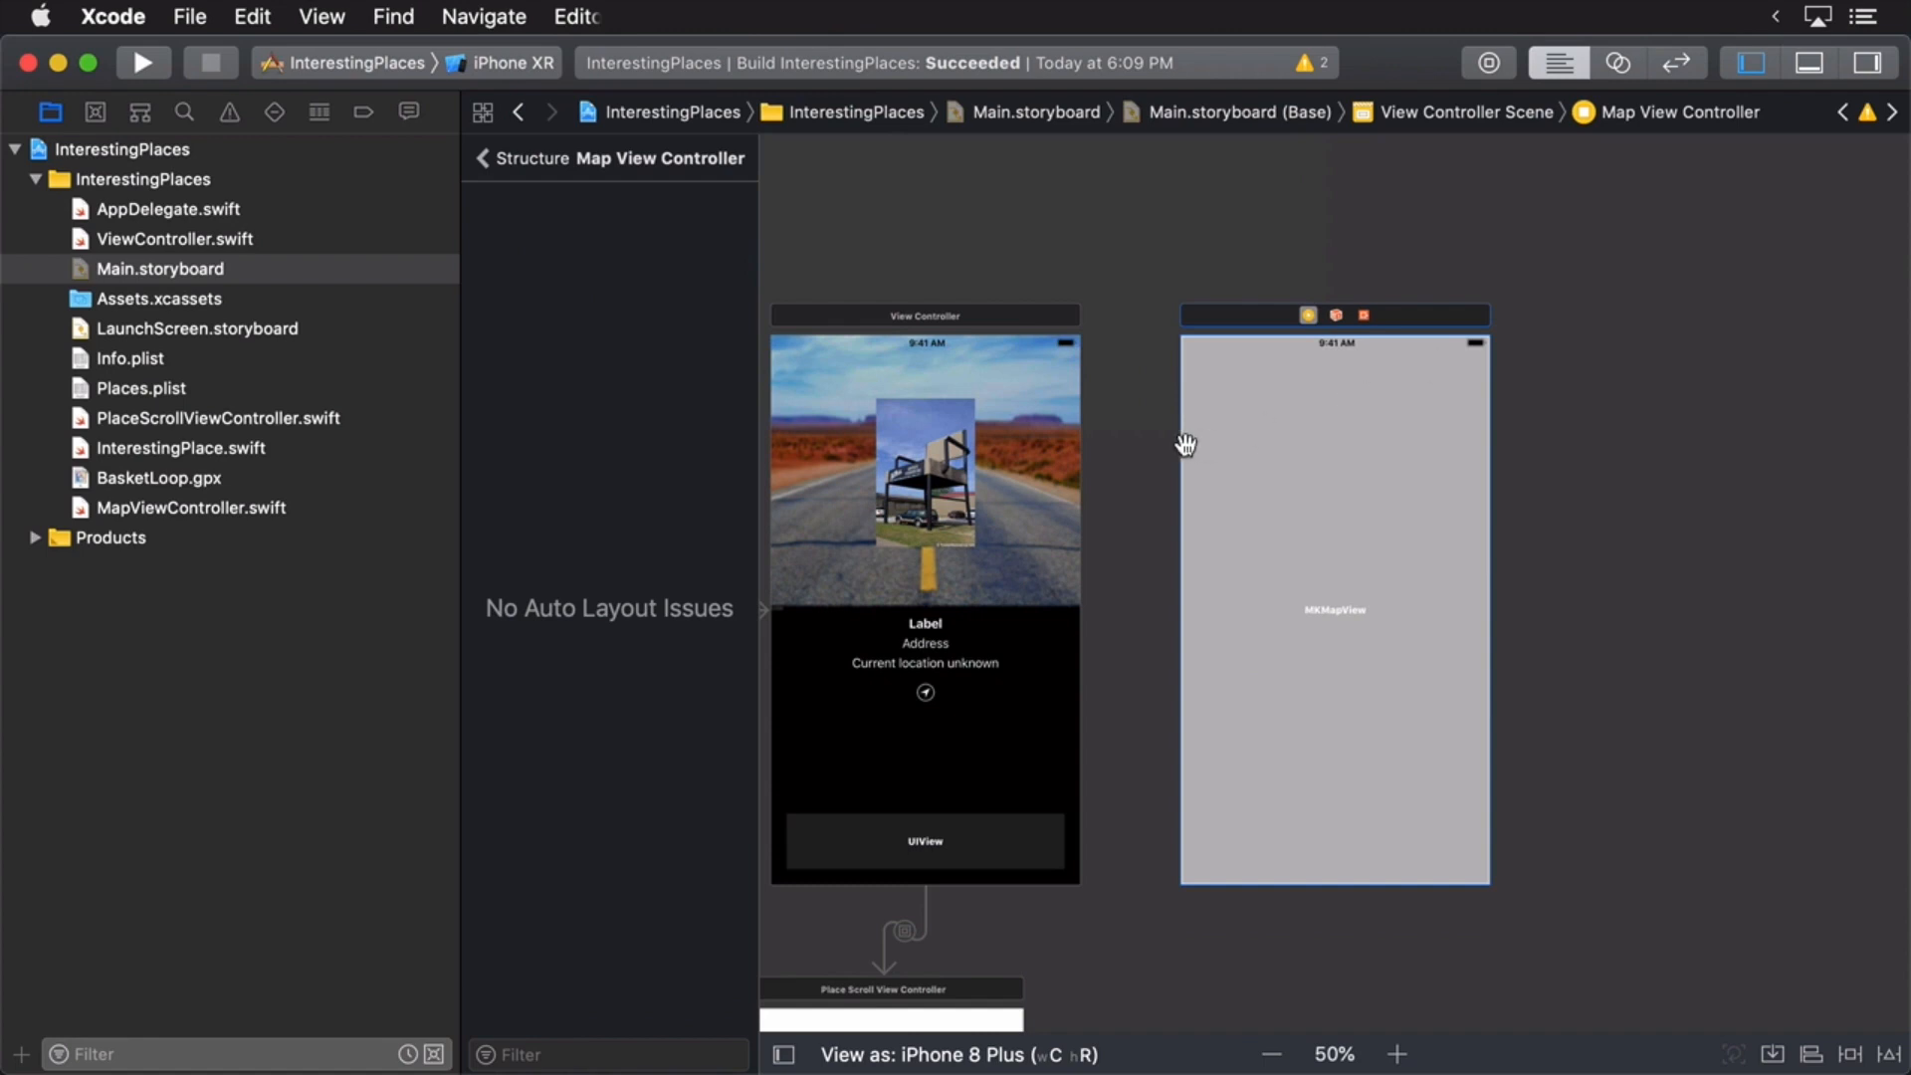
# - Add a Button to the stack view between the Address and Current location unknown labels
pyautogui.click(923, 315)
pyautogui.write('b')
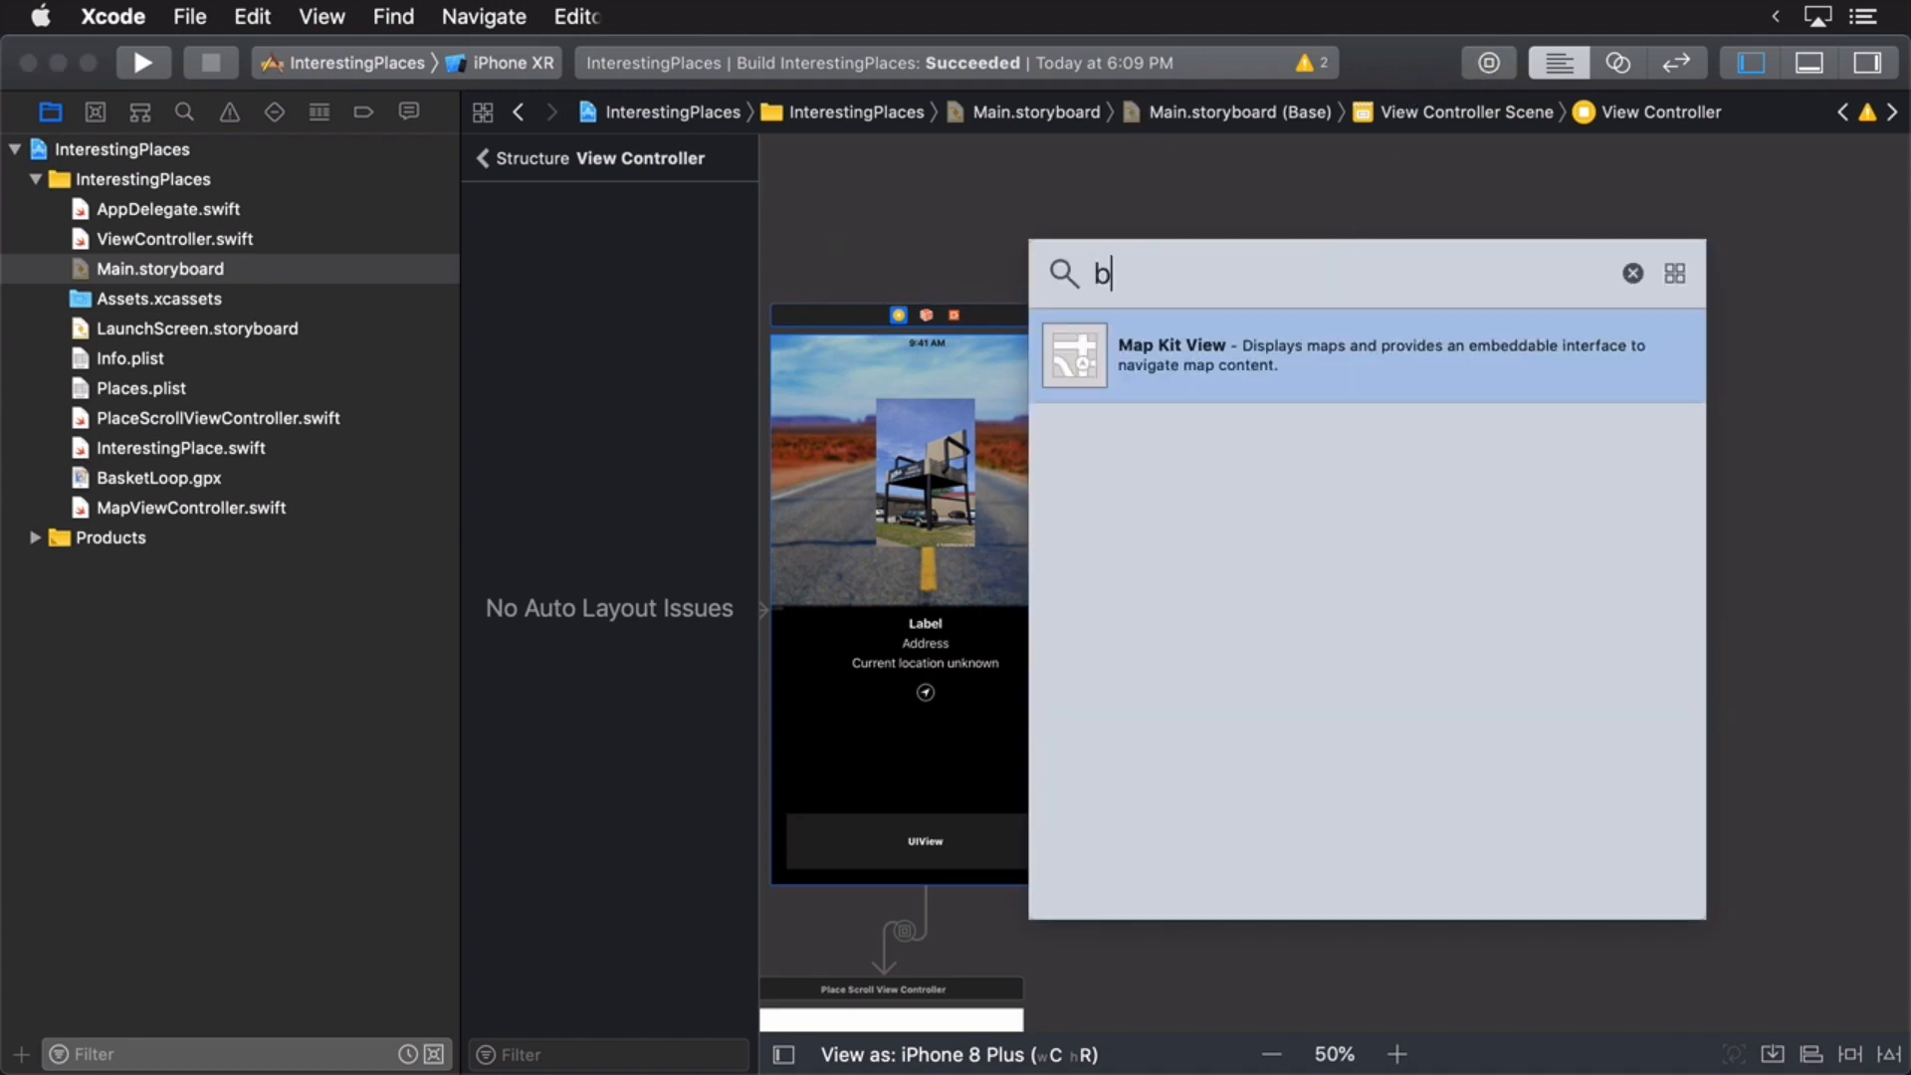
pyautogui.write('utton')
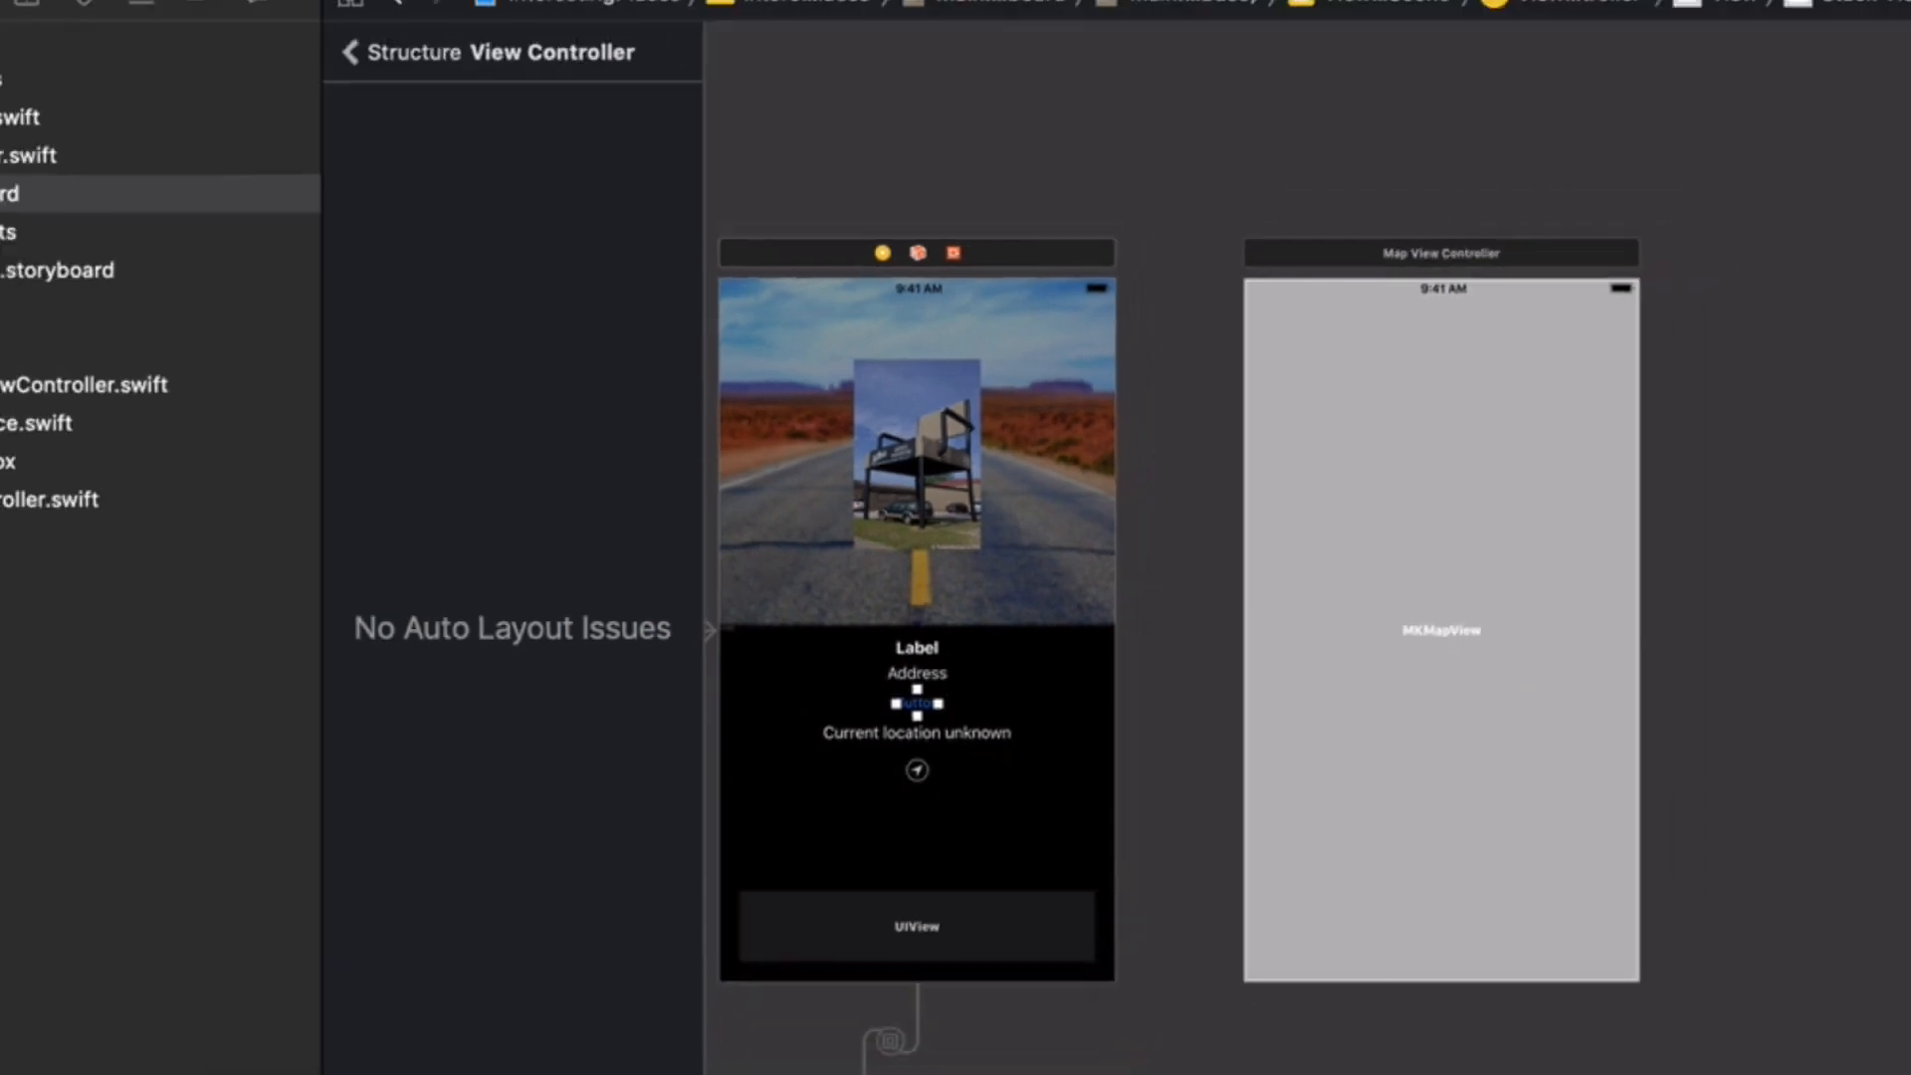
pyautogui.click(1849, 64)
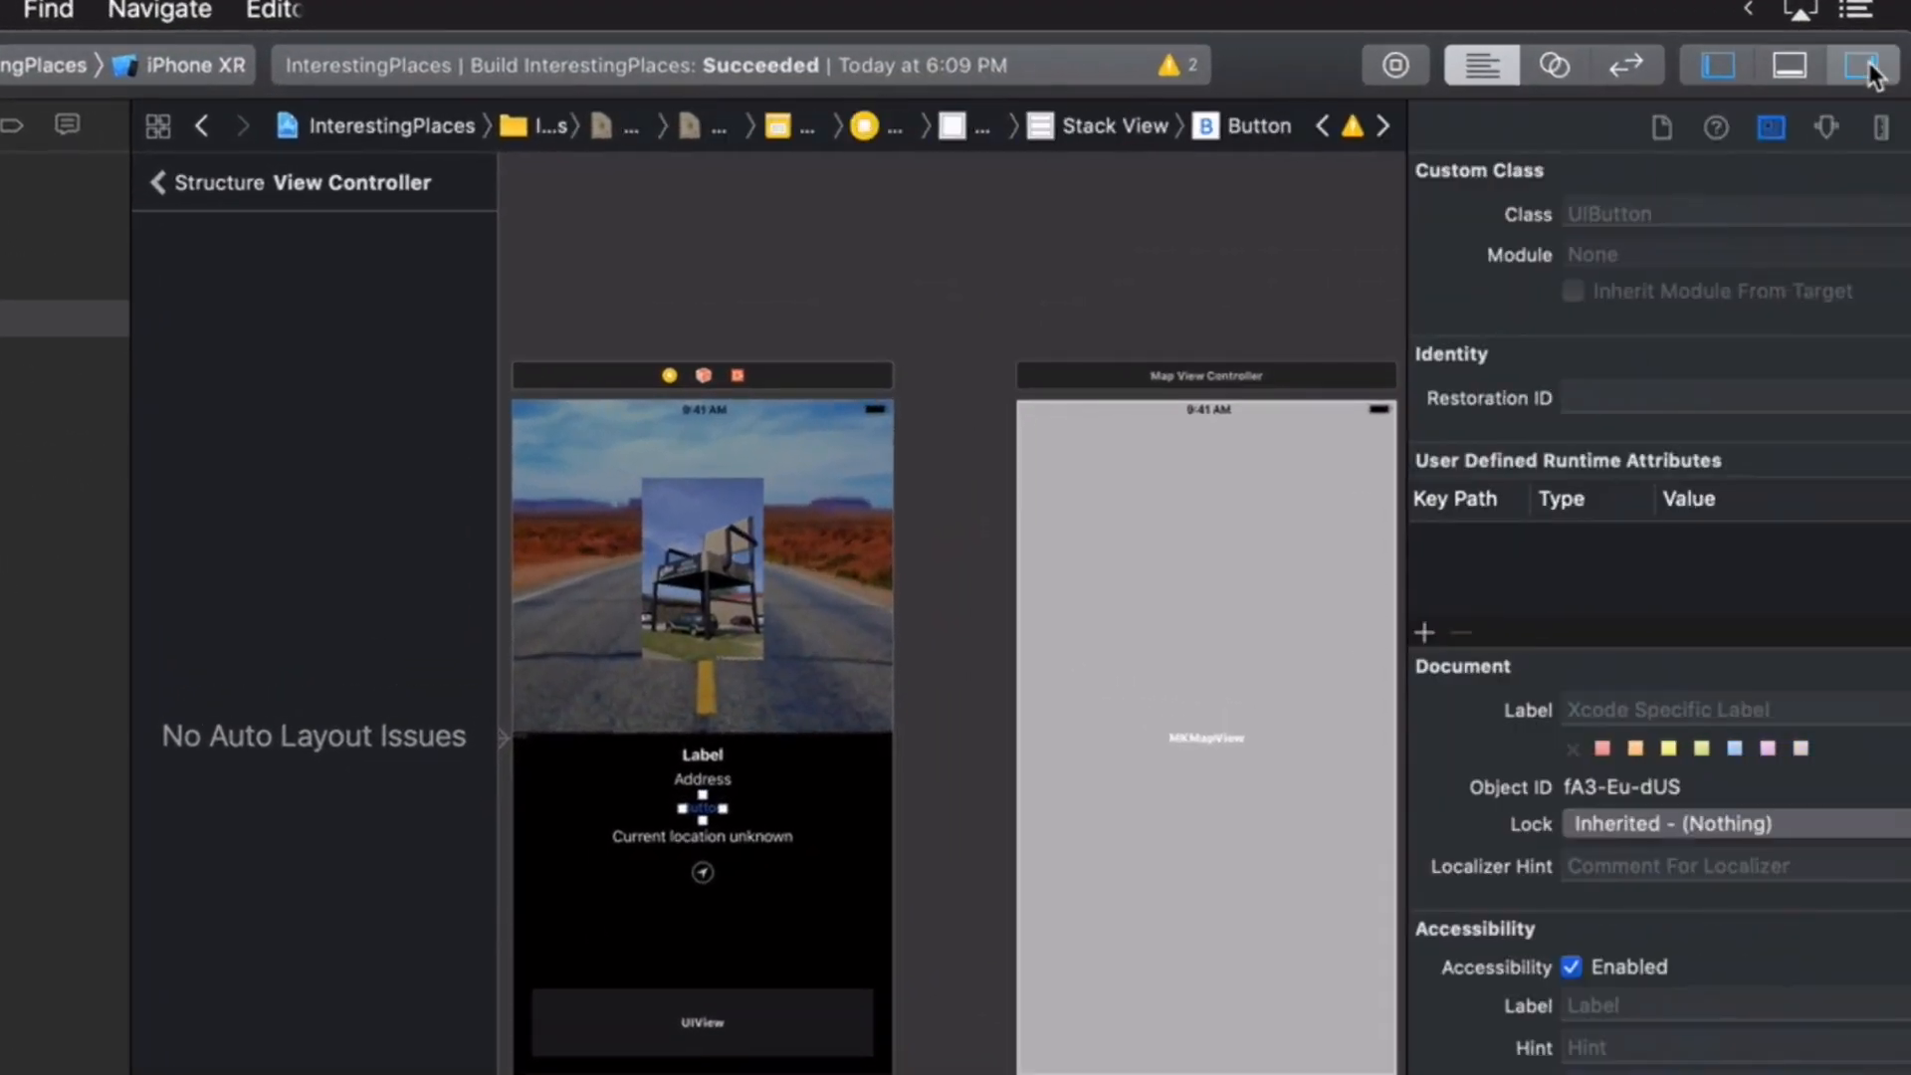
# - Set the button's title to 'View on Map' in the Attributes inspector
pyautogui.click(1852, 63)
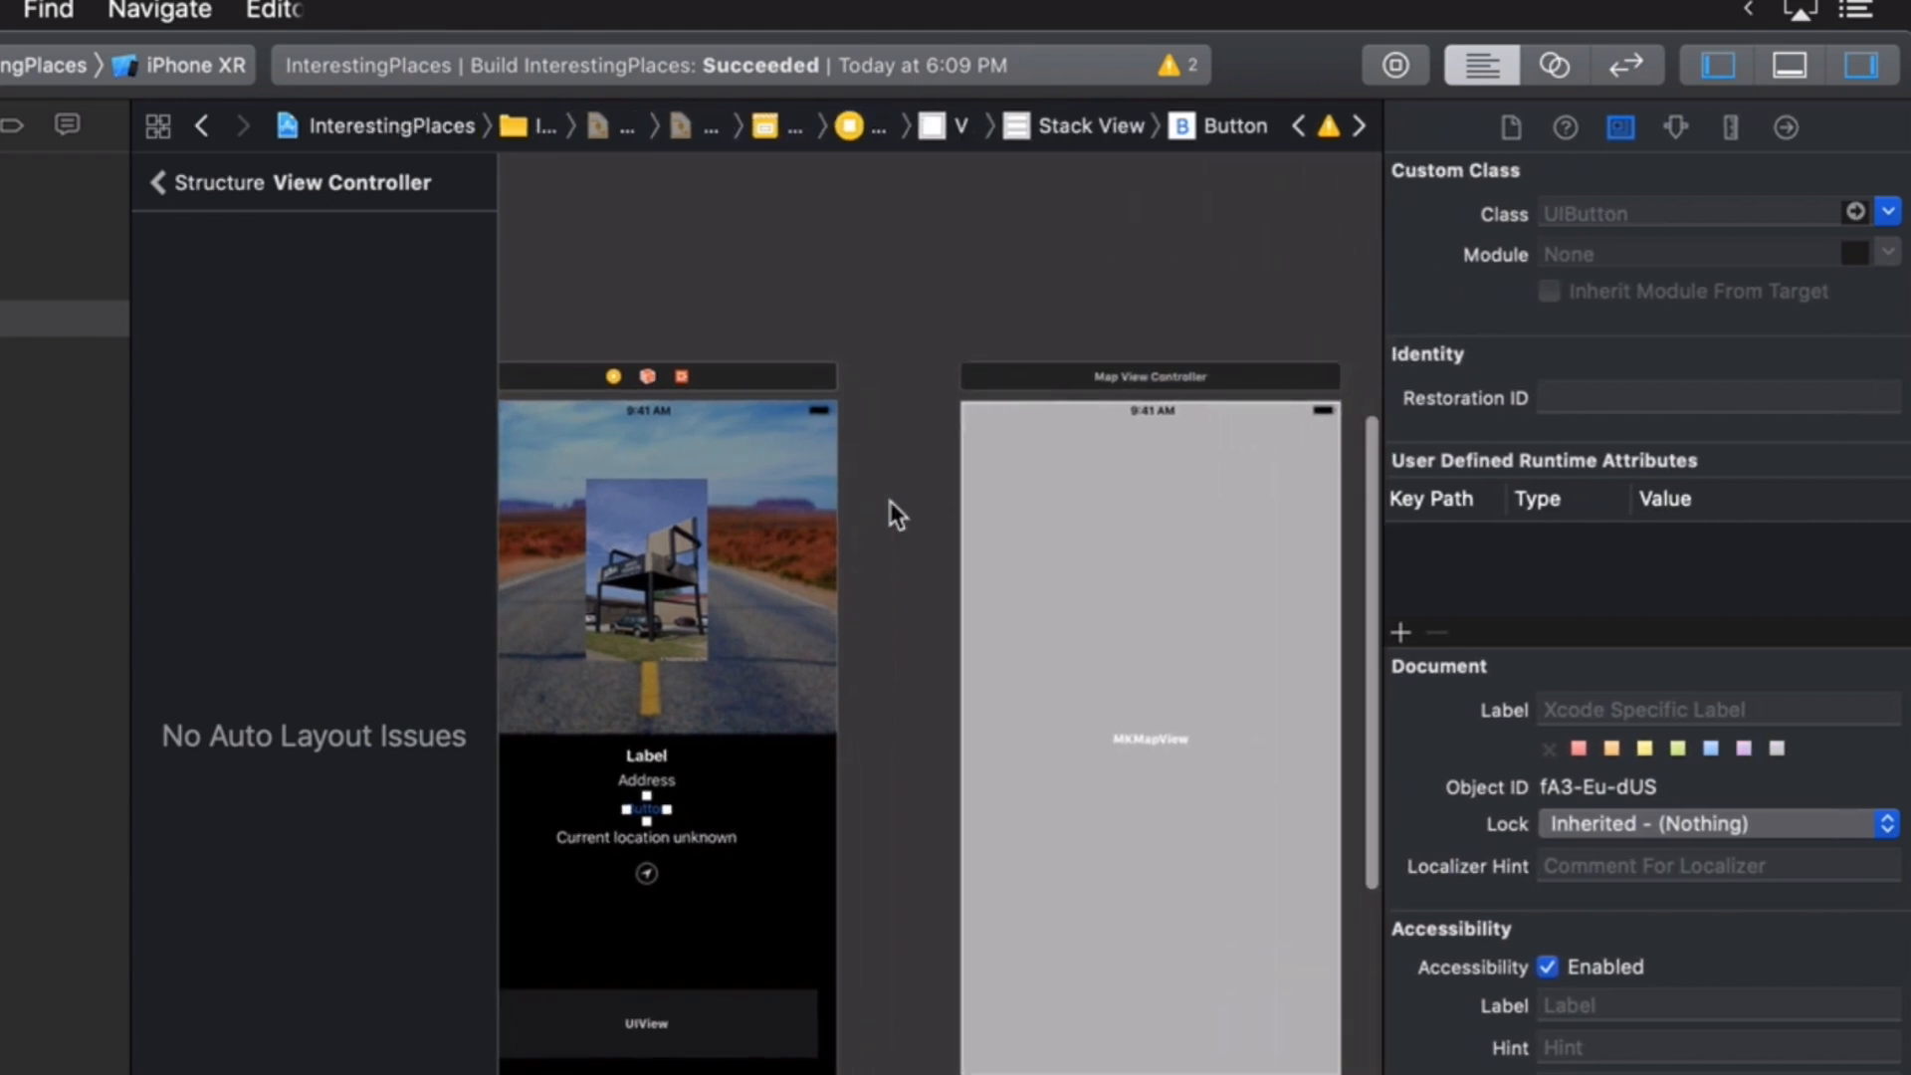
pyautogui.moveTo(1687, 591)
pyautogui.write('V')
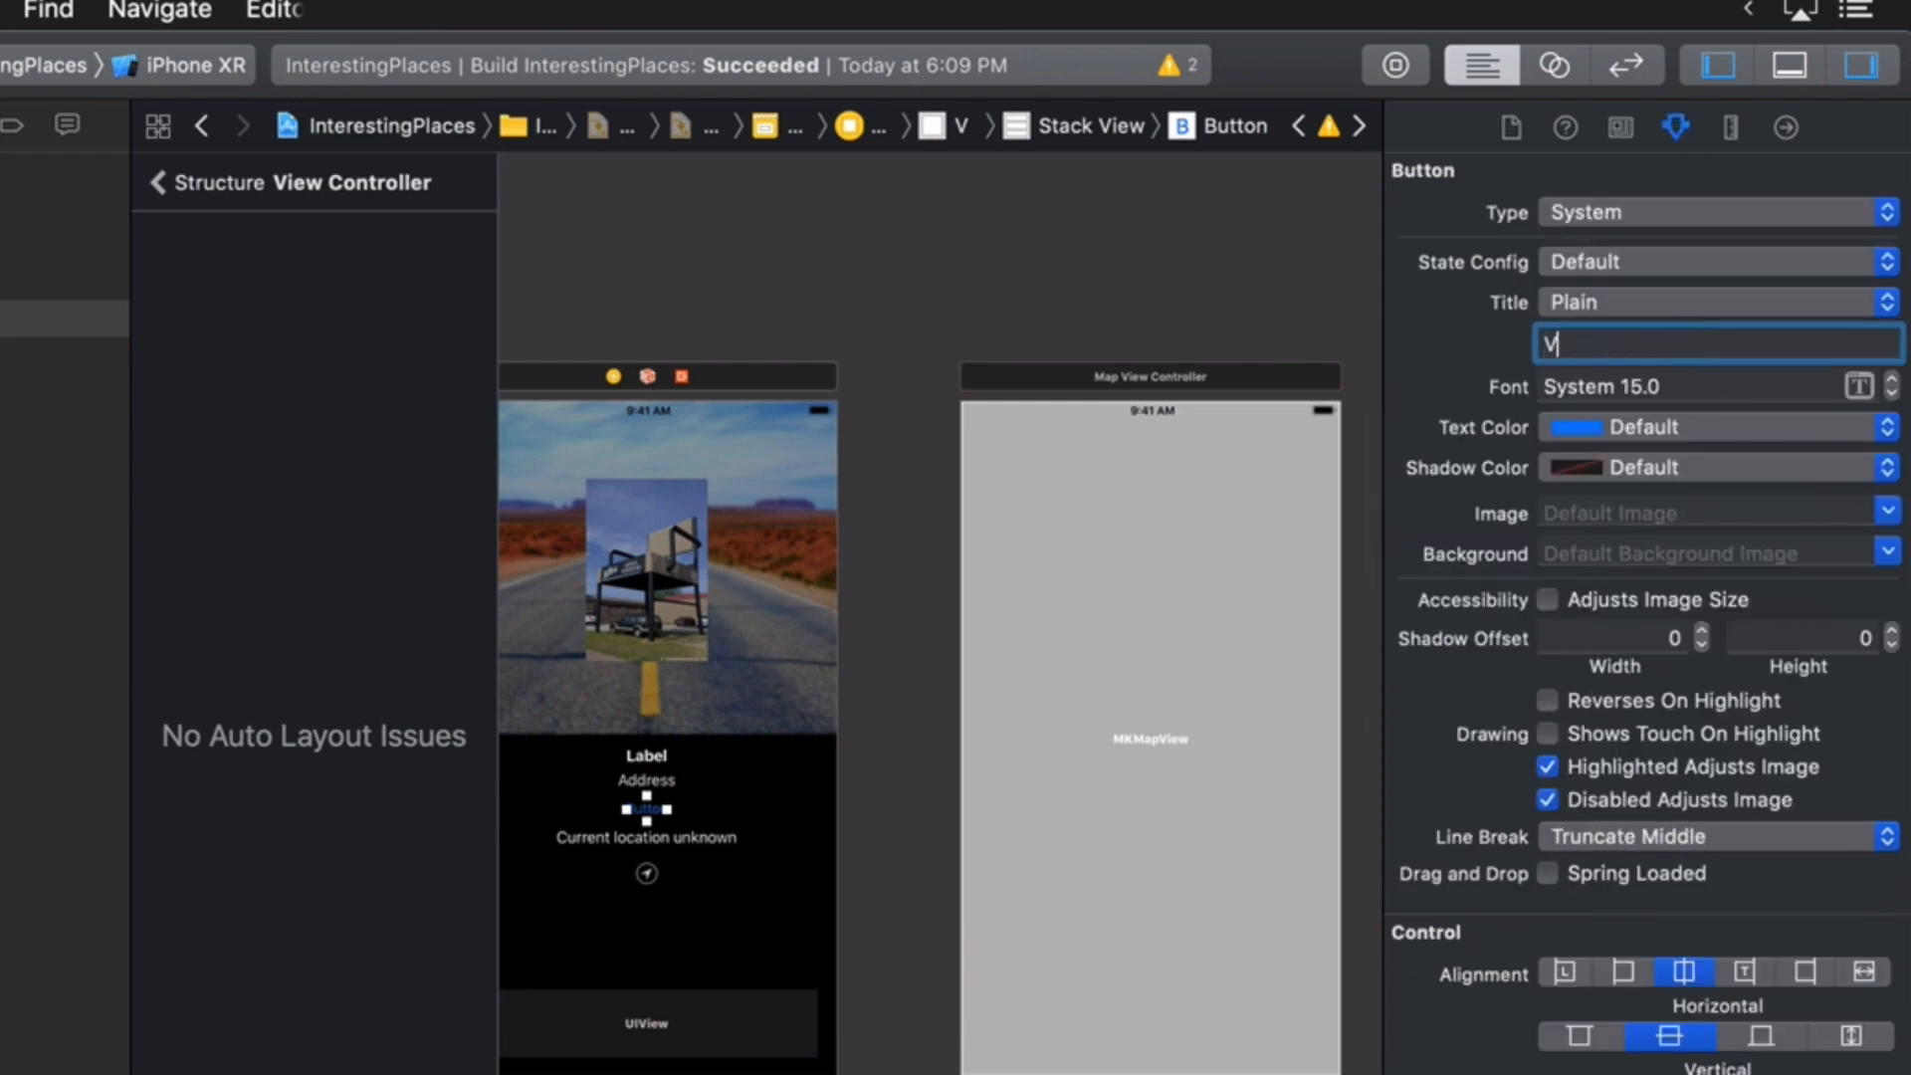
pyautogui.write('iew on Map')
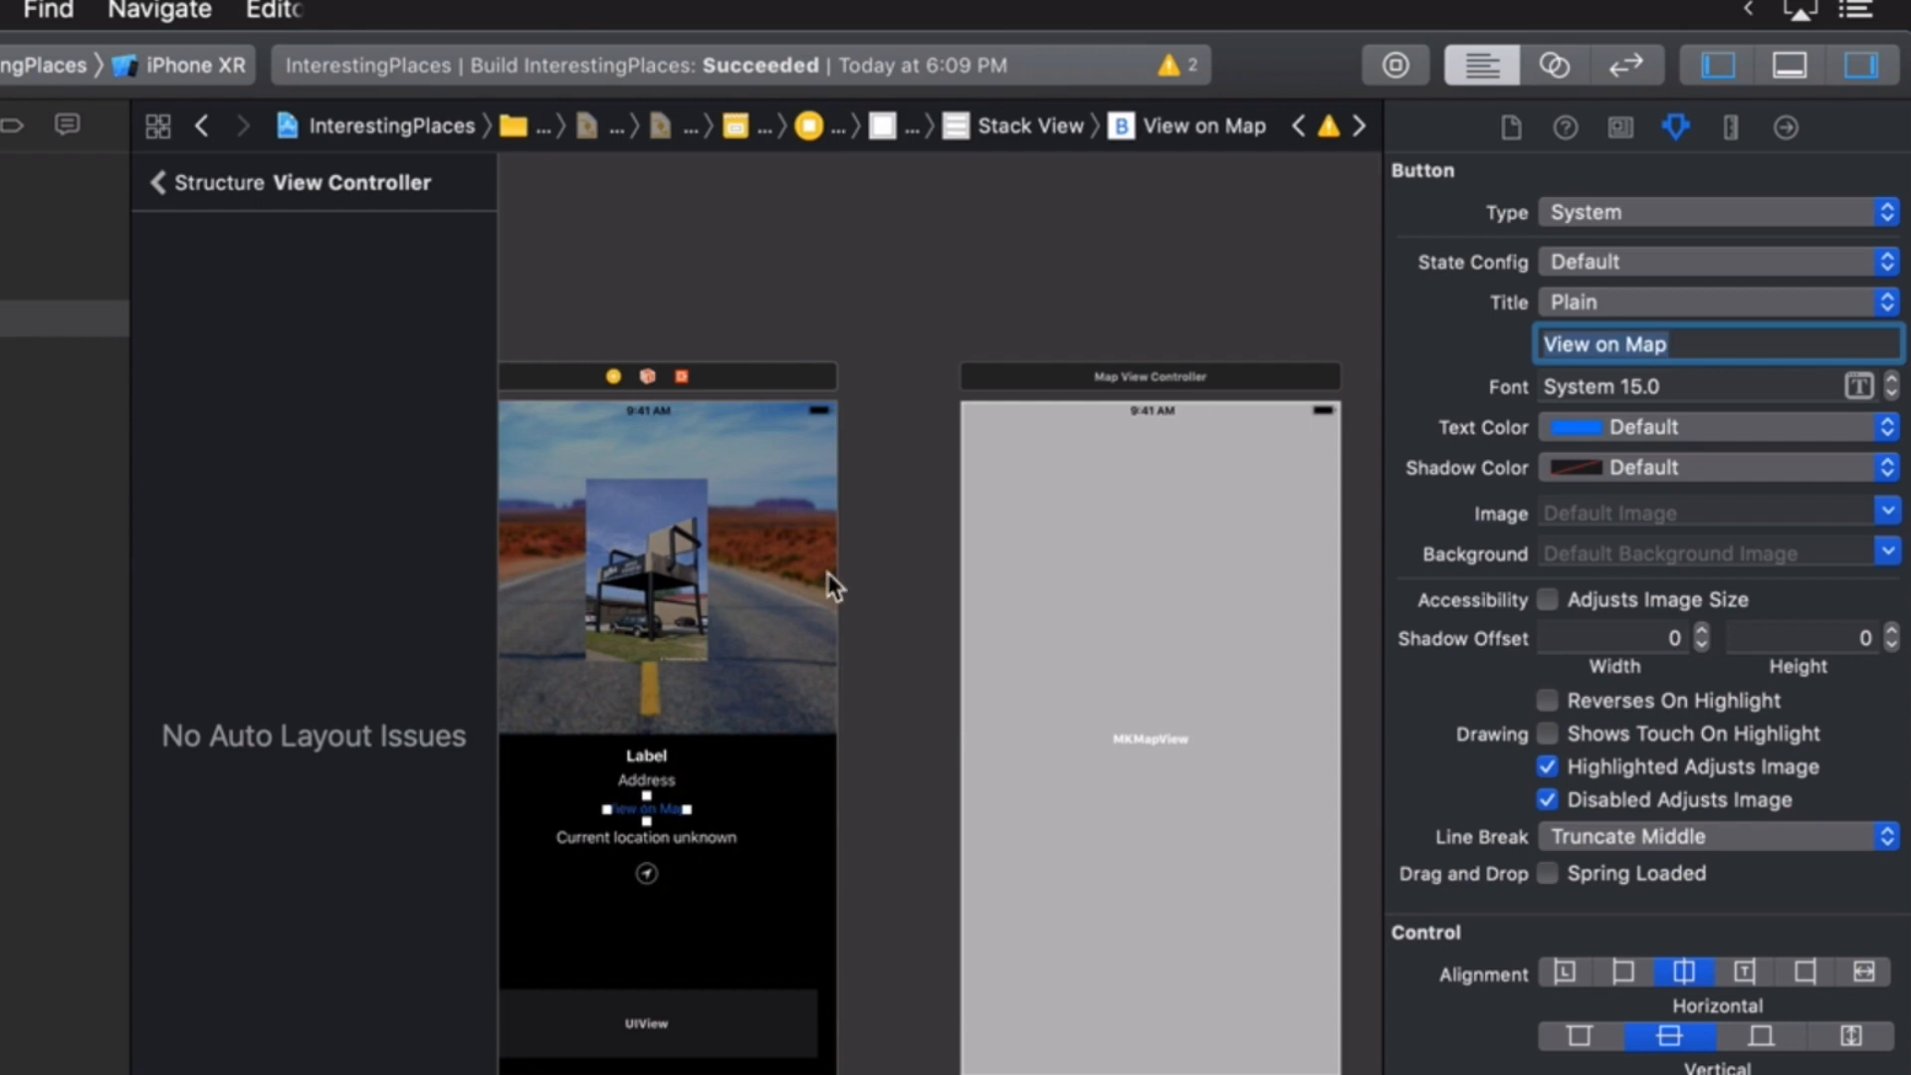
pyautogui.moveTo(647, 836)
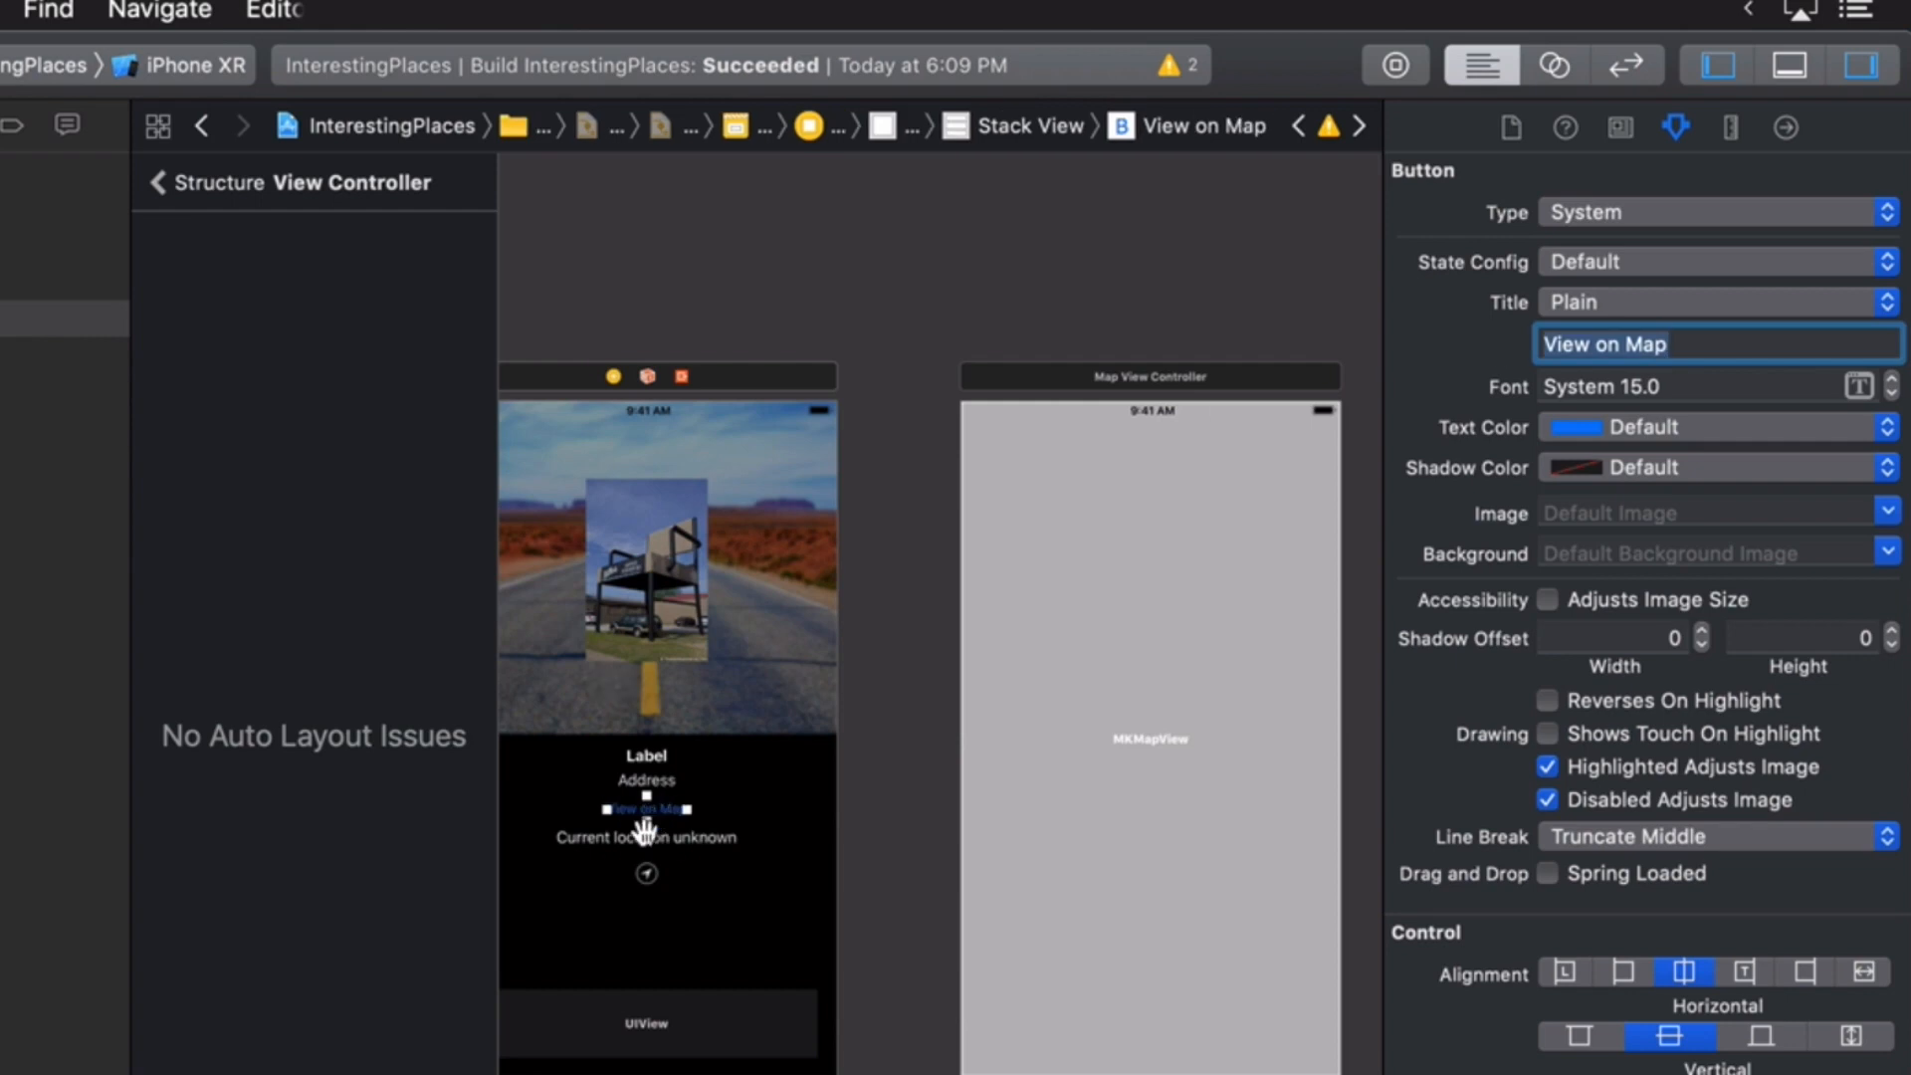
pyautogui.moveTo(711, 814)
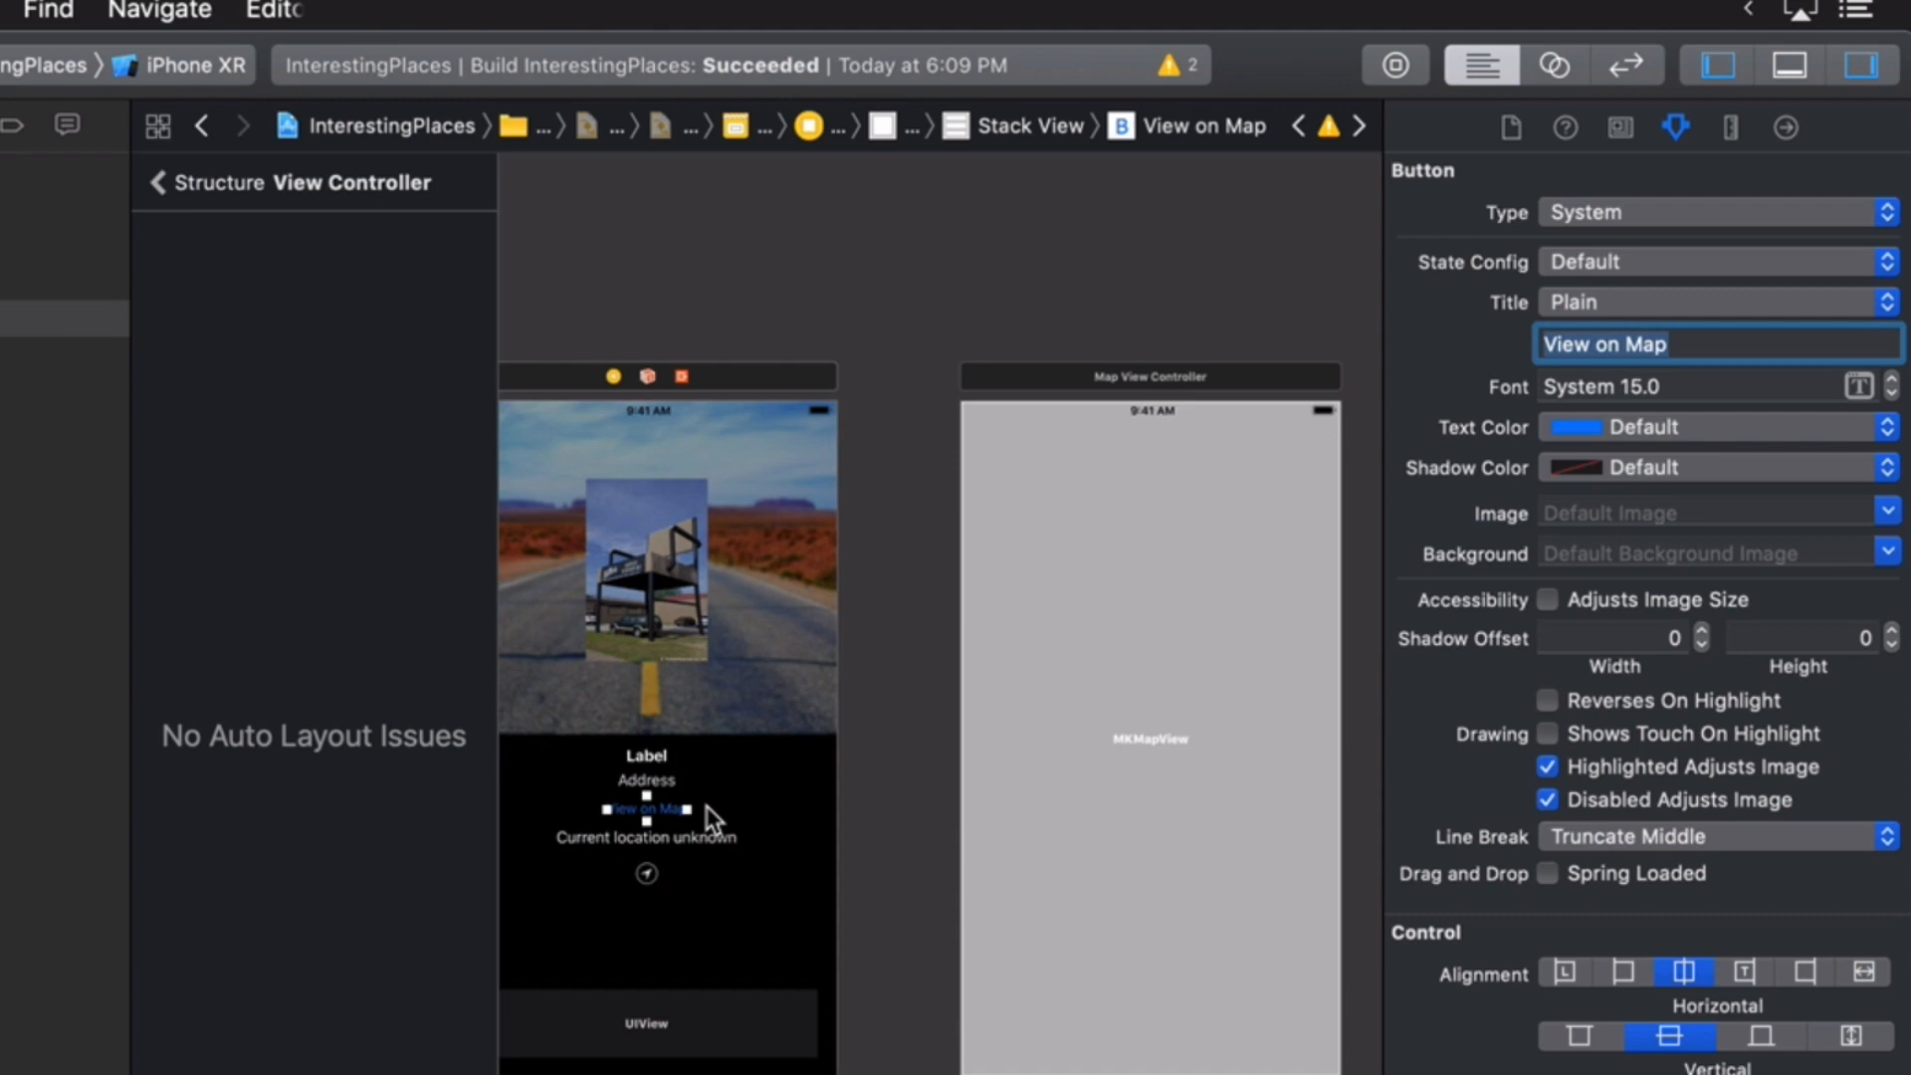
pyautogui.moveTo(658, 810)
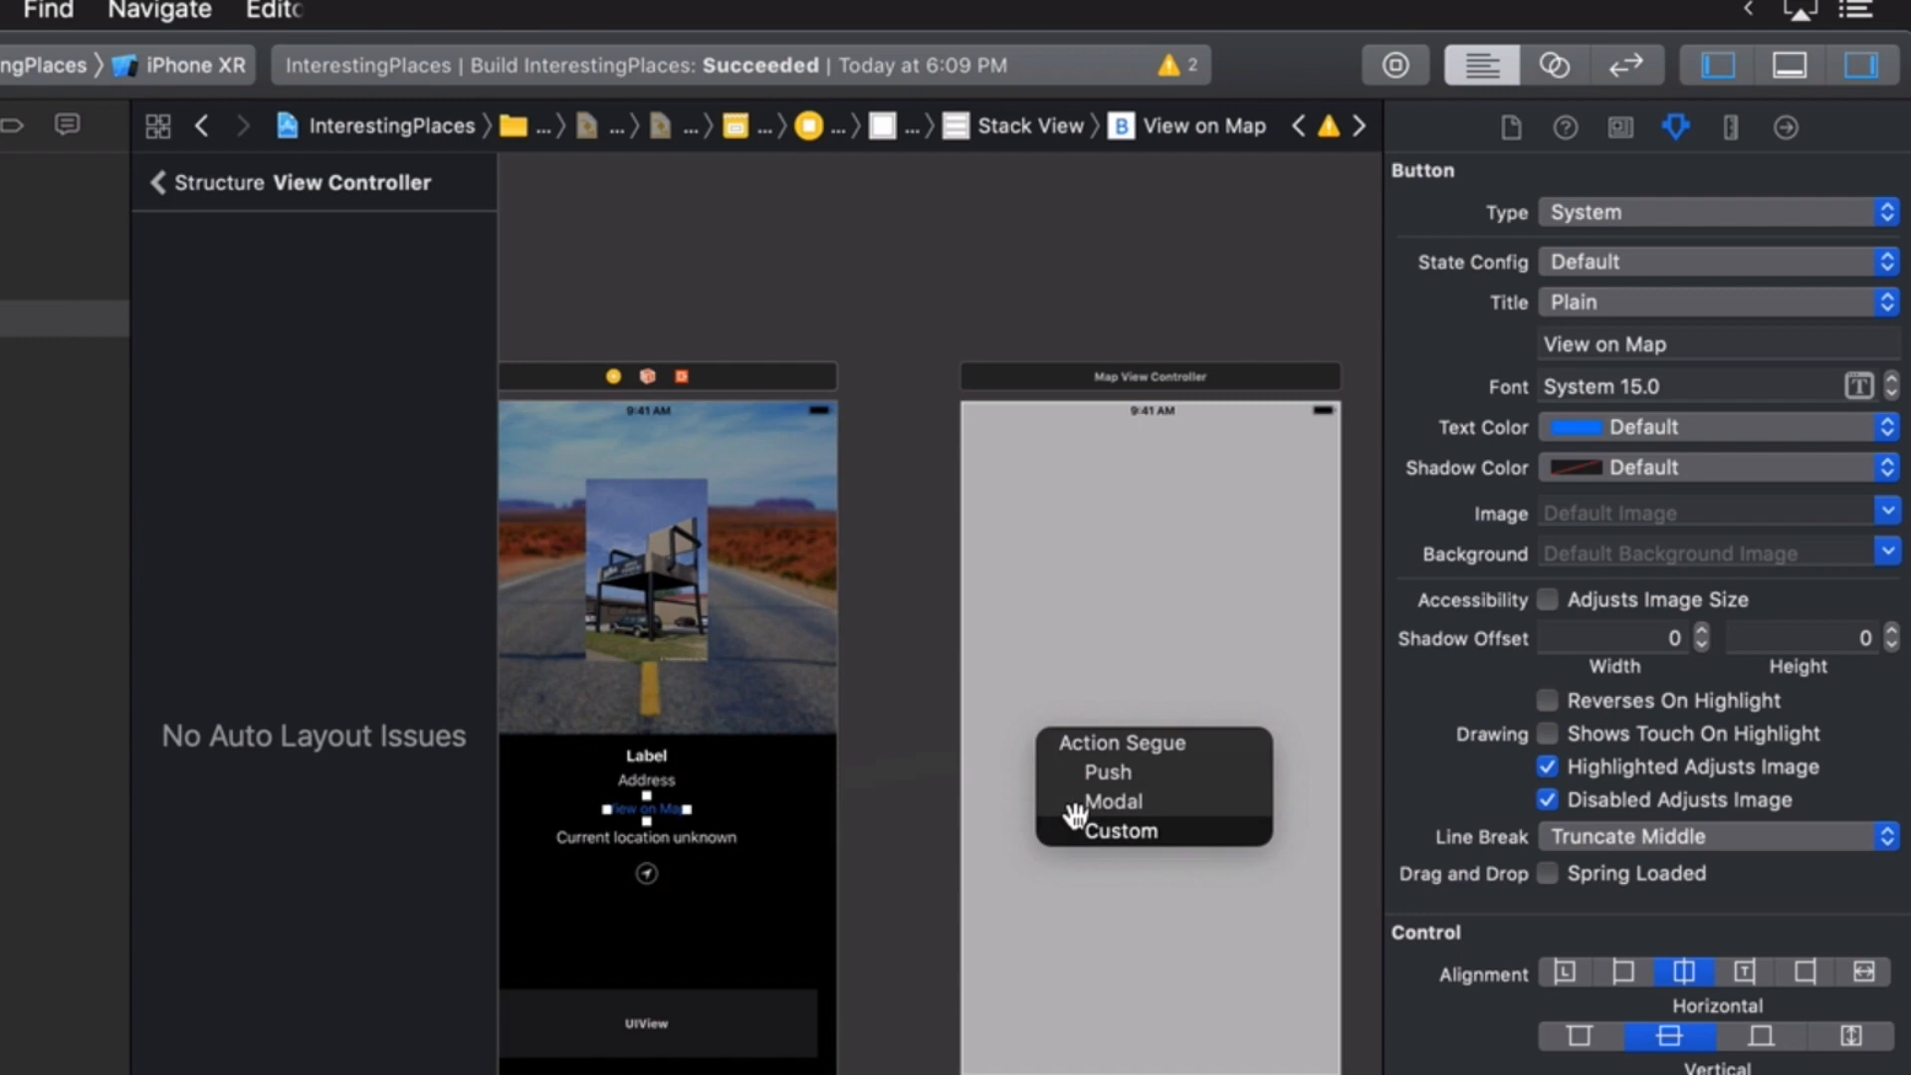
# - Link the button to Map View Controller with a modal segue identified 'MapSegue'
pyautogui.click(1119, 830)
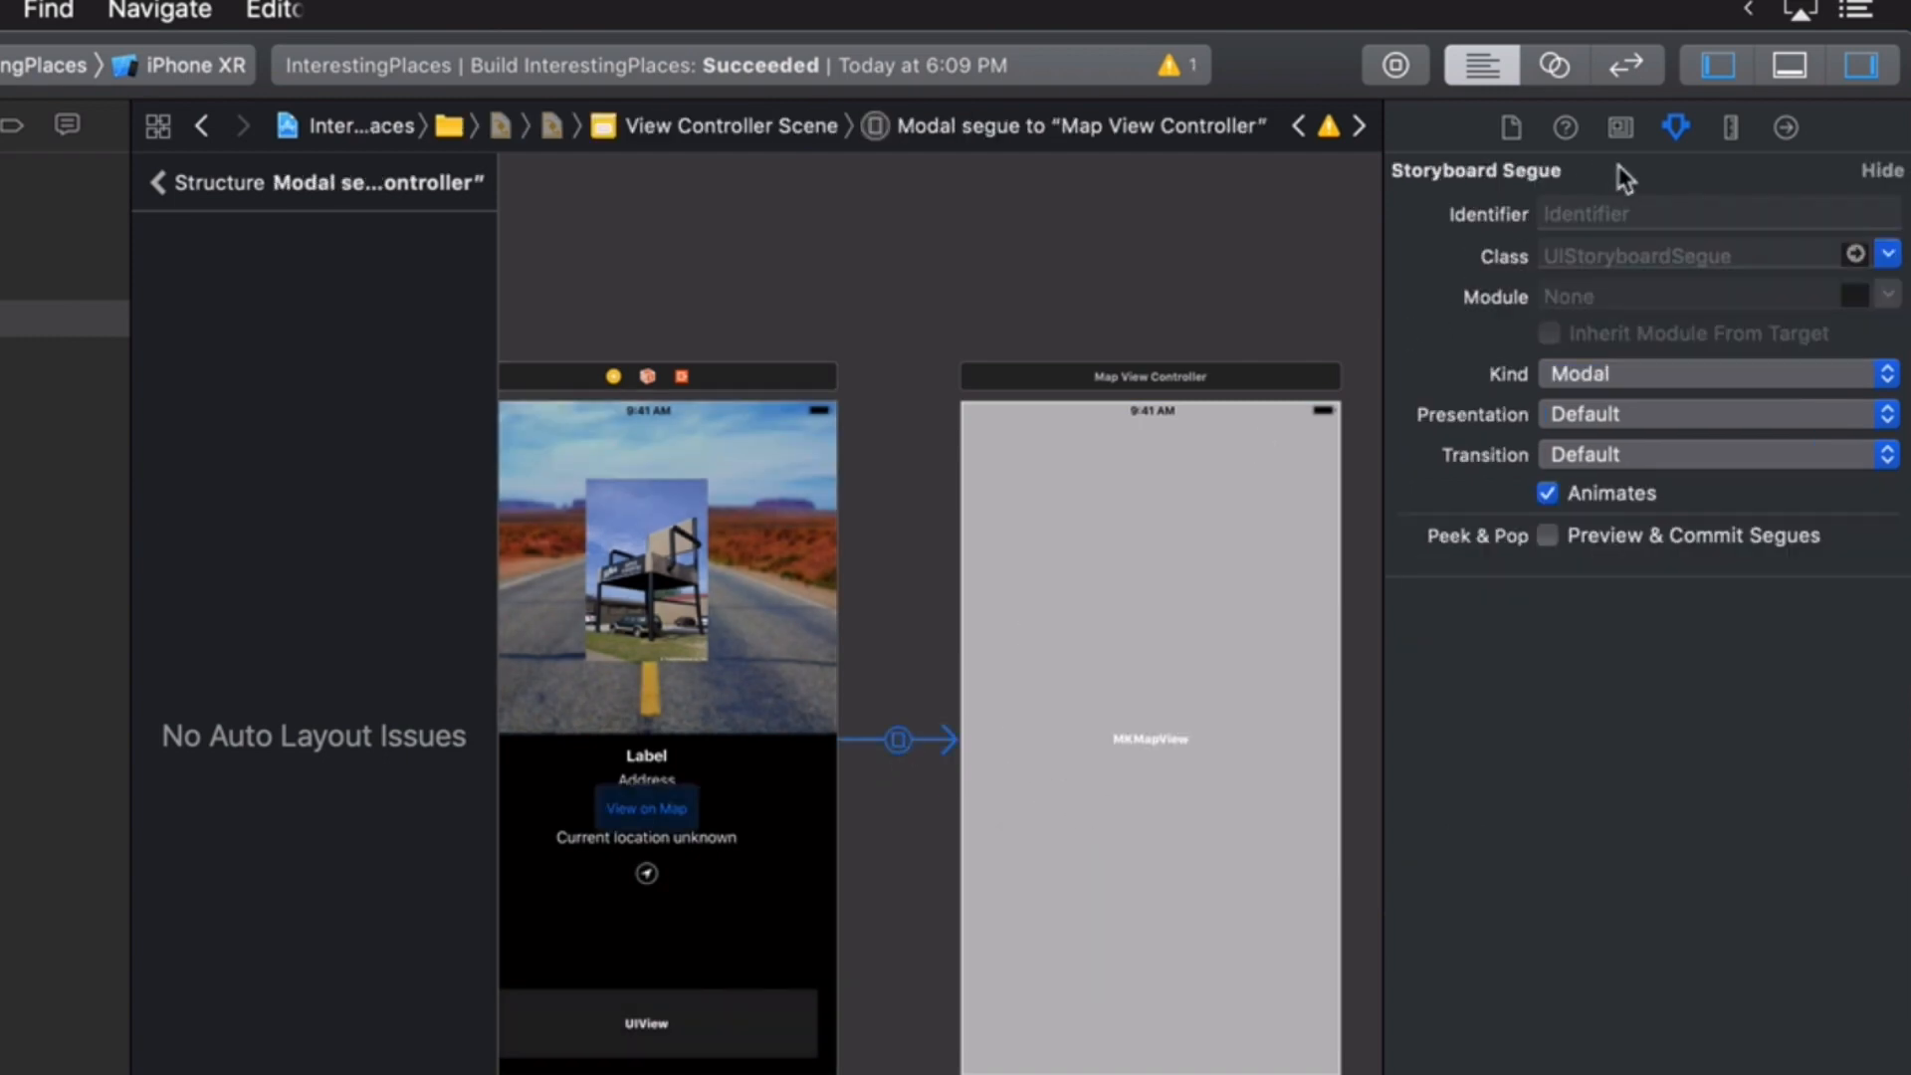
pyautogui.click(1716, 213)
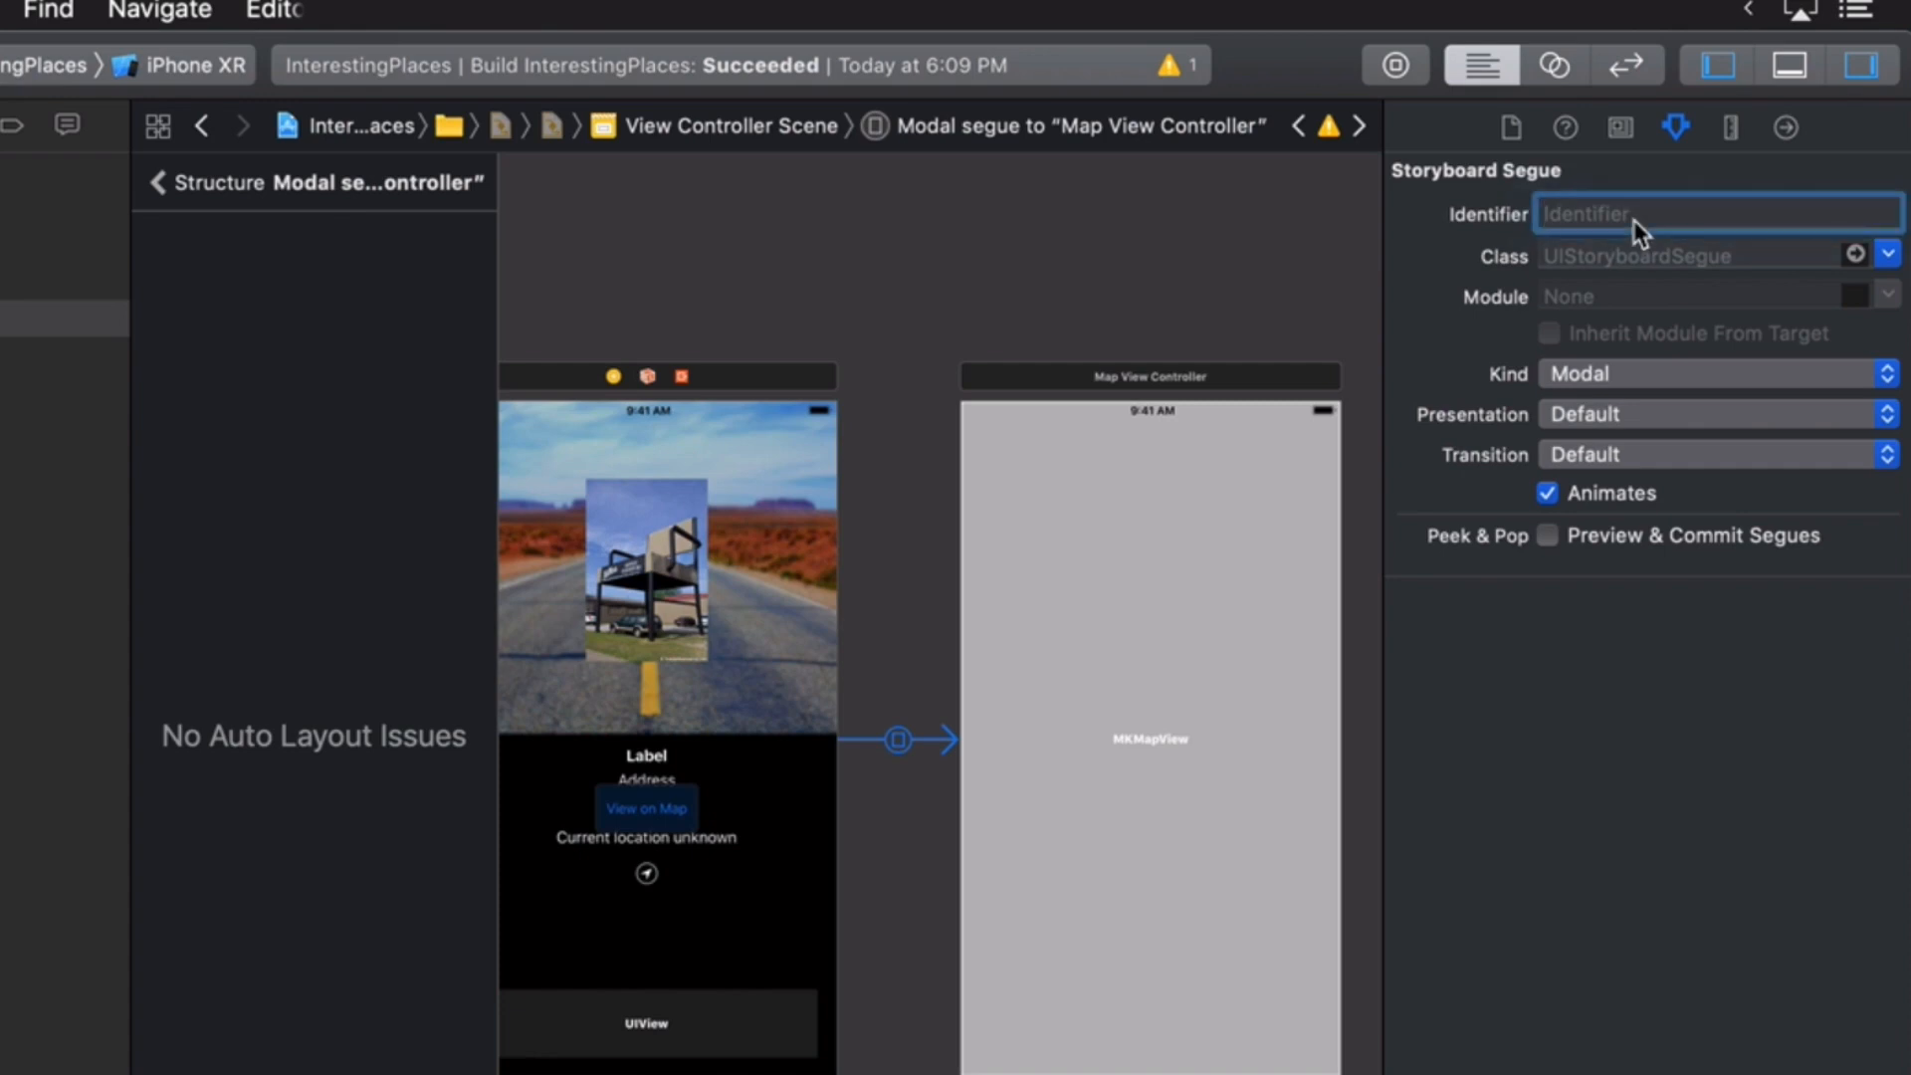
pyautogui.write('MapSegue')
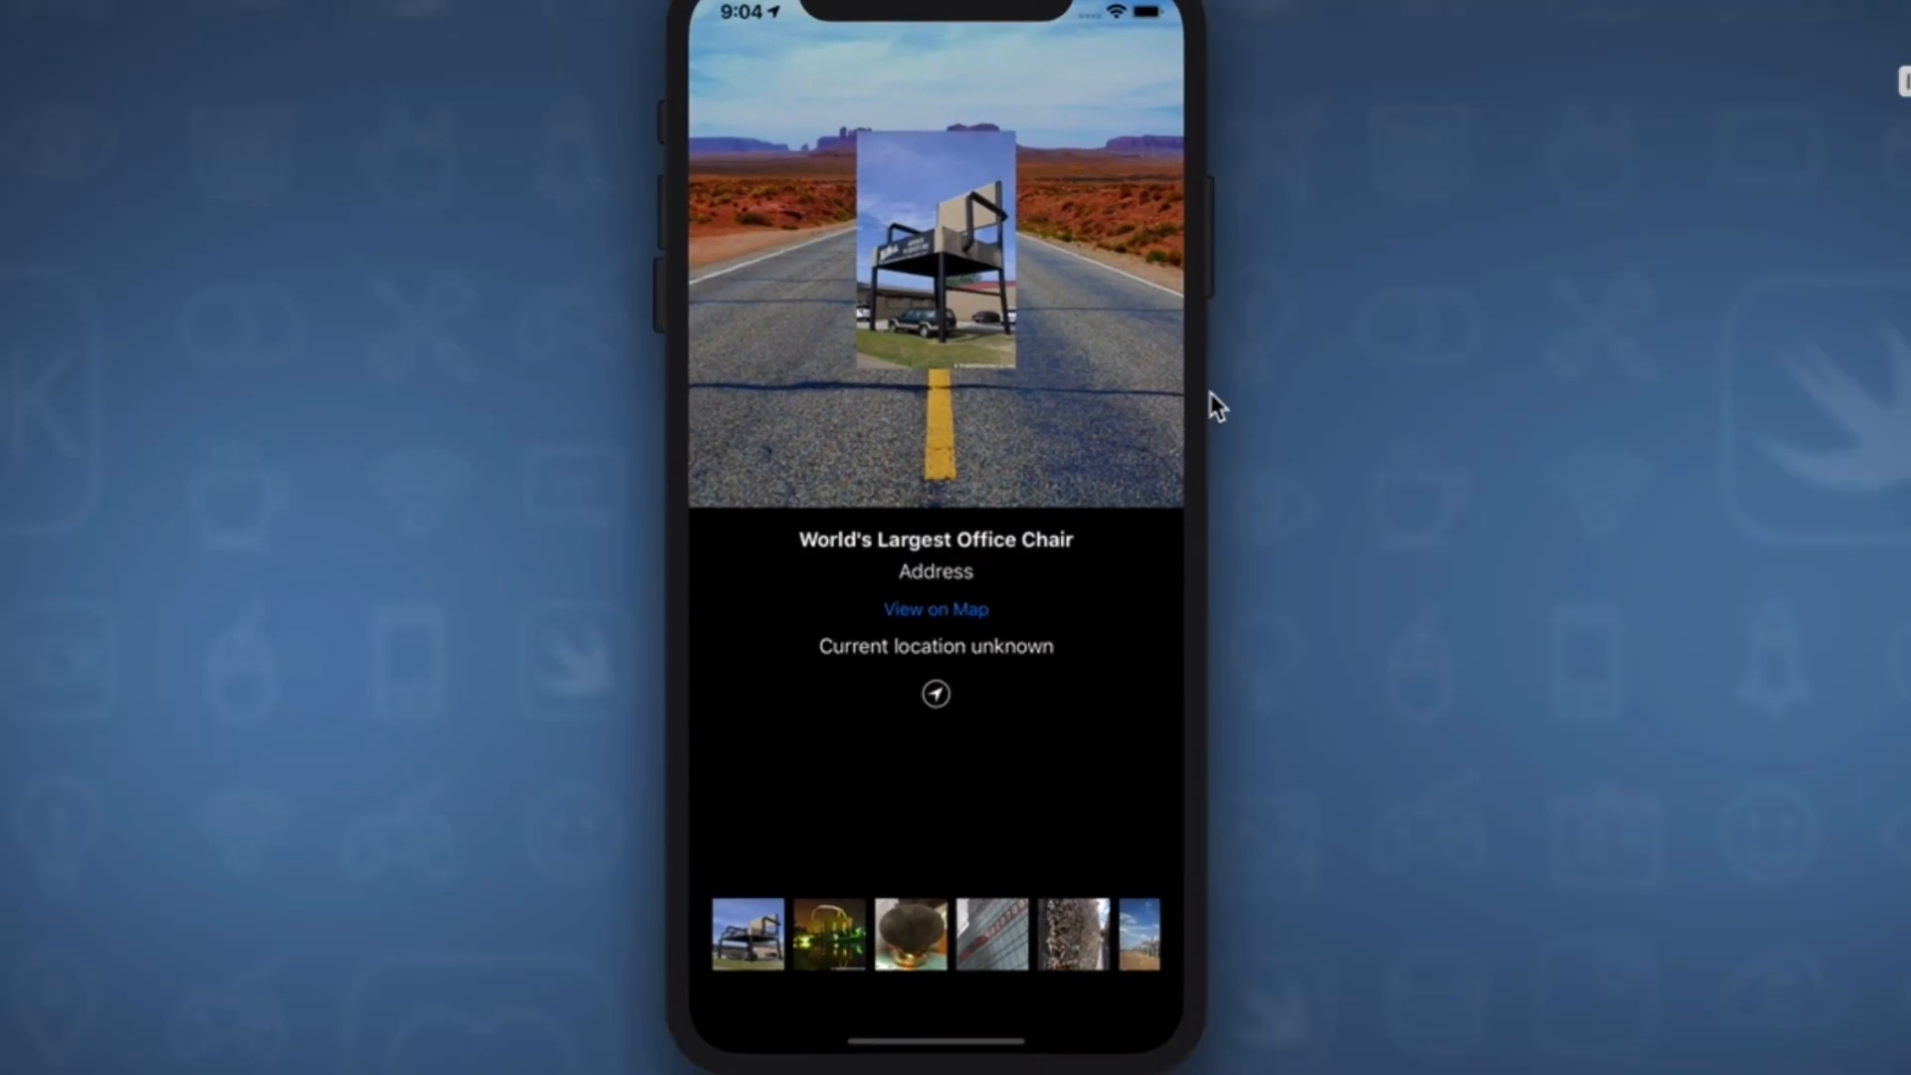
pyautogui.moveTo(1008, 264)
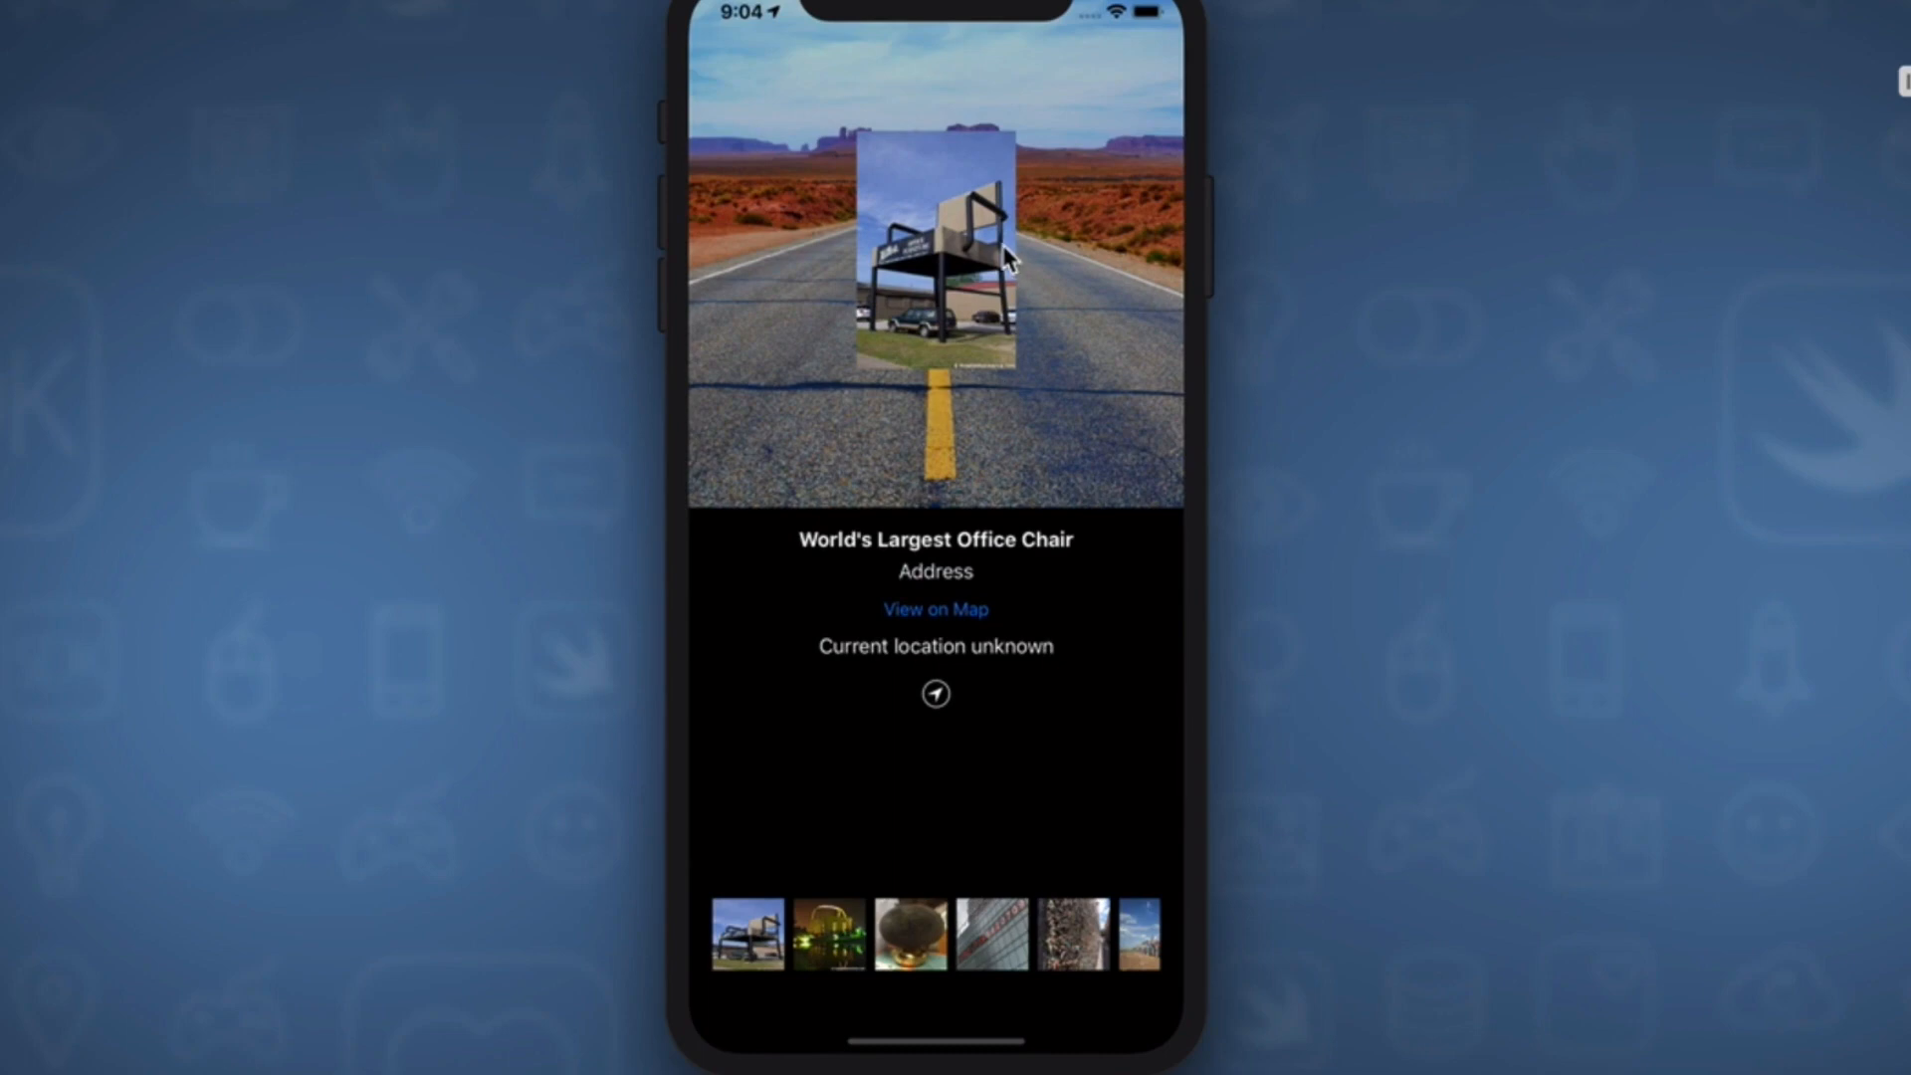
pyautogui.moveTo(980, 530)
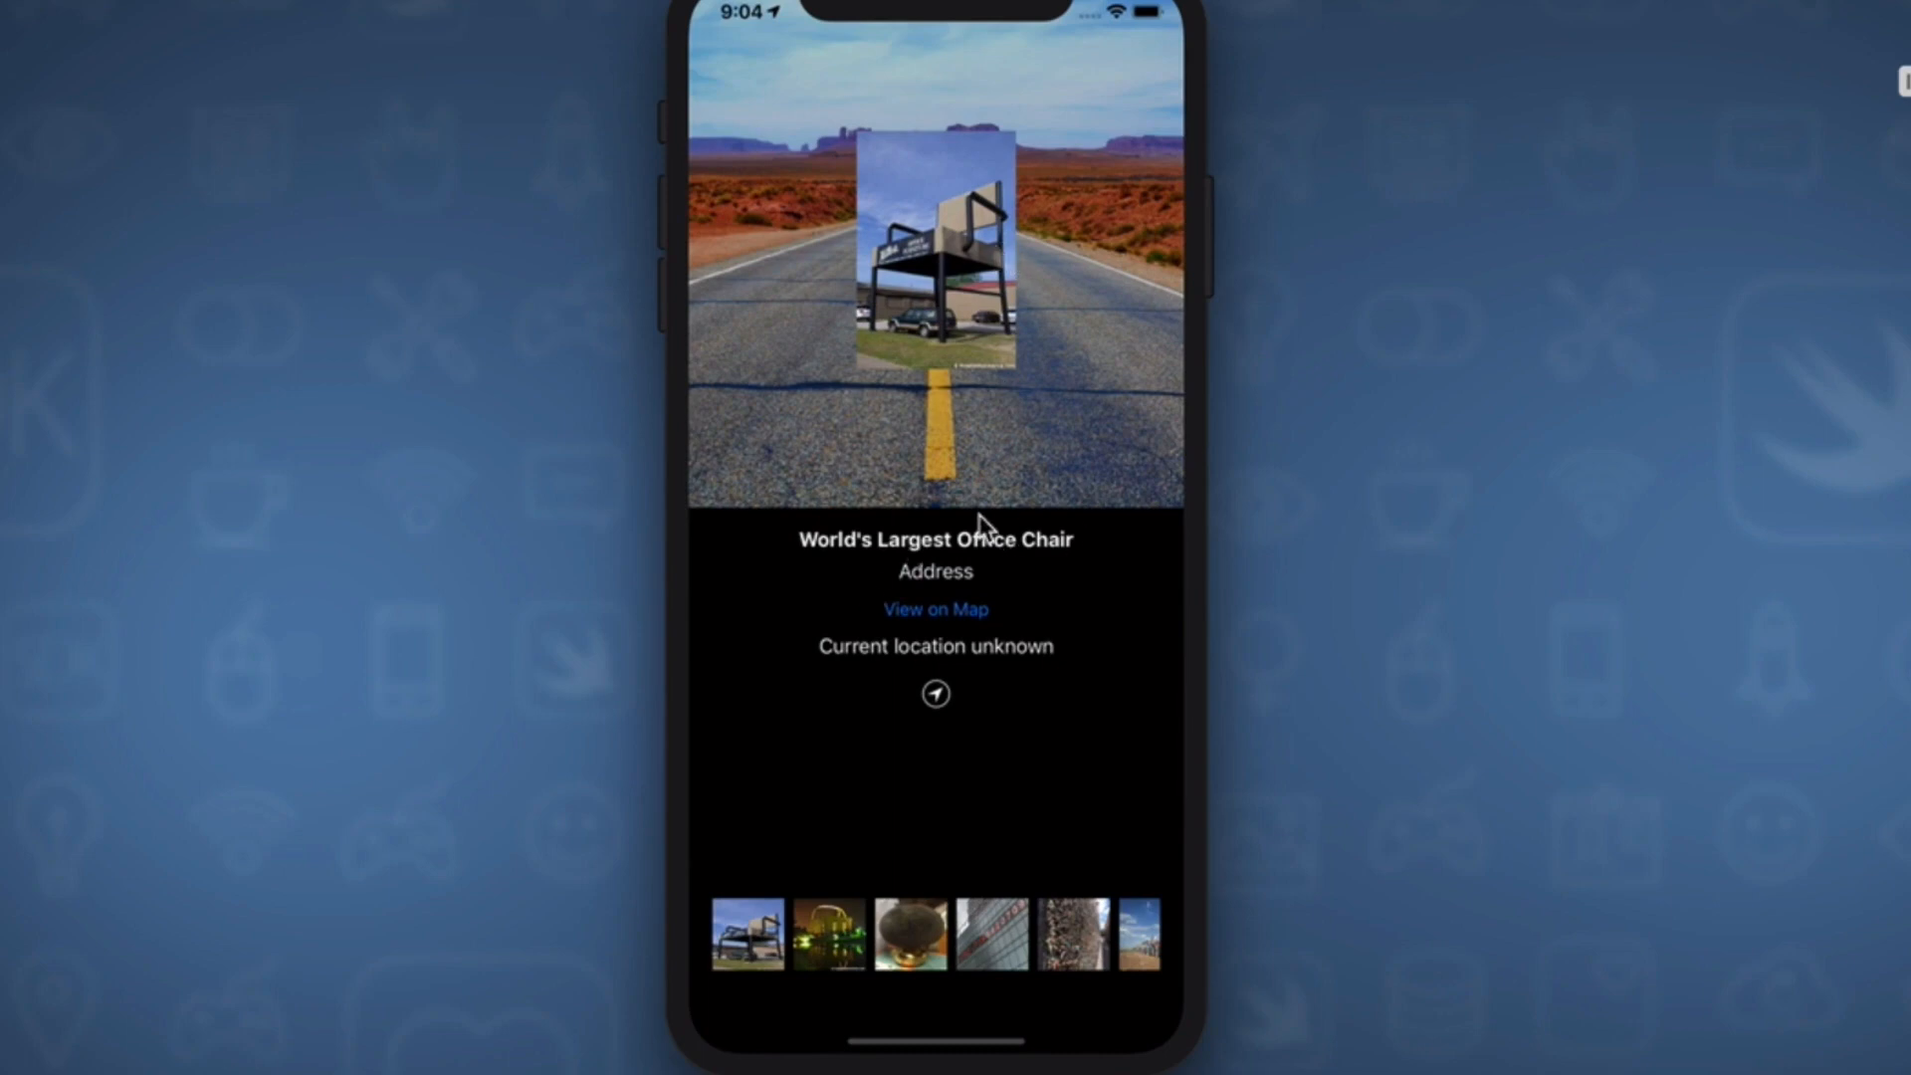
pyautogui.moveTo(941, 611)
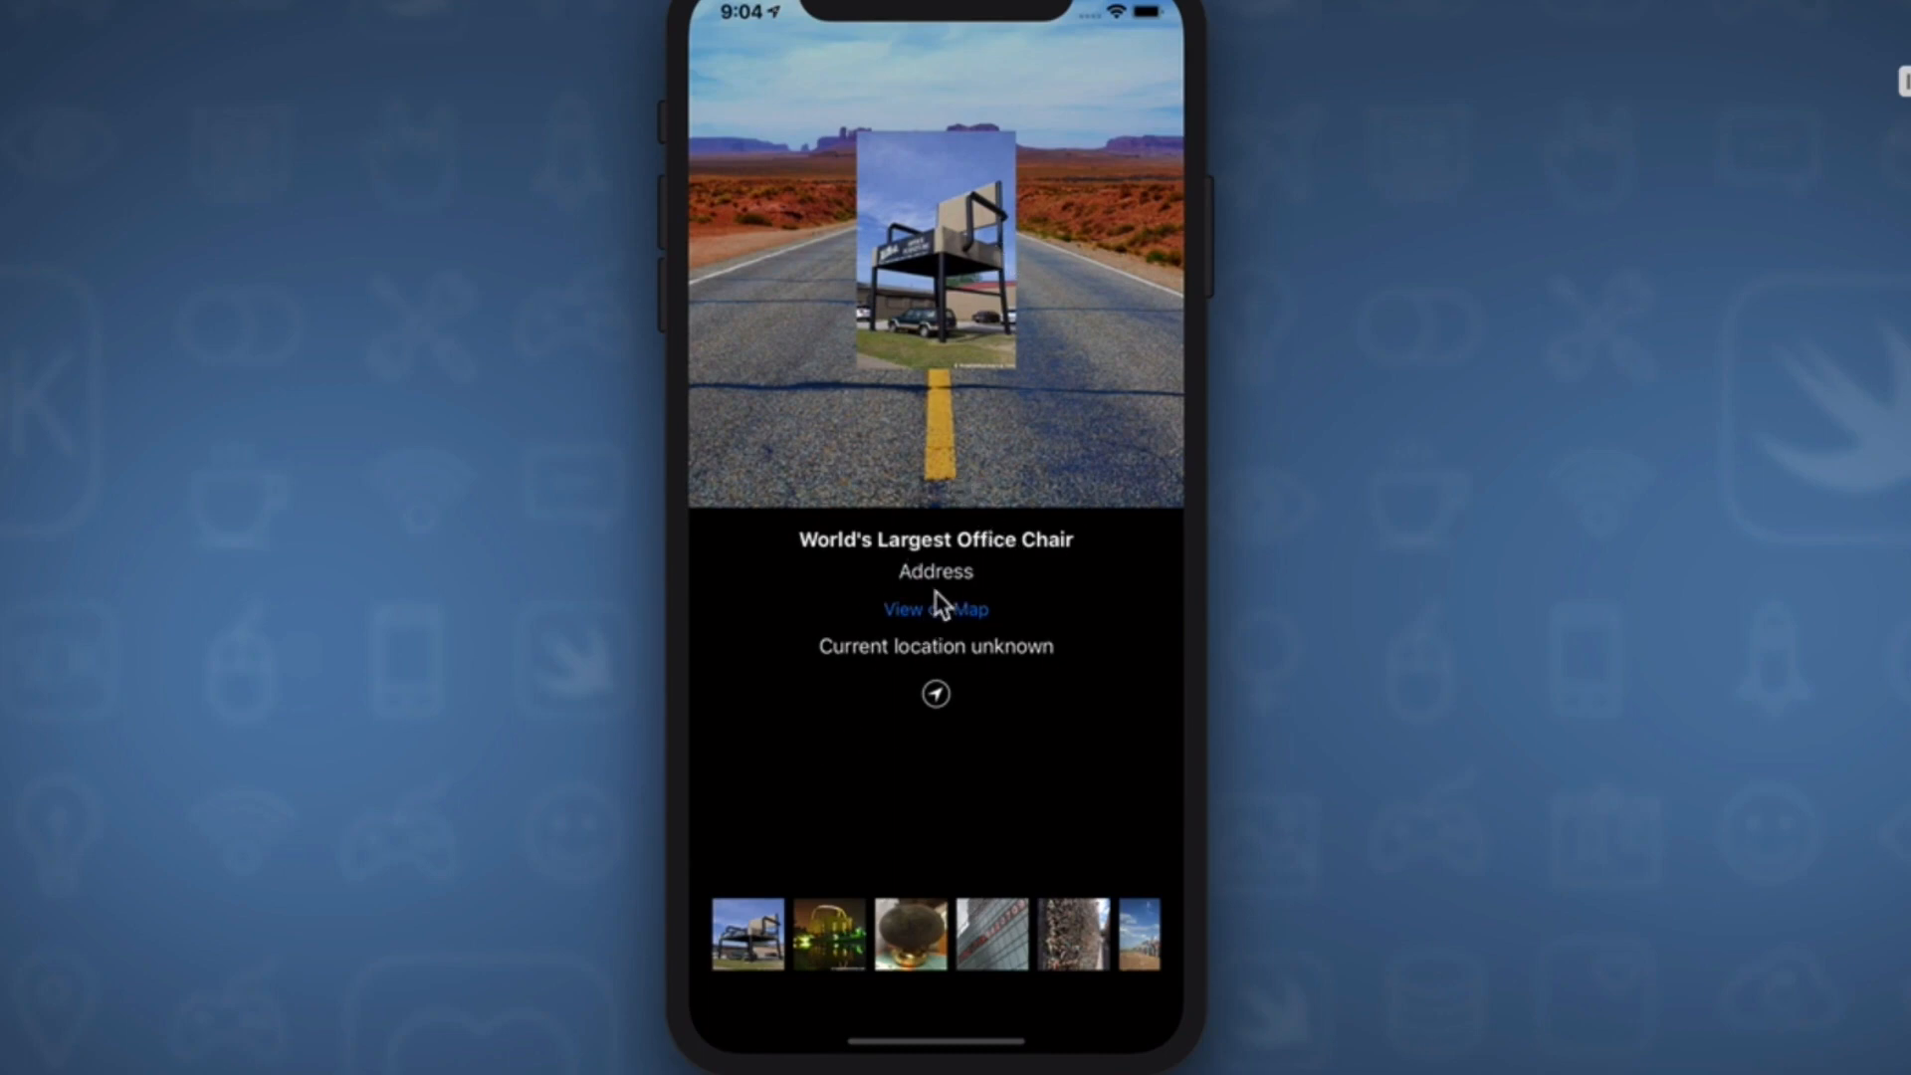
# - Open the map screen in the simulator and zoom in on Salt Lake City
pyautogui.click(935, 609)
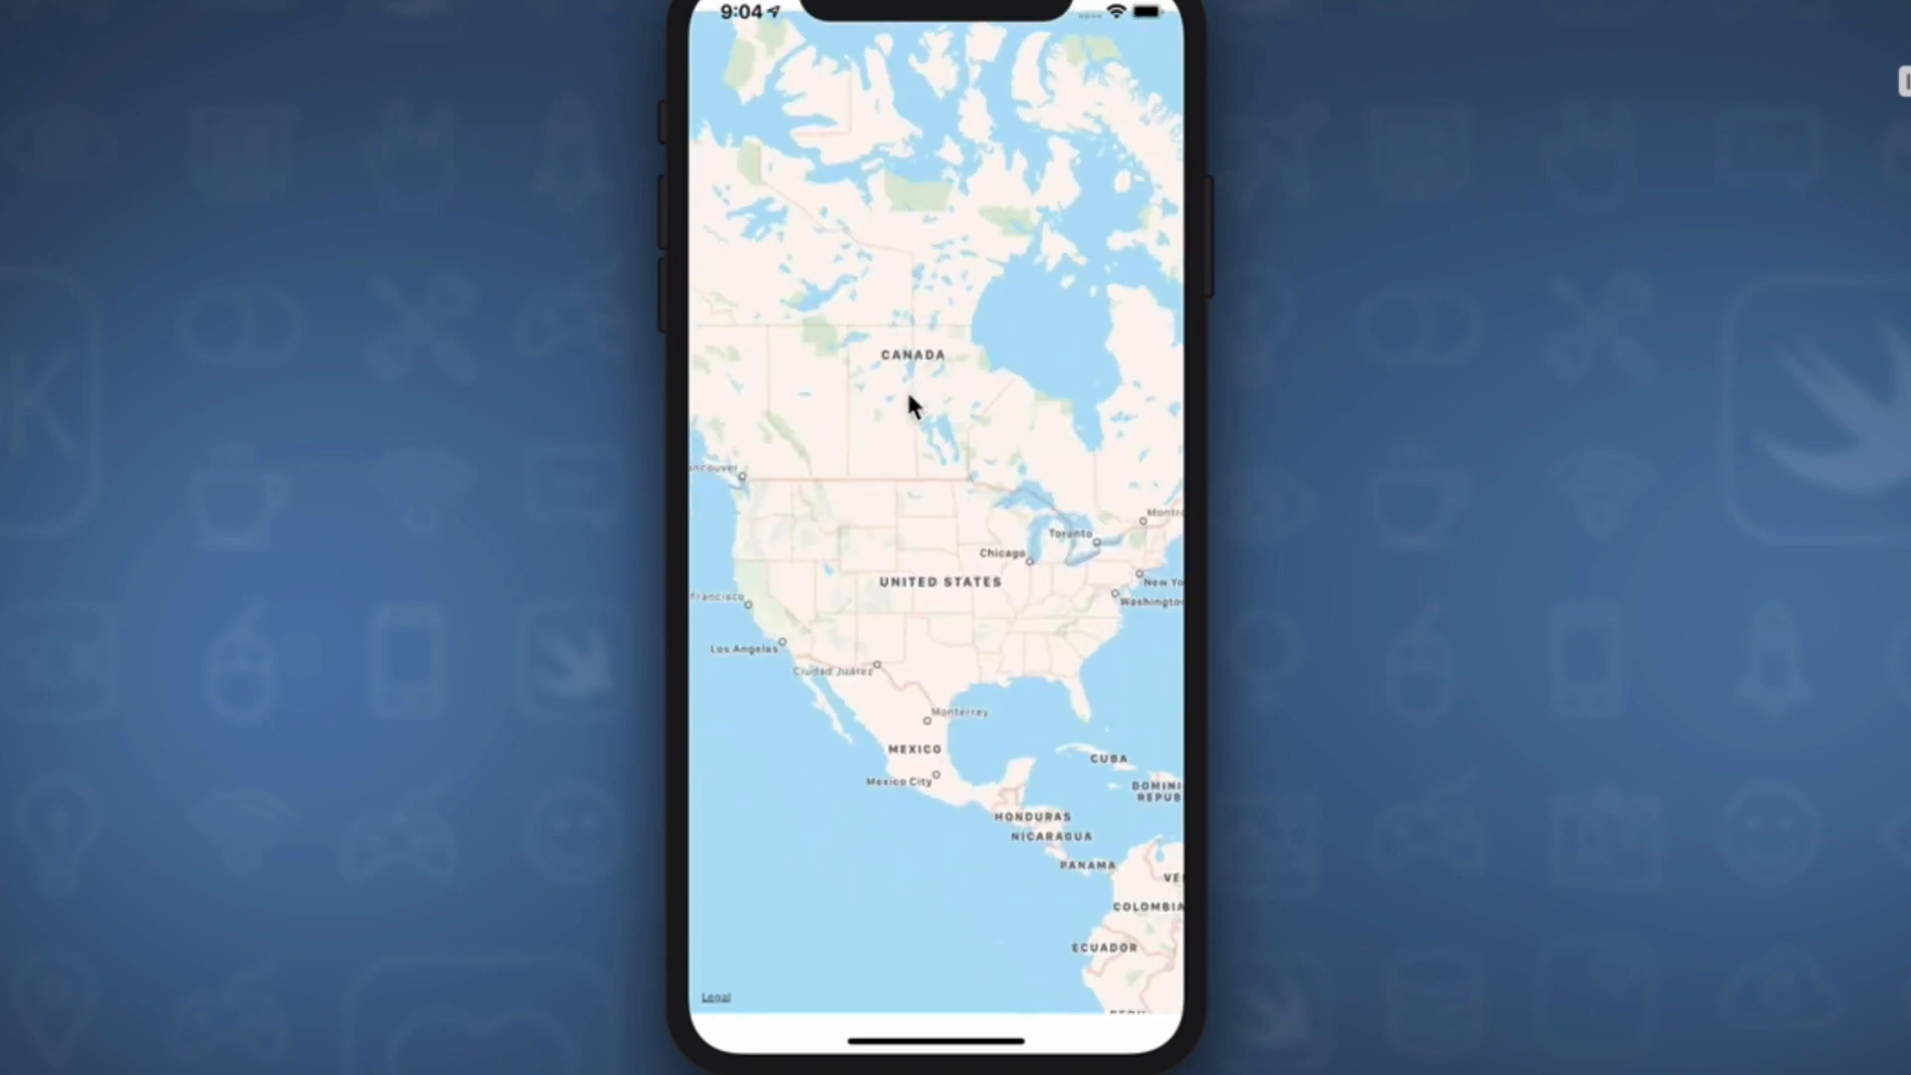
pyautogui.moveTo(904, 399)
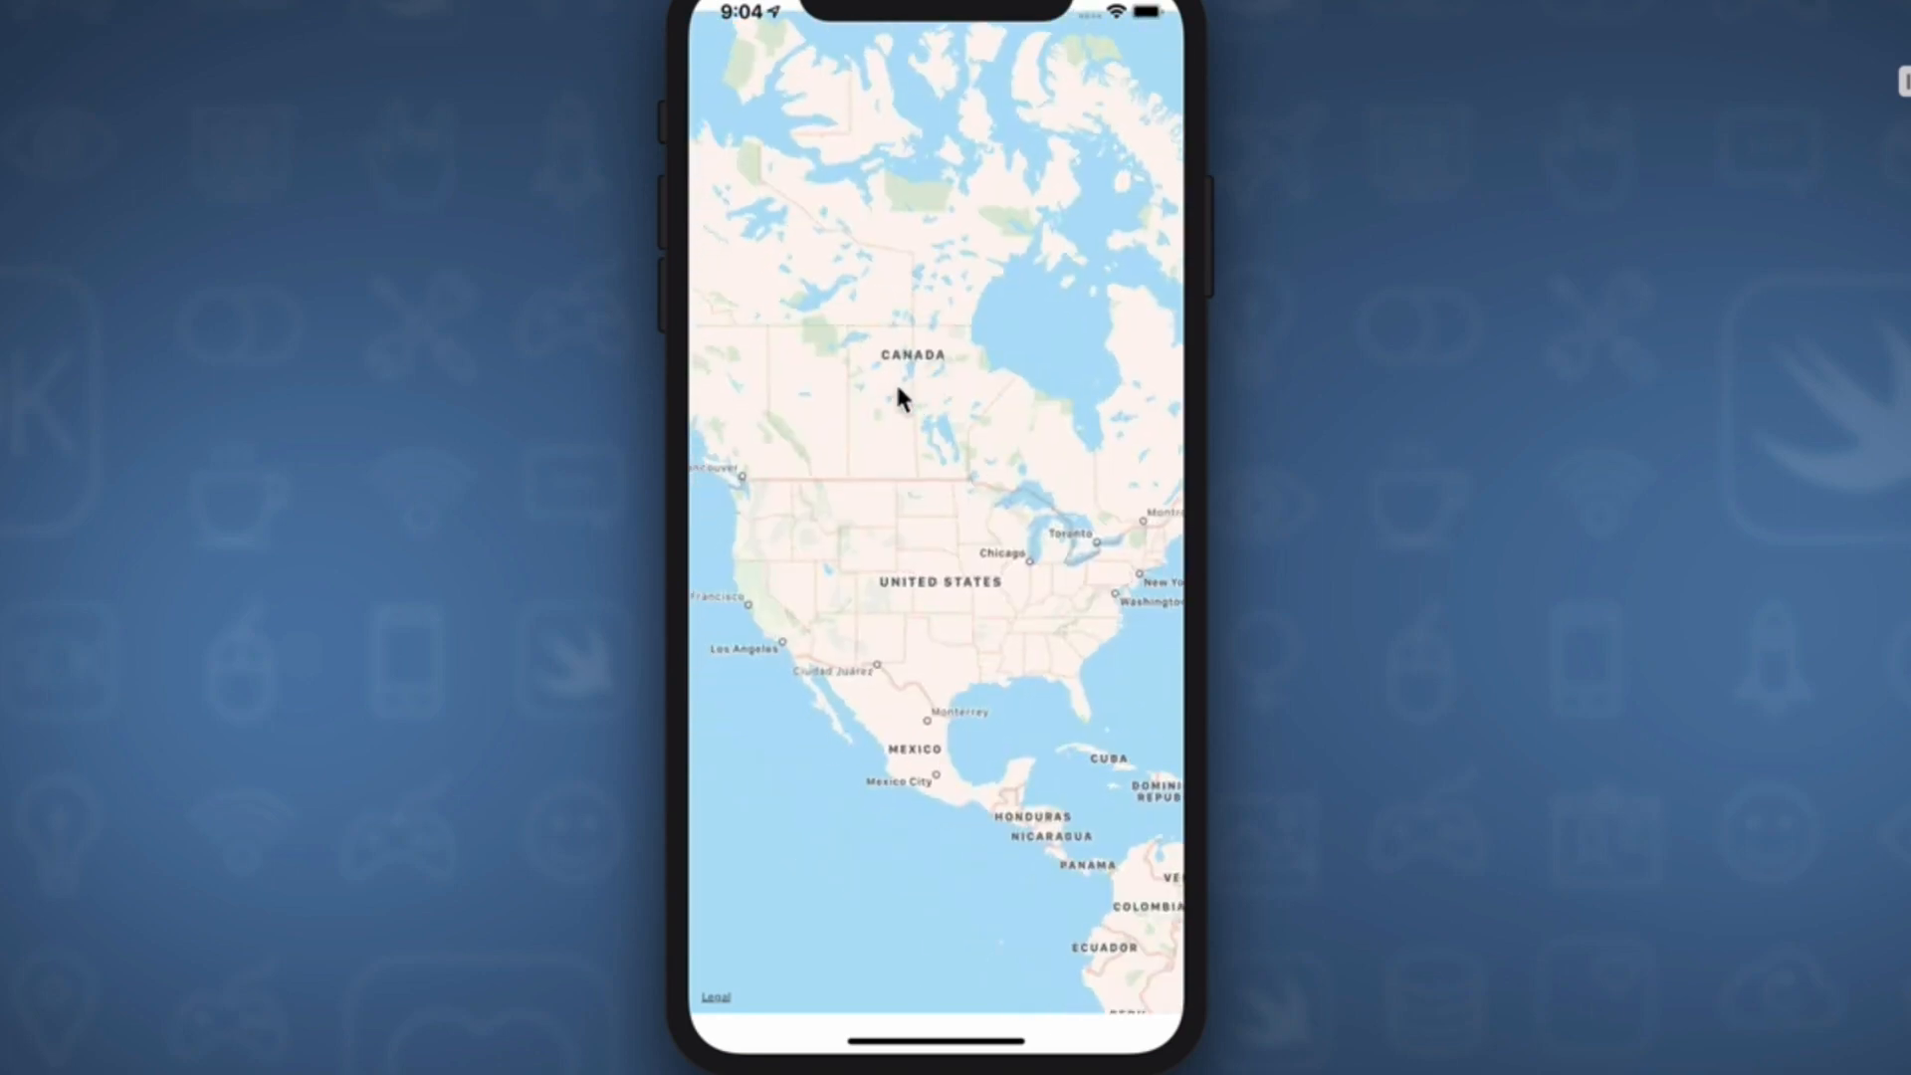
pyautogui.moveTo(904, 453)
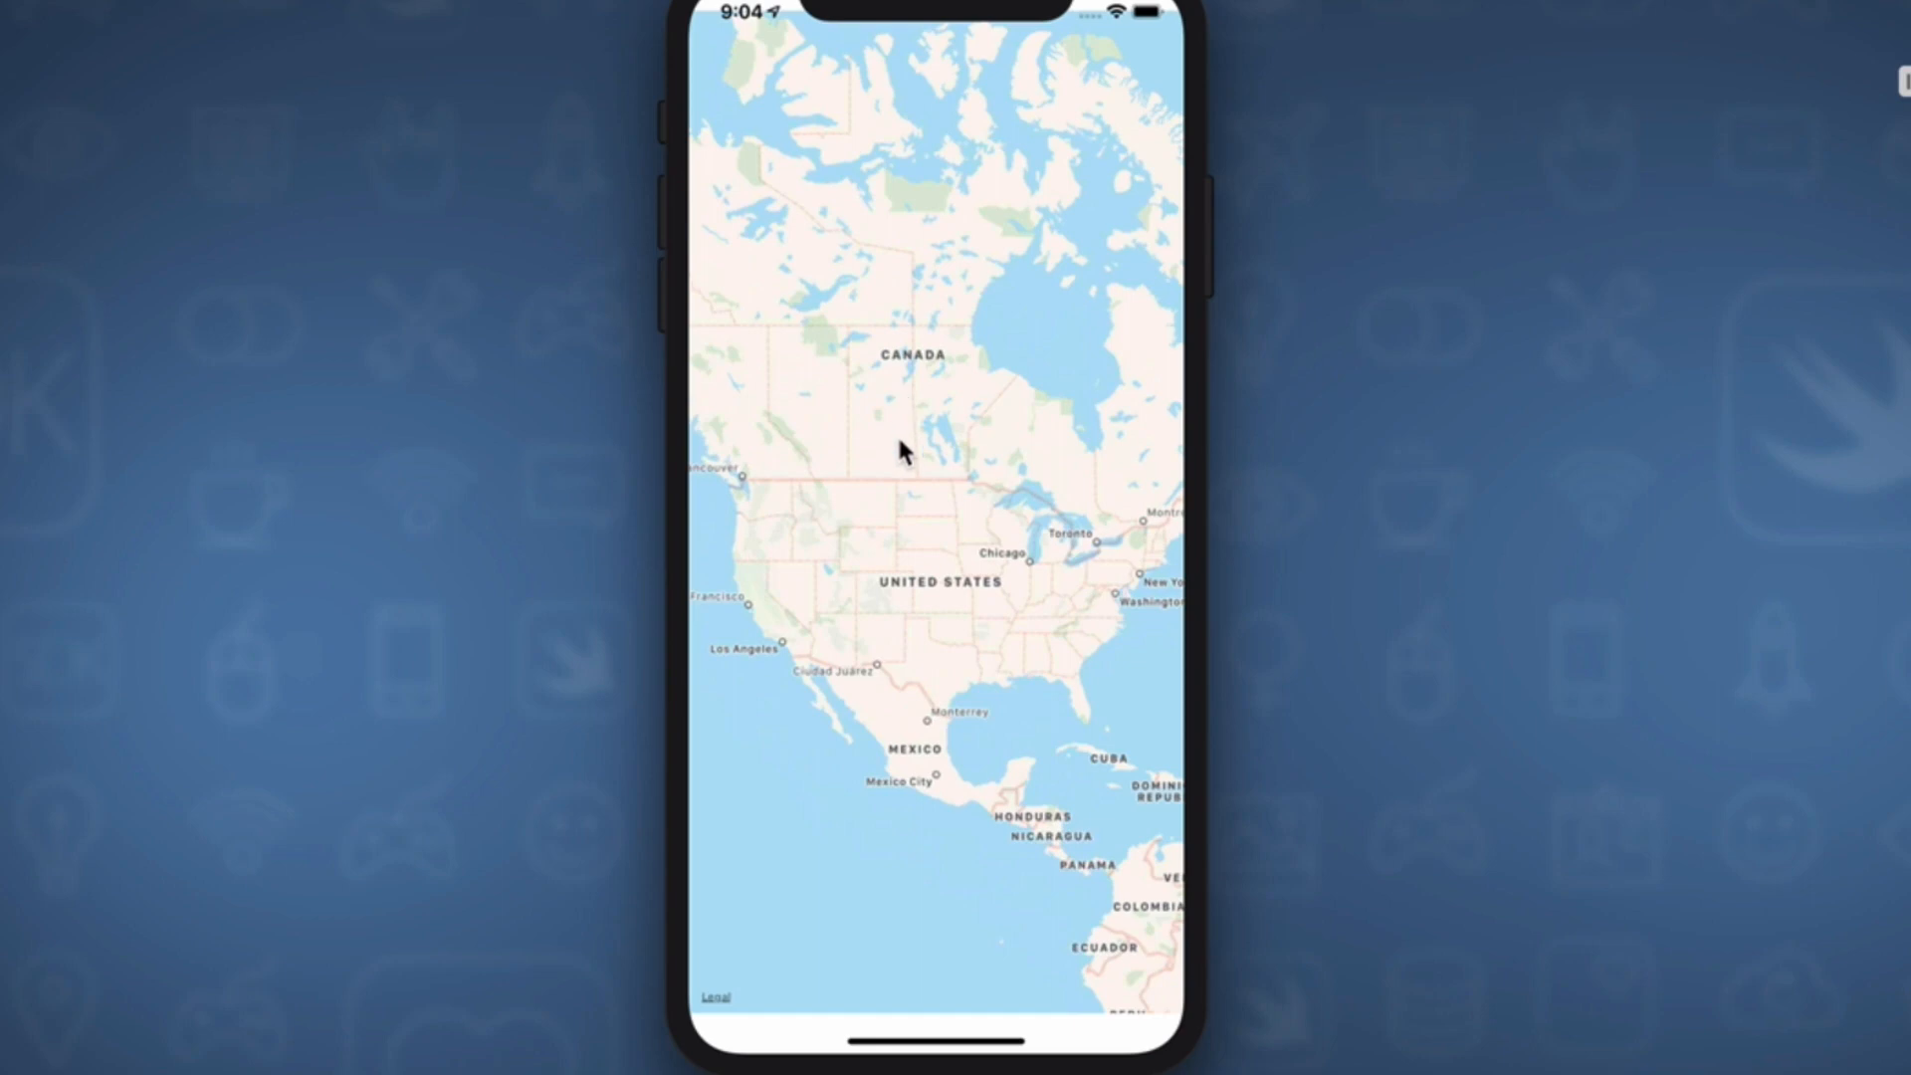
pyautogui.moveTo(844, 511)
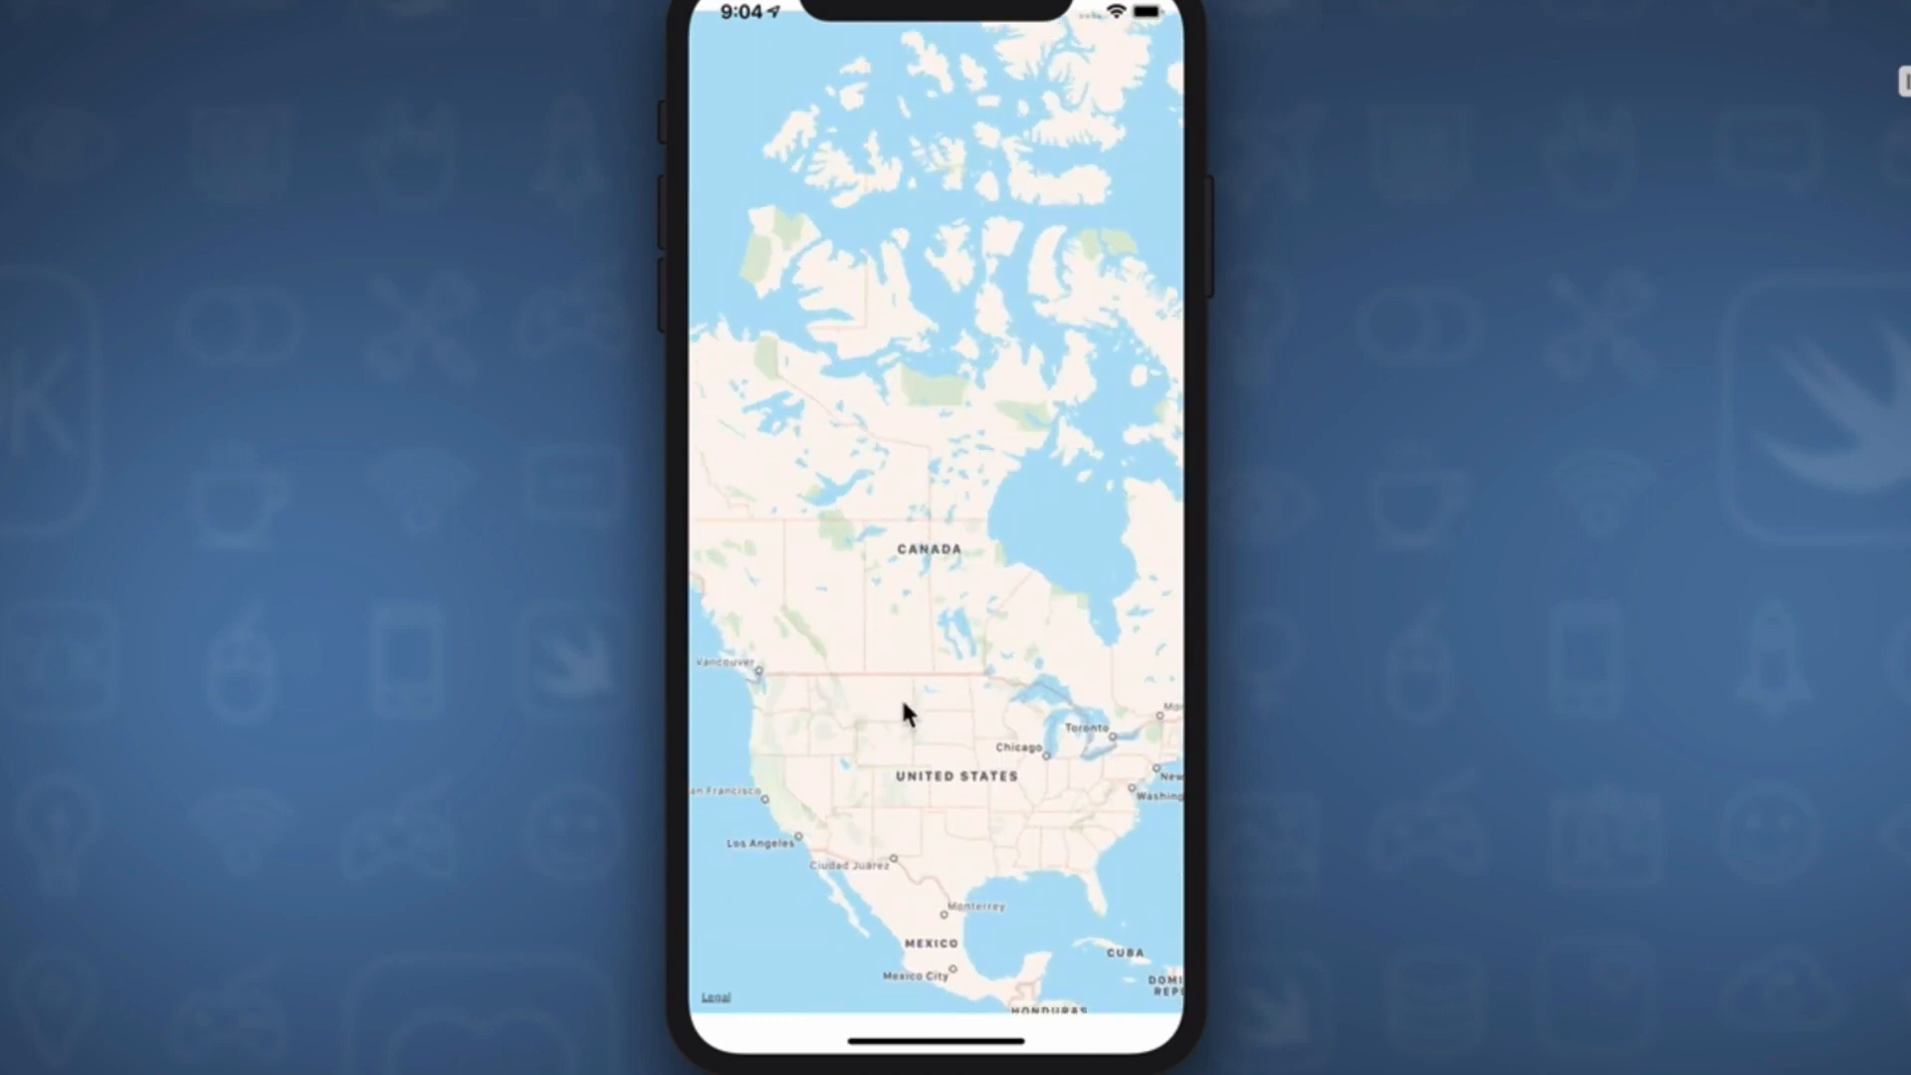
pyautogui.moveTo(908, 713); pyautogui.dragTo(920, 628)
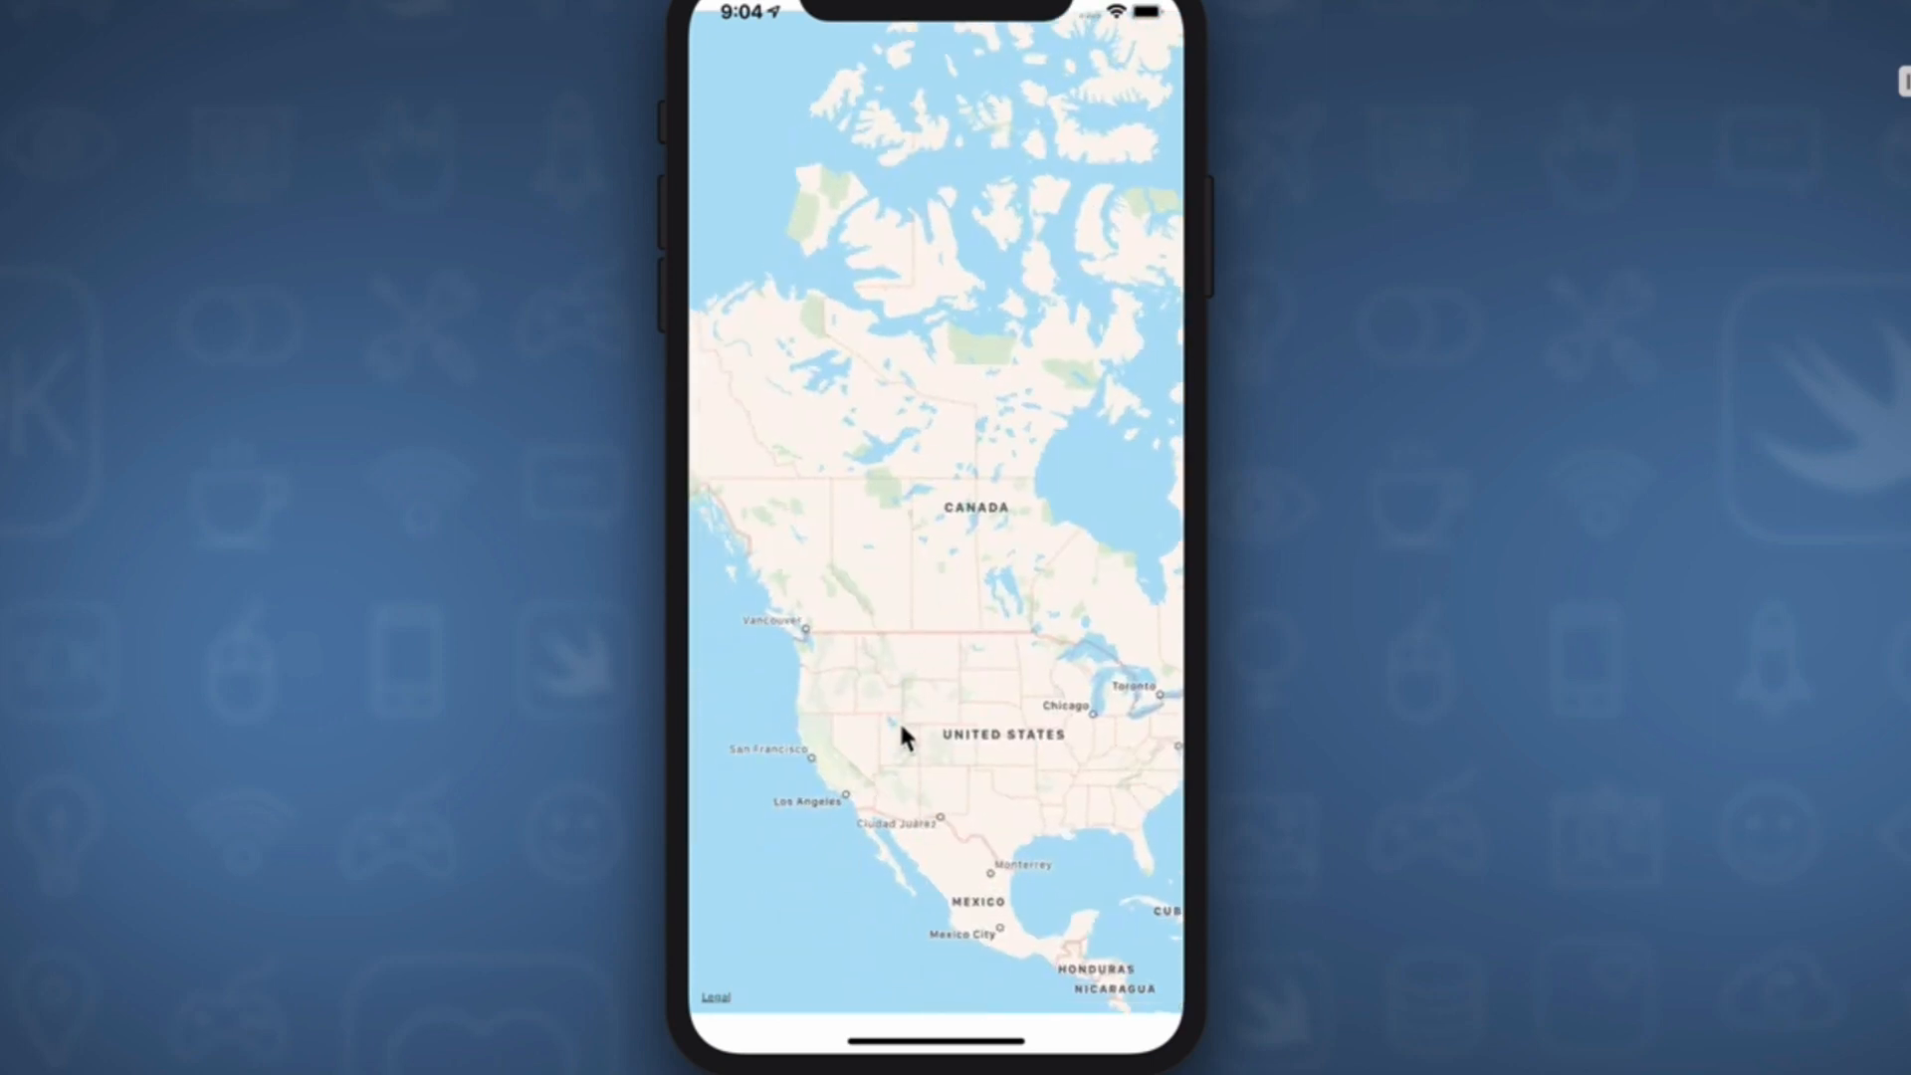
pyautogui.click(905, 683)
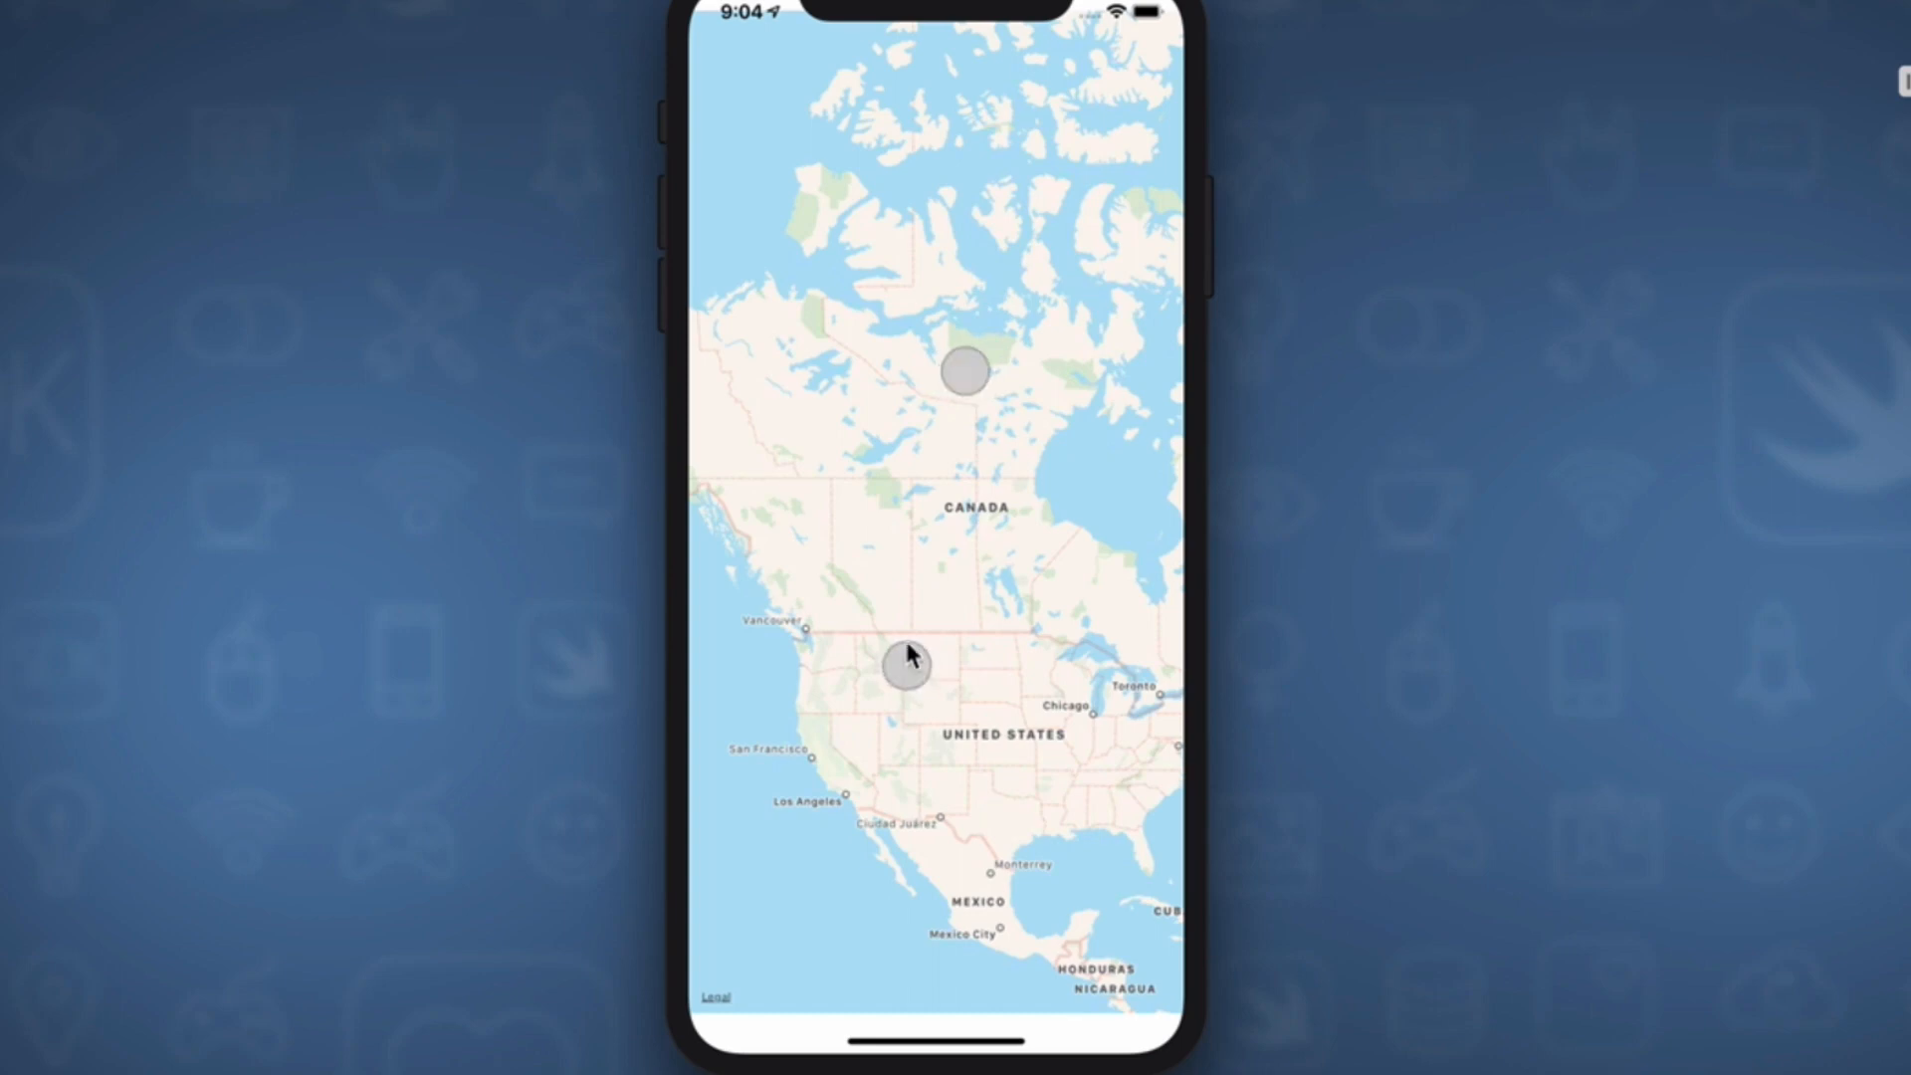
pyautogui.moveTo(907, 656); pyautogui.dragTo(906, 841)
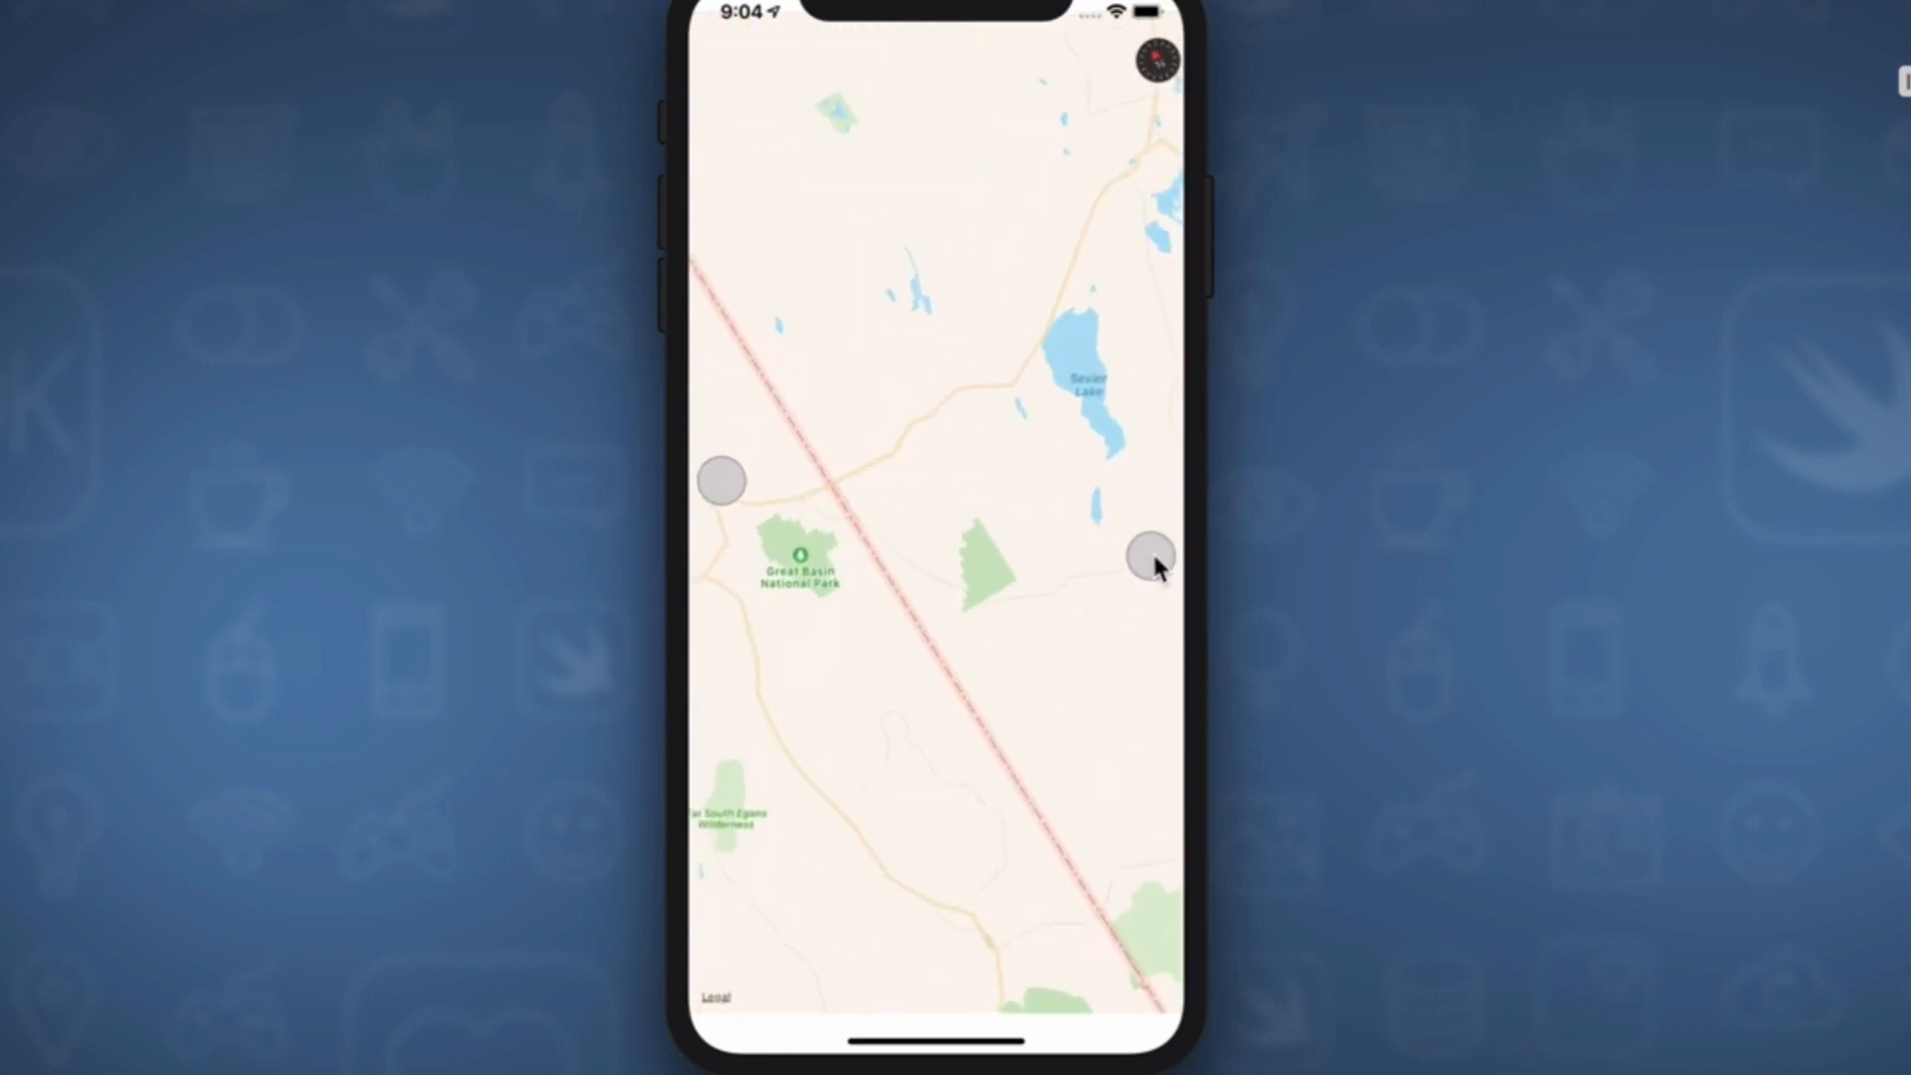
pyautogui.moveTo(1151, 565); pyautogui.dragTo(988, 650)
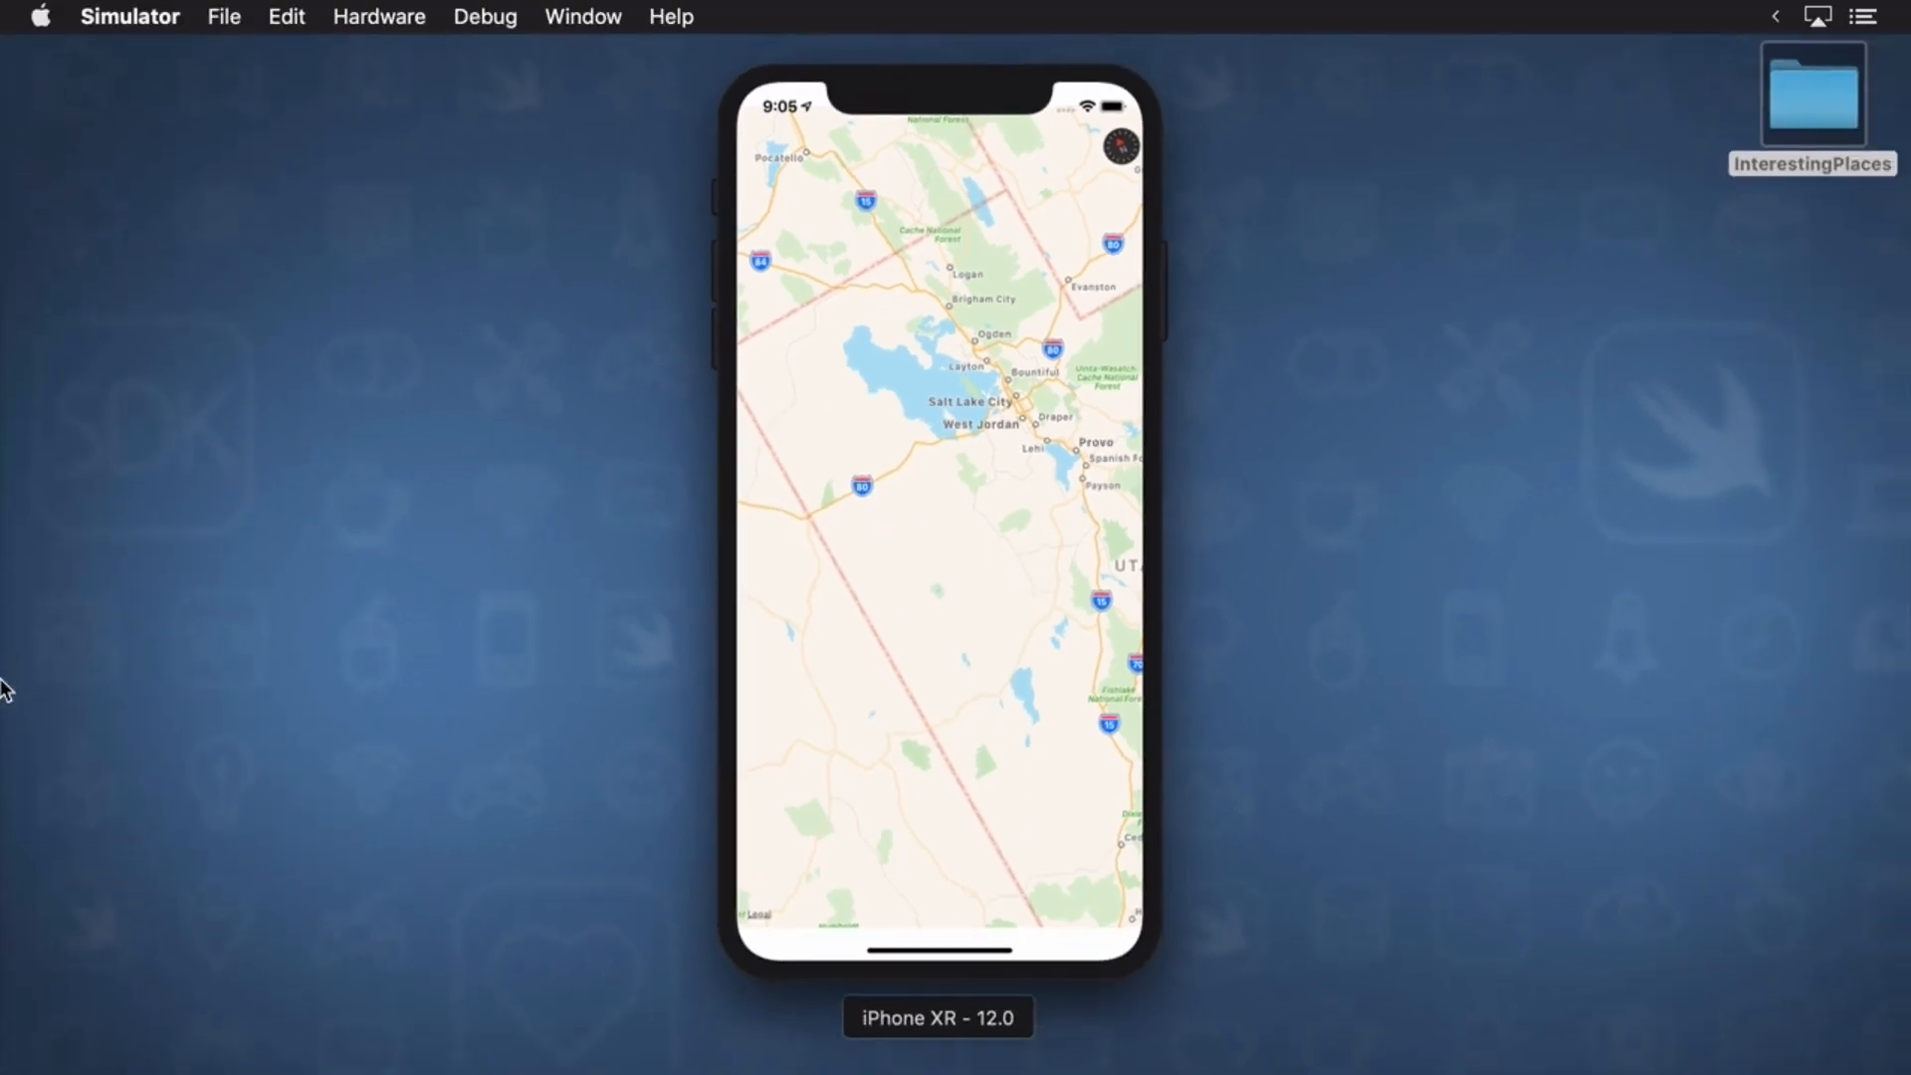
pyautogui.moveTo(35, 643)
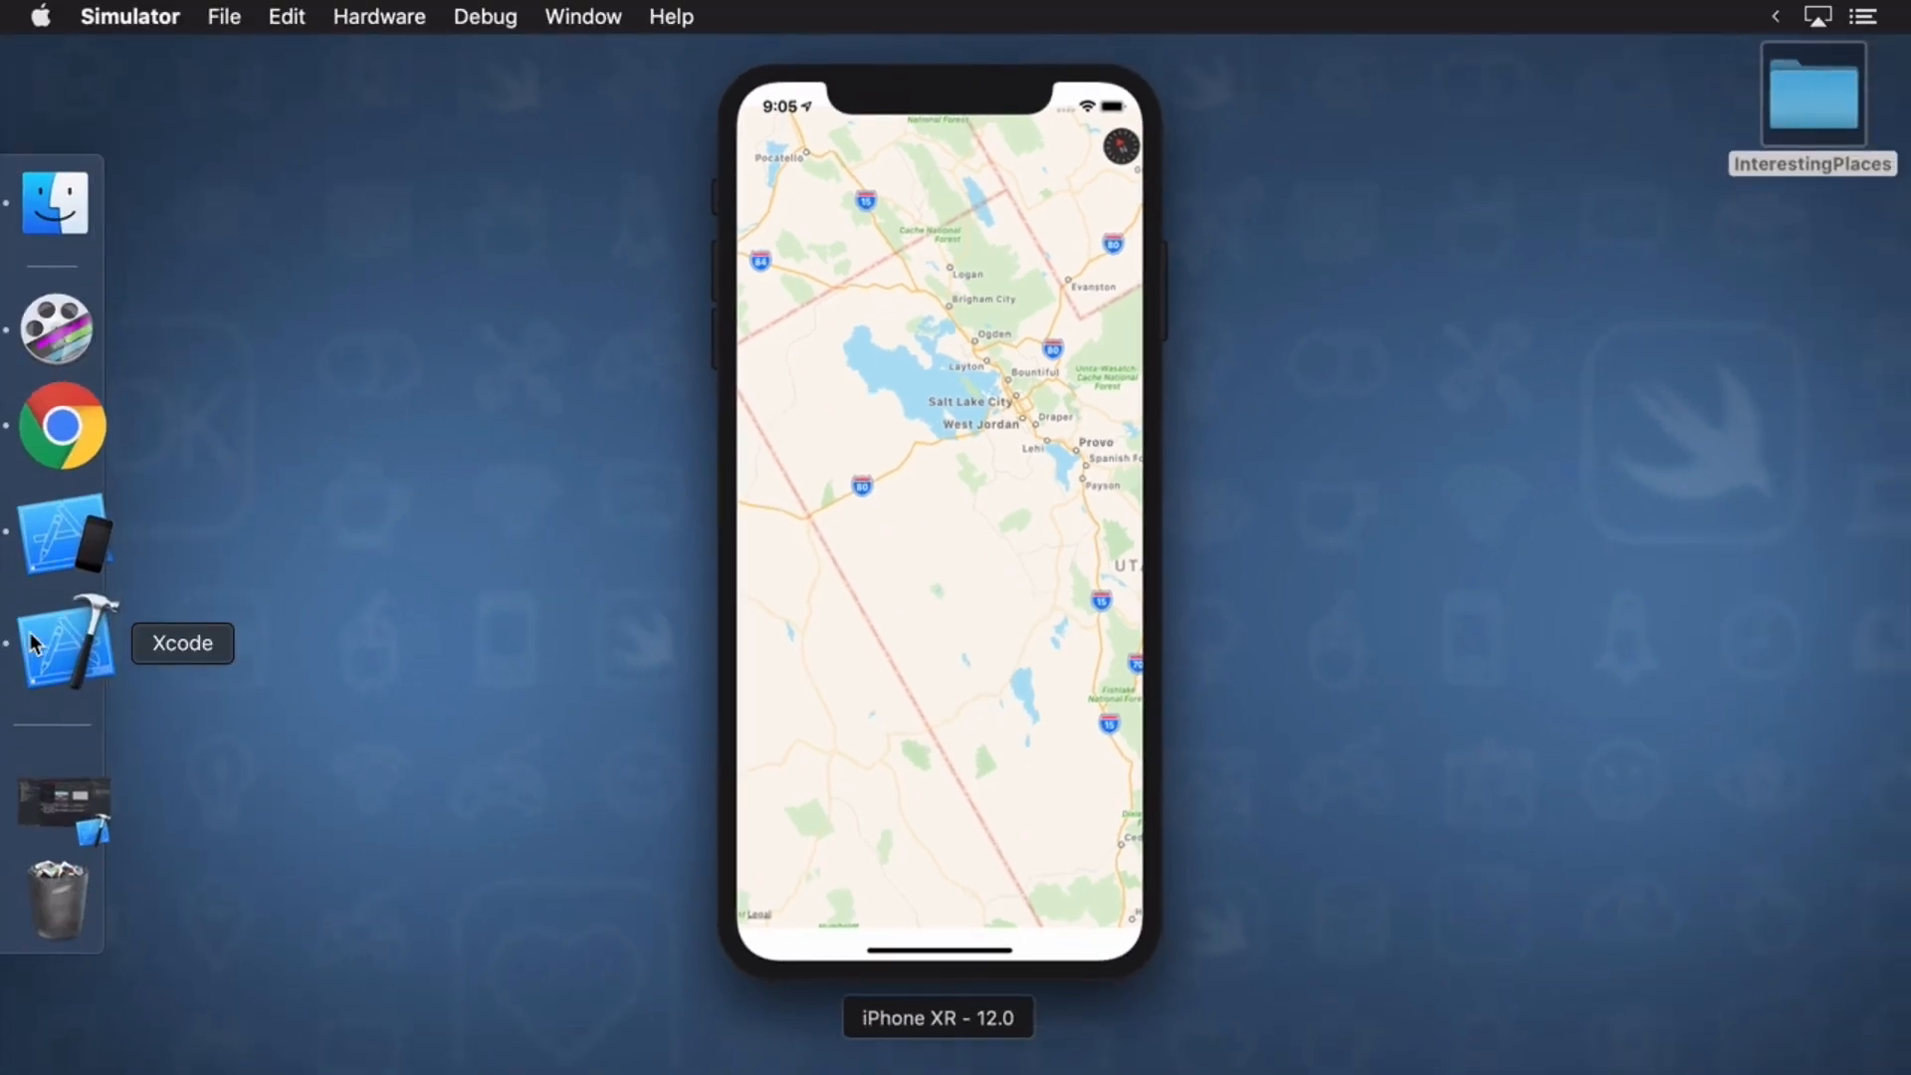
# - Select the map view in the storyboard's Map View Controller scene
pyautogui.click(63, 646)
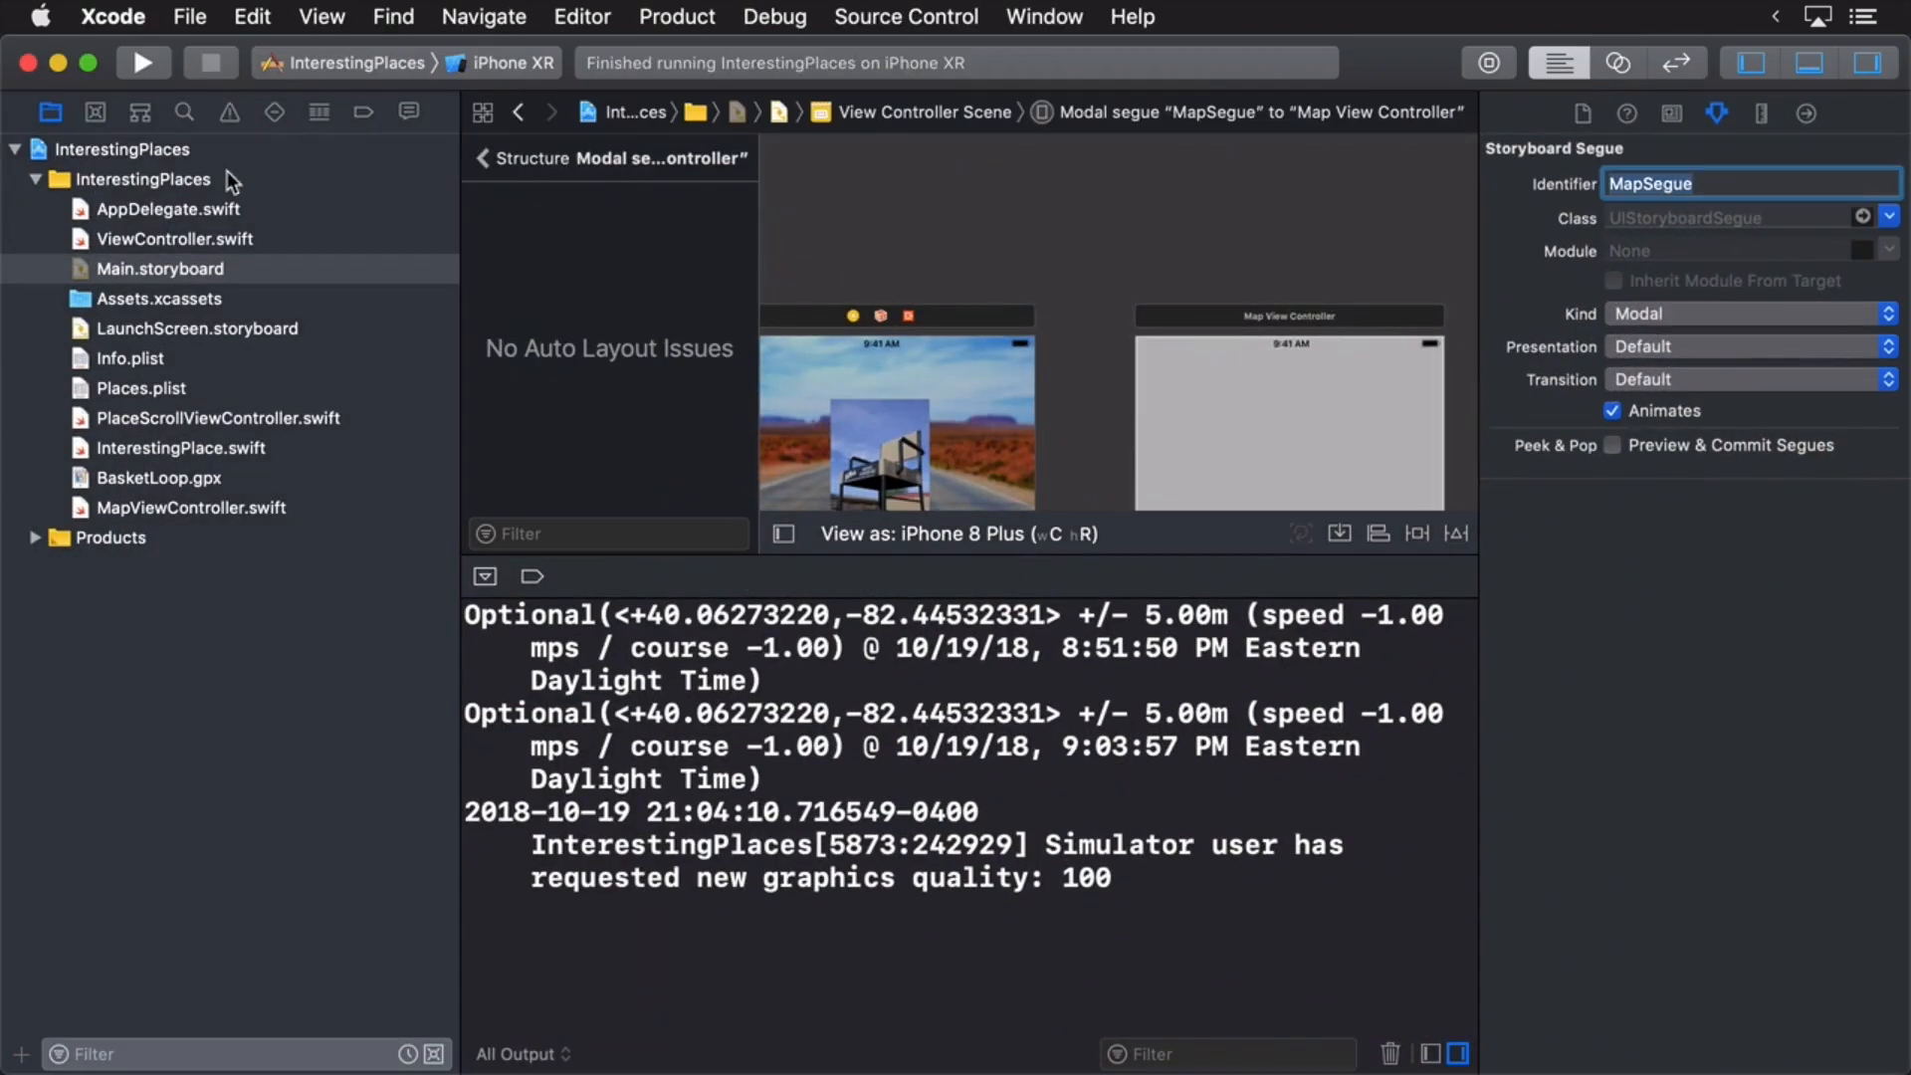
pyautogui.click(159, 269)
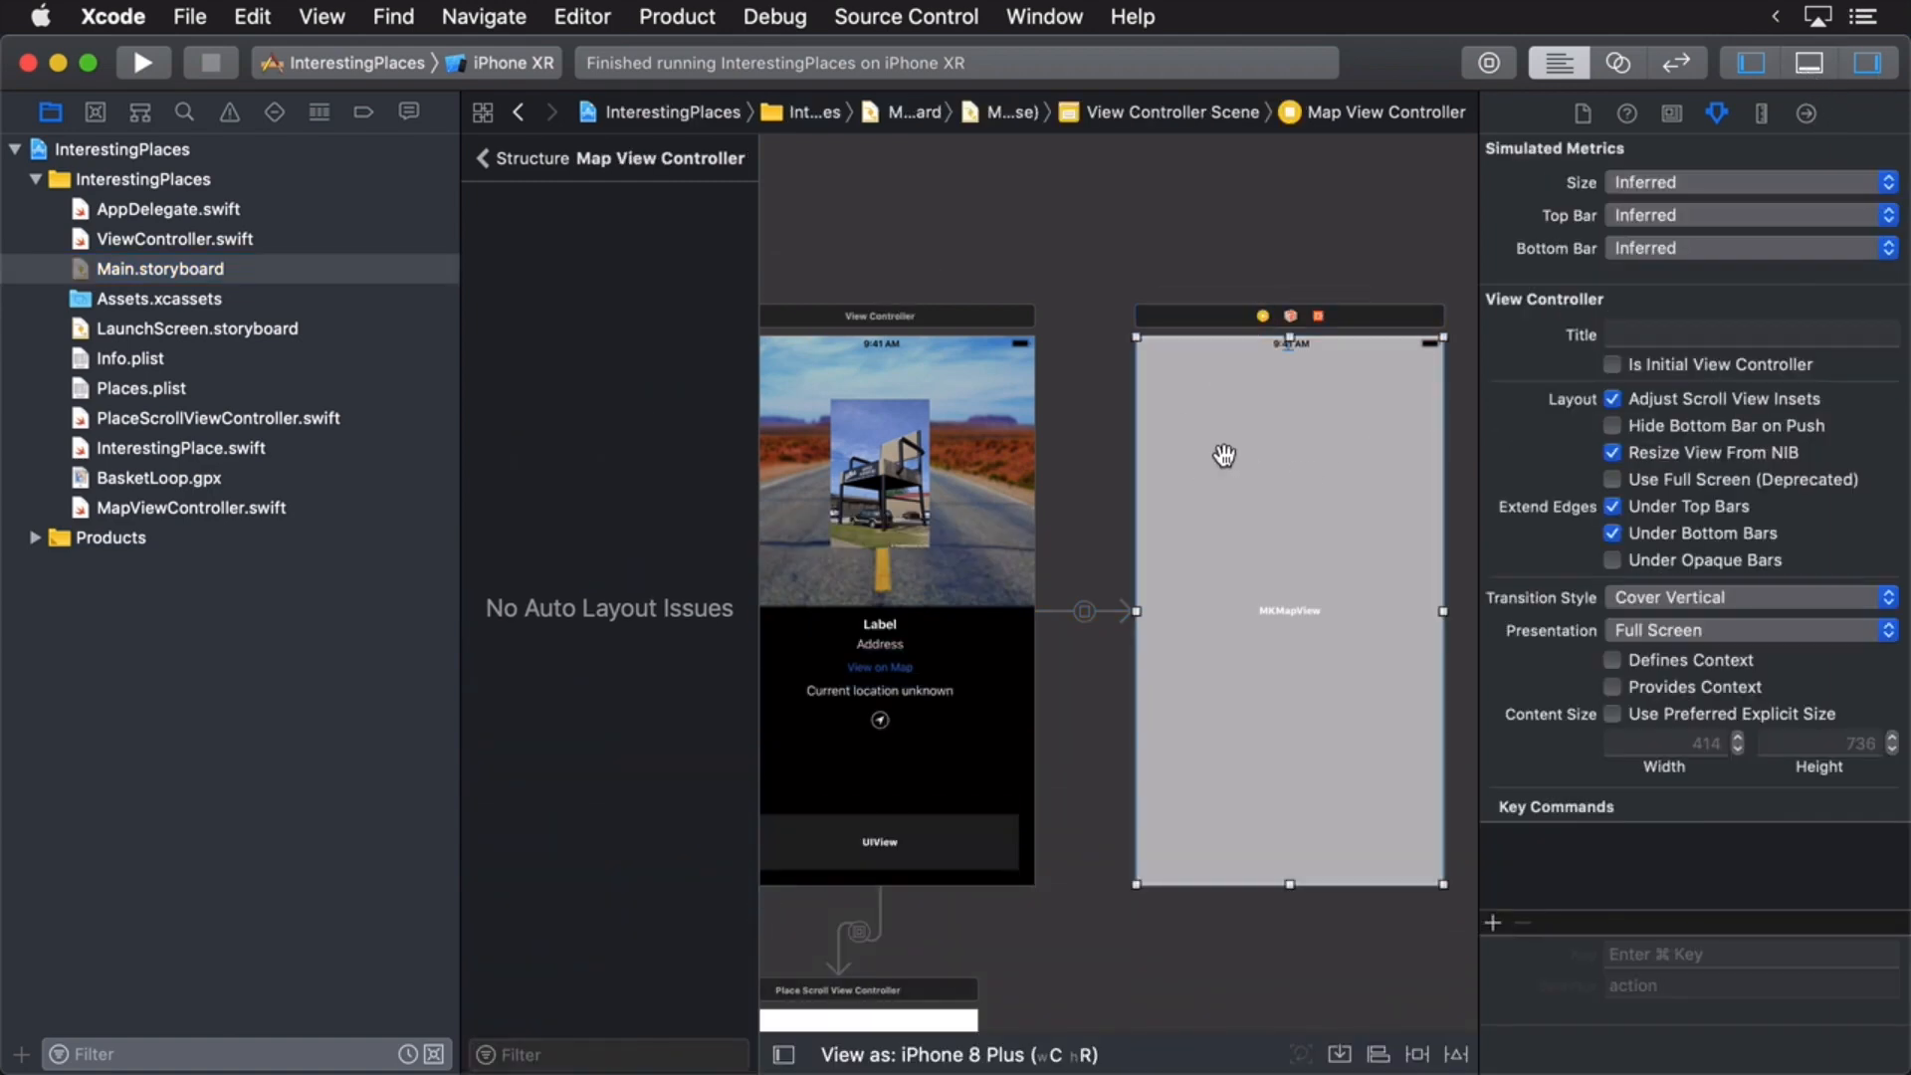
pyautogui.click(1288, 609)
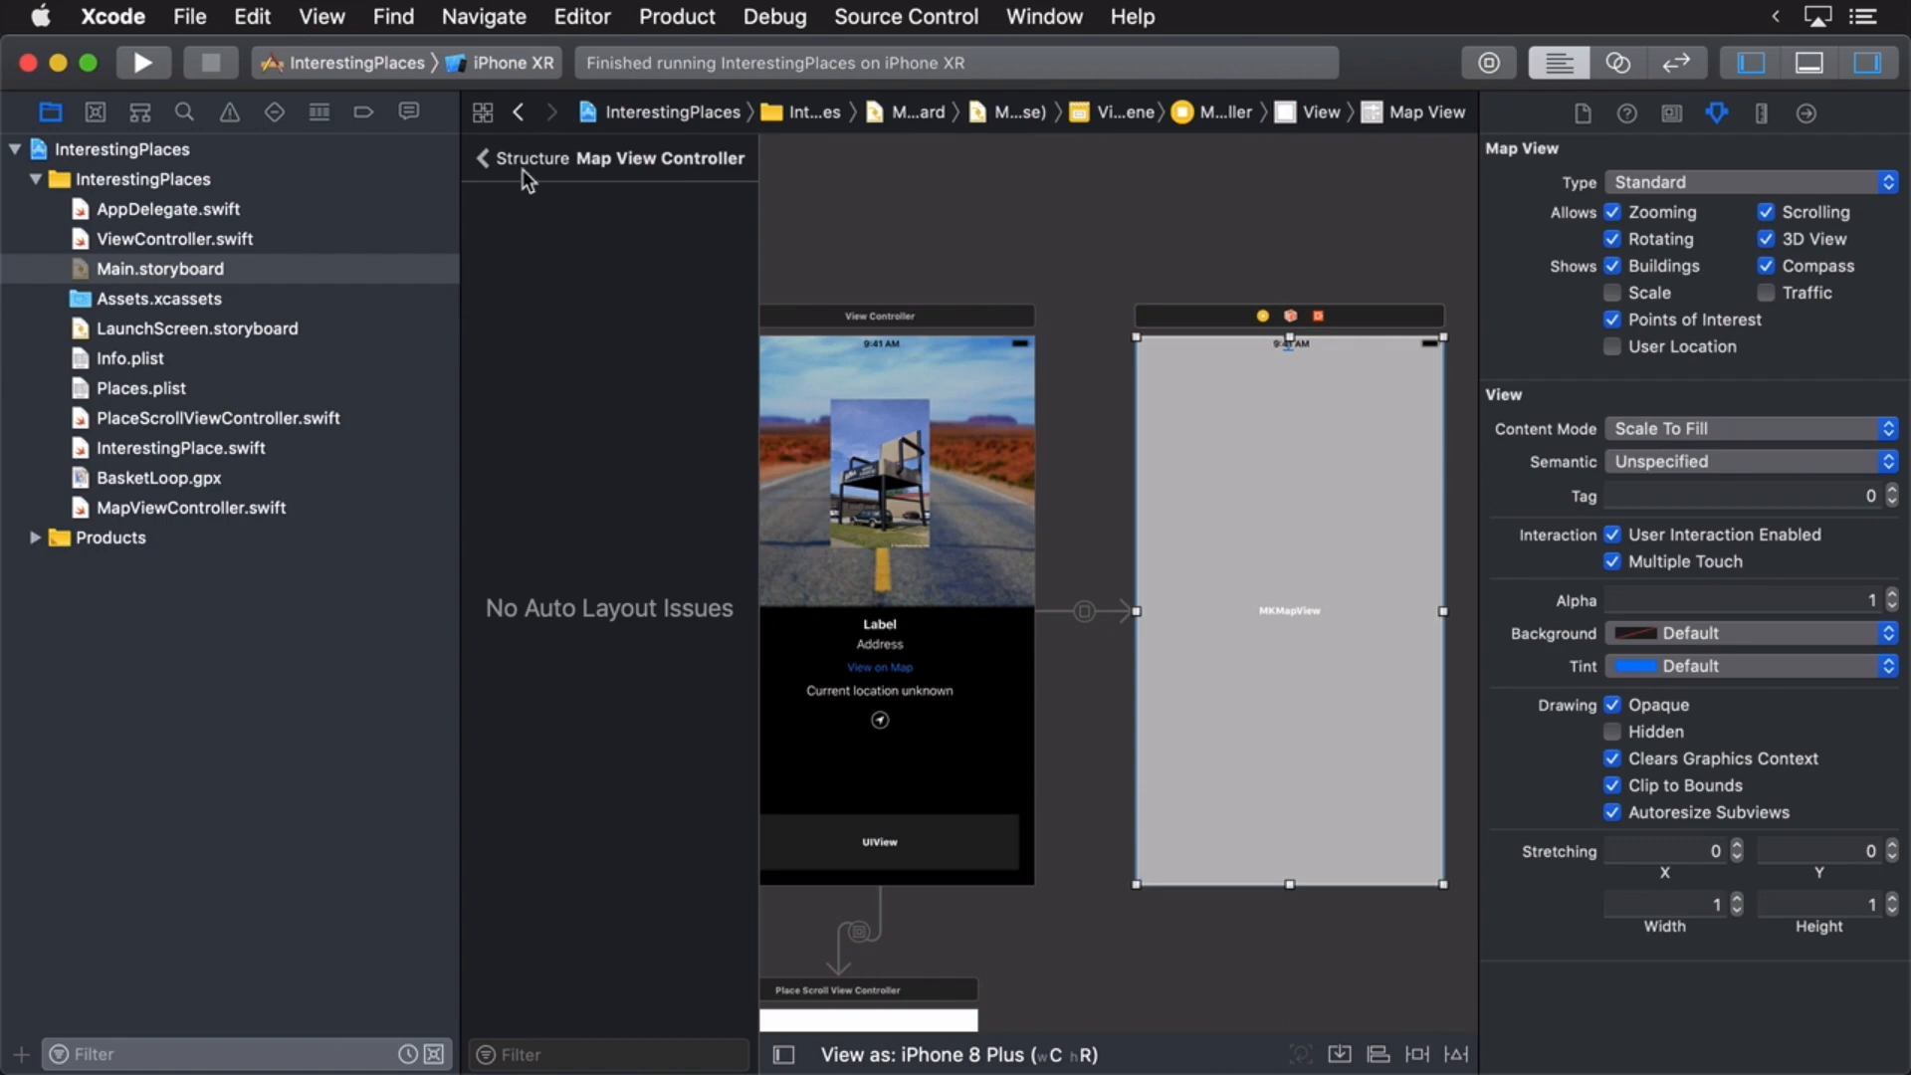
pyautogui.click(483, 158)
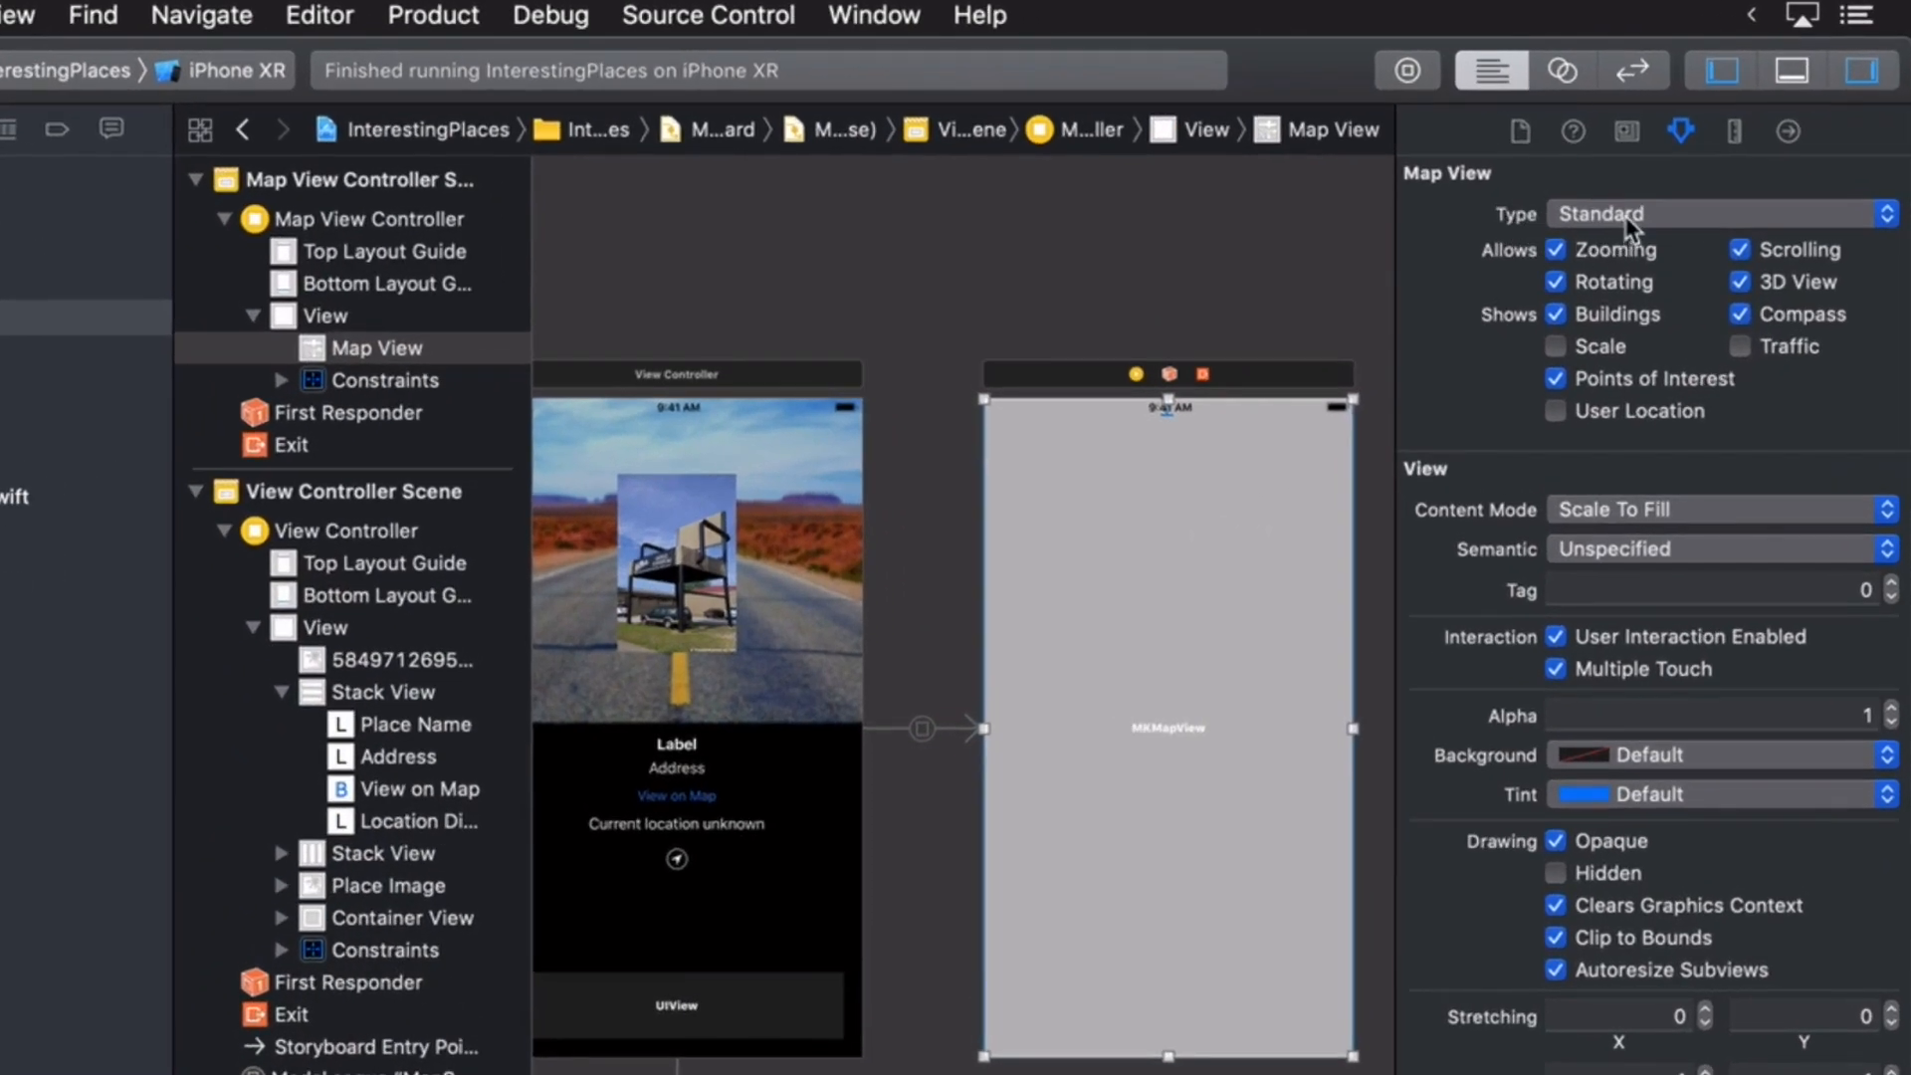
# - Keep map type Standard, turn off Allows Rotating, and turn on Shows User Location
pyautogui.click(1718, 213)
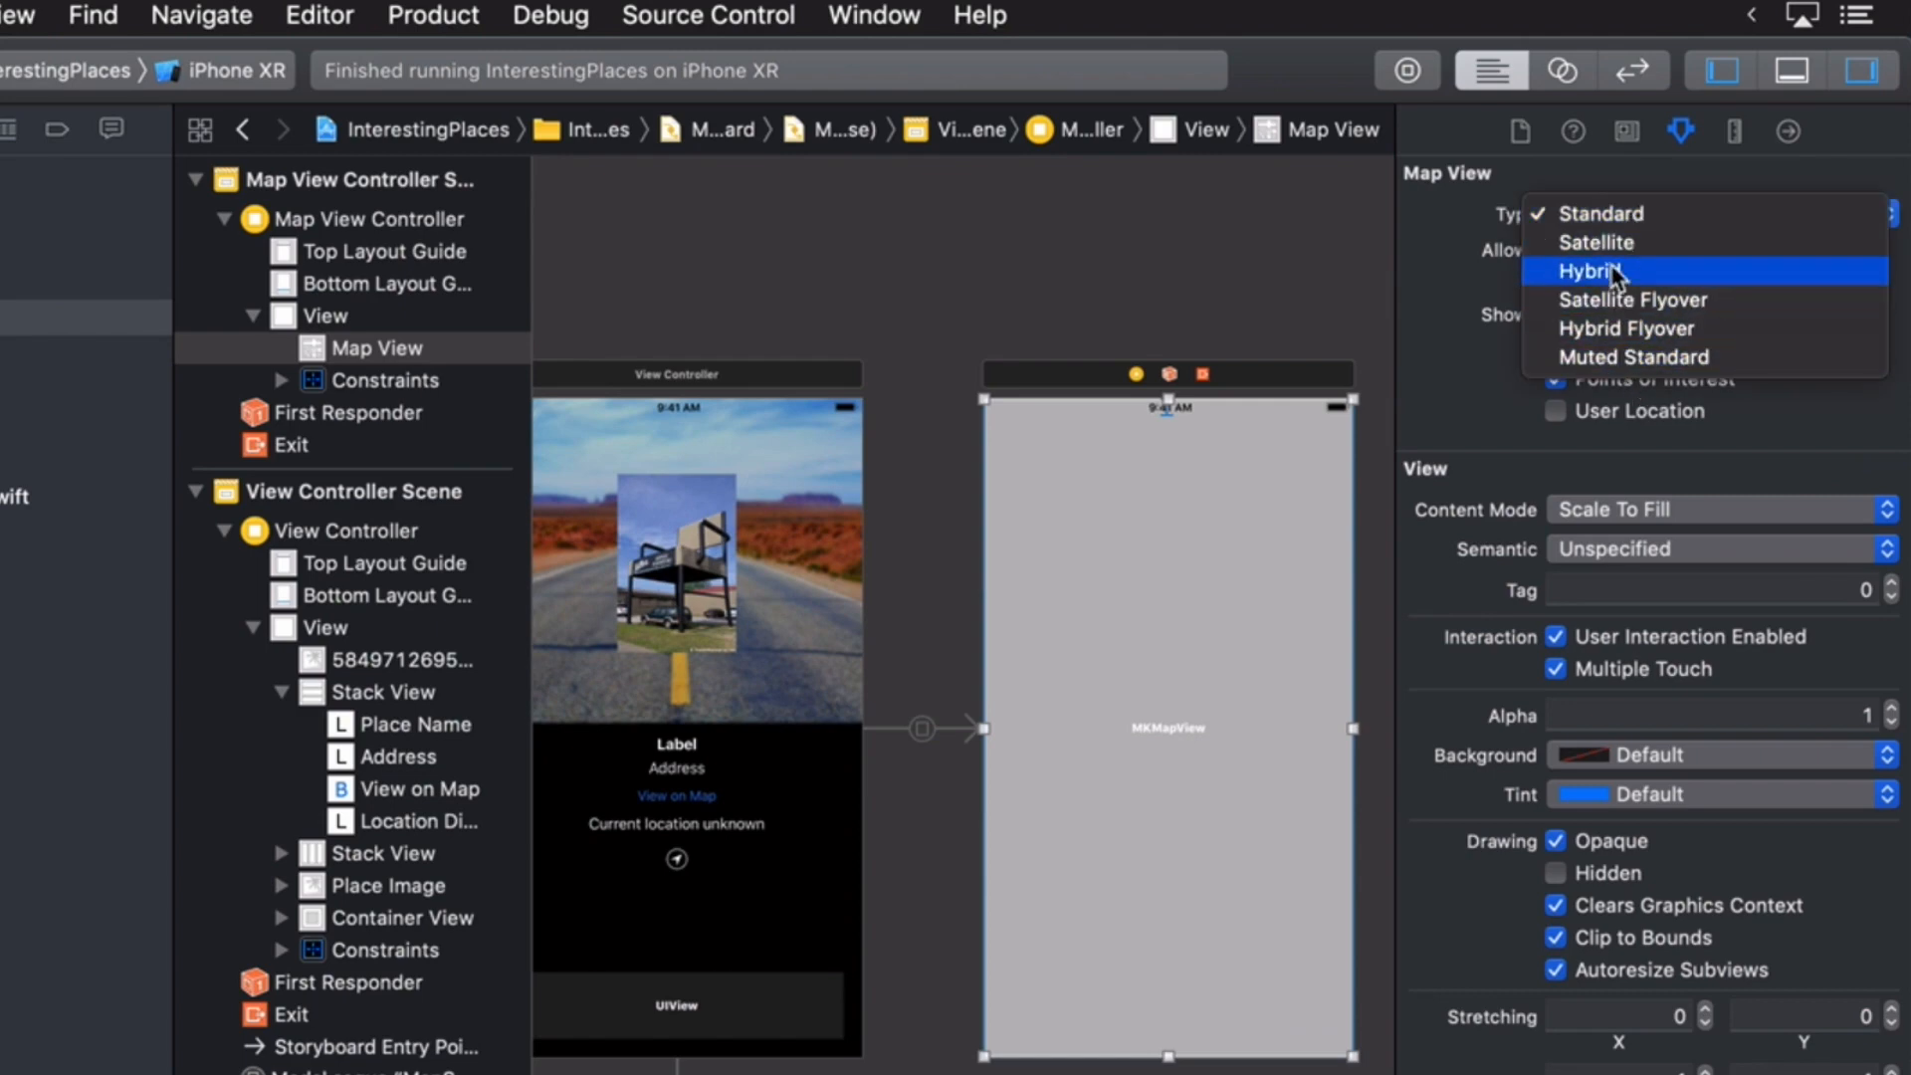
pyautogui.moveTo(1595, 215)
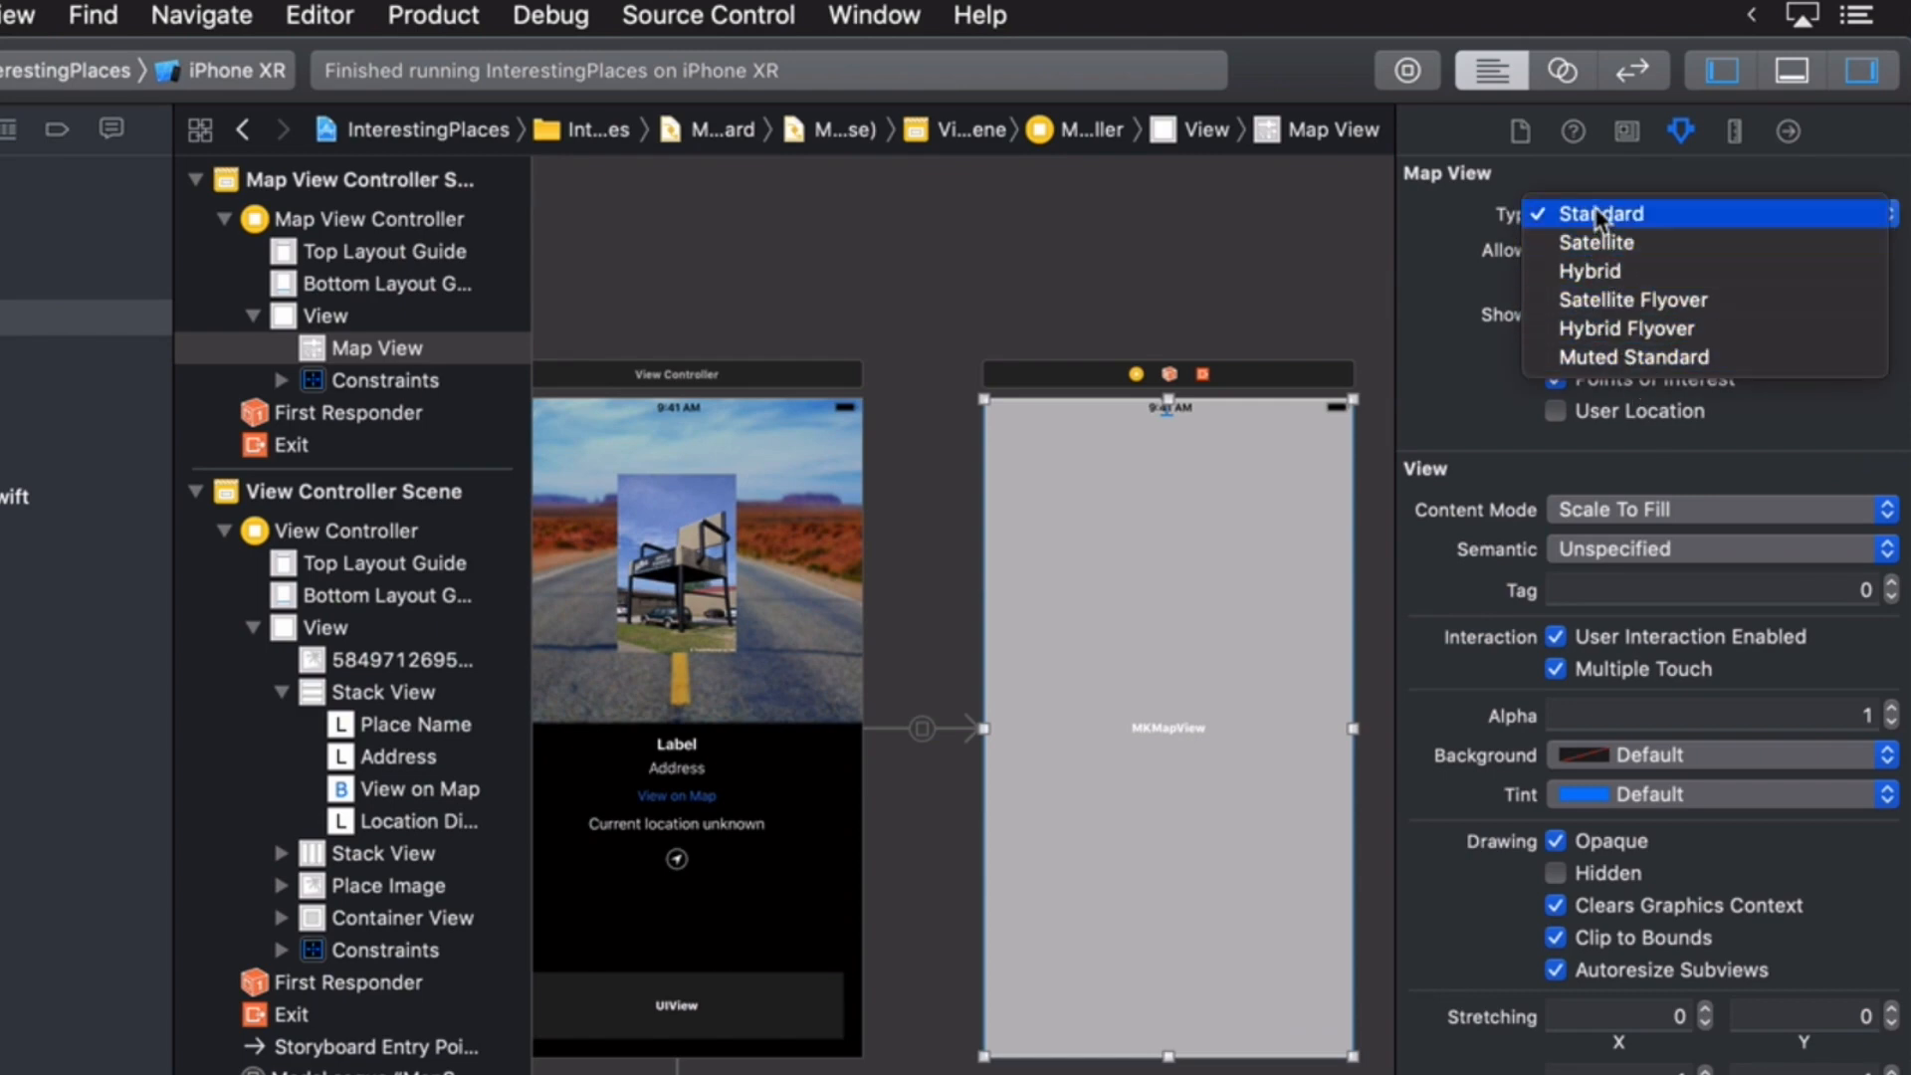
pyautogui.click(1599, 213)
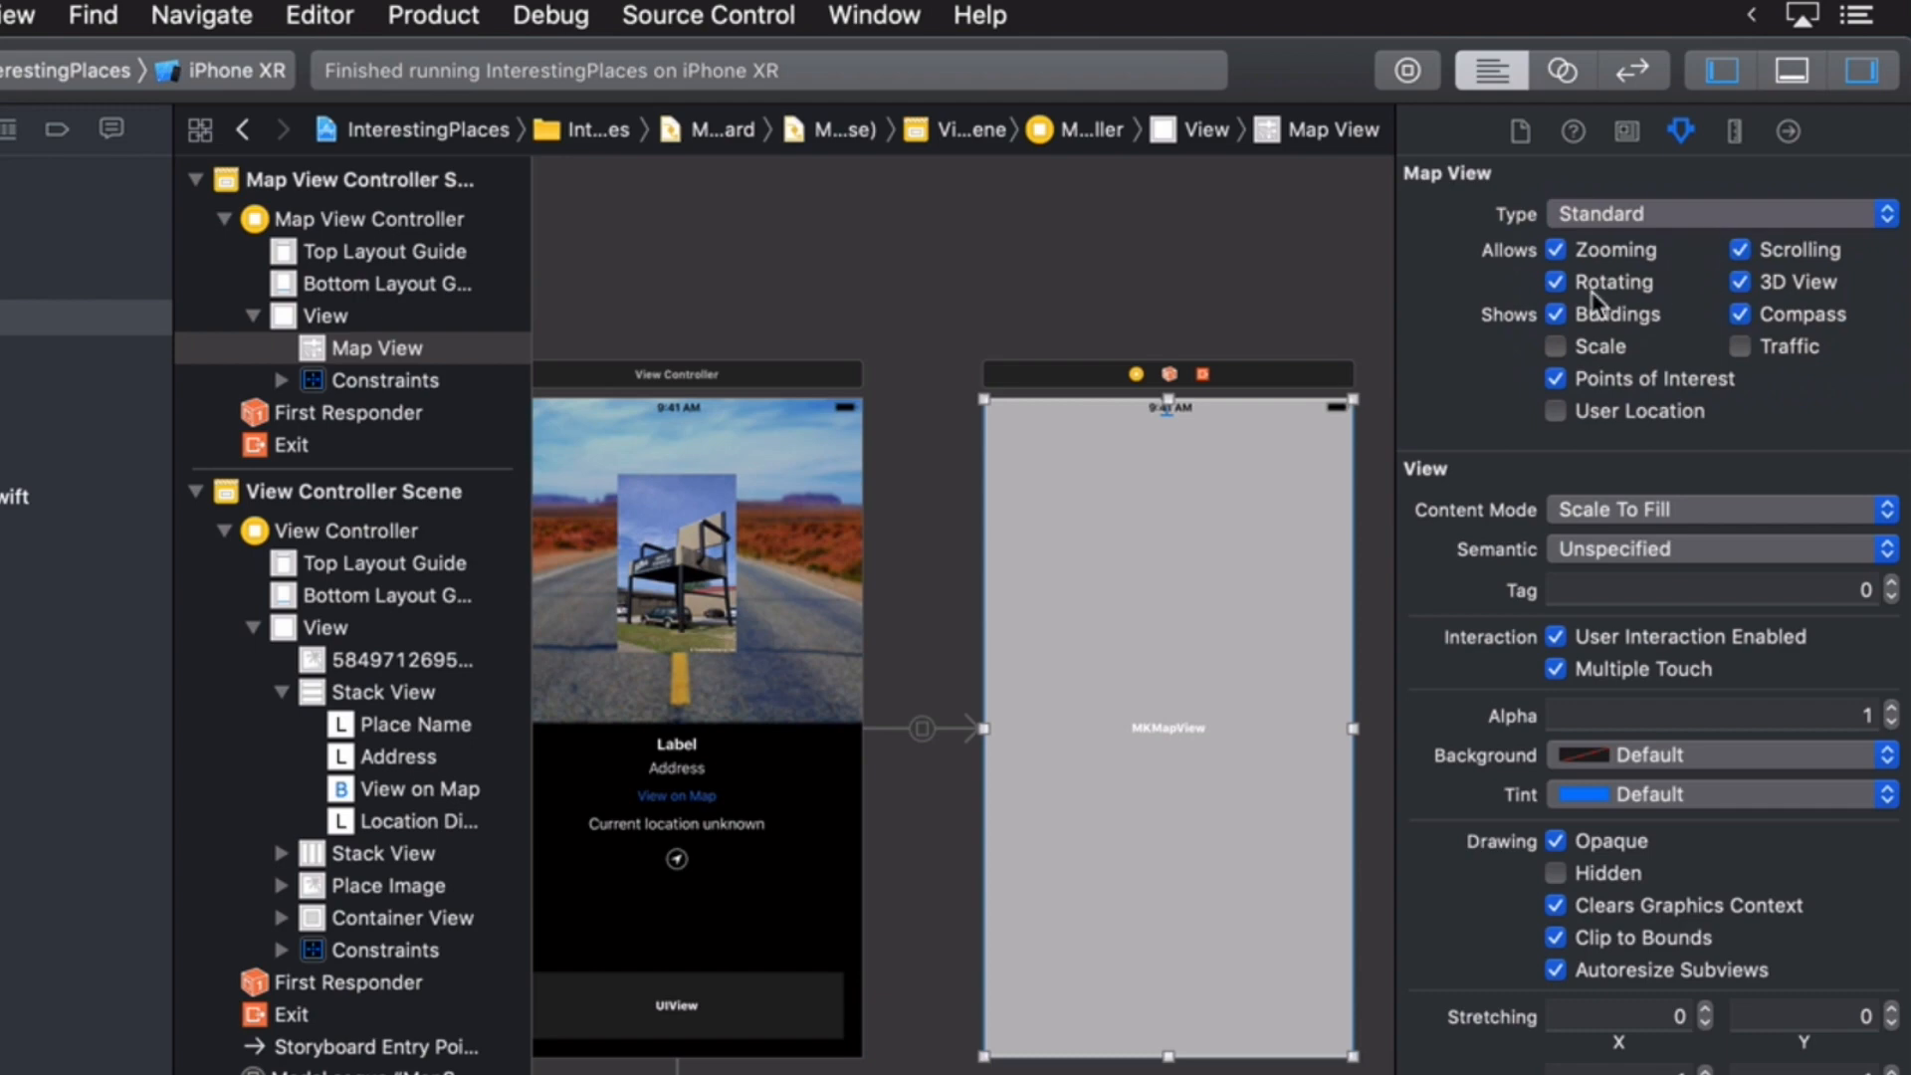
pyautogui.click(1554, 282)
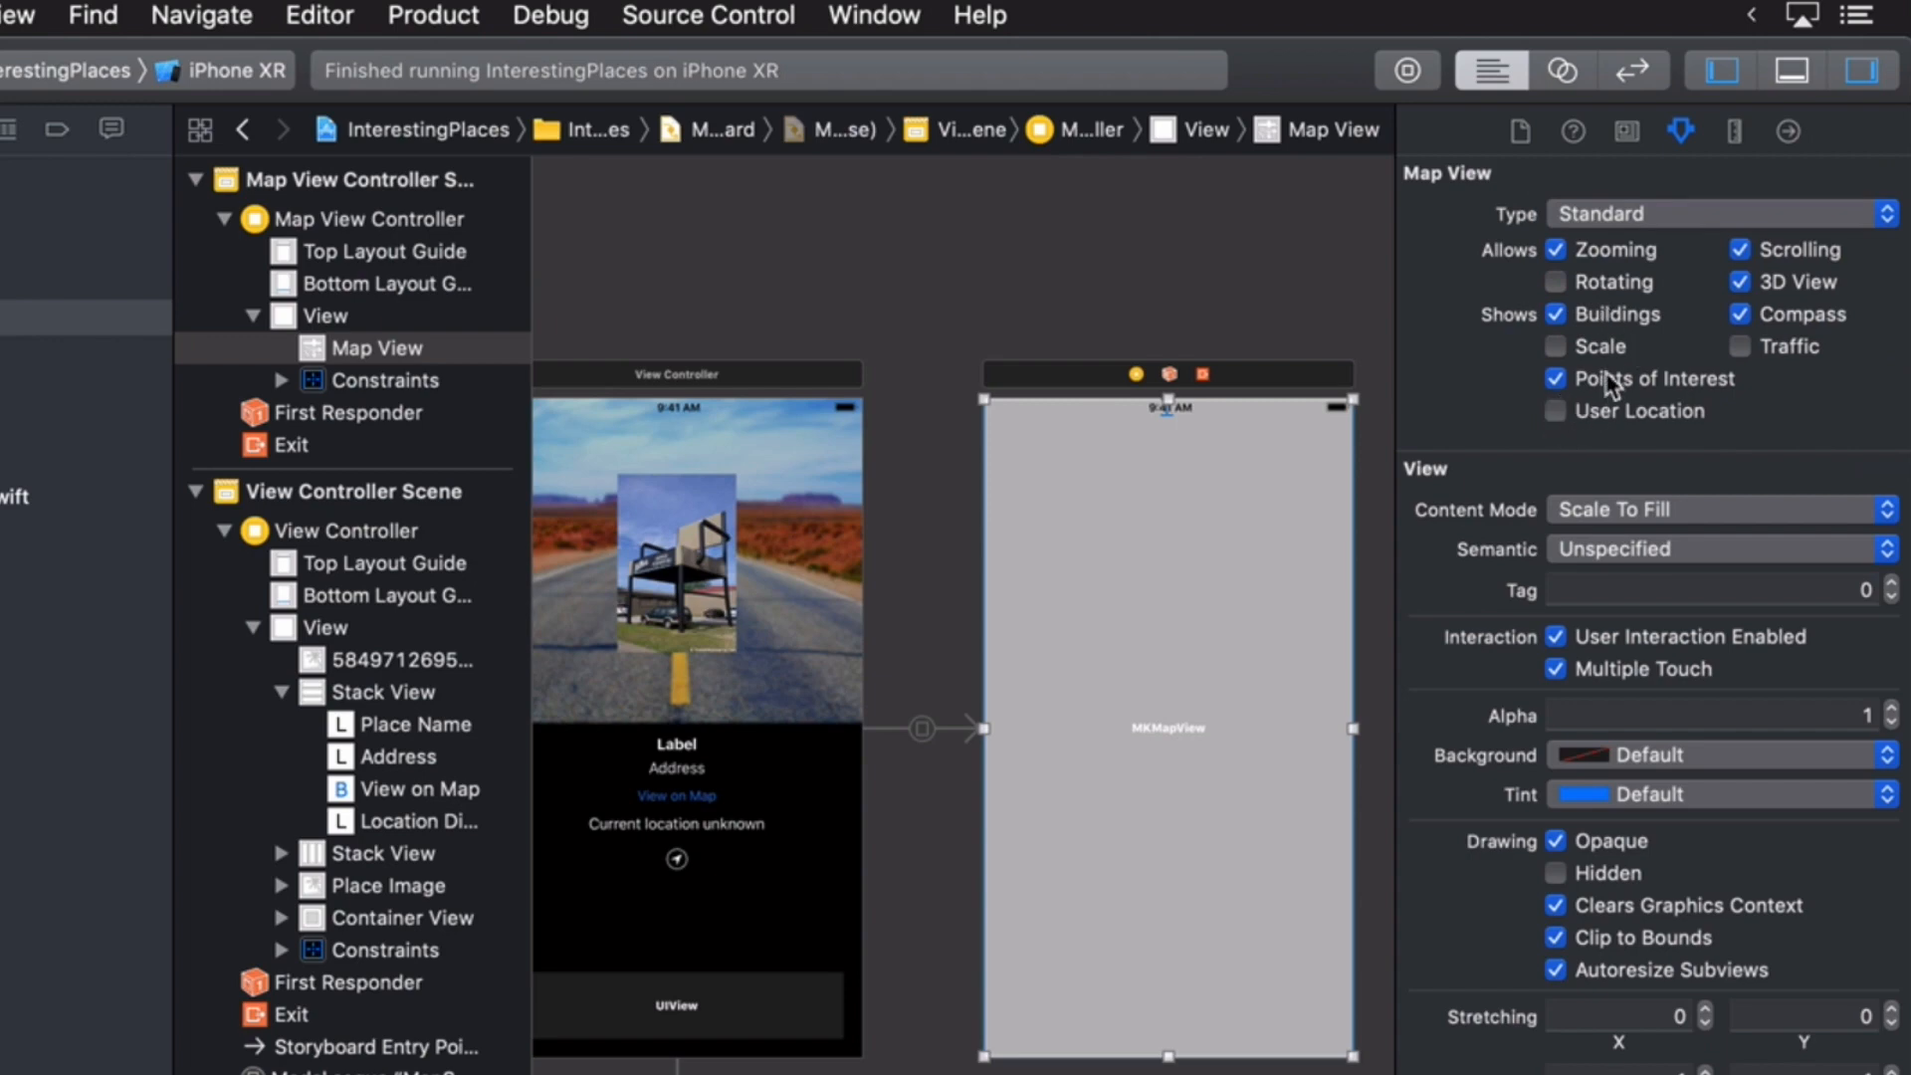
pyautogui.click(1554, 411)
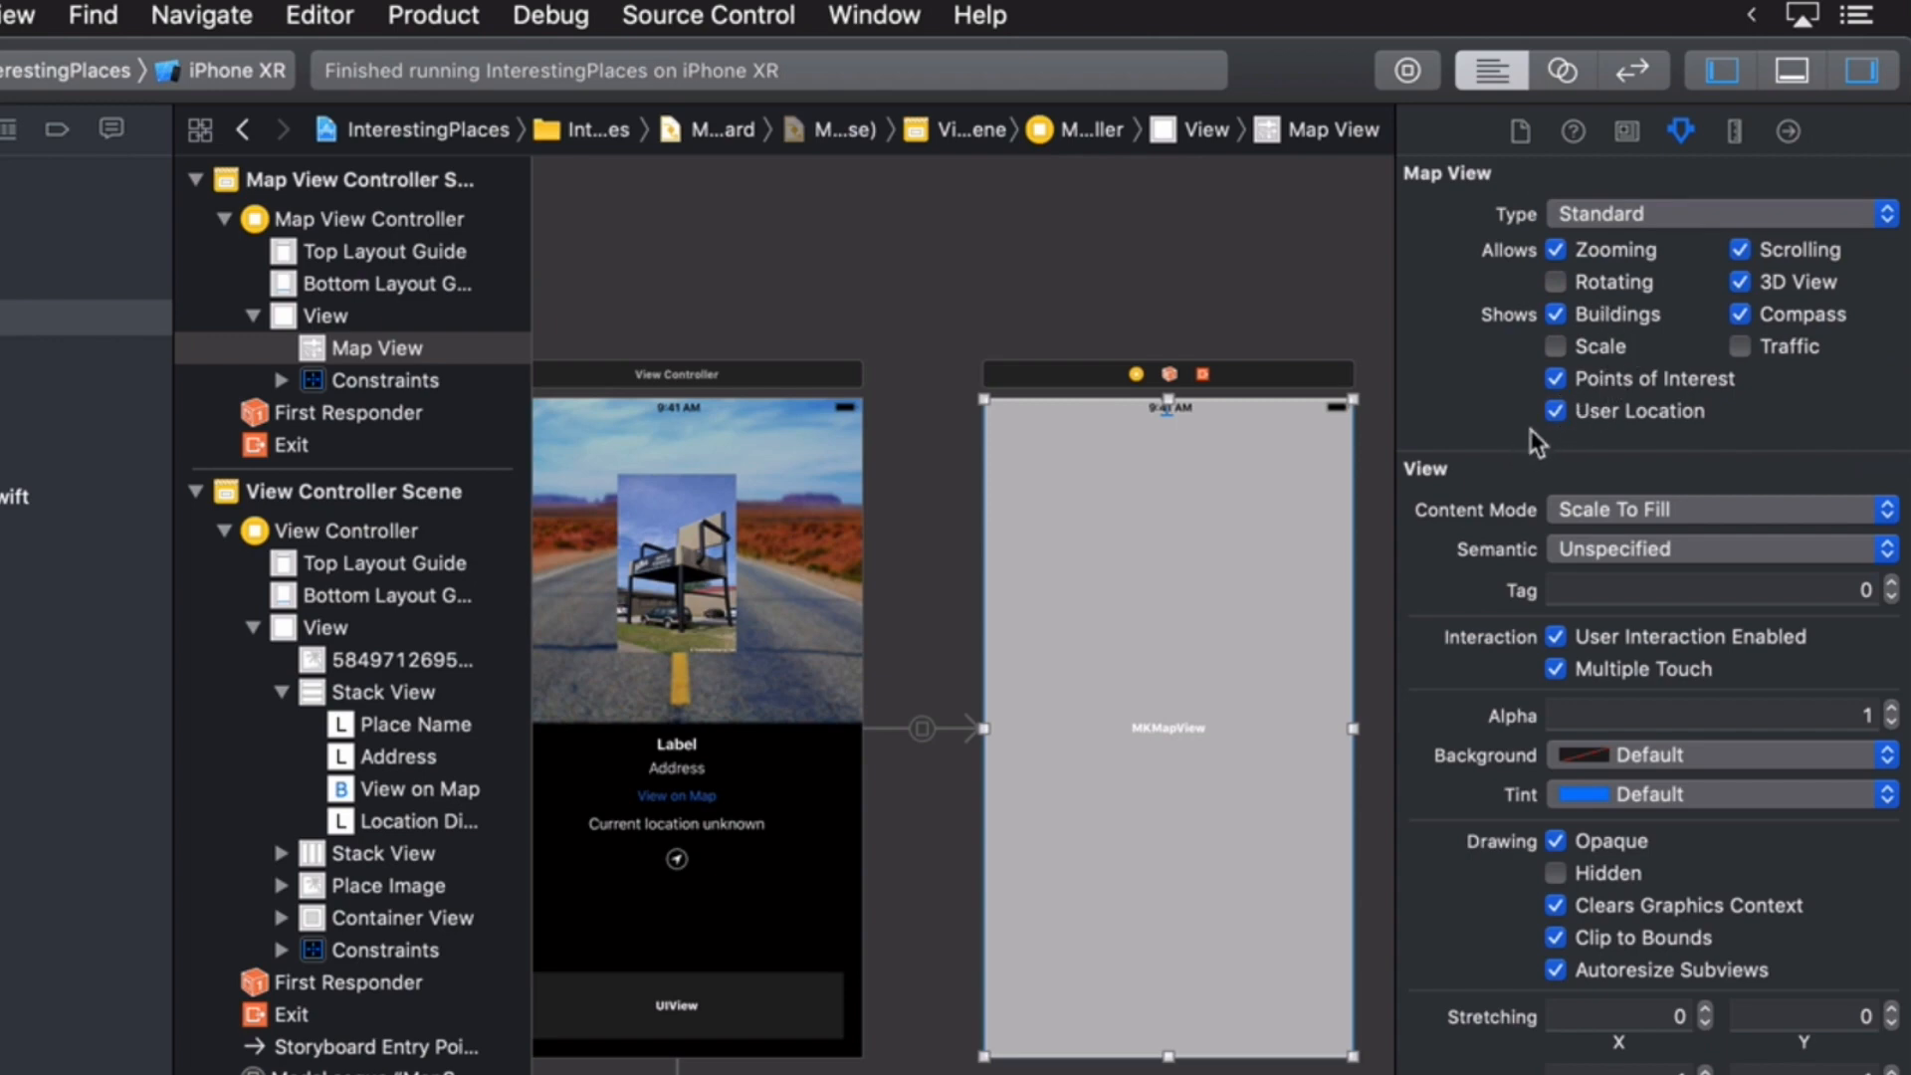
pyautogui.moveTo(1672, 447)
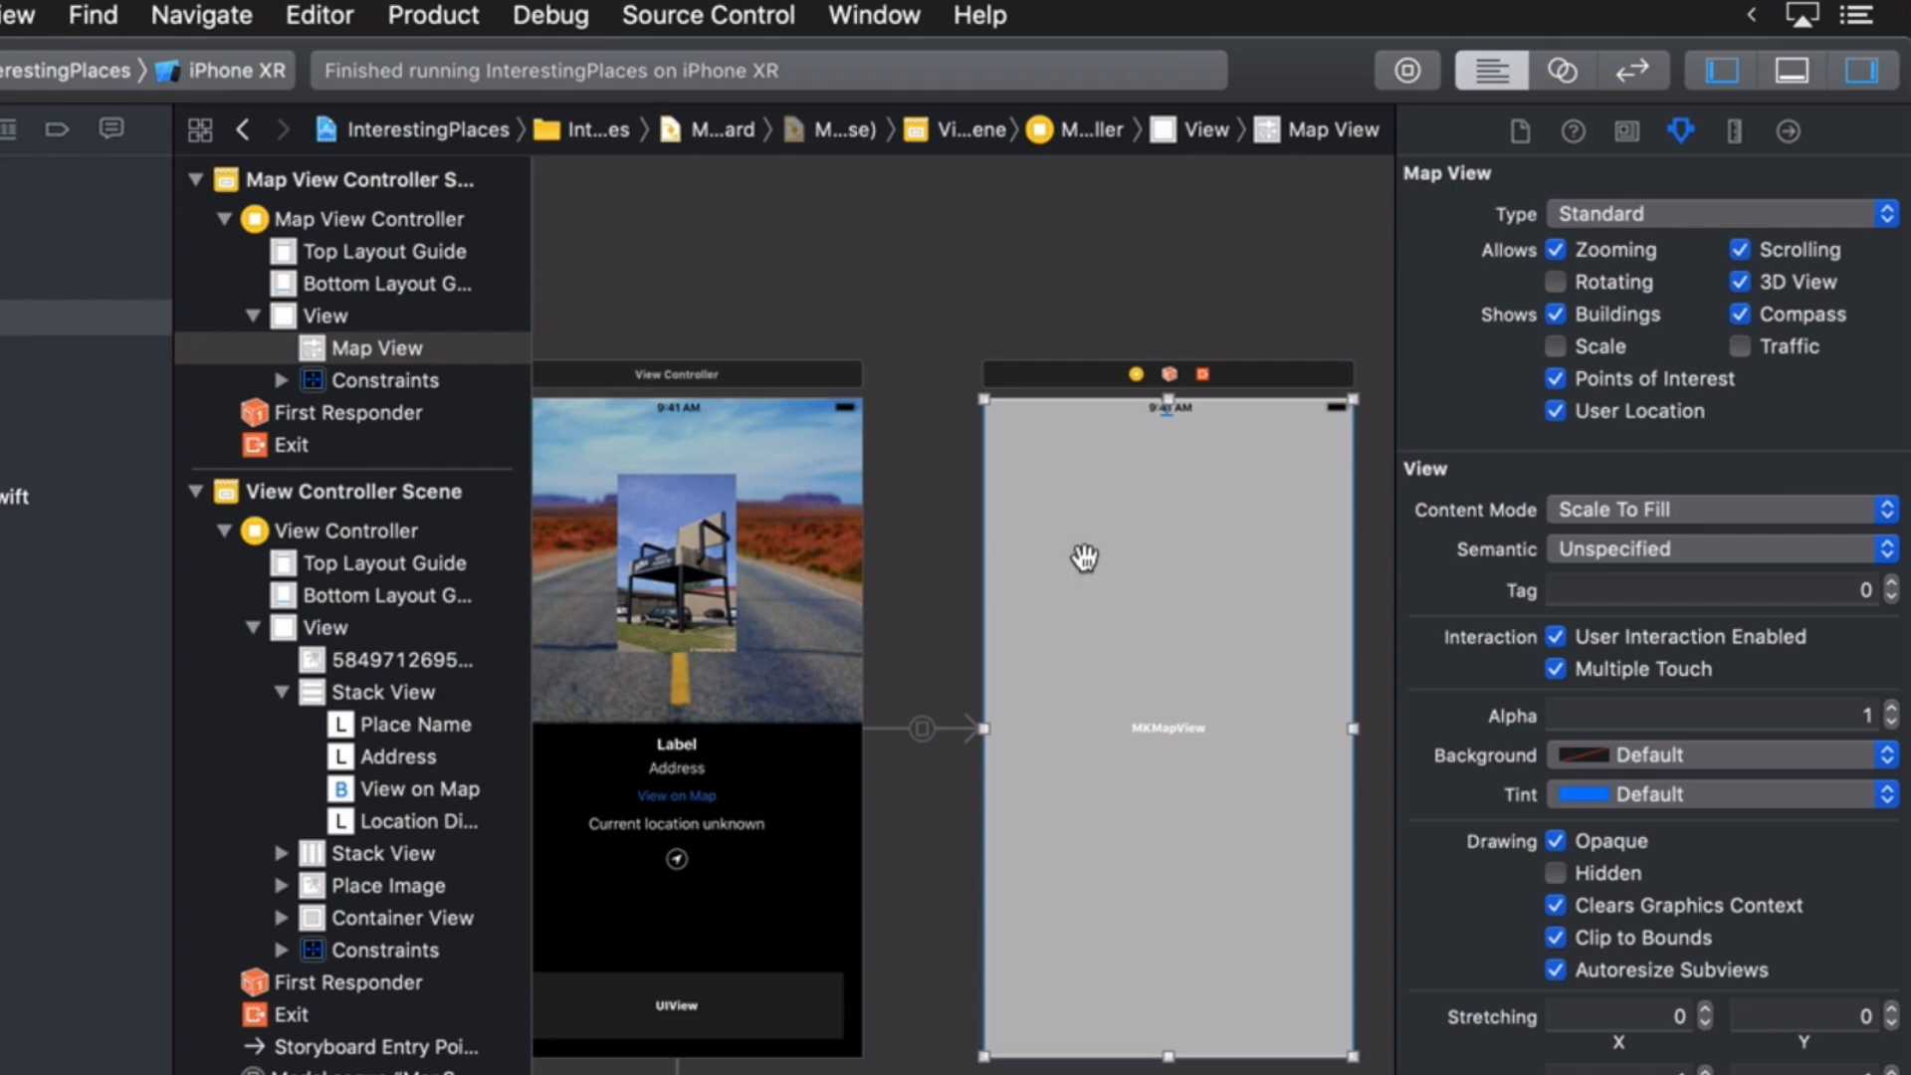
pyautogui.moveTo(1406, 71)
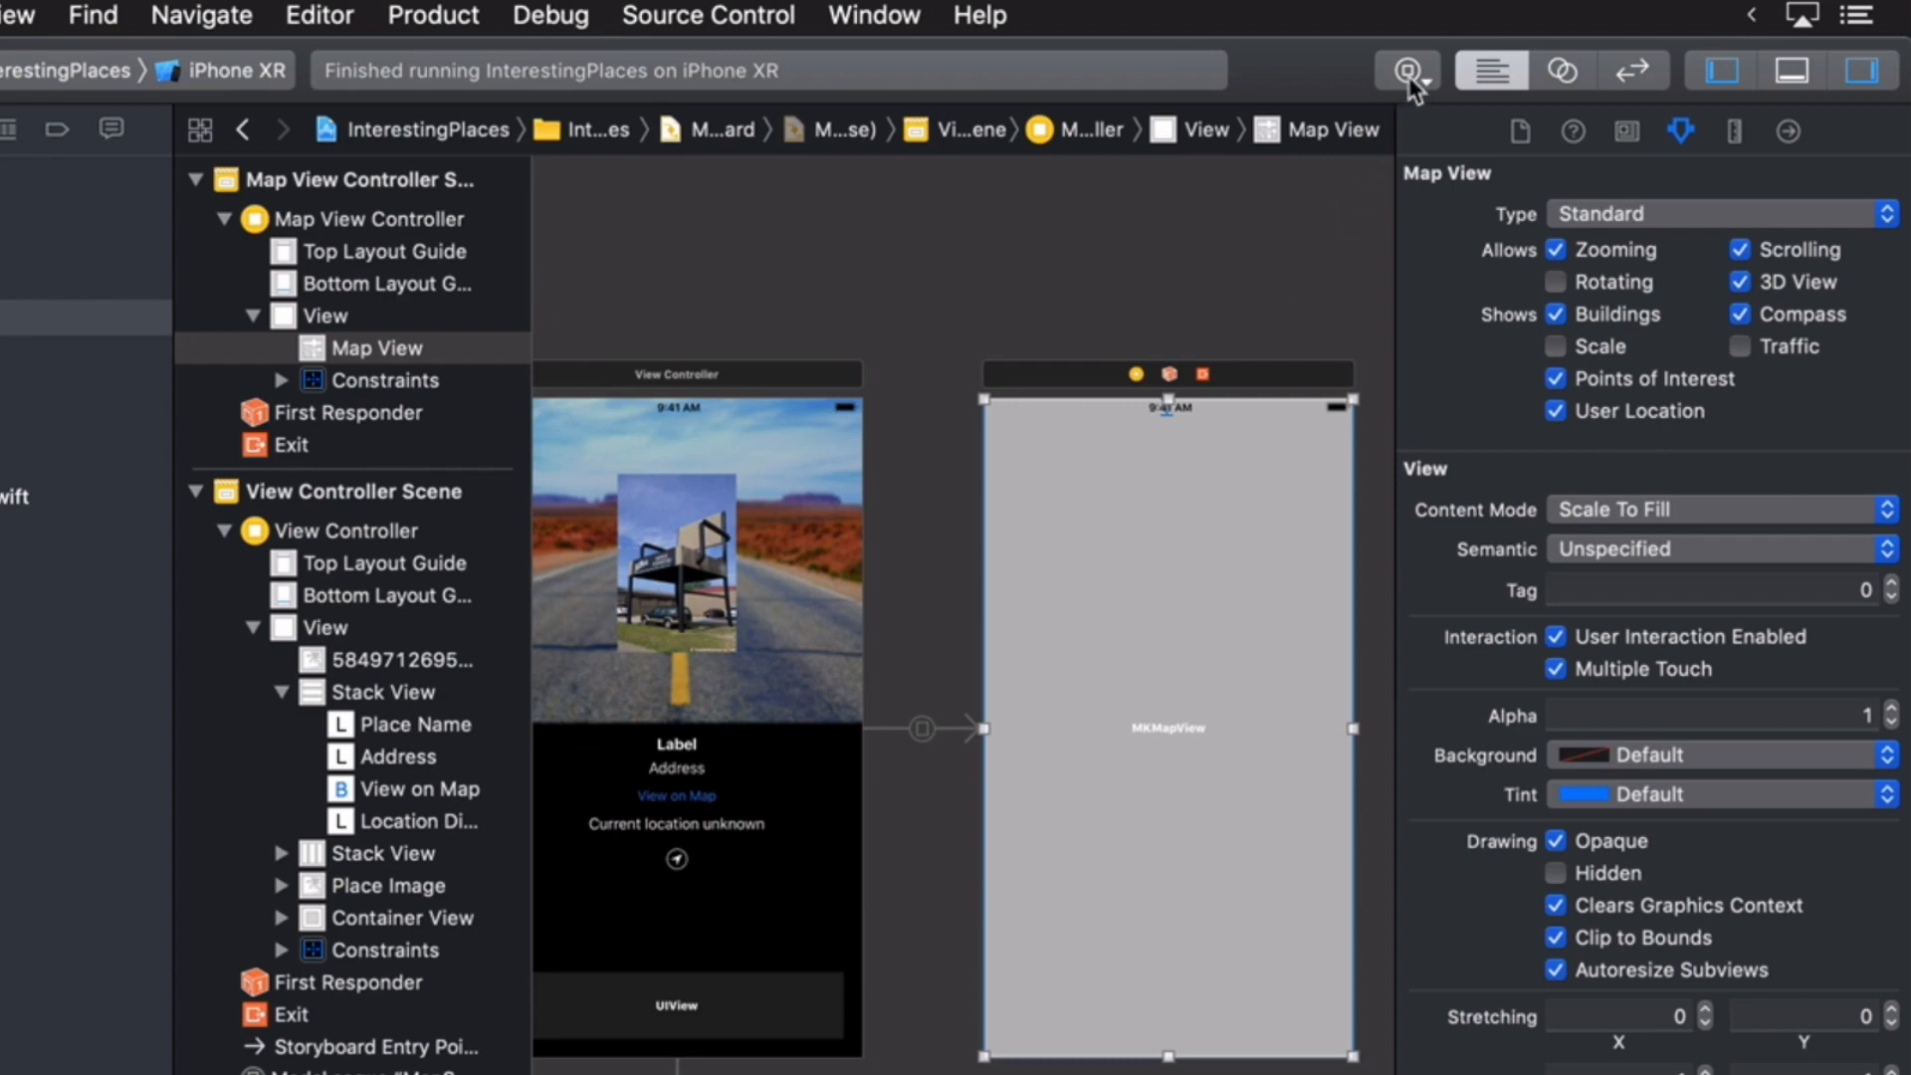
# - Add a button at the lower-left, pin leading and bottom constraints, and title it 'Close'
pyautogui.click(1405, 70)
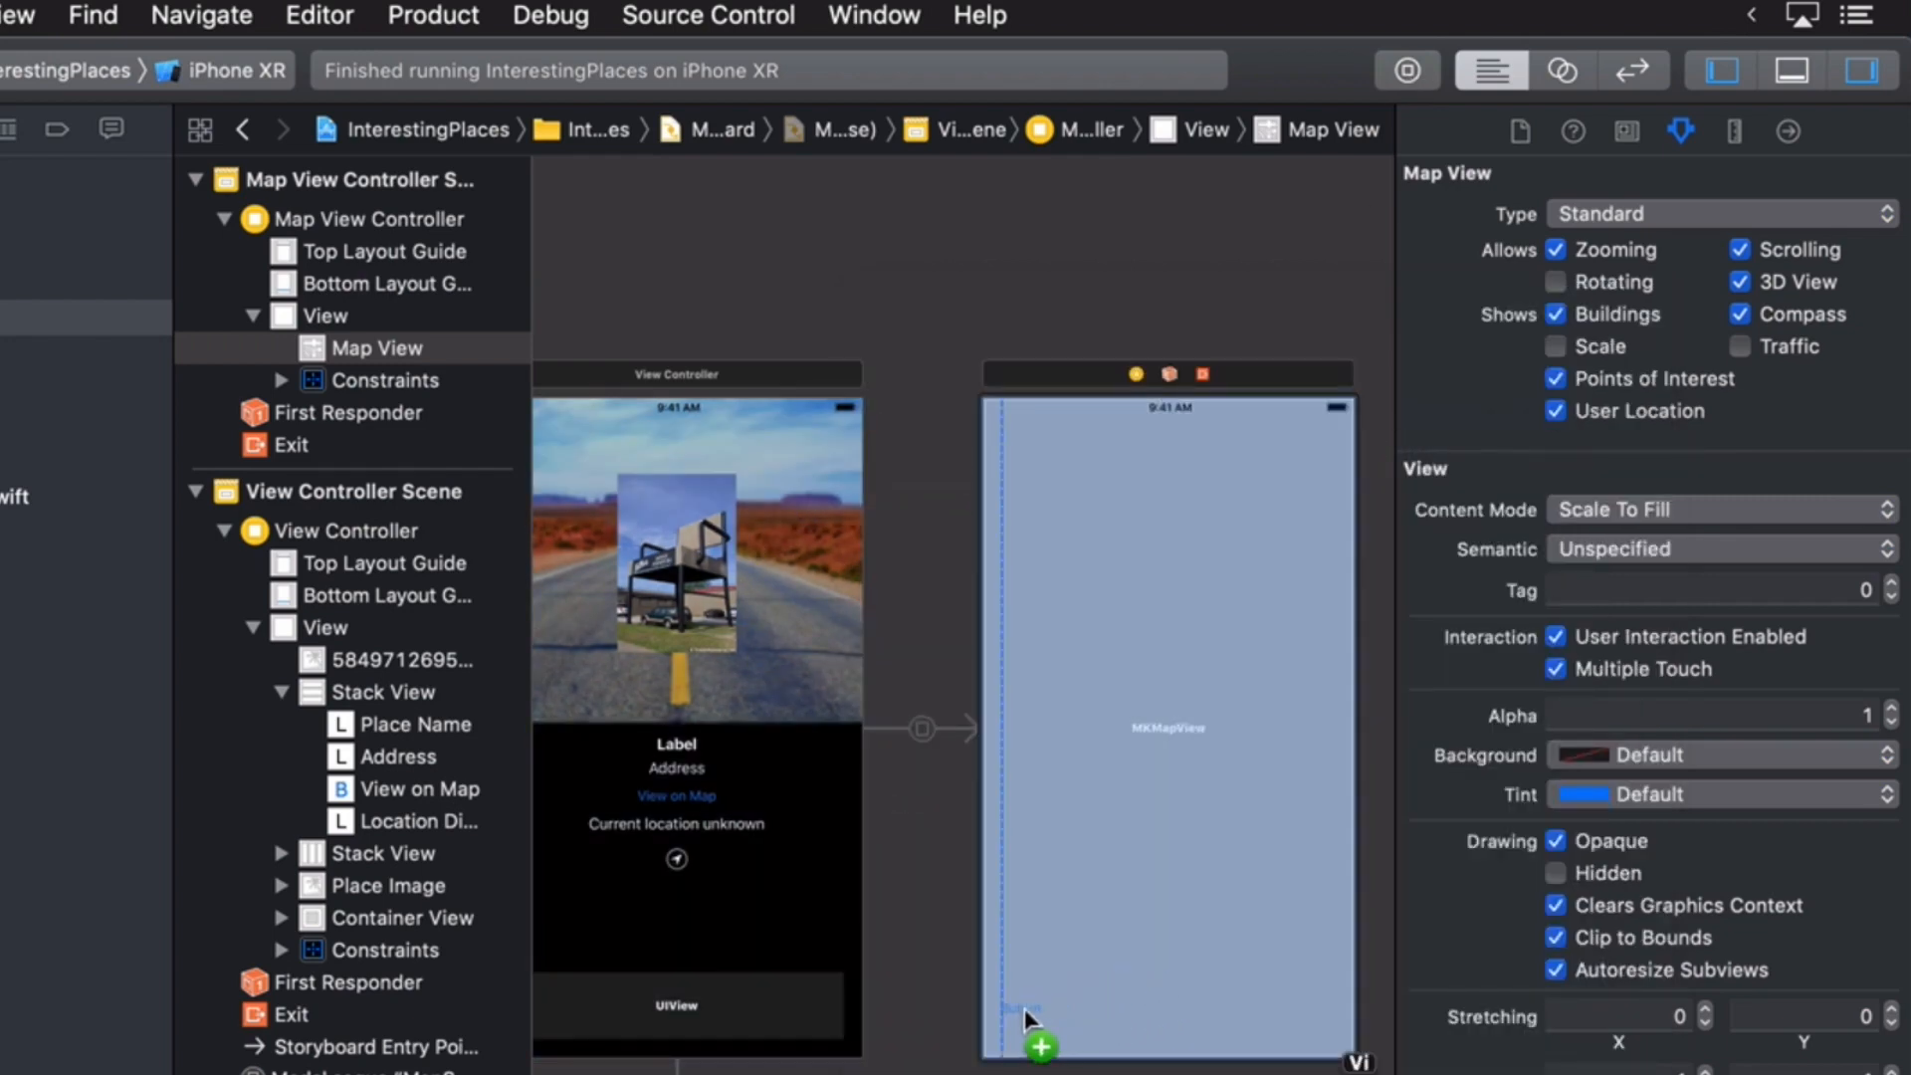
pyautogui.moveTo(1042, 1044); pyautogui.dragTo(1021, 1024)
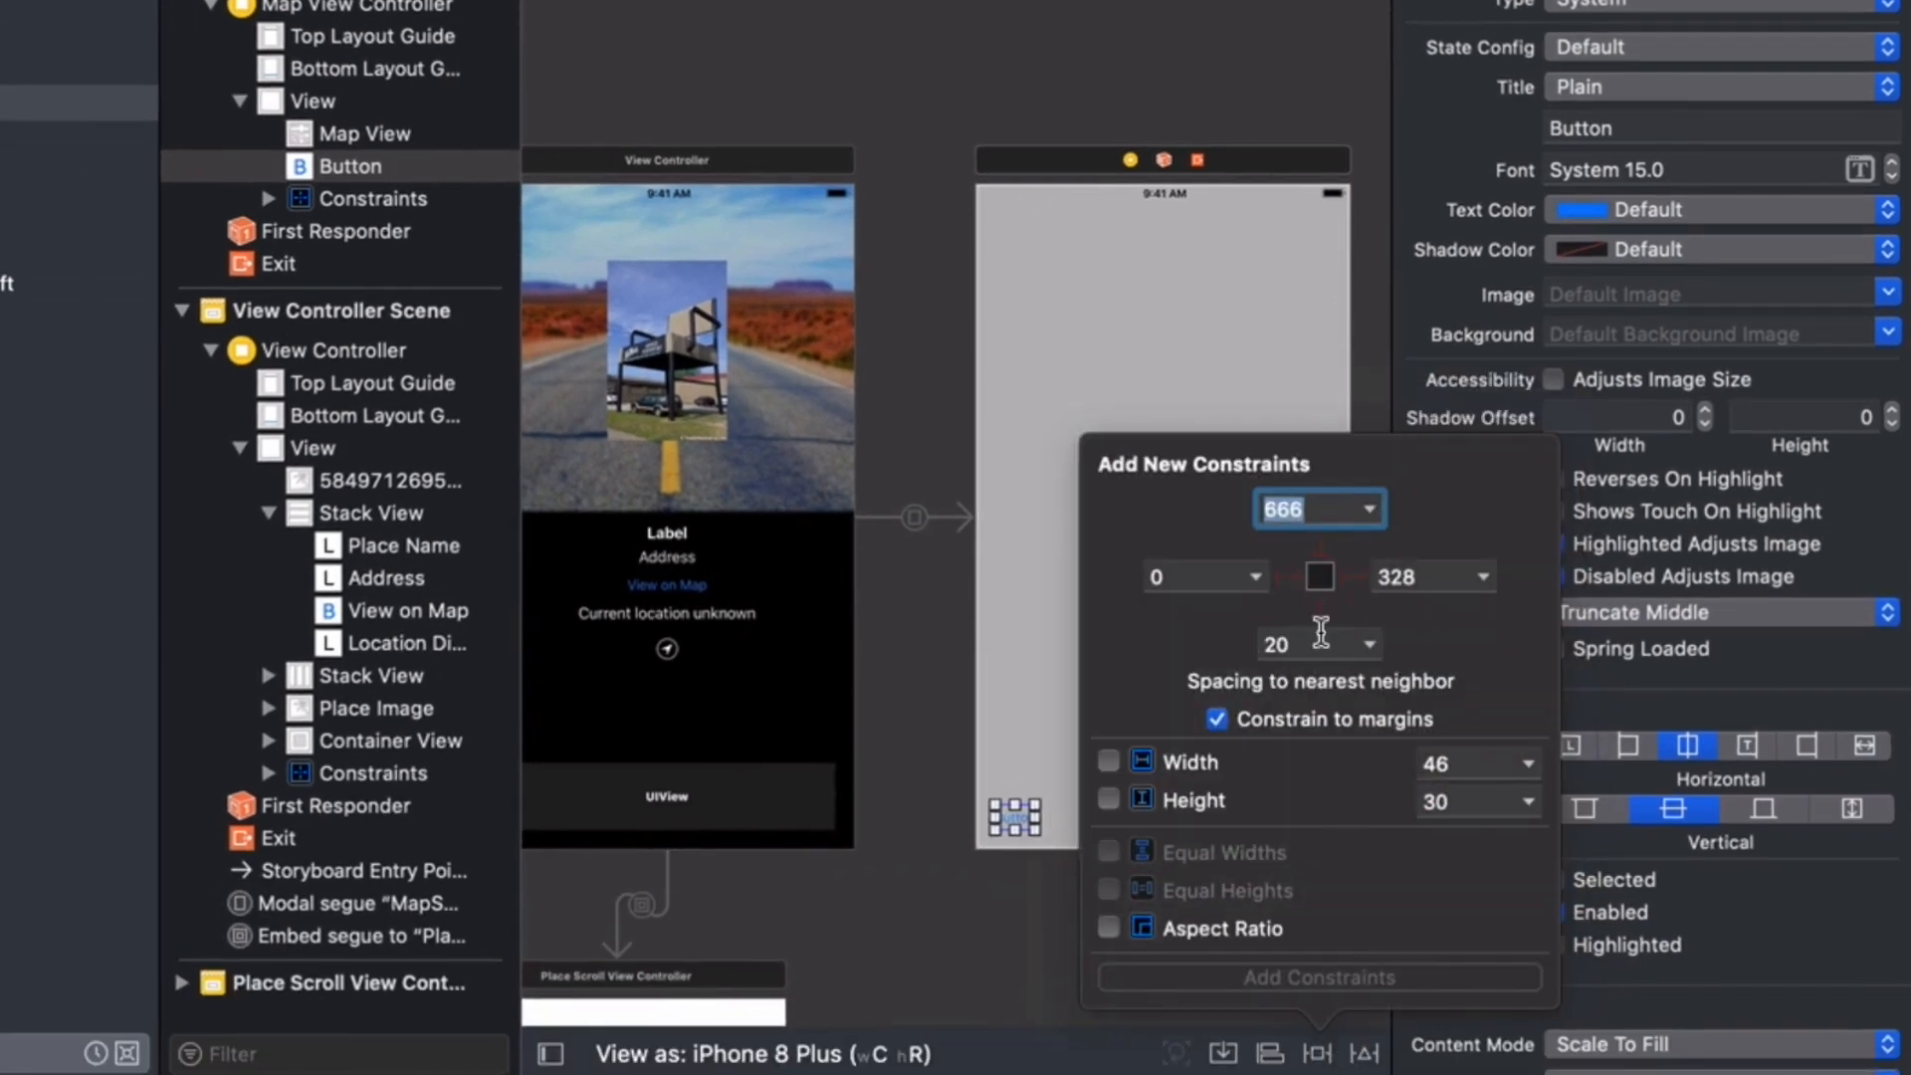
pyautogui.click(1319, 606)
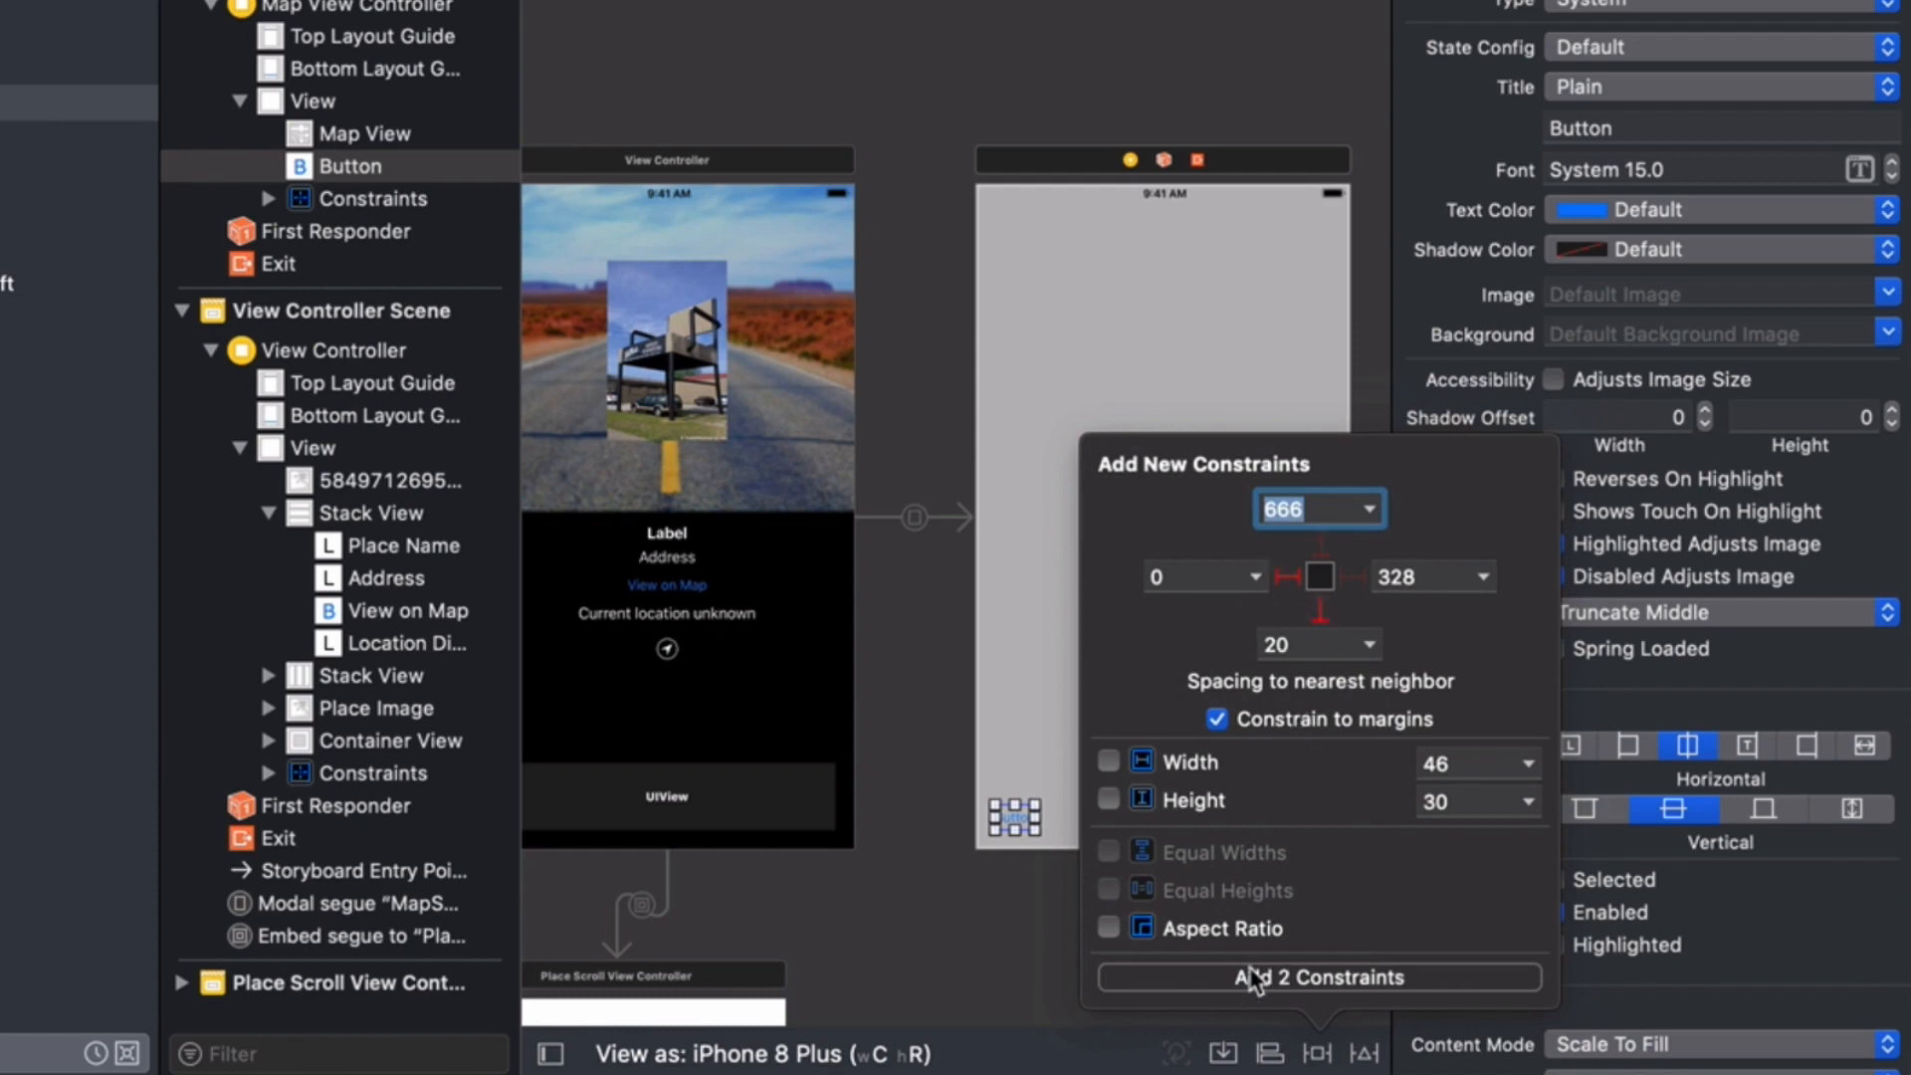
pyautogui.click(1319, 977)
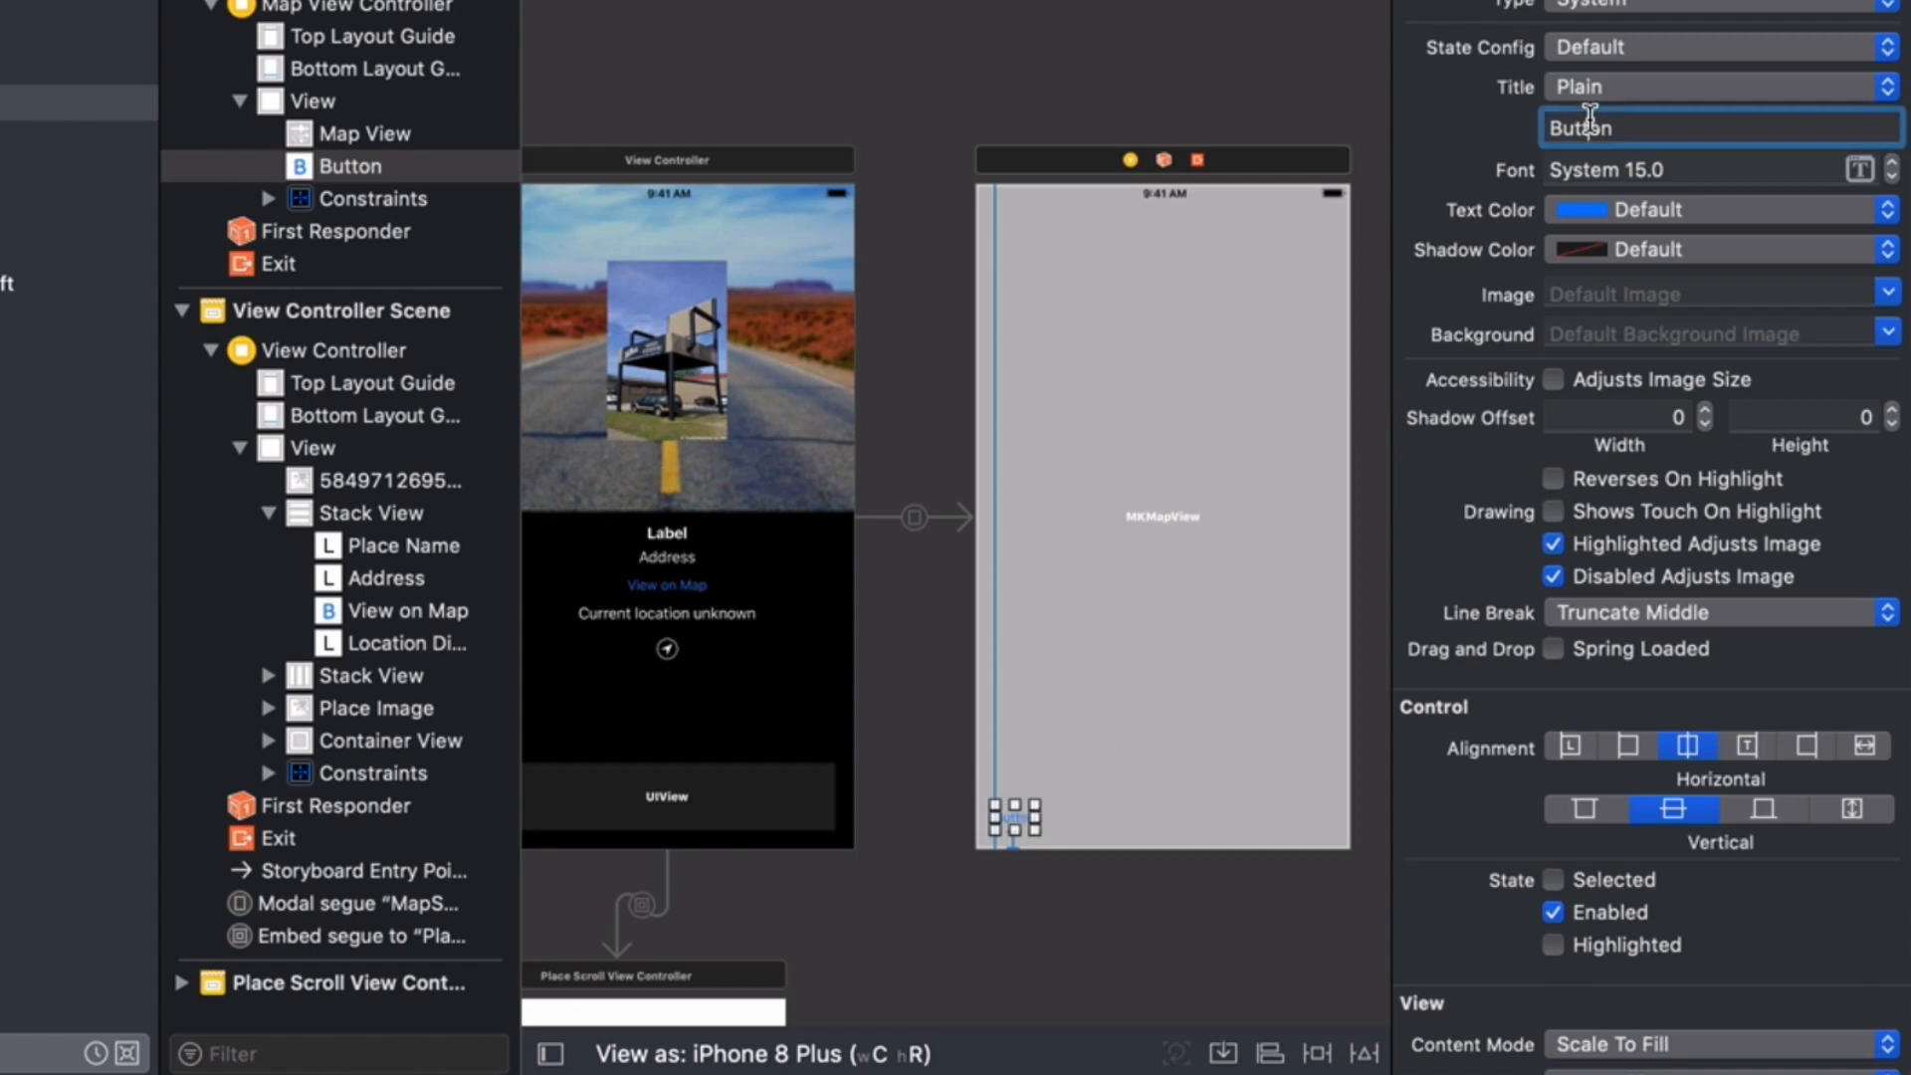
pyautogui.write('Close')
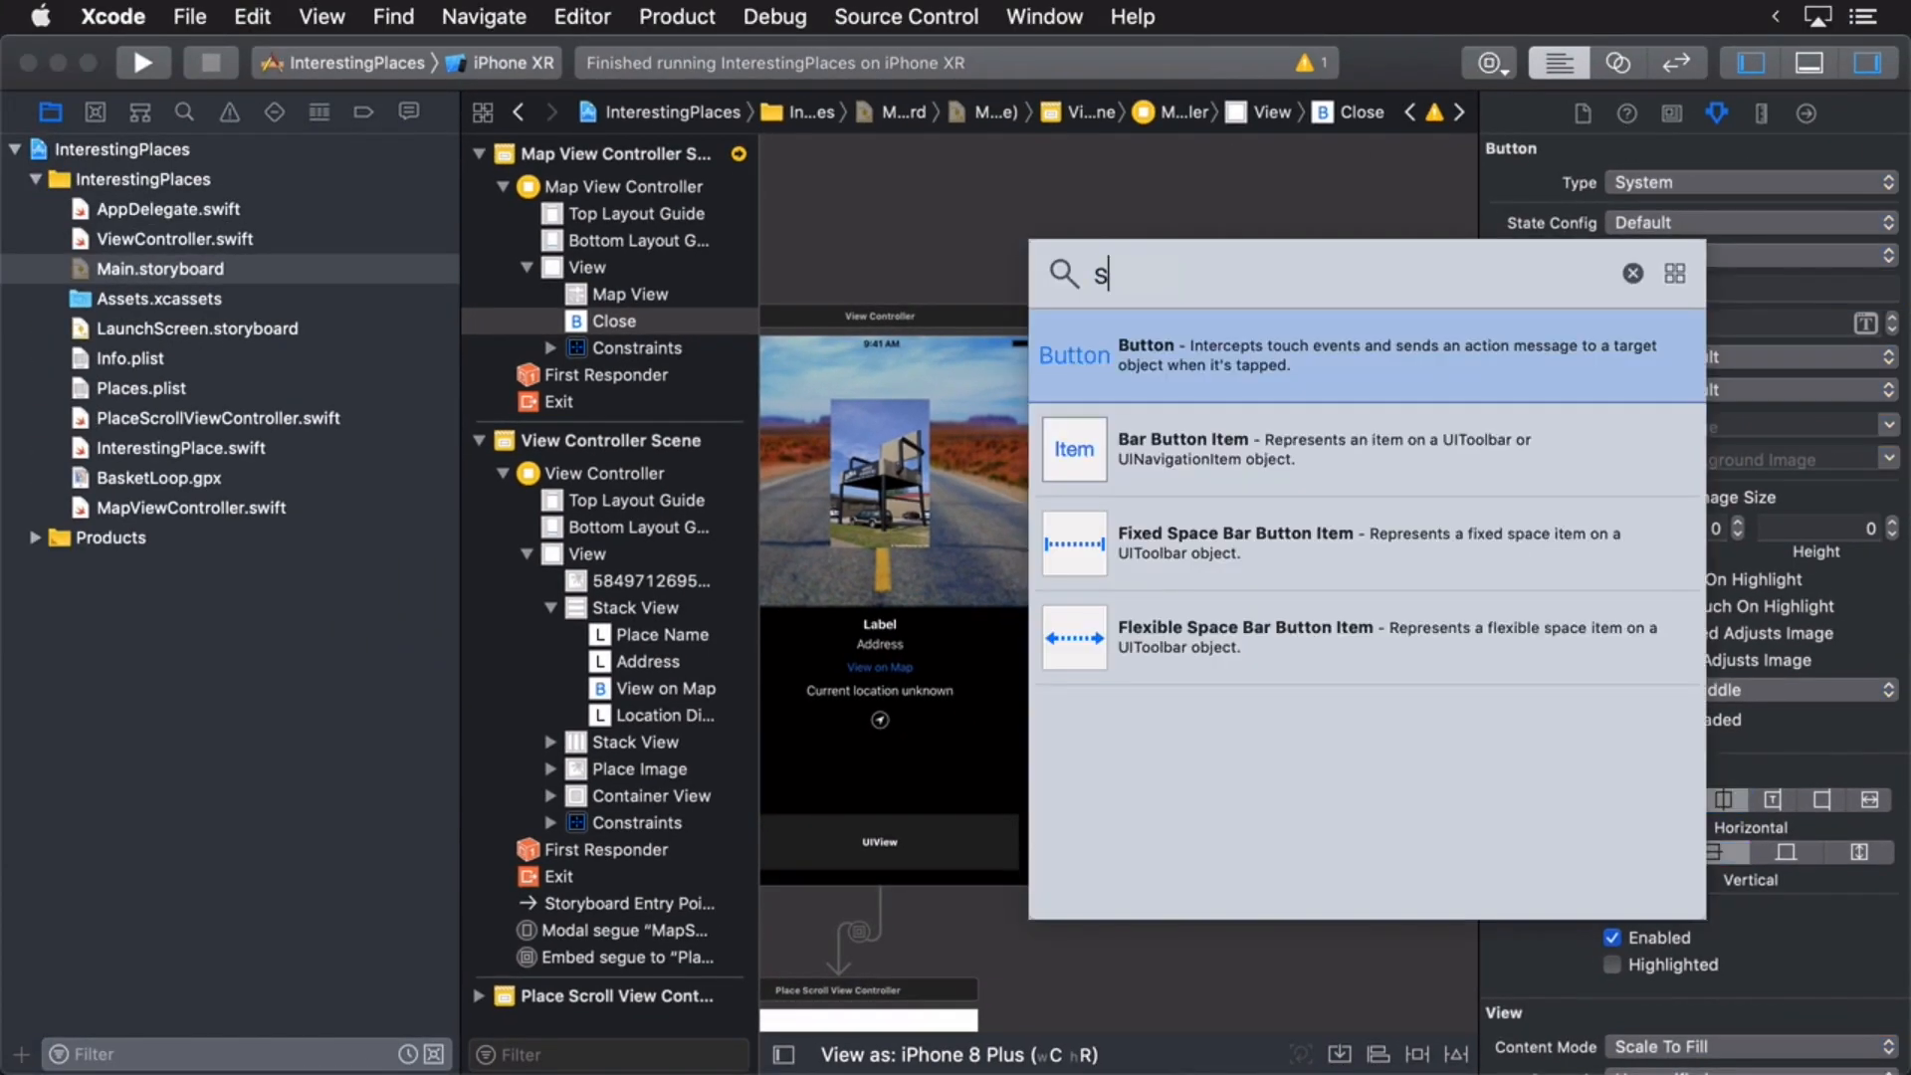
# - Add a segmented control at the bottom, pinned to the bottom margin and centred horizontally
pyautogui.write('egment')
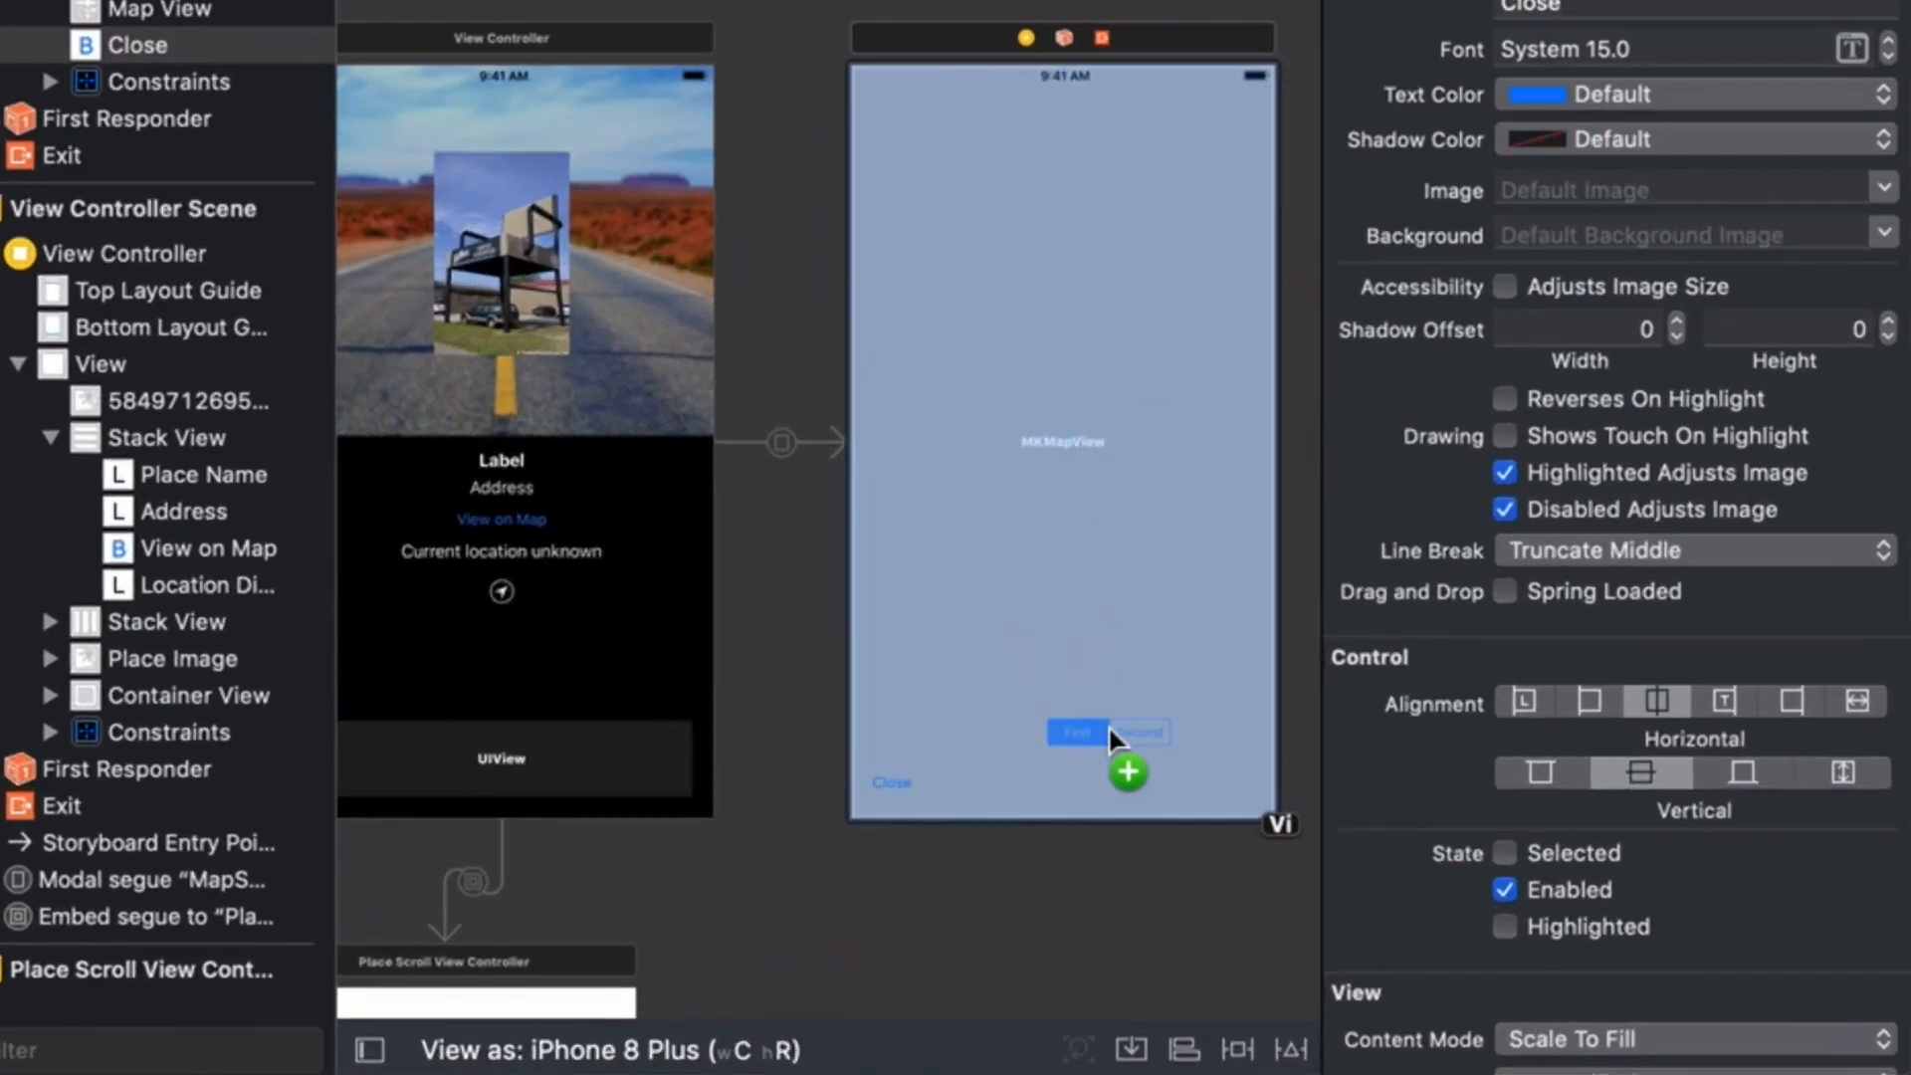
pyautogui.moveTo(1108, 732); pyautogui.dragTo(1063, 780)
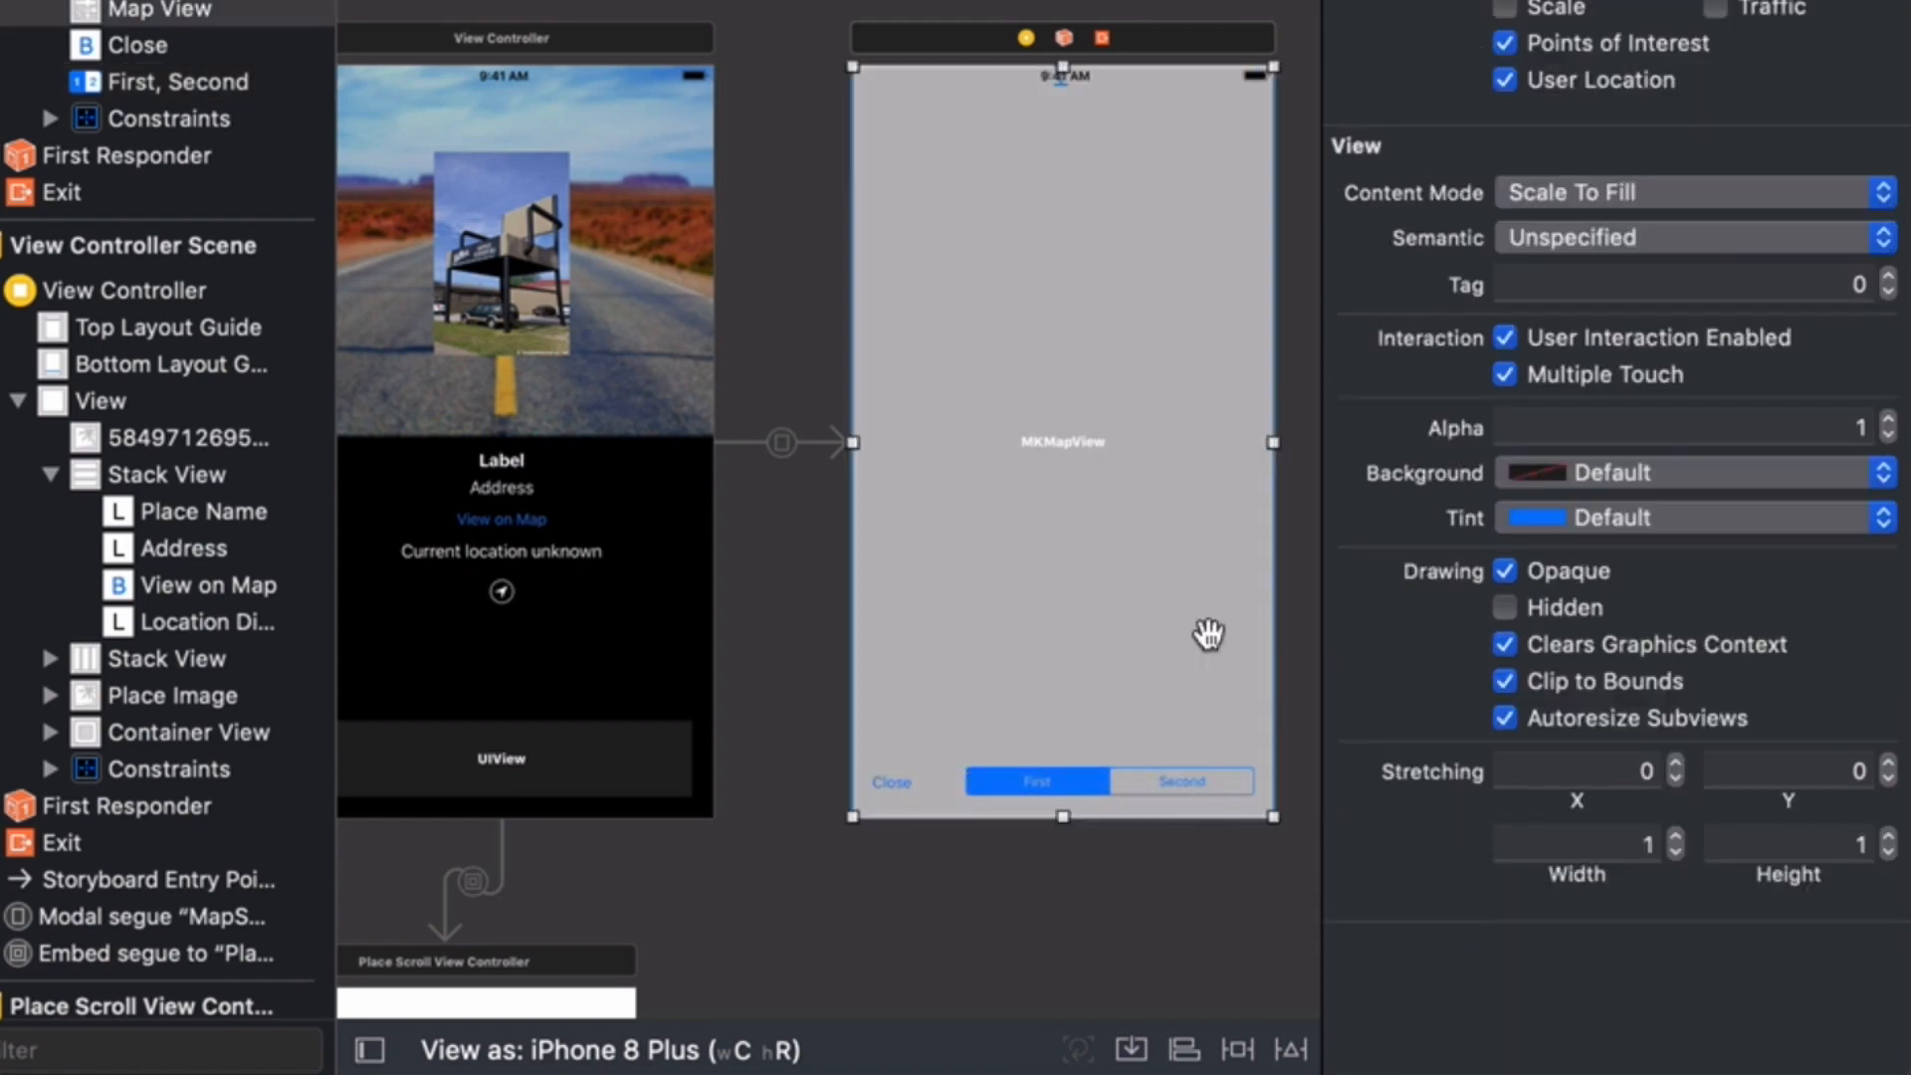
pyautogui.click(1181, 781)
pyautogui.write('20')
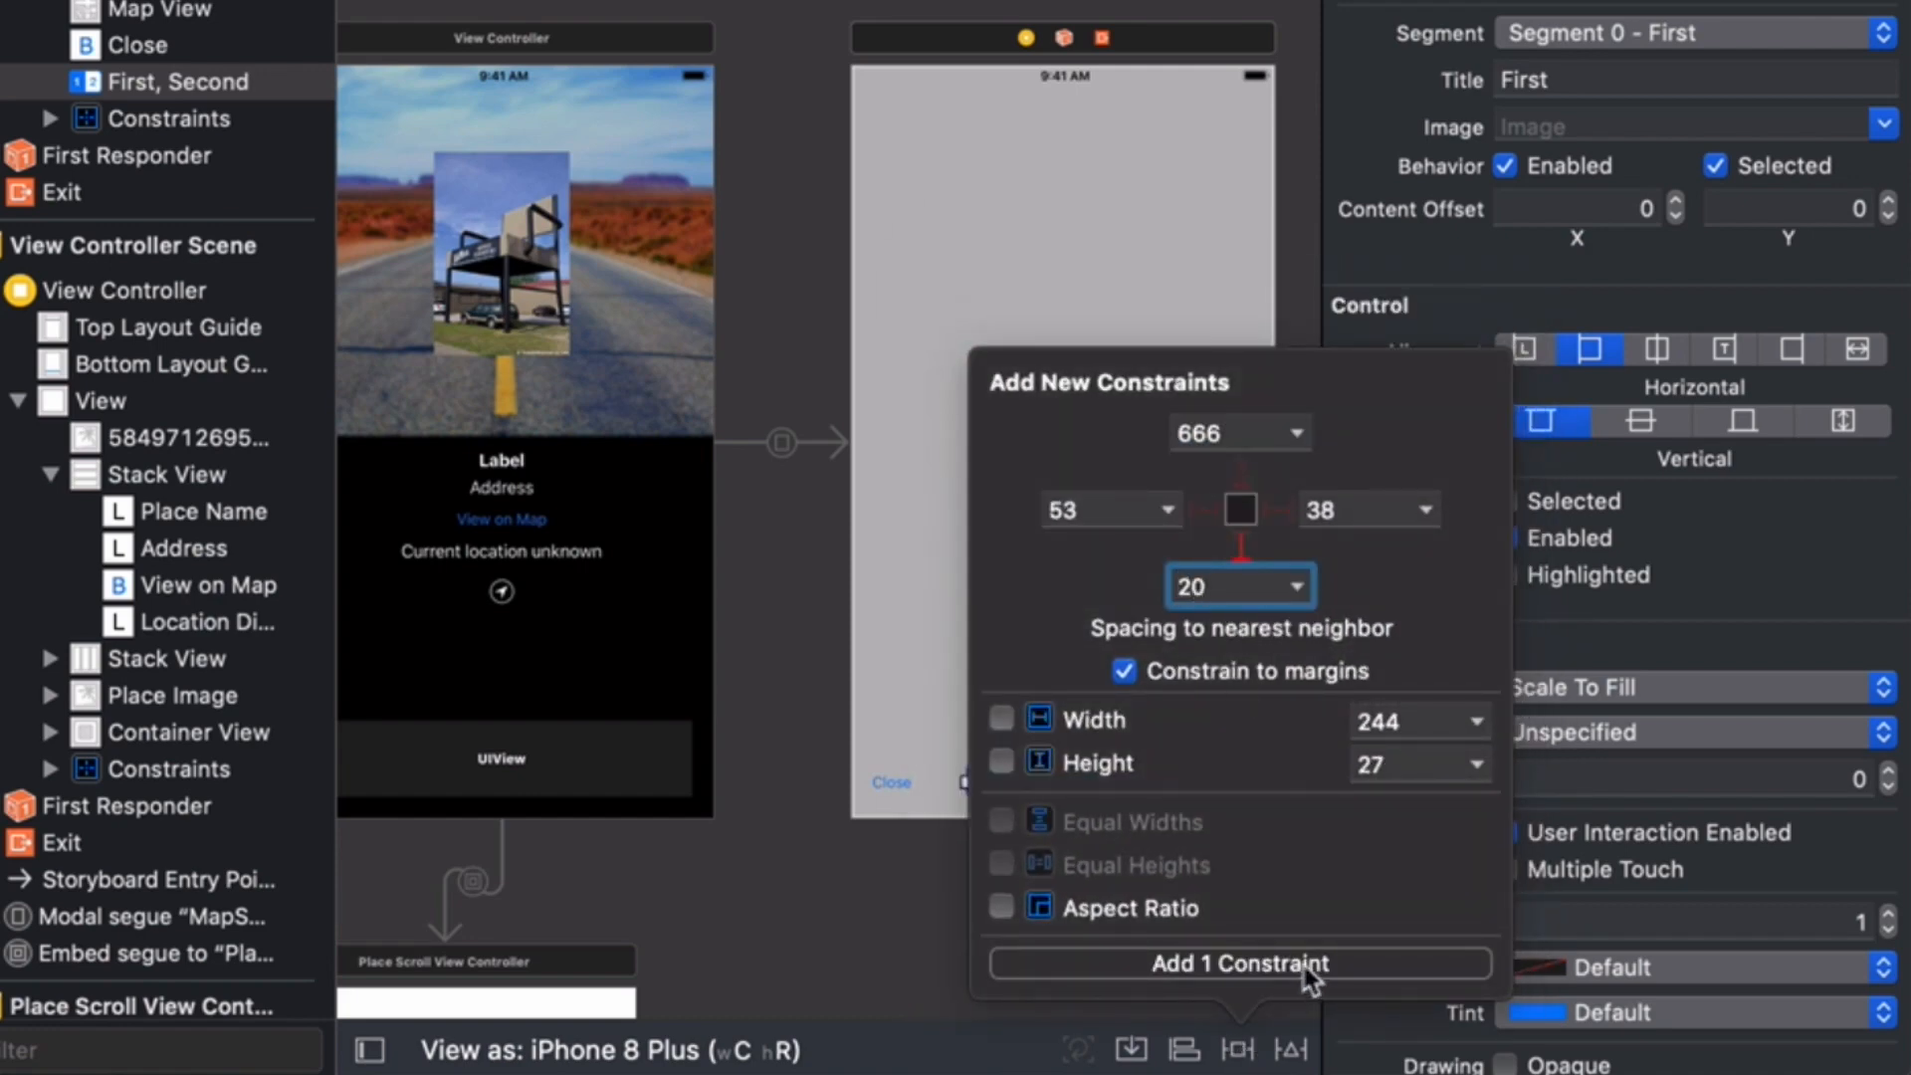
pyautogui.click(1241, 964)
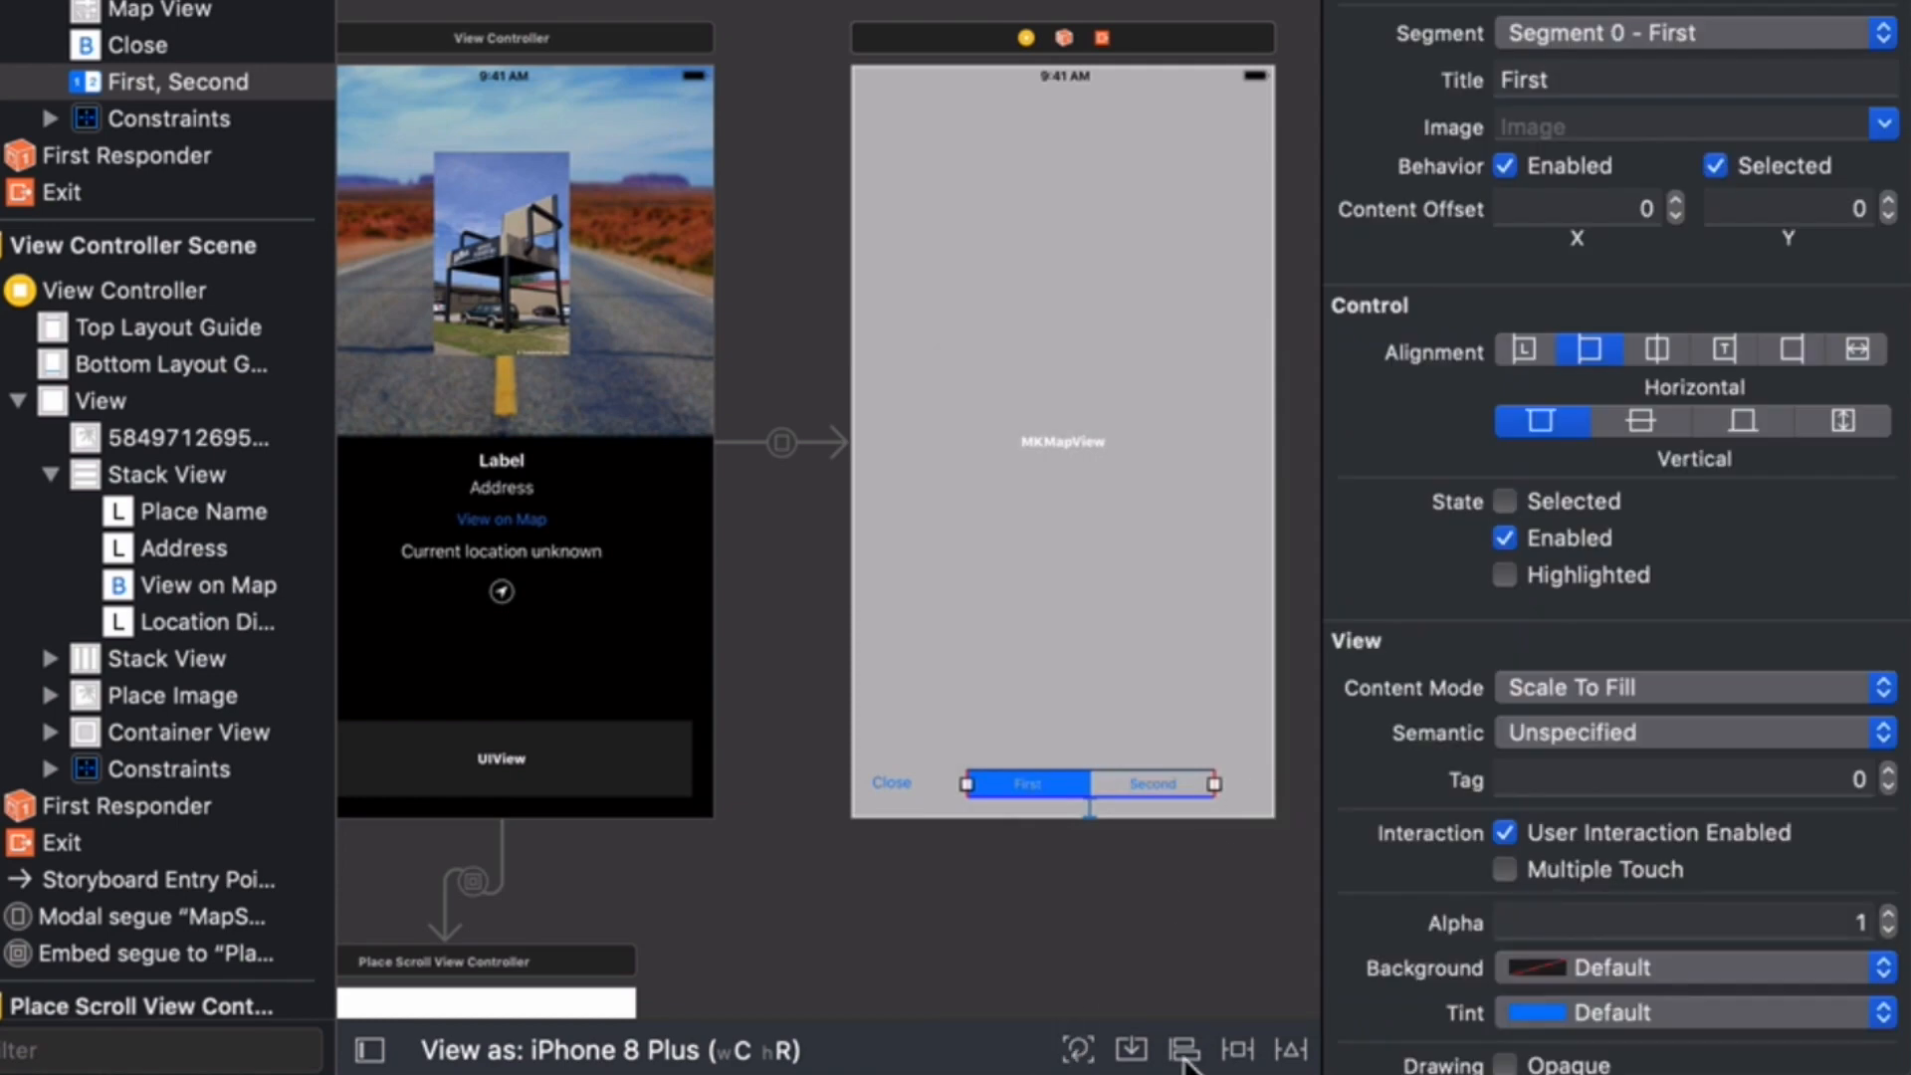
pyautogui.click(1179, 1046)
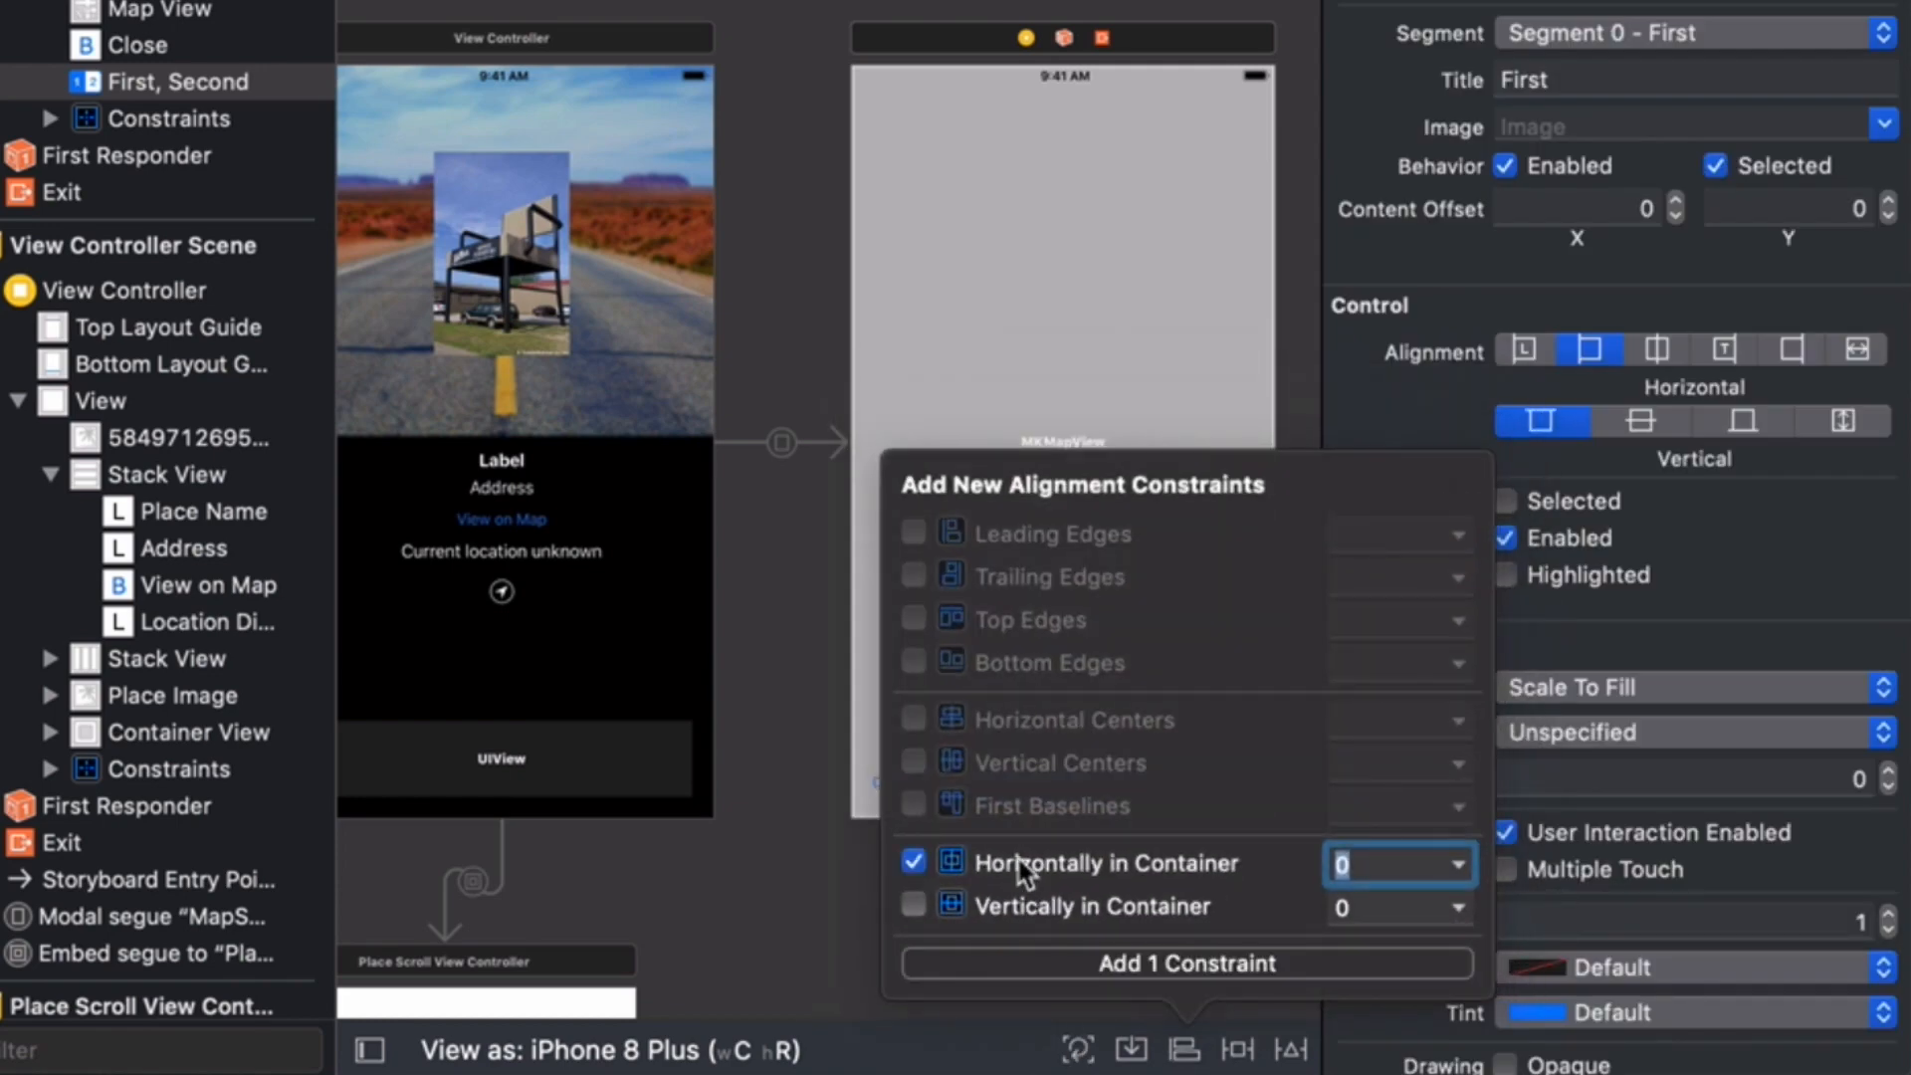
pyautogui.click(1188, 963)
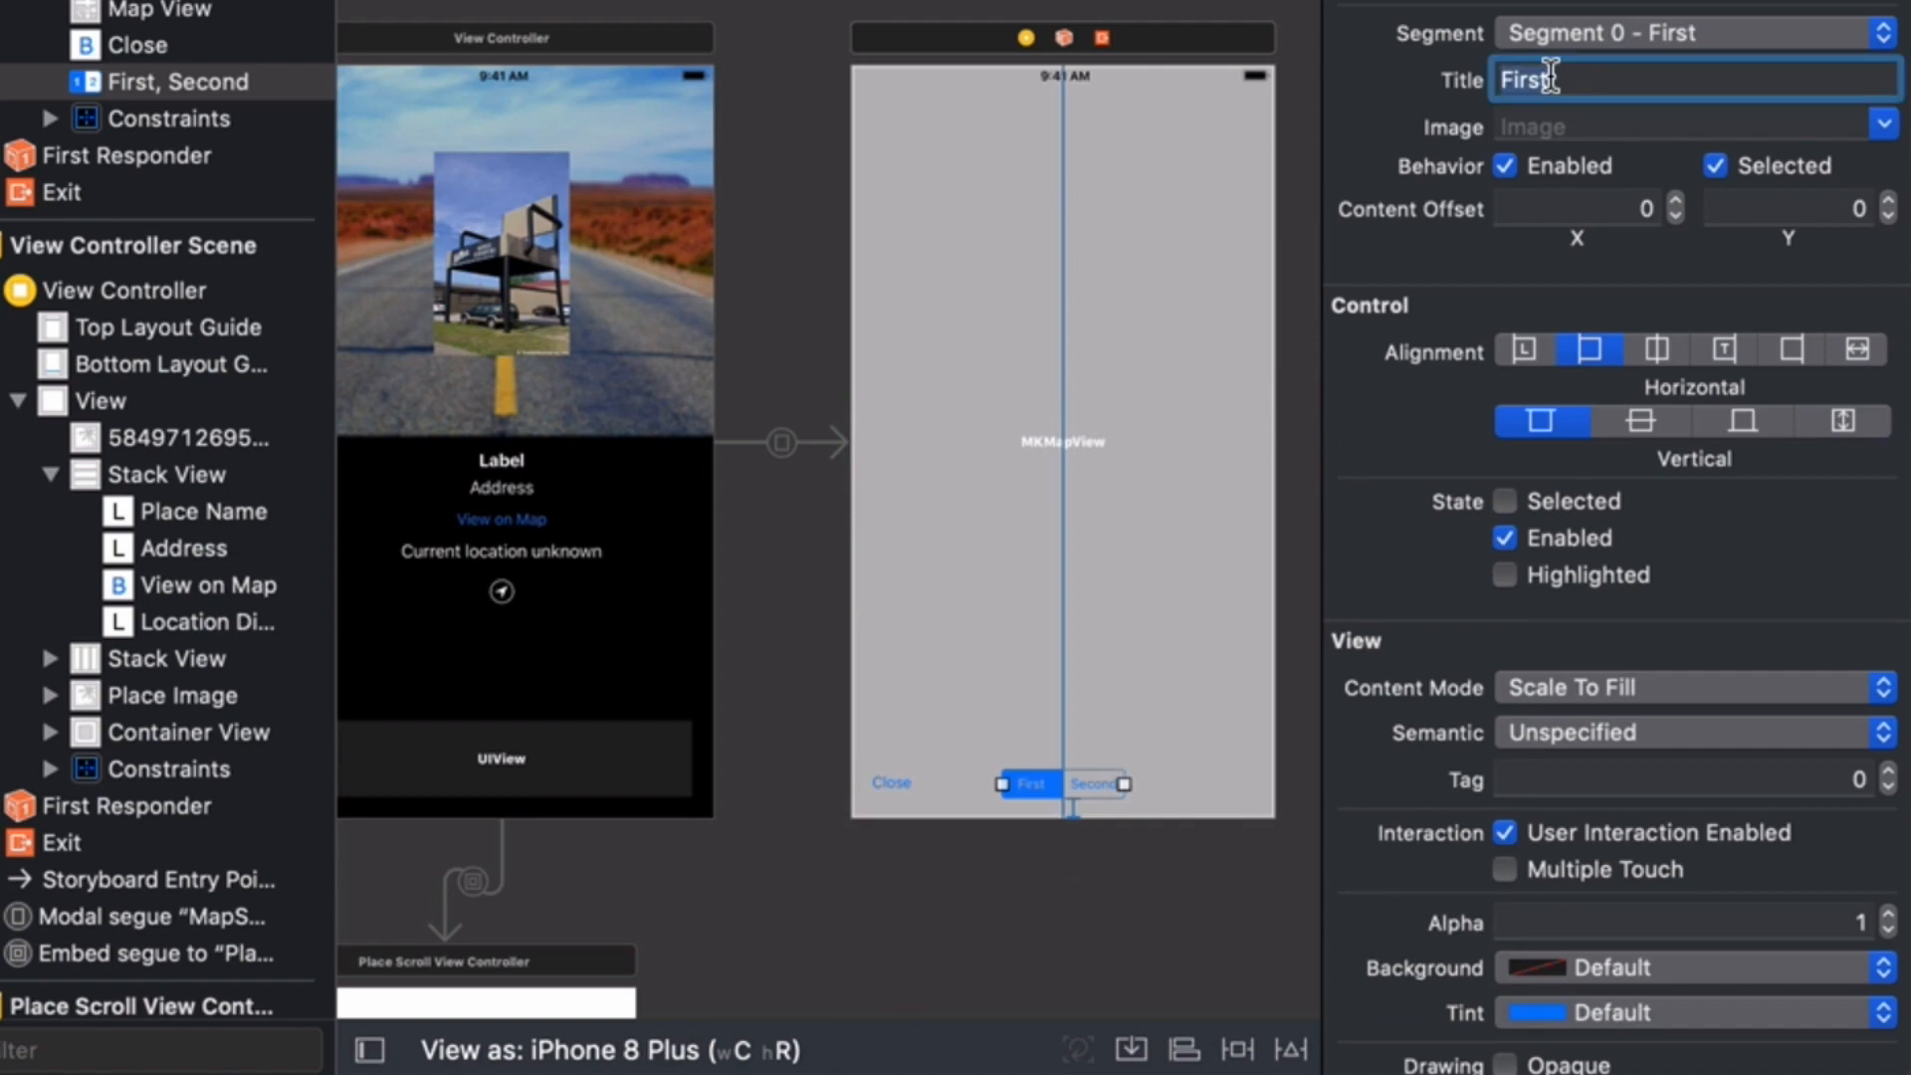
# - Title segment 0 'Standard' and segment 1 'Satellite'
pyautogui.write('Standard')
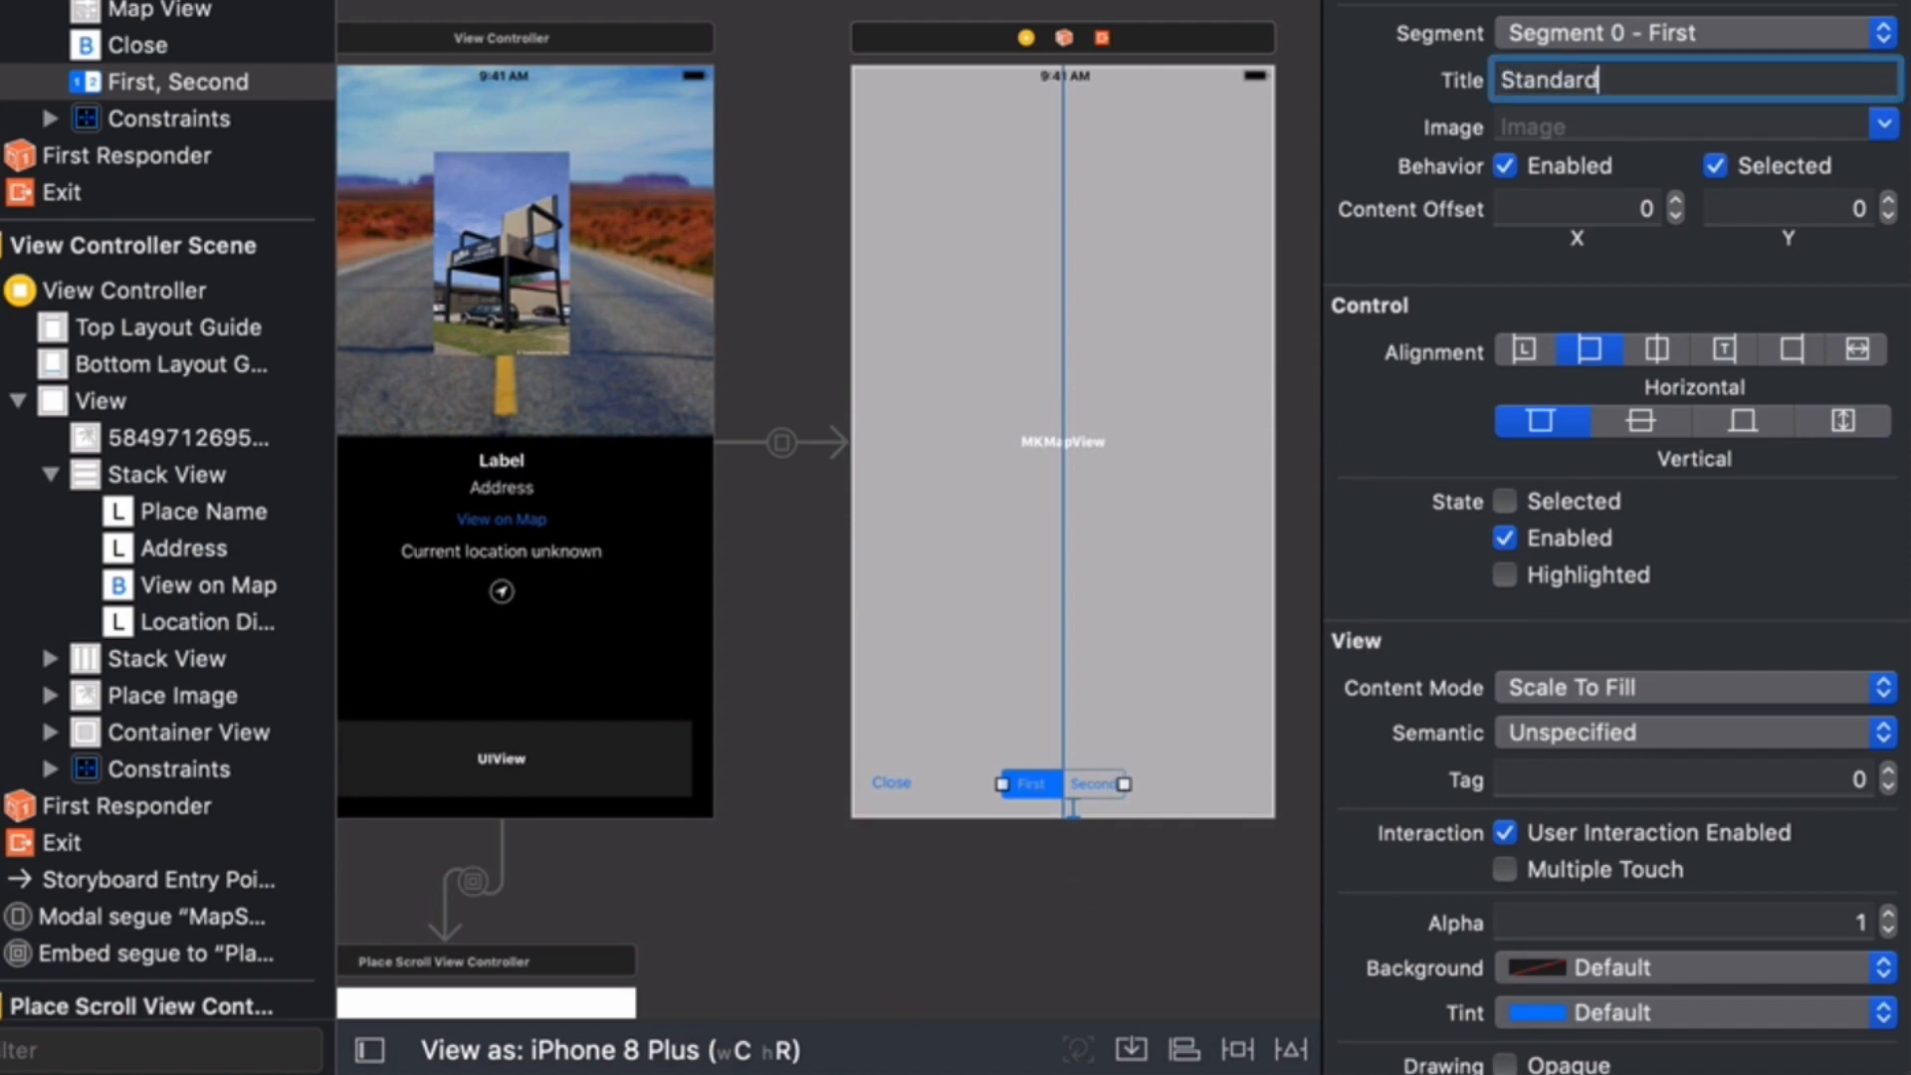
pyautogui.click(1687, 31)
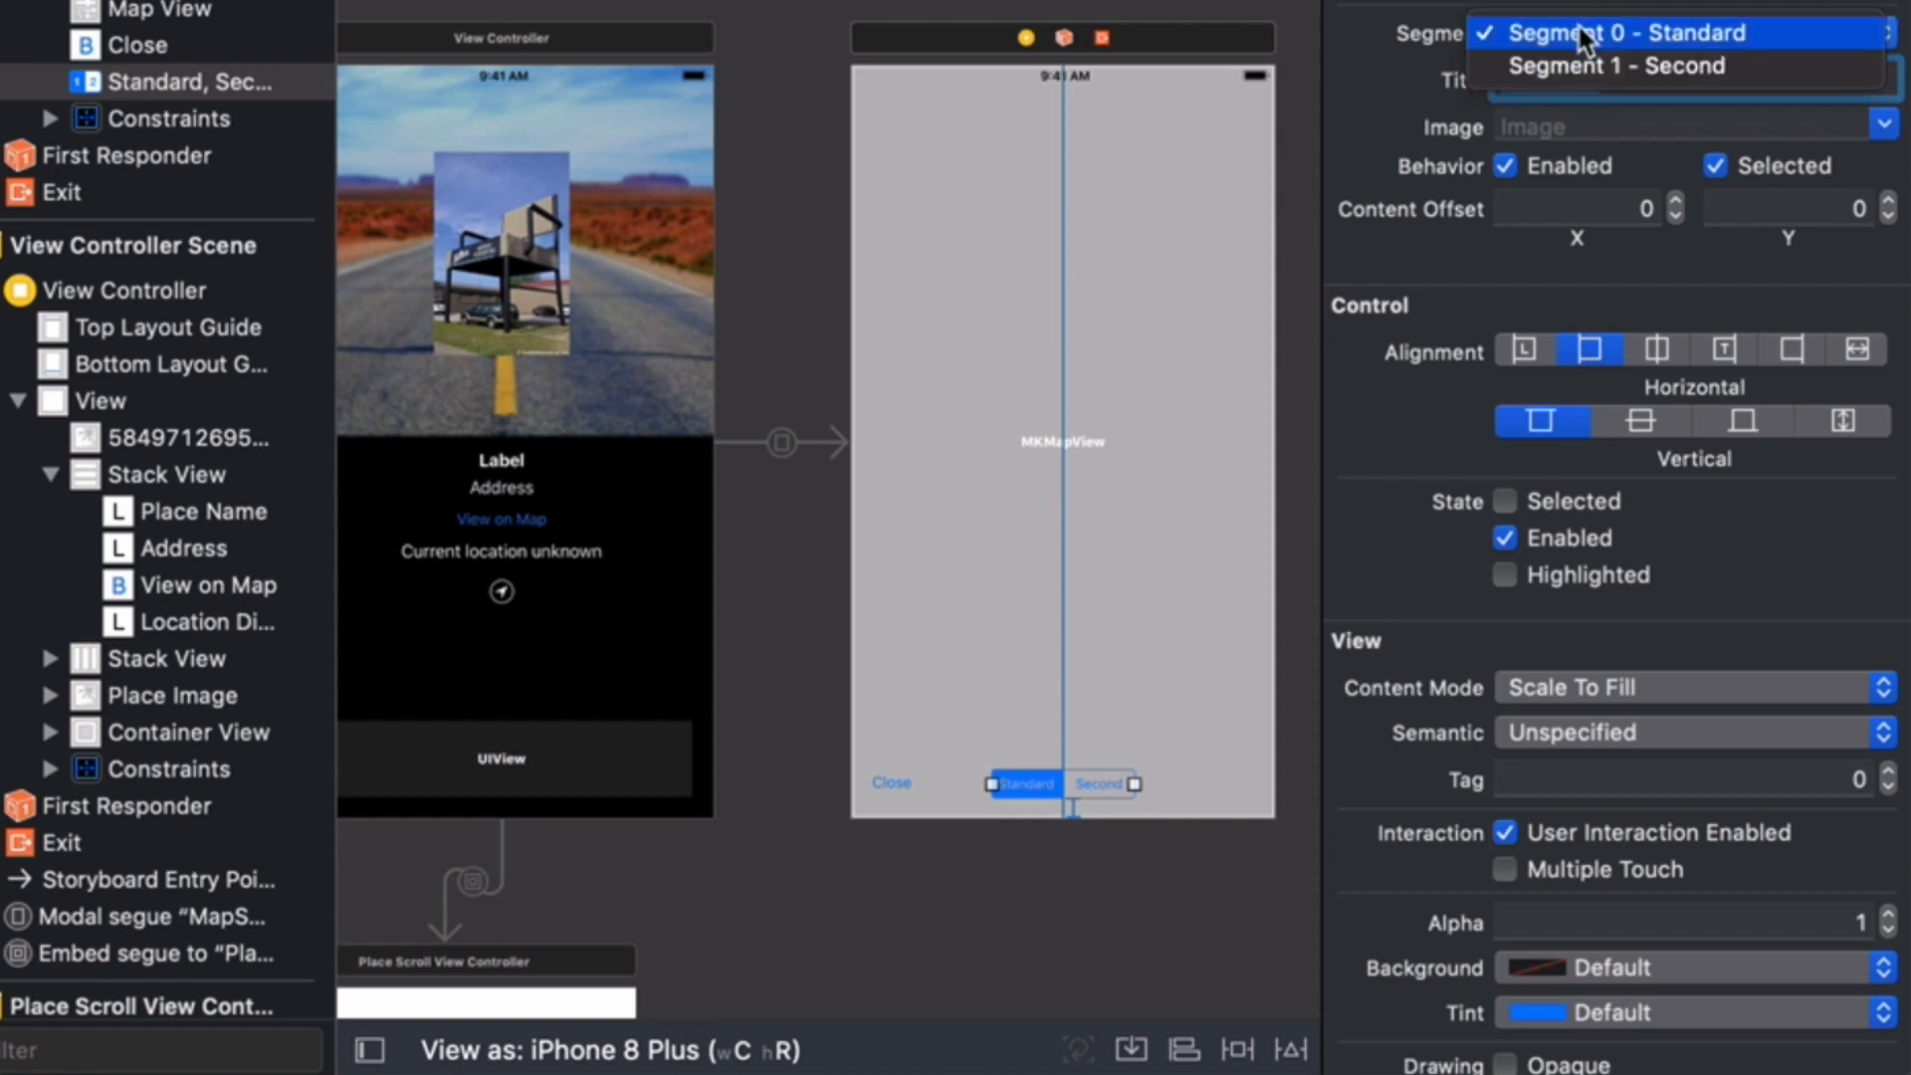
pyautogui.click(1614, 66)
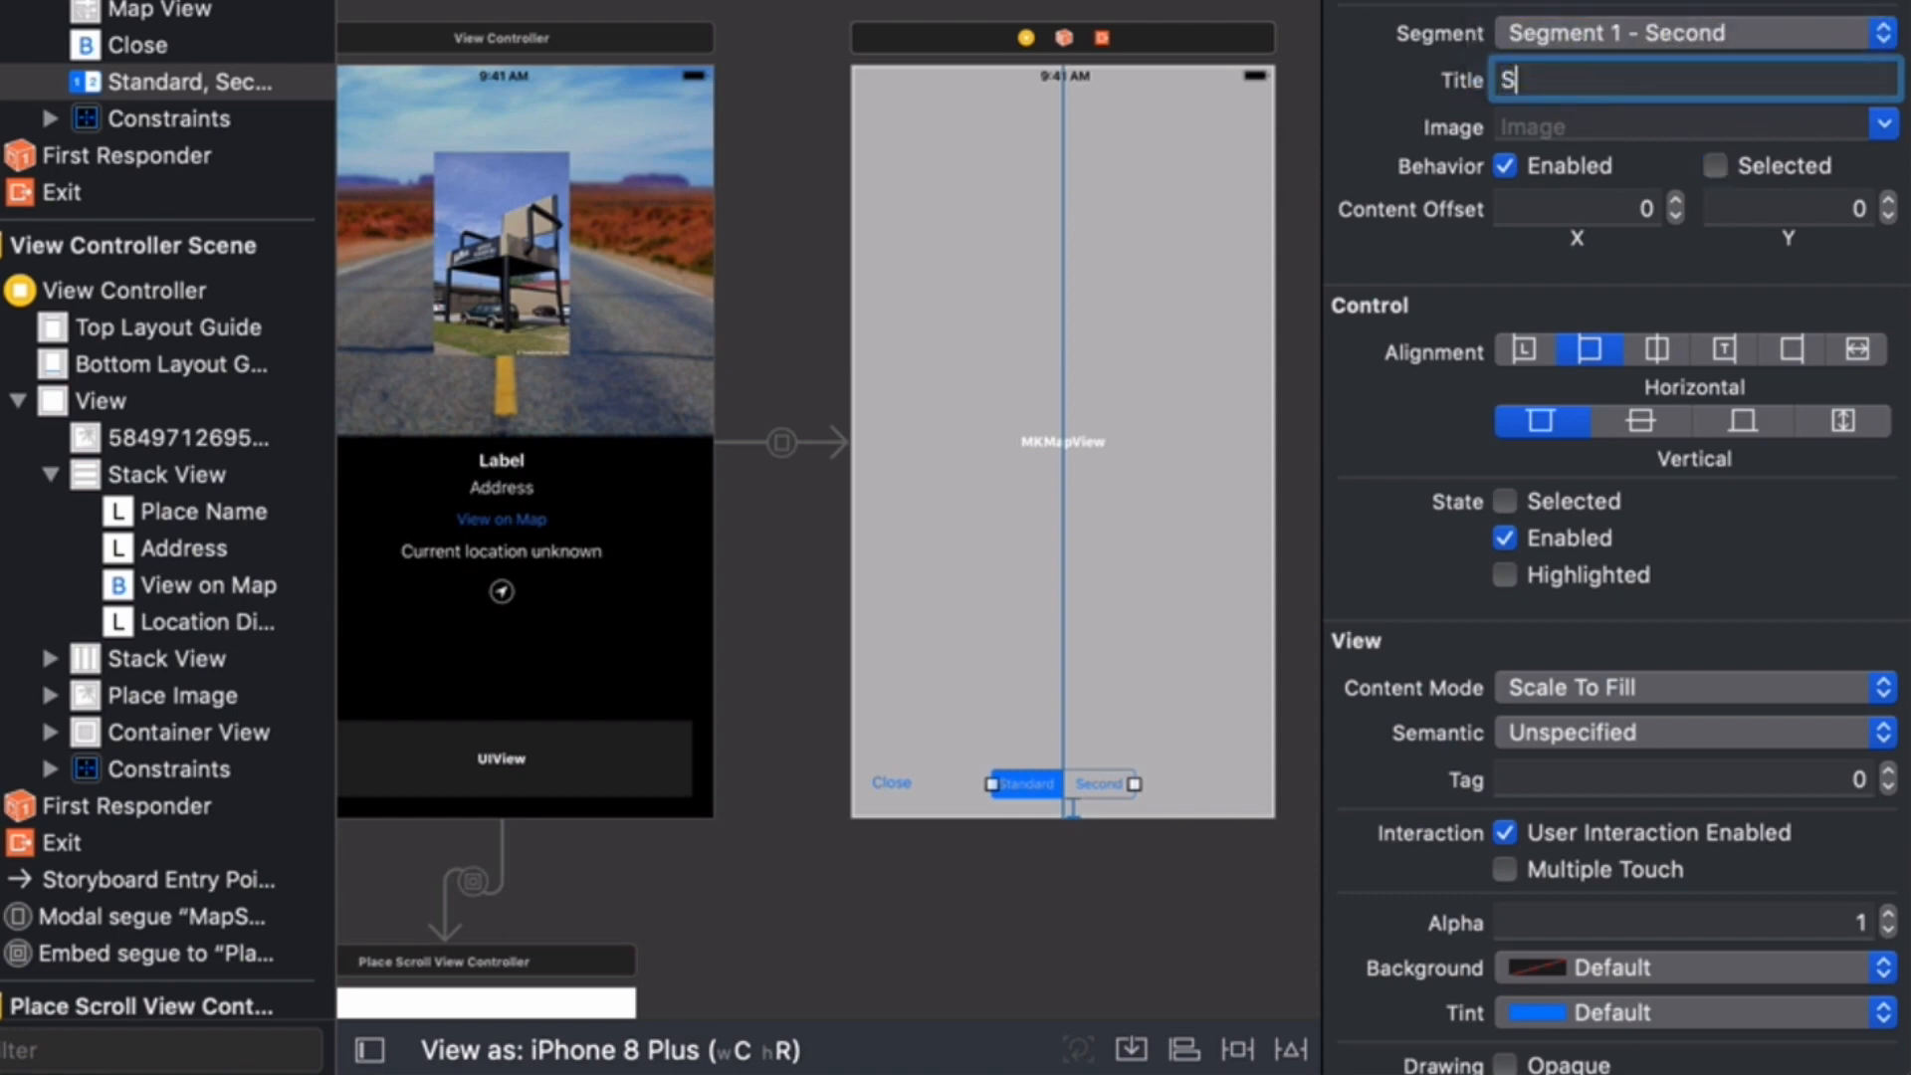
pyautogui.write('atel')
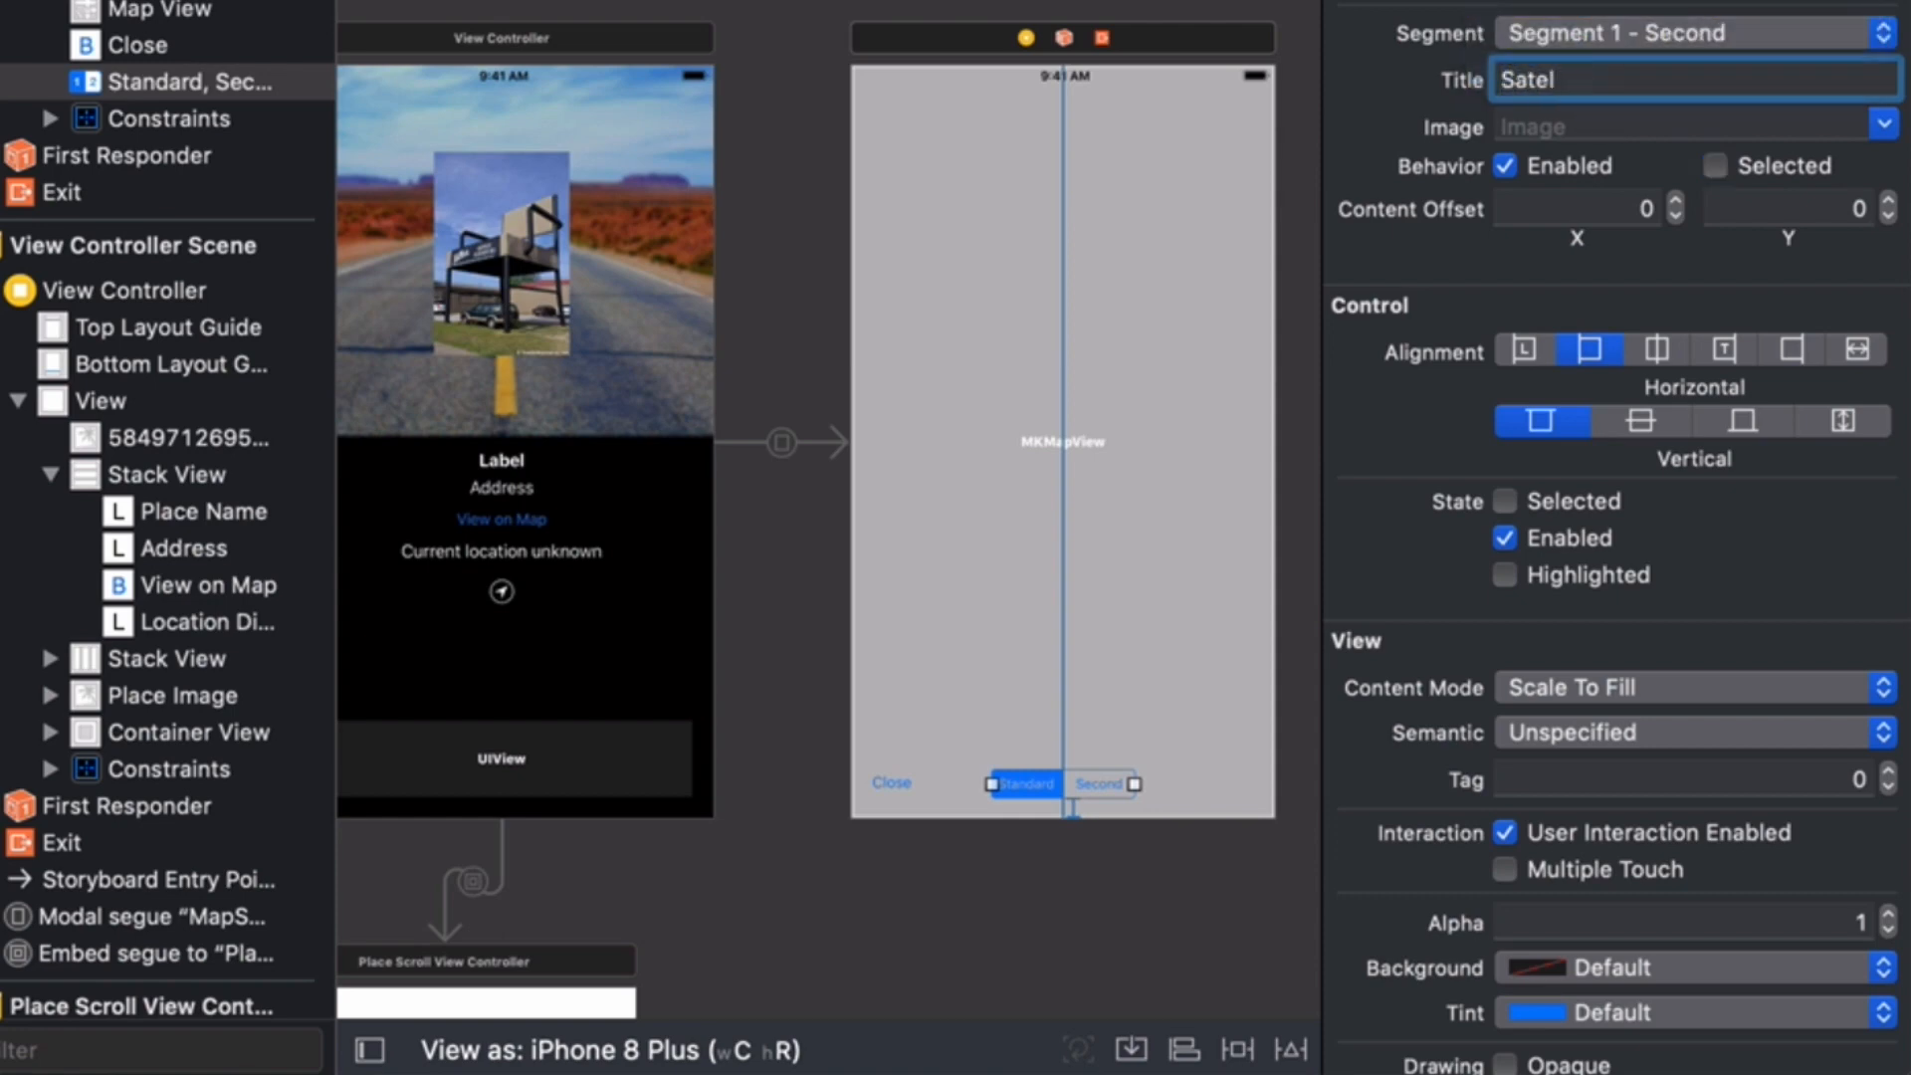